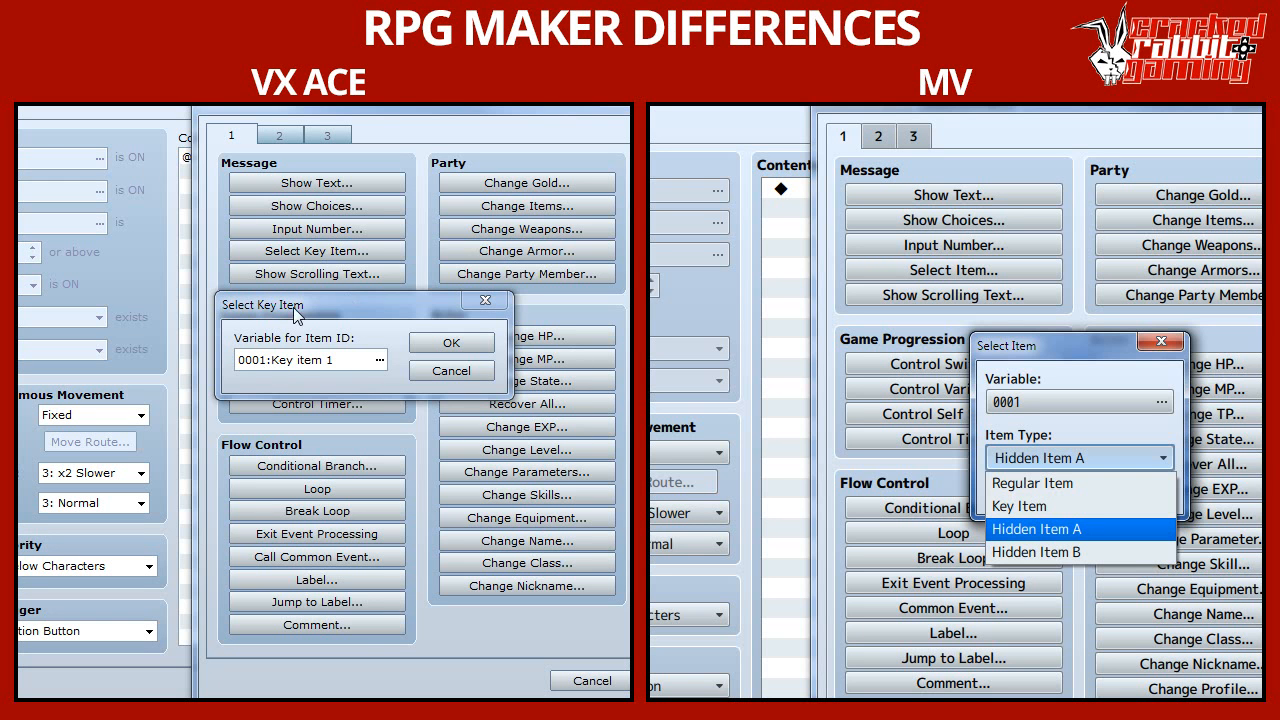
pyautogui.moveTo(418, 370)
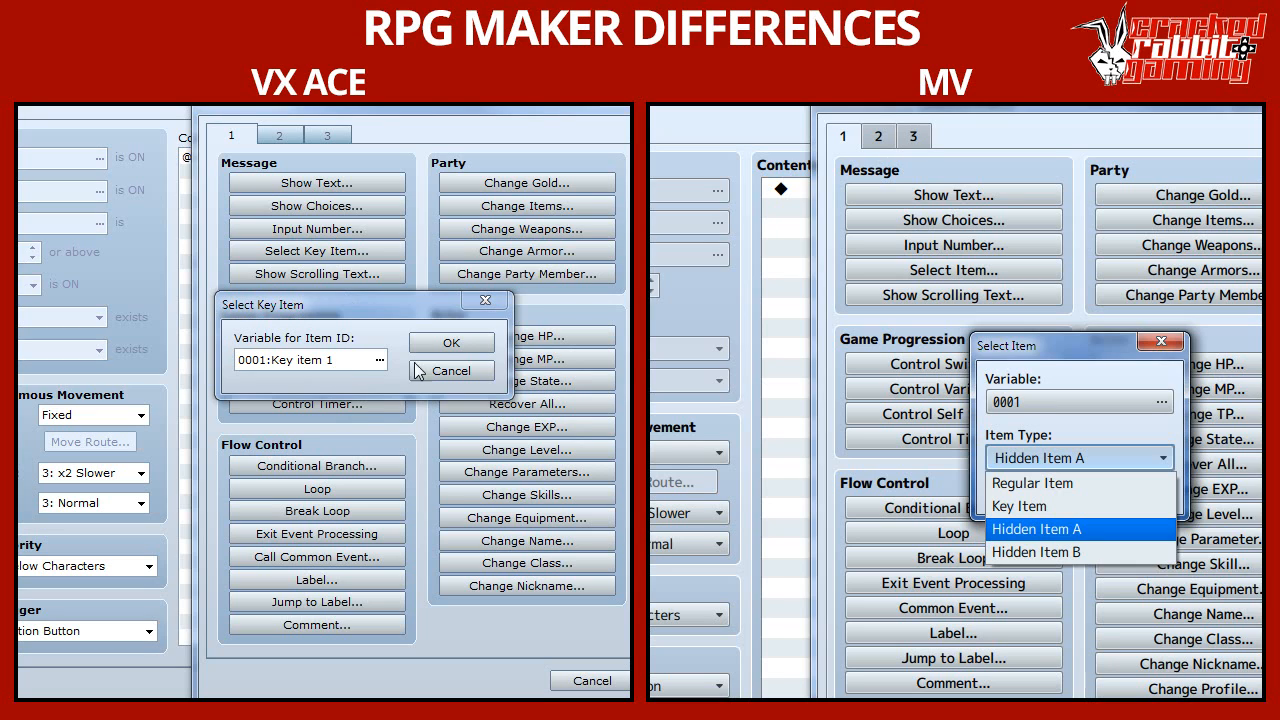
pyautogui.moveTo(1133, 477)
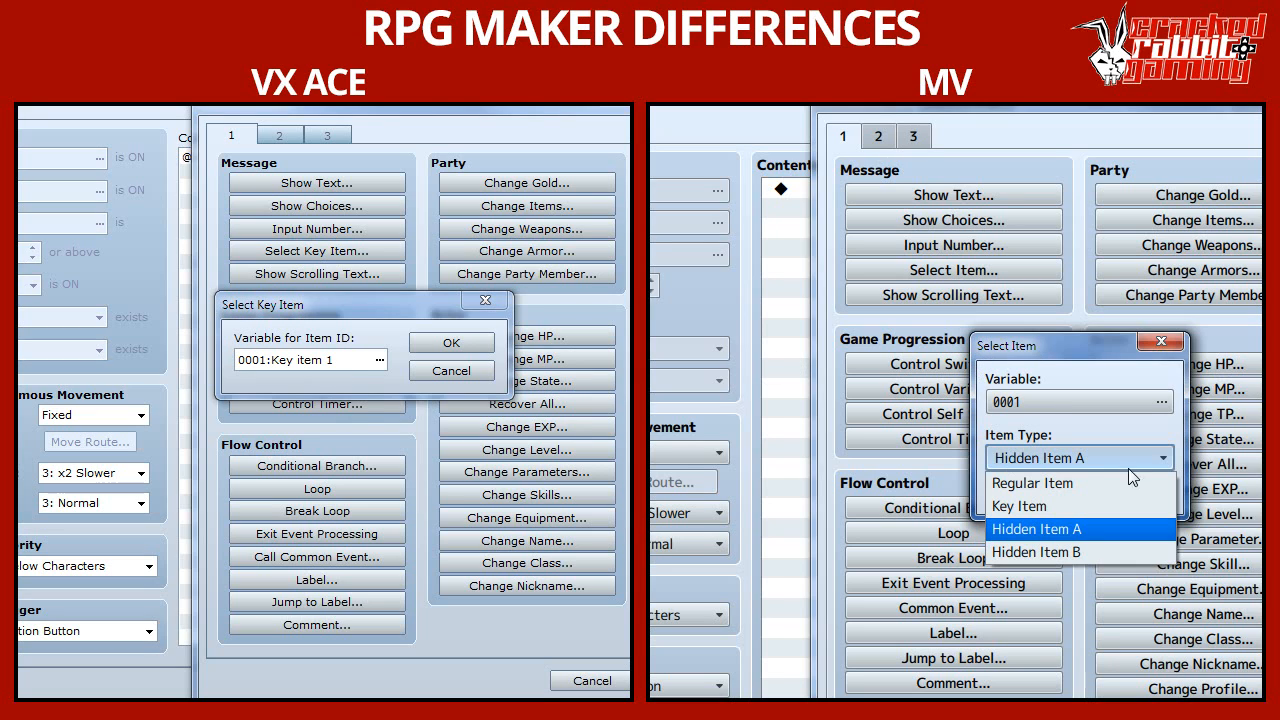
pyautogui.moveTo(1060, 473)
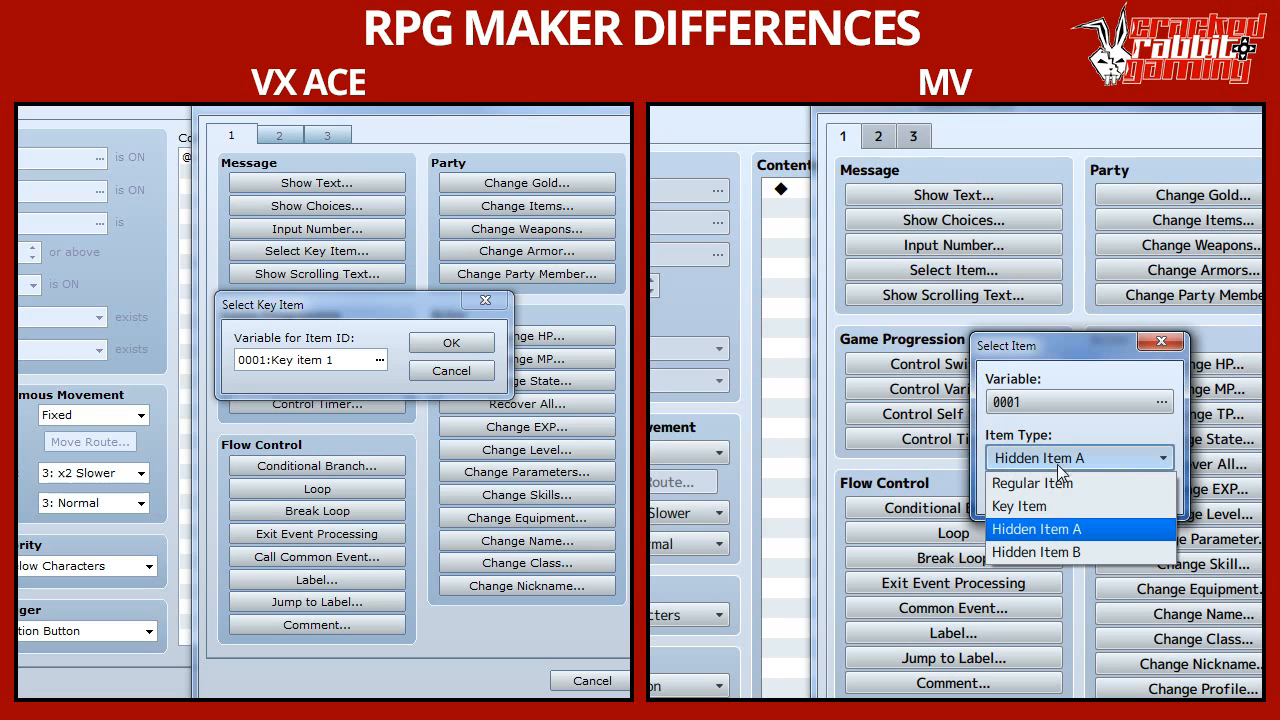
pyautogui.moveTo(948, 551)
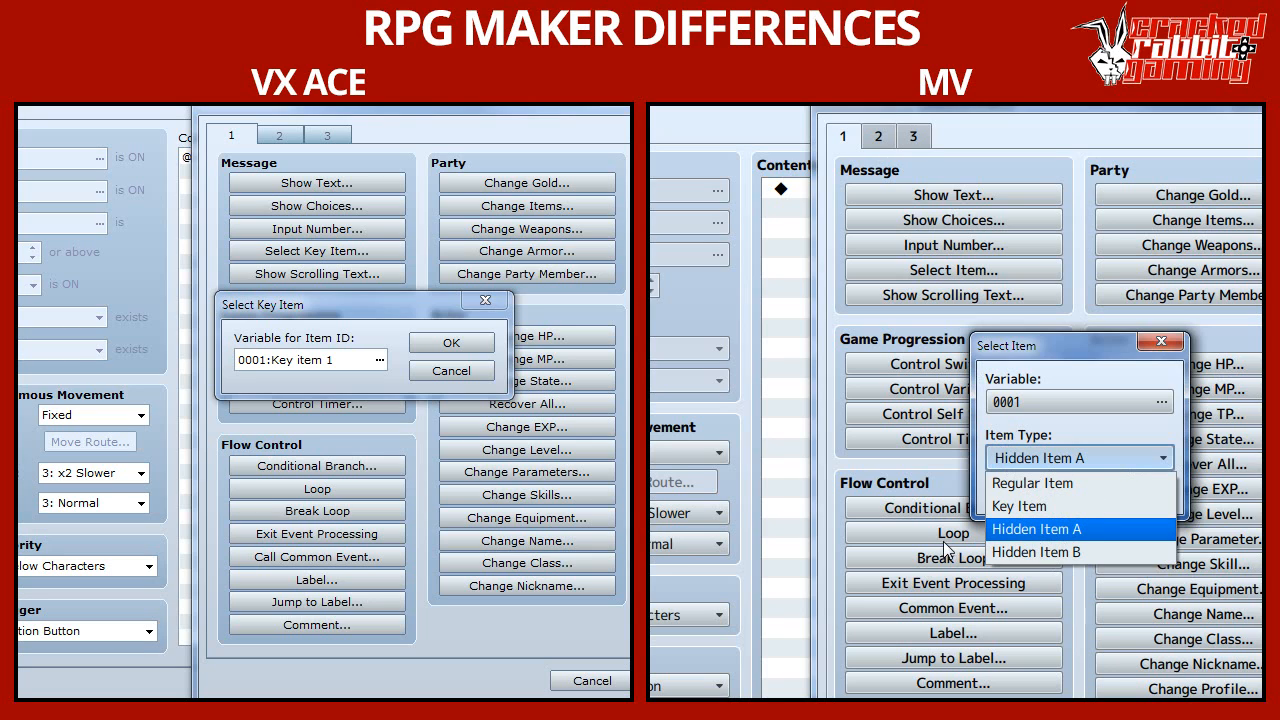
pyautogui.moveTo(1090, 562)
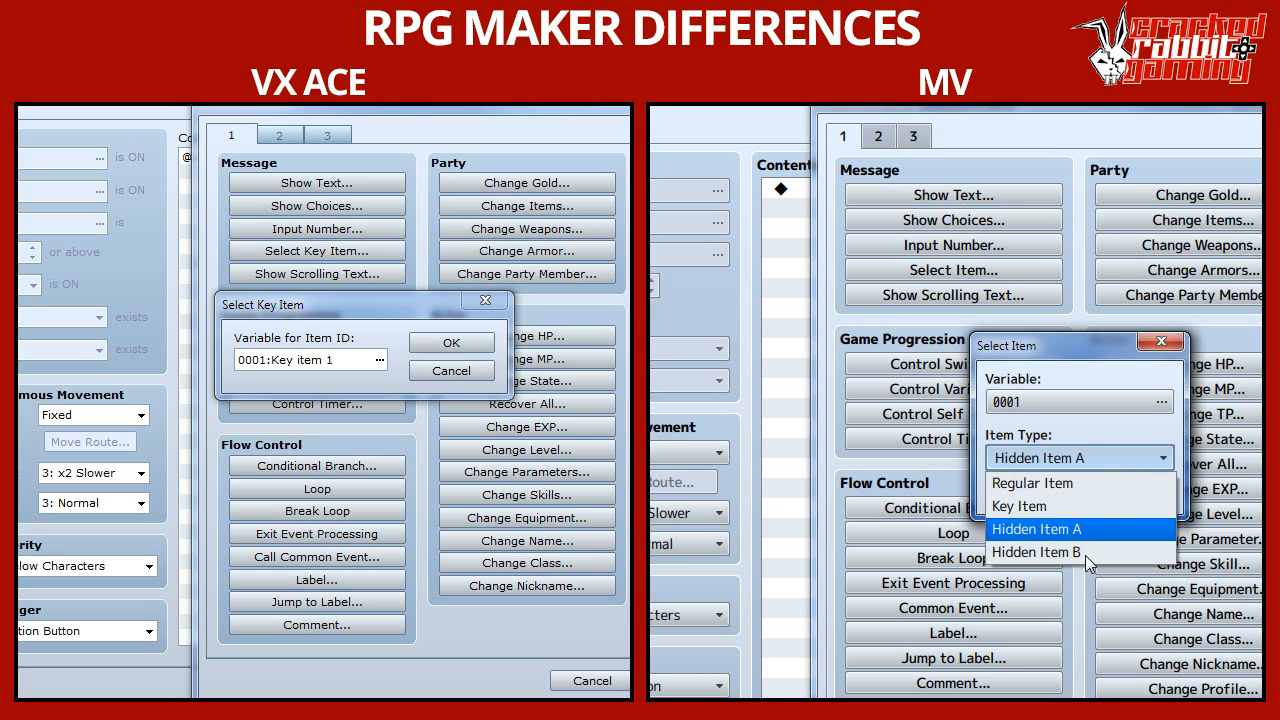
pyautogui.moveTo(978, 551)
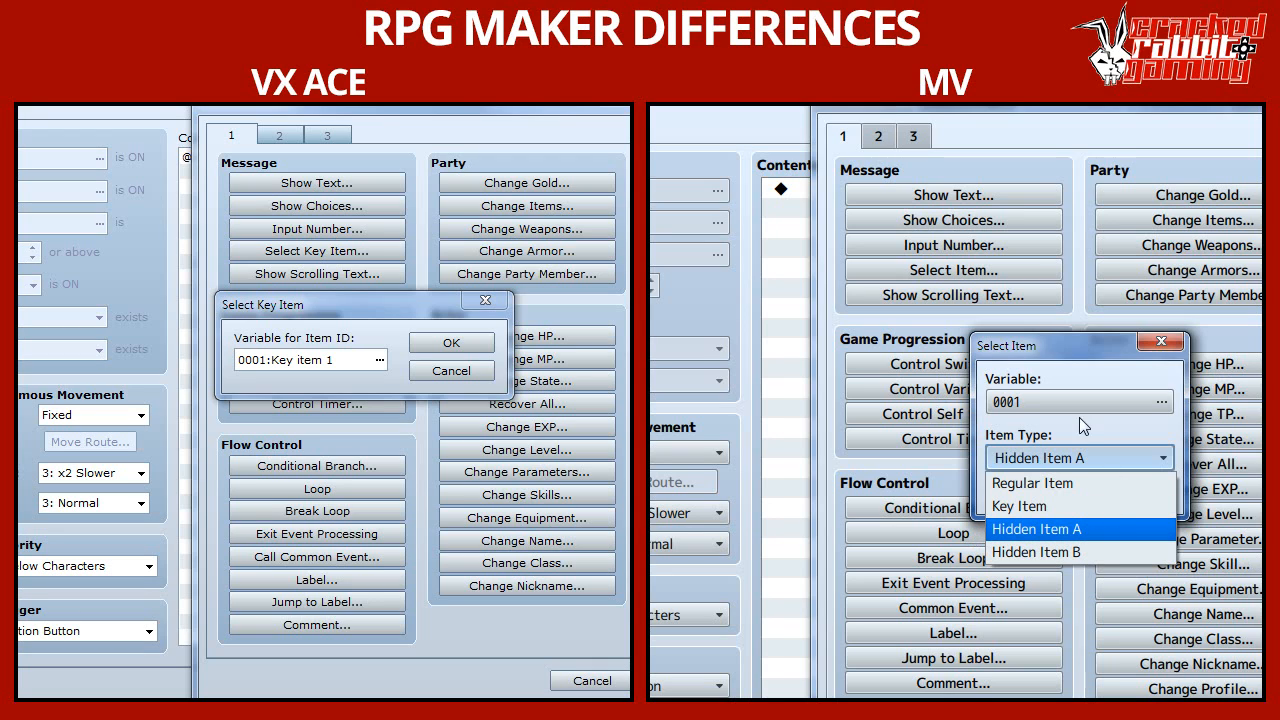
pyautogui.moveTo(940, 540)
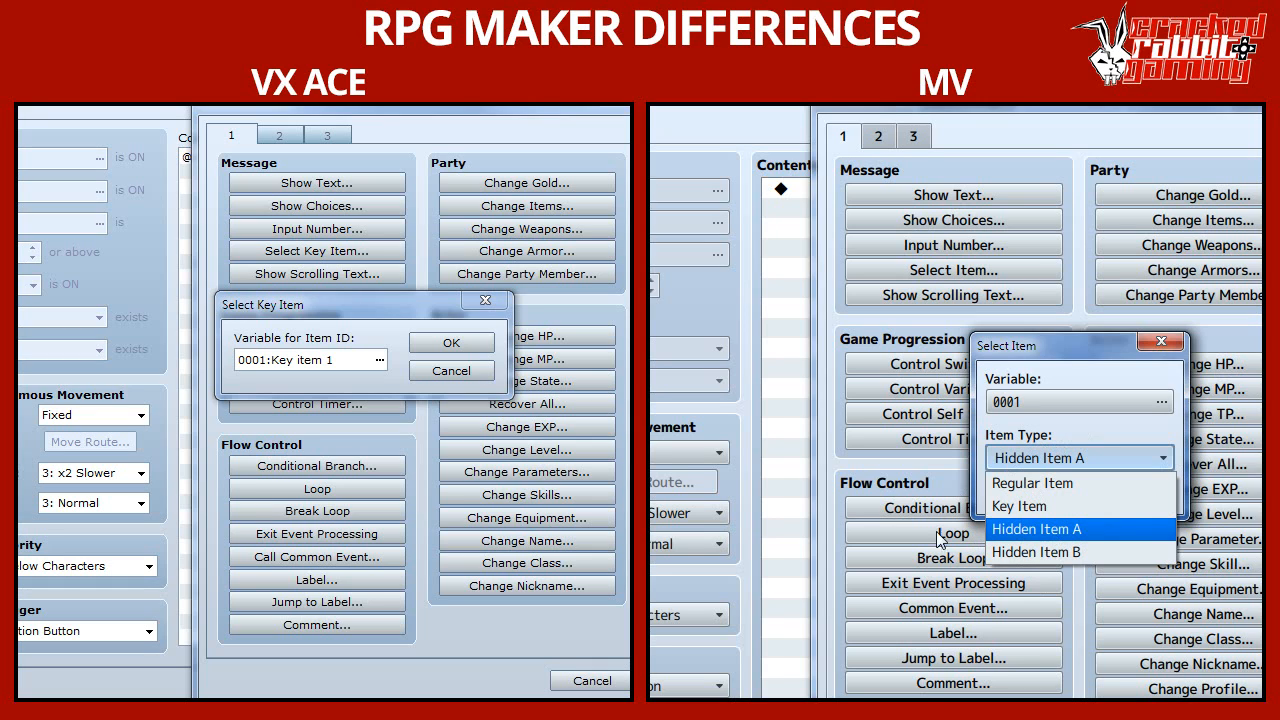
pyautogui.moveTo(947, 487)
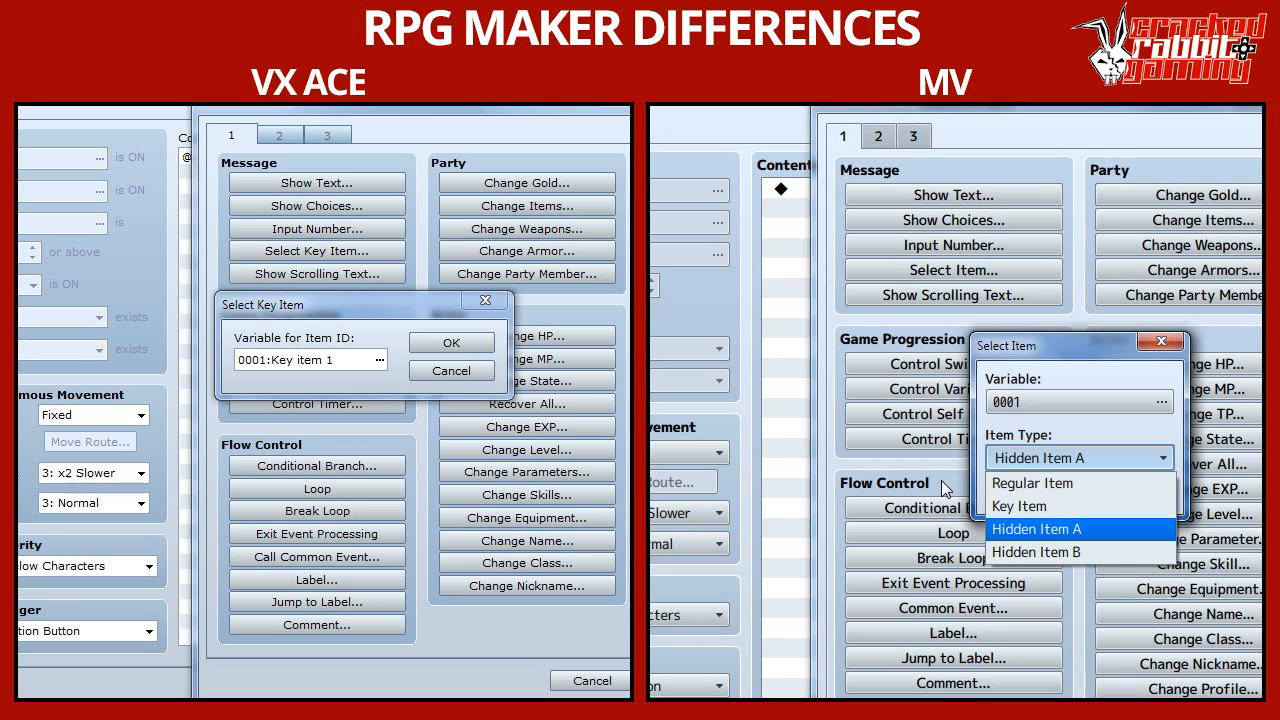
pyautogui.moveTo(1174, 308)
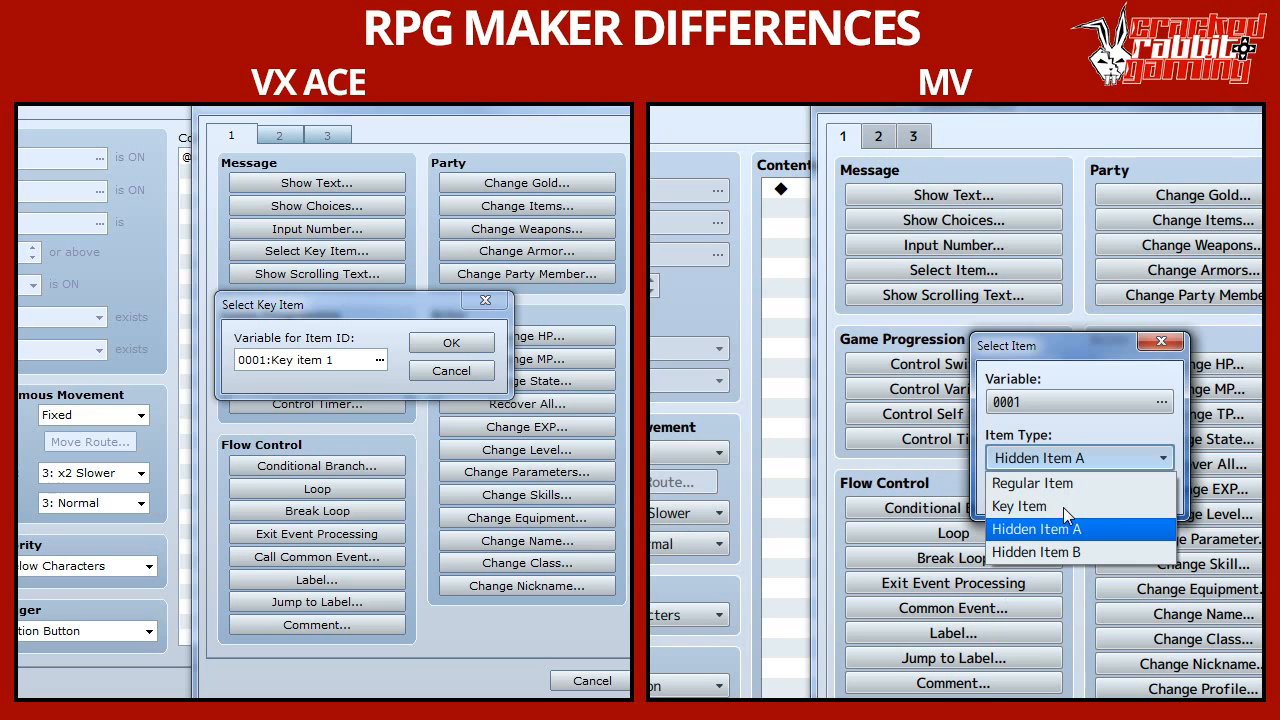
pyautogui.moveTo(1022, 482)
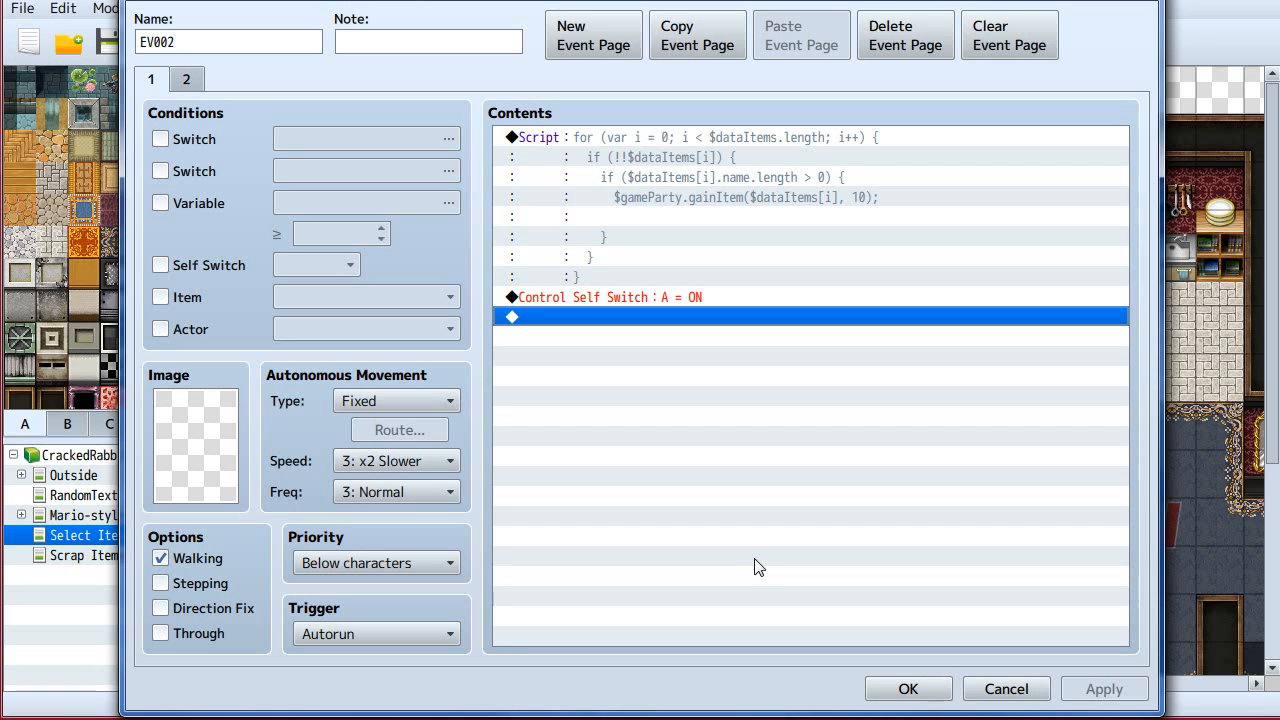
pyautogui.moveTo(584, 134)
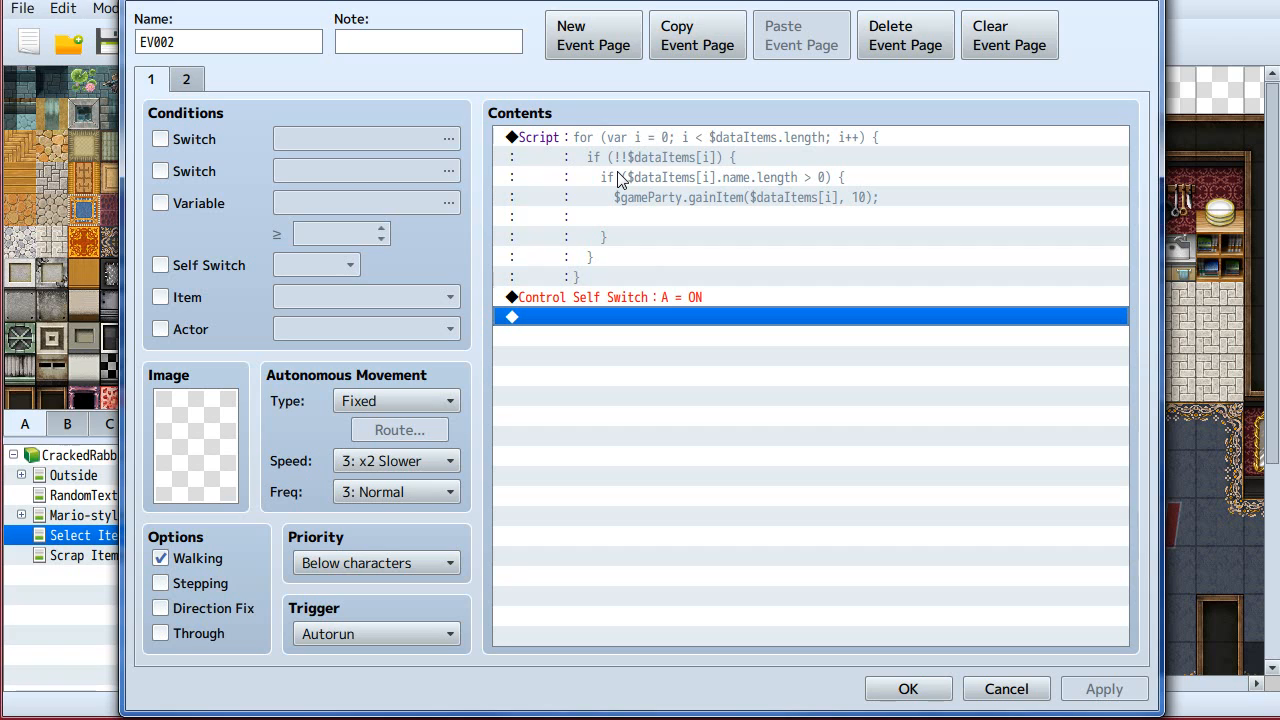
pyautogui.moveTo(670, 180)
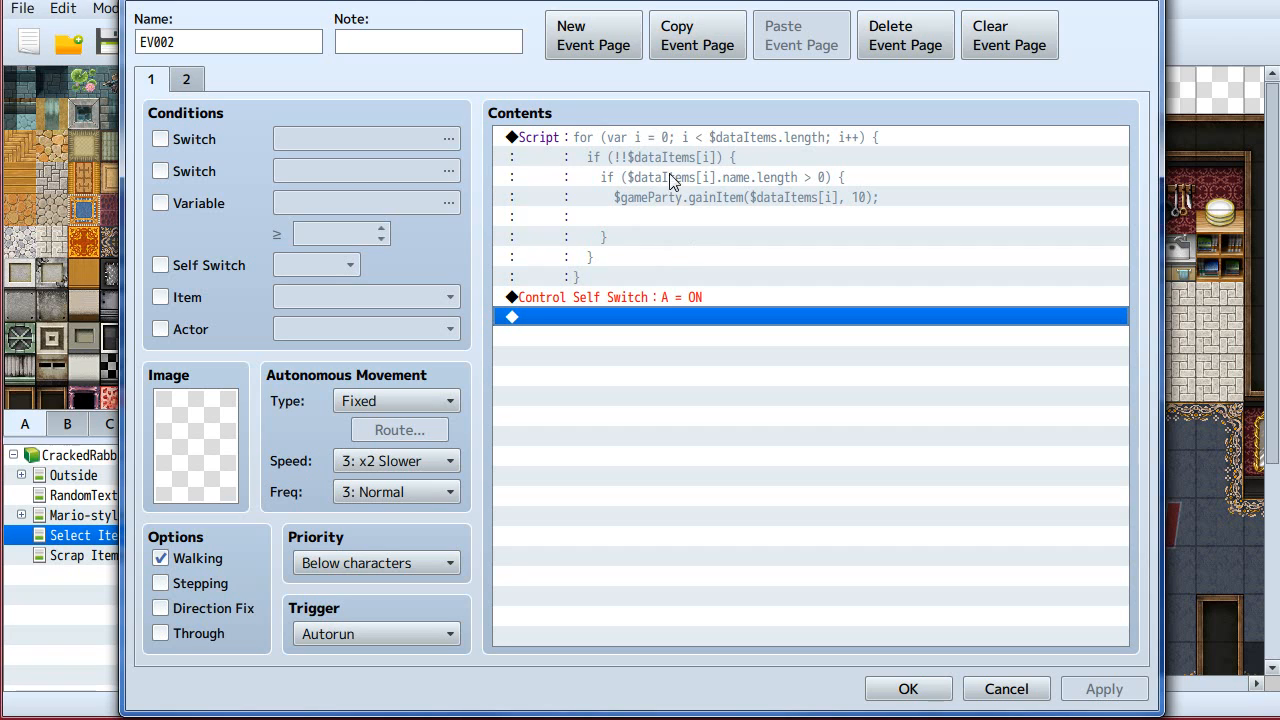
pyautogui.moveTo(682, 210)
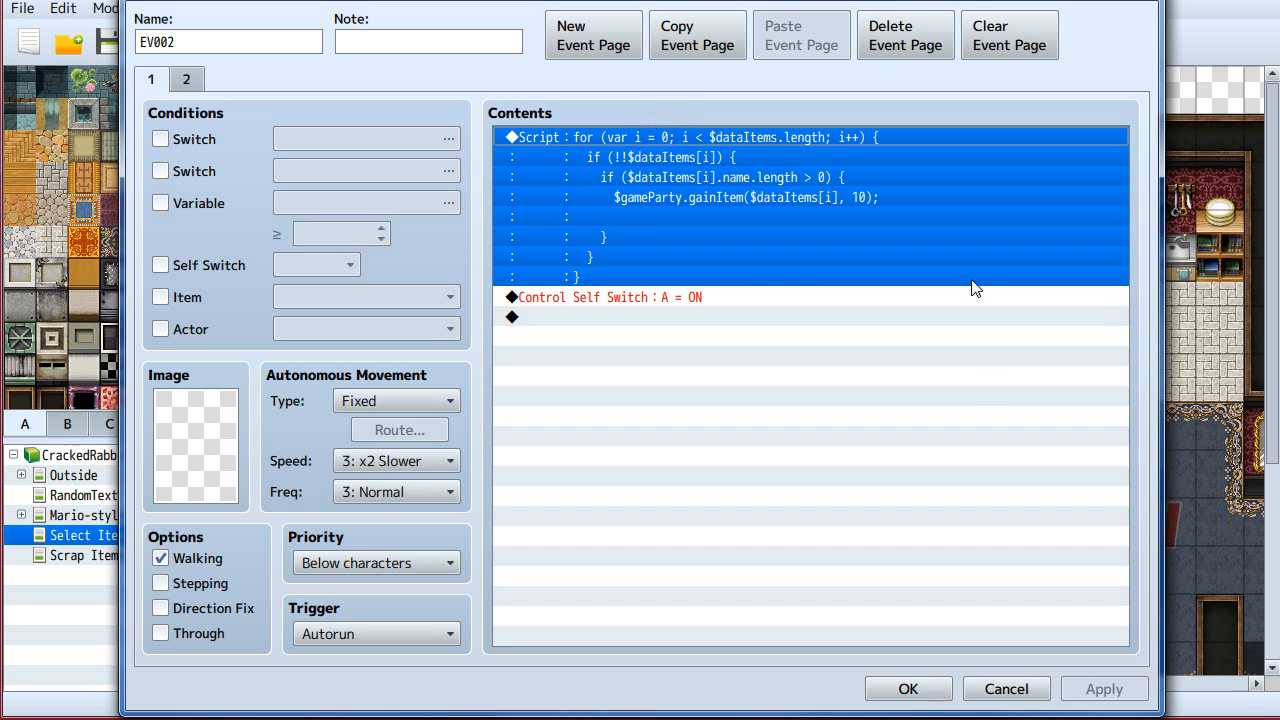
pyautogui.moveTo(690, 193)
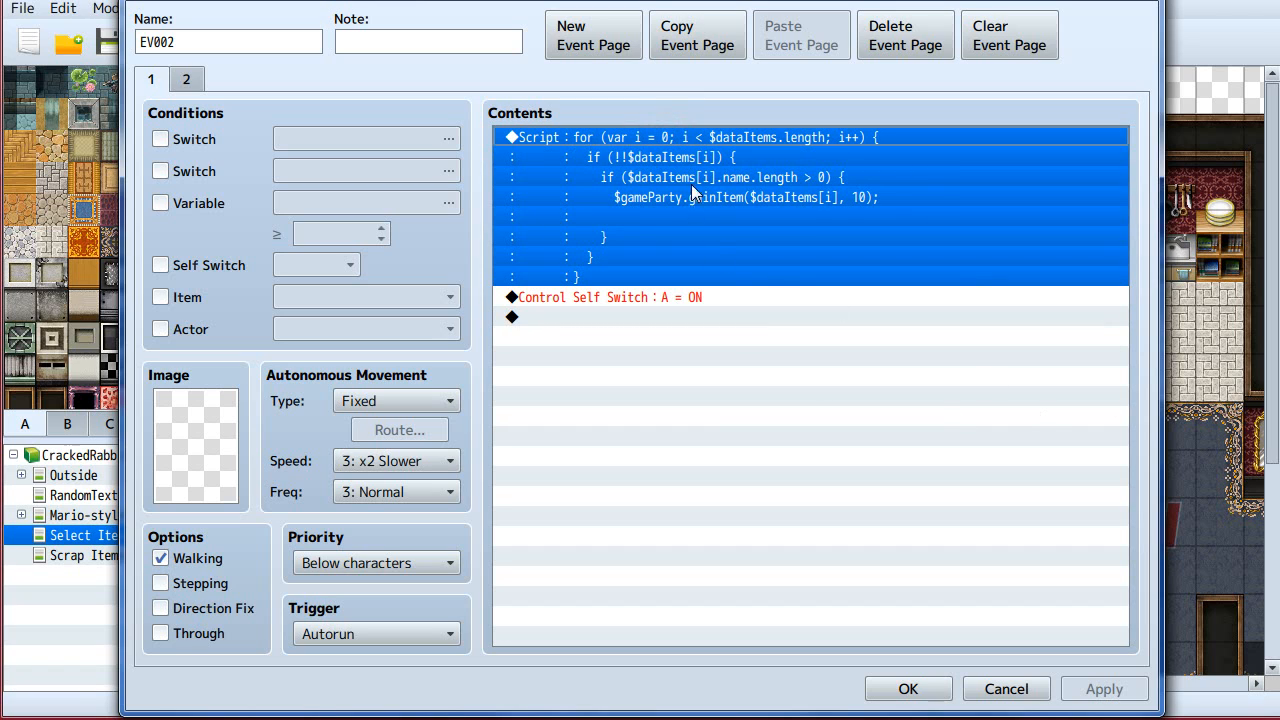
pyautogui.moveTo(858, 213)
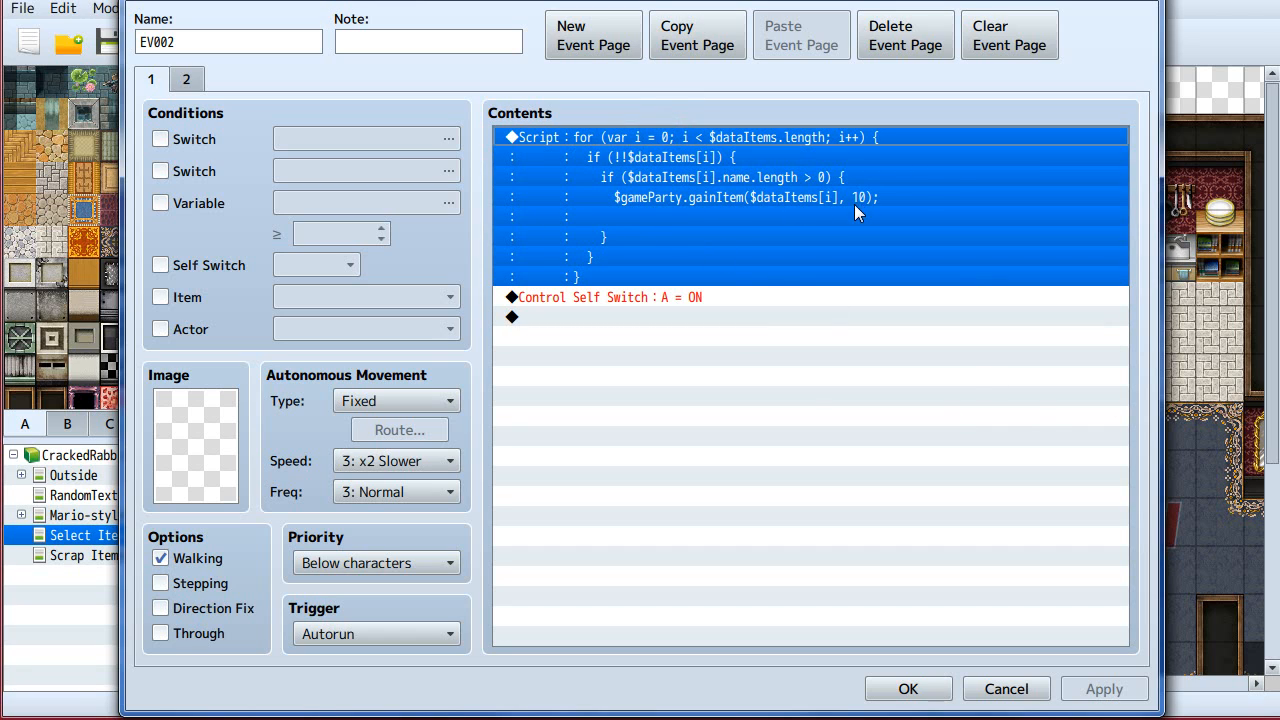
pyautogui.moveTo(877, 212)
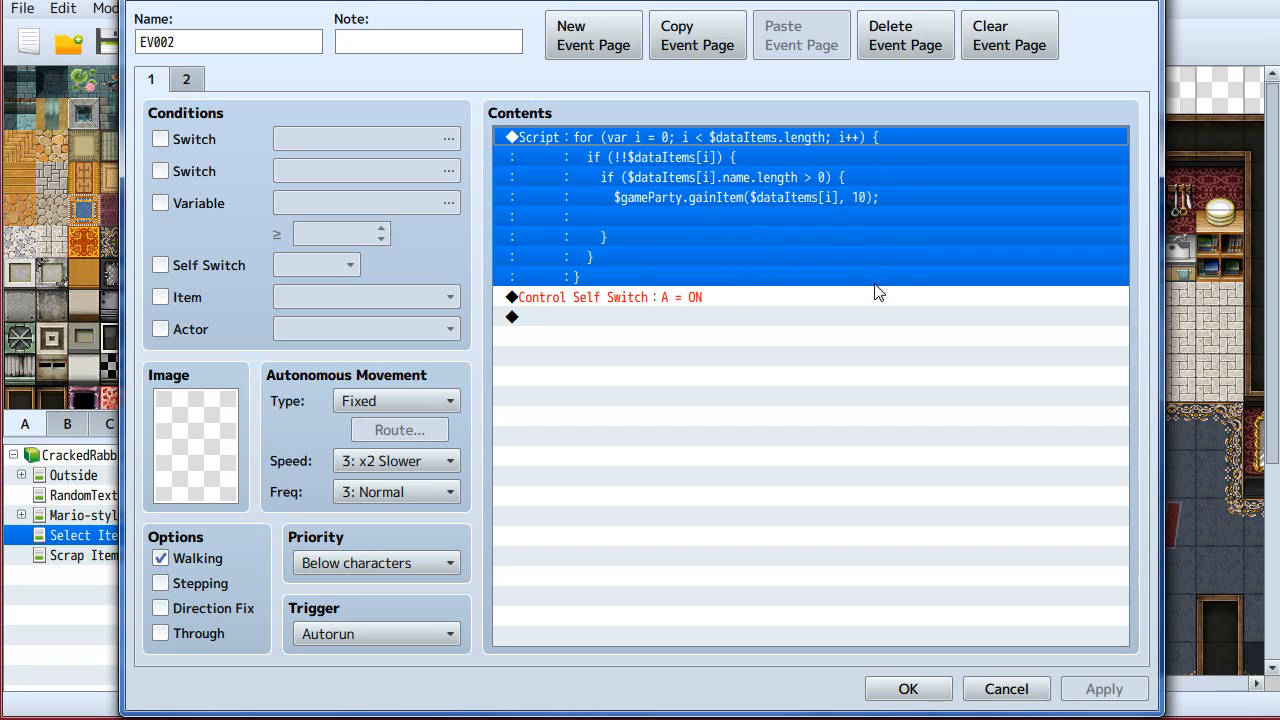
pyautogui.moveTo(1020, 216)
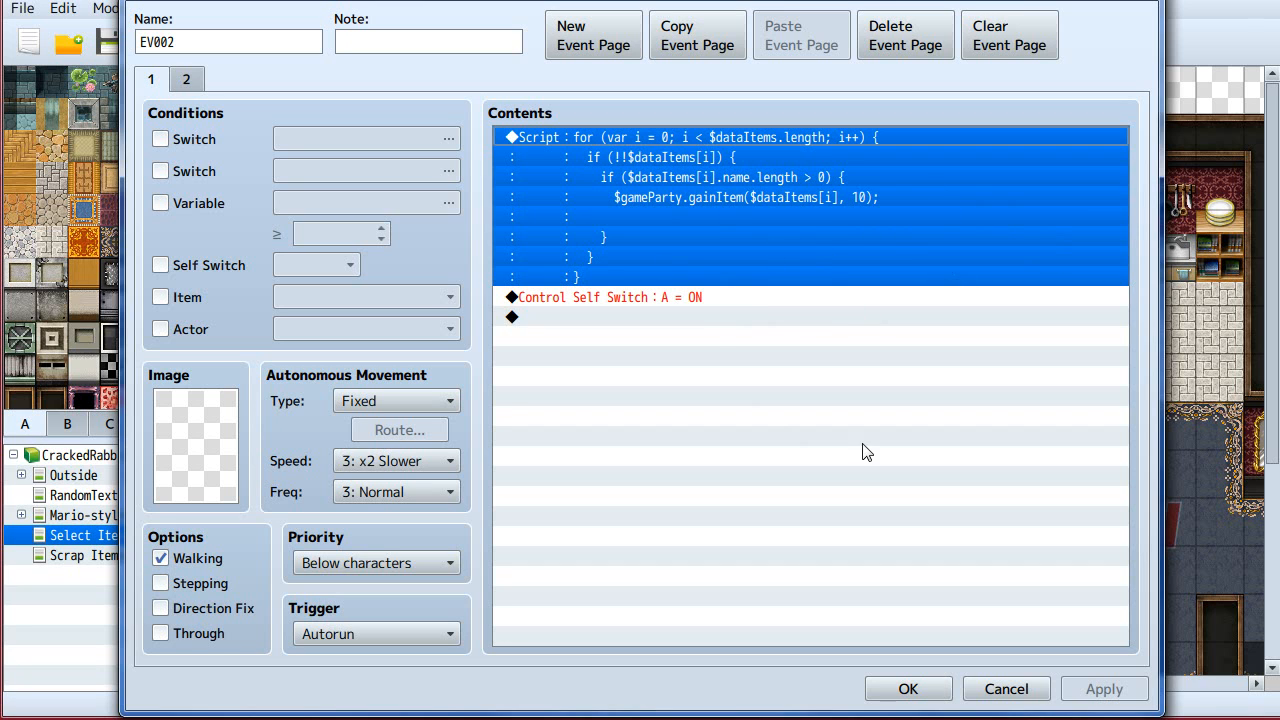
pyautogui.moveTo(983, 710)
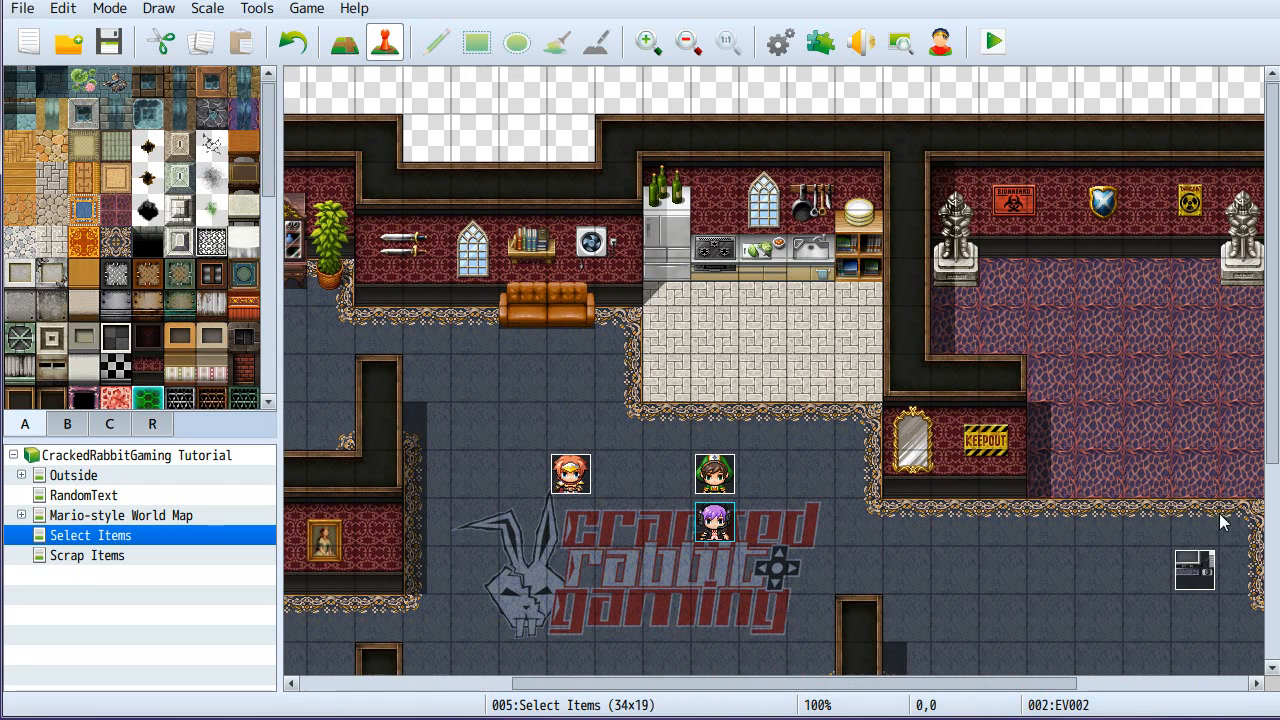
# Launch the Select Items map playtest and open Becca's in-game main menu.
pyautogui.scroll(-3)
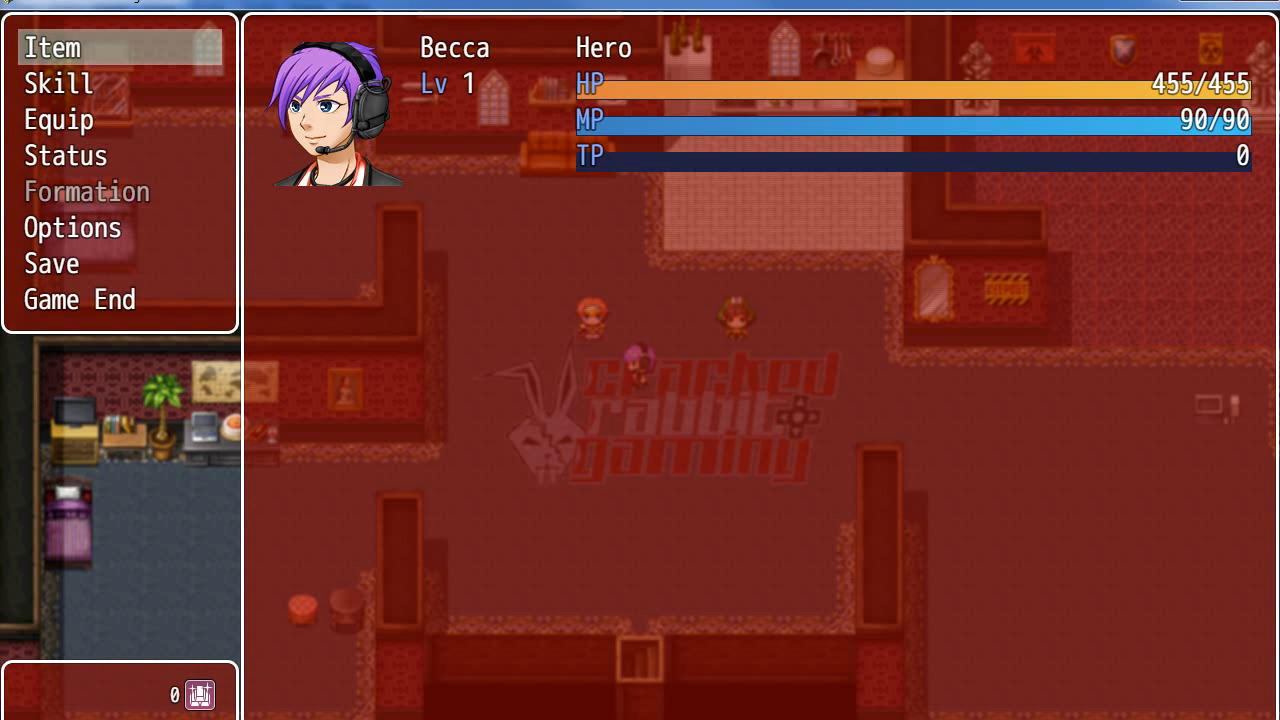
pyautogui.click(52, 47)
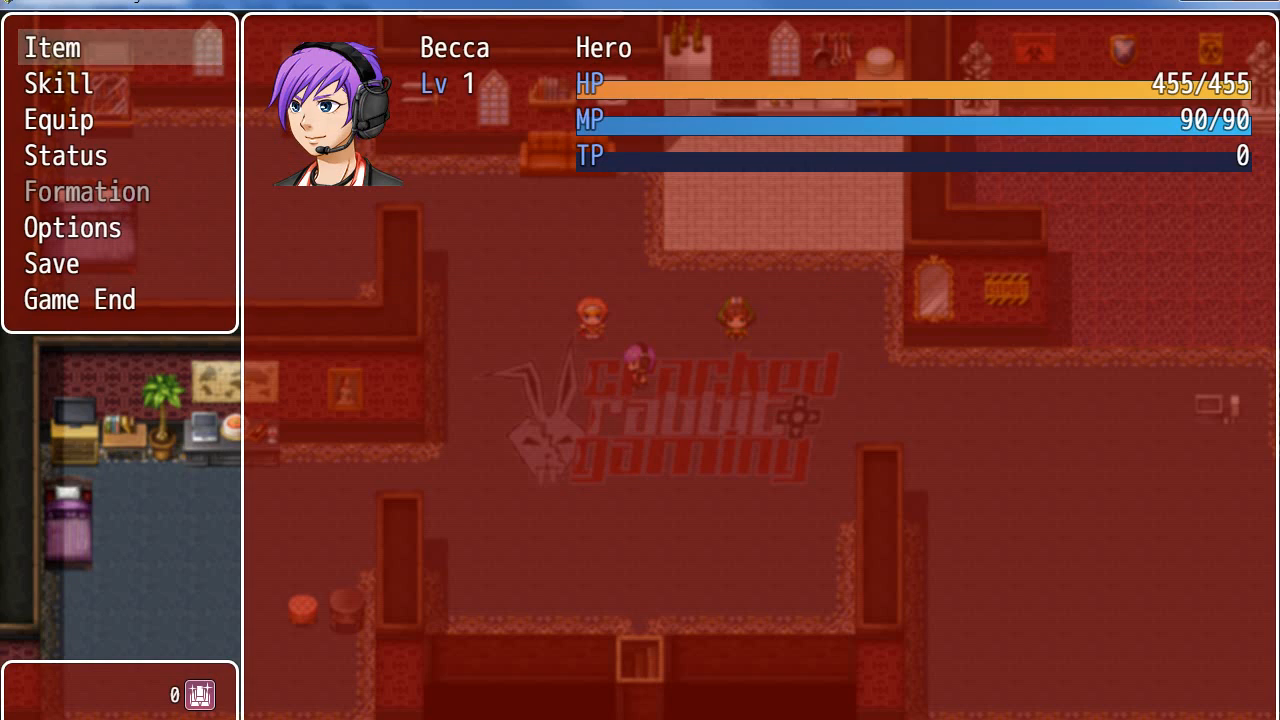
# Trade one Potion to the gear trader, leaving nine Potions and thirteen Gears.
pyautogui.press('escape')
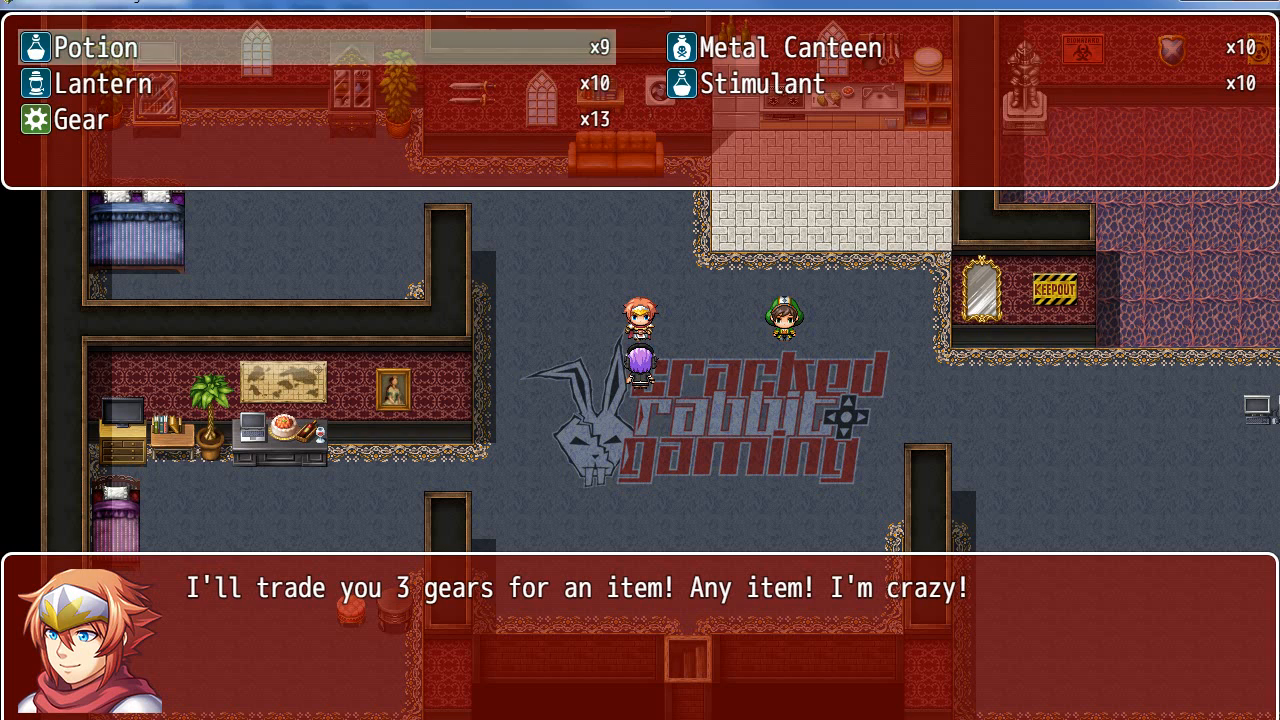
pyautogui.press('down')
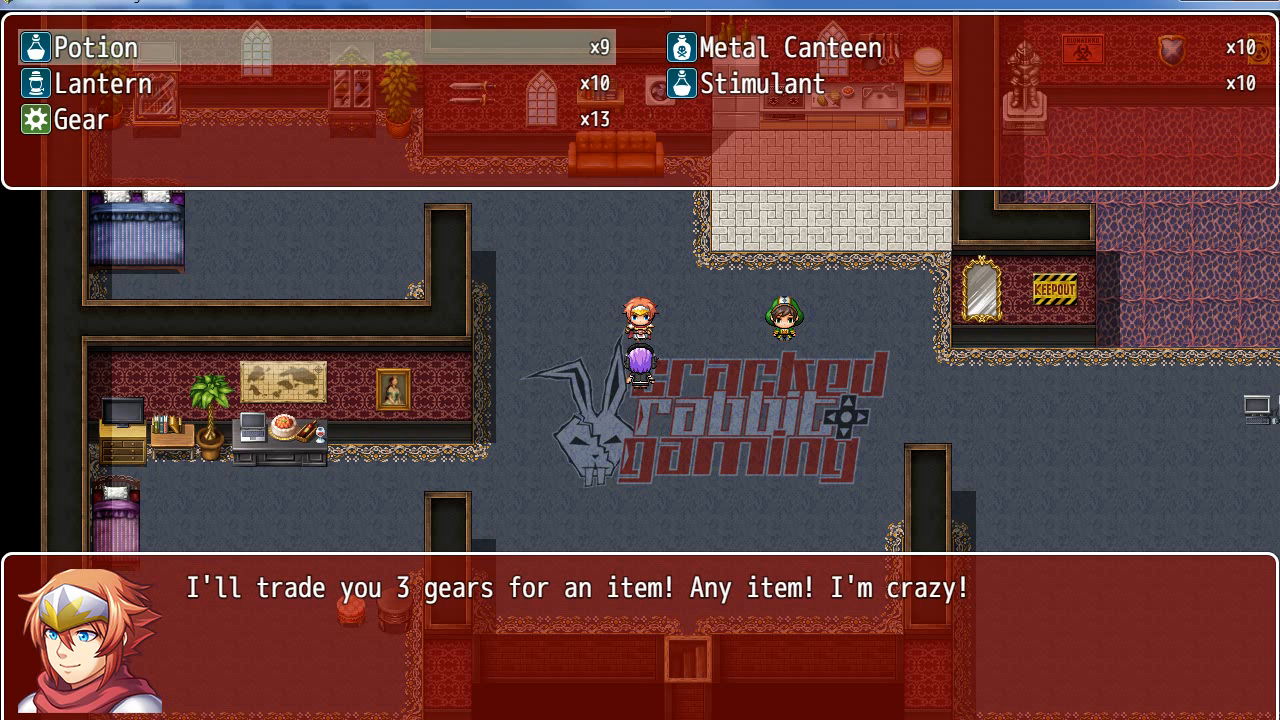
pyautogui.moveTo(523, 6)
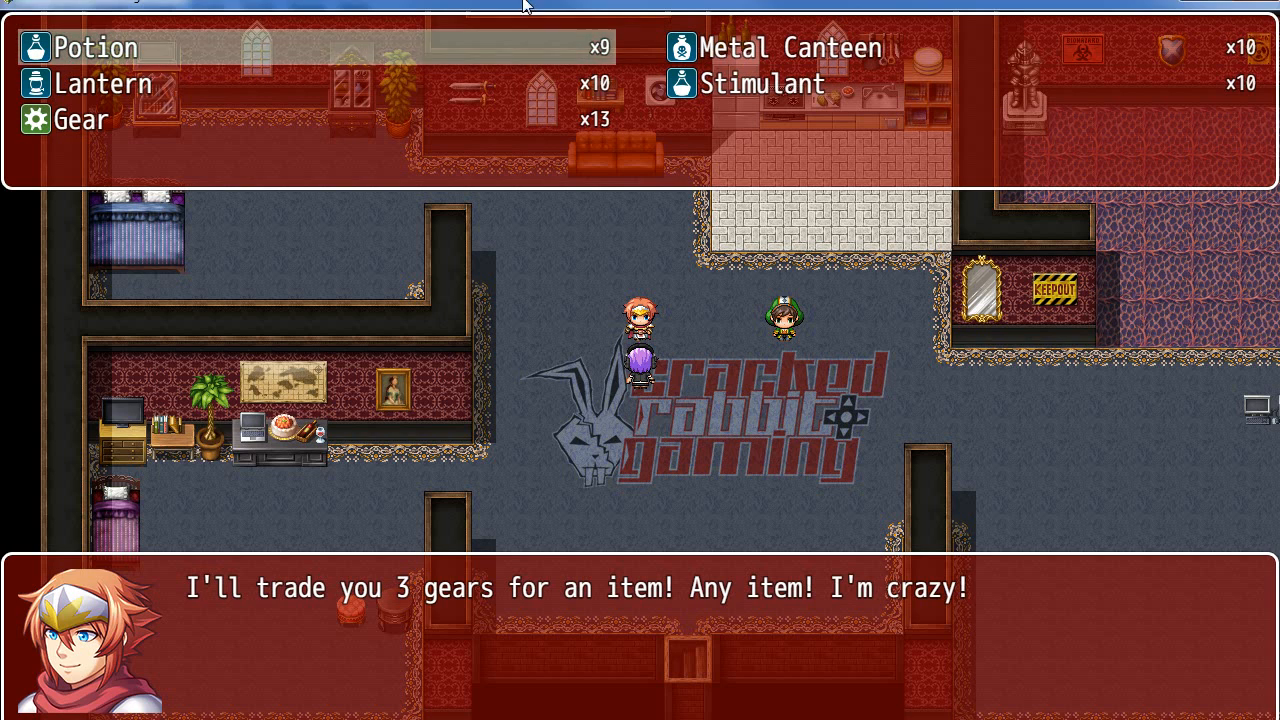
pyautogui.moveTo(255, 45)
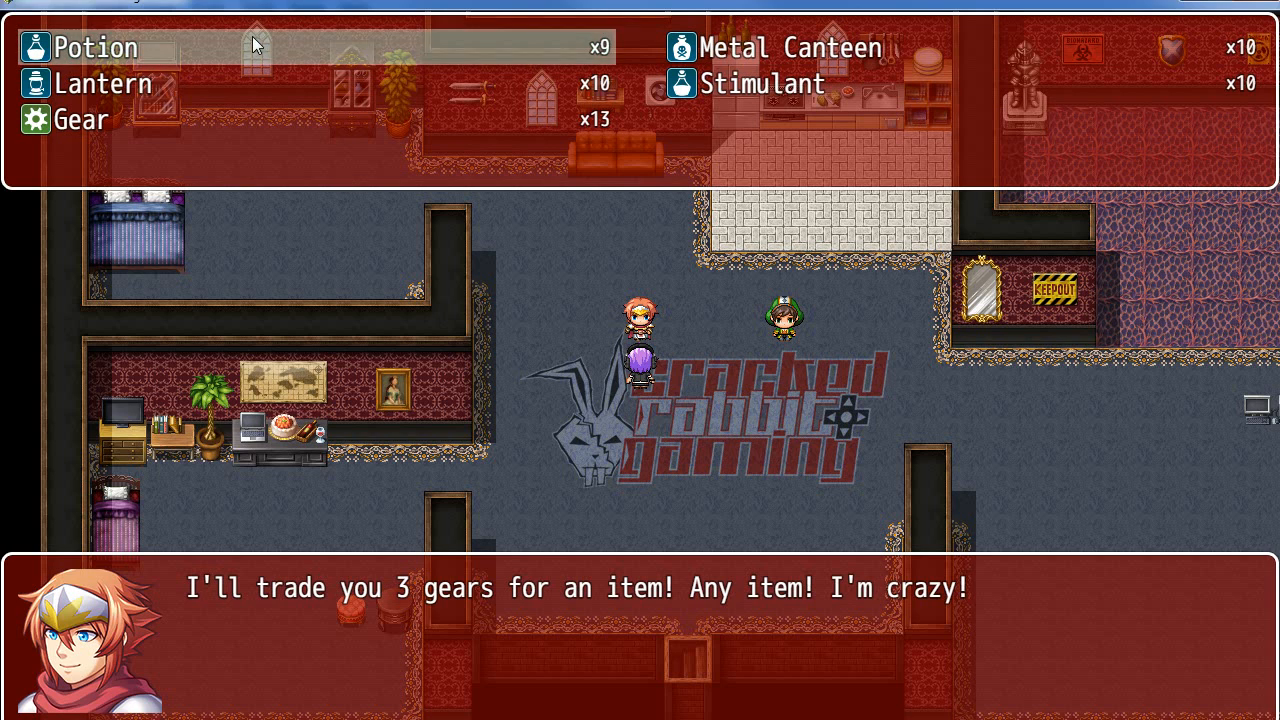
pyautogui.moveTo(567, 227)
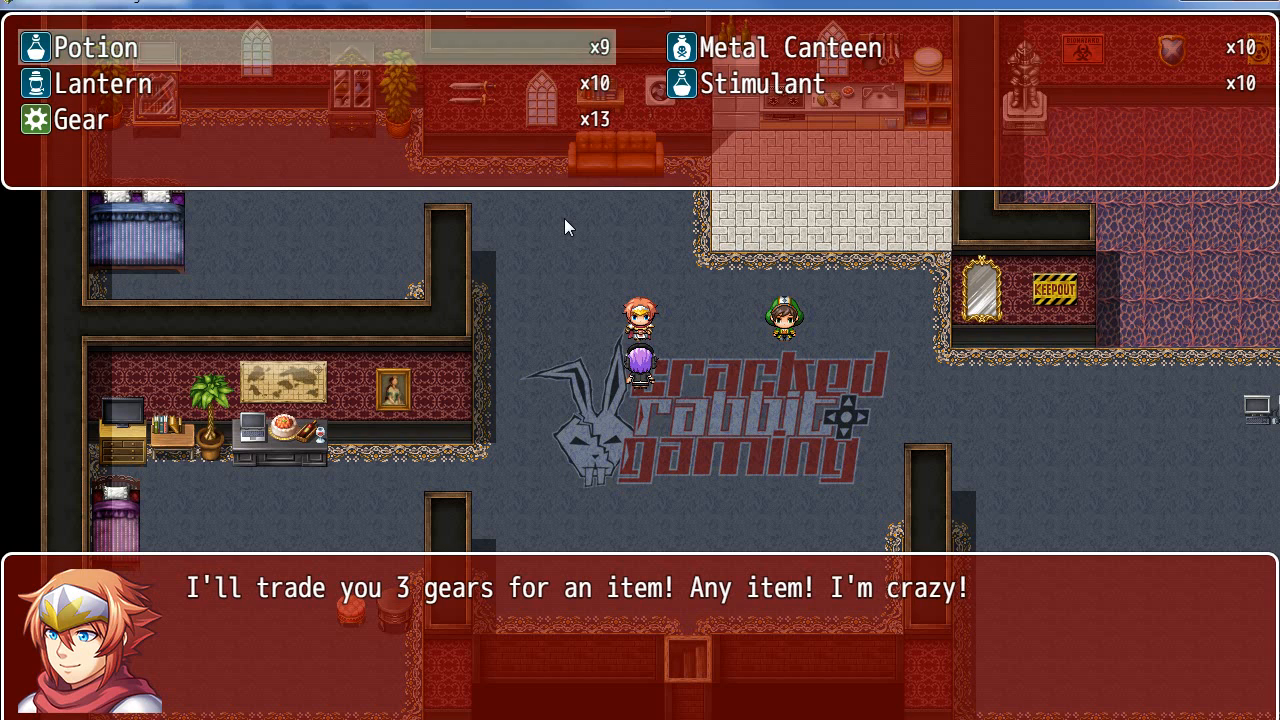
pyautogui.moveTo(640, 267)
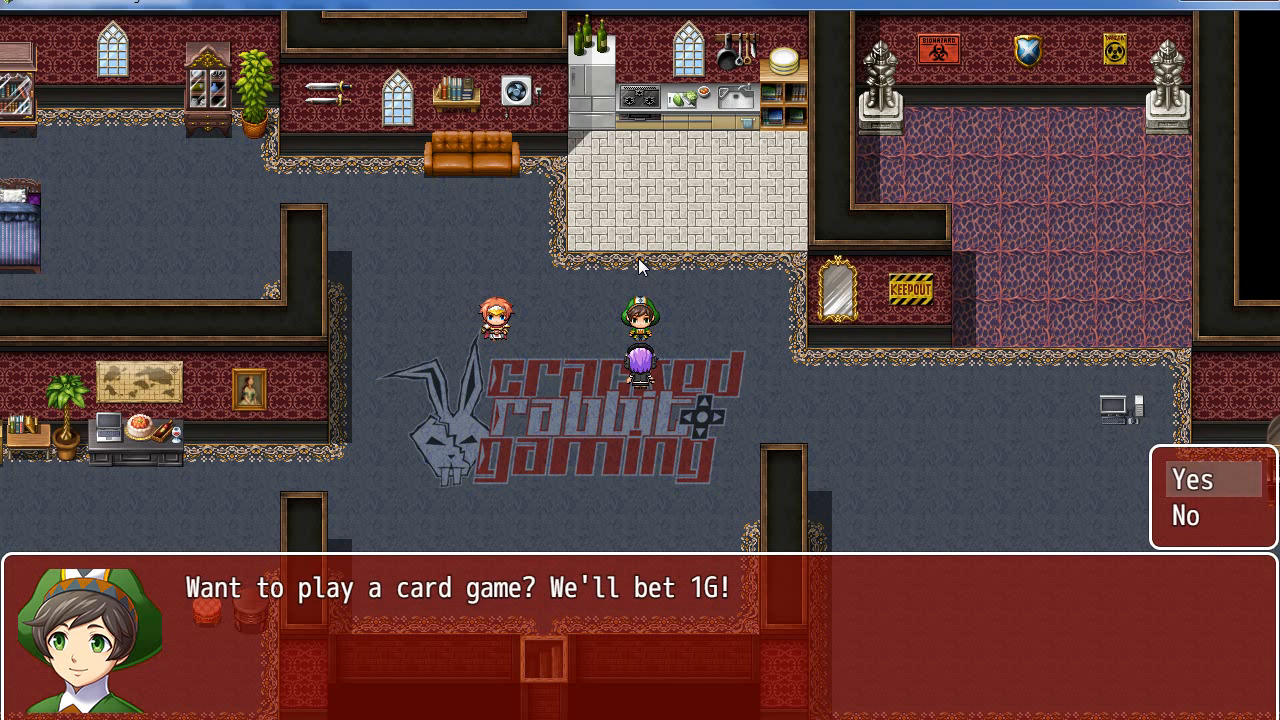
# Accept the NPC's 1G card bet and view the Play a card hand.
pyautogui.click(1195, 480)
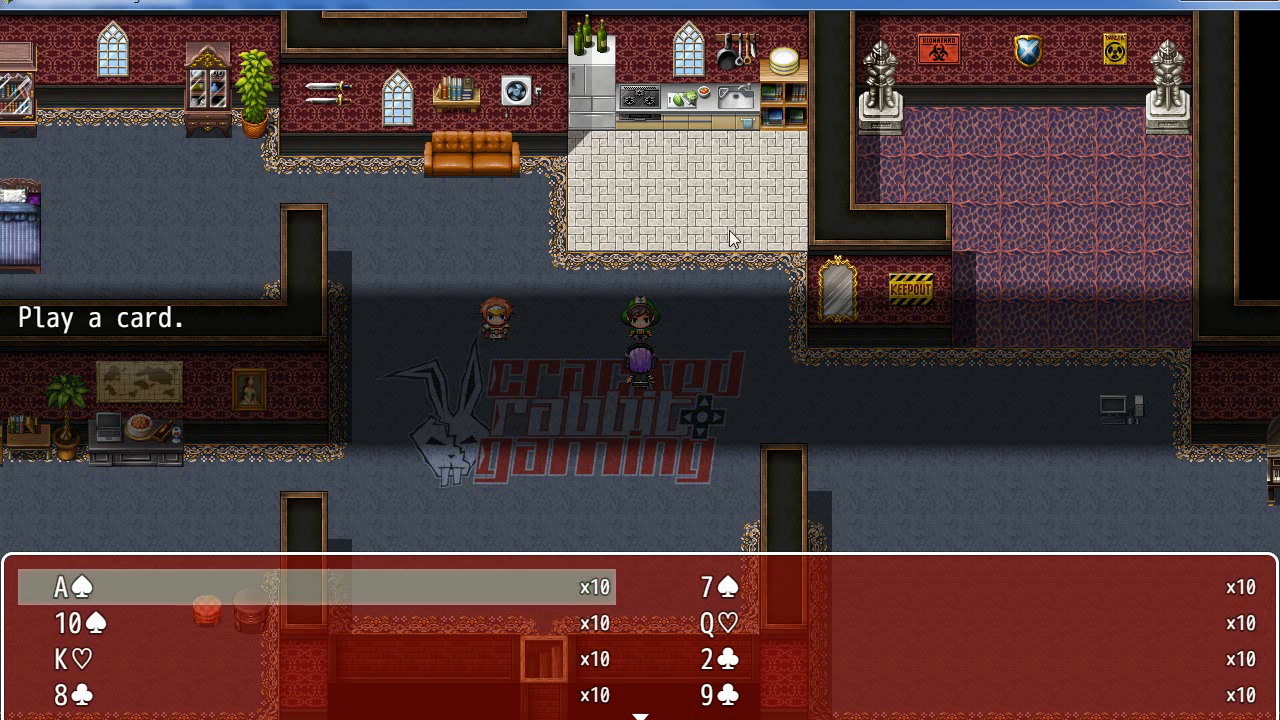
pyautogui.moveTo(1148, 142)
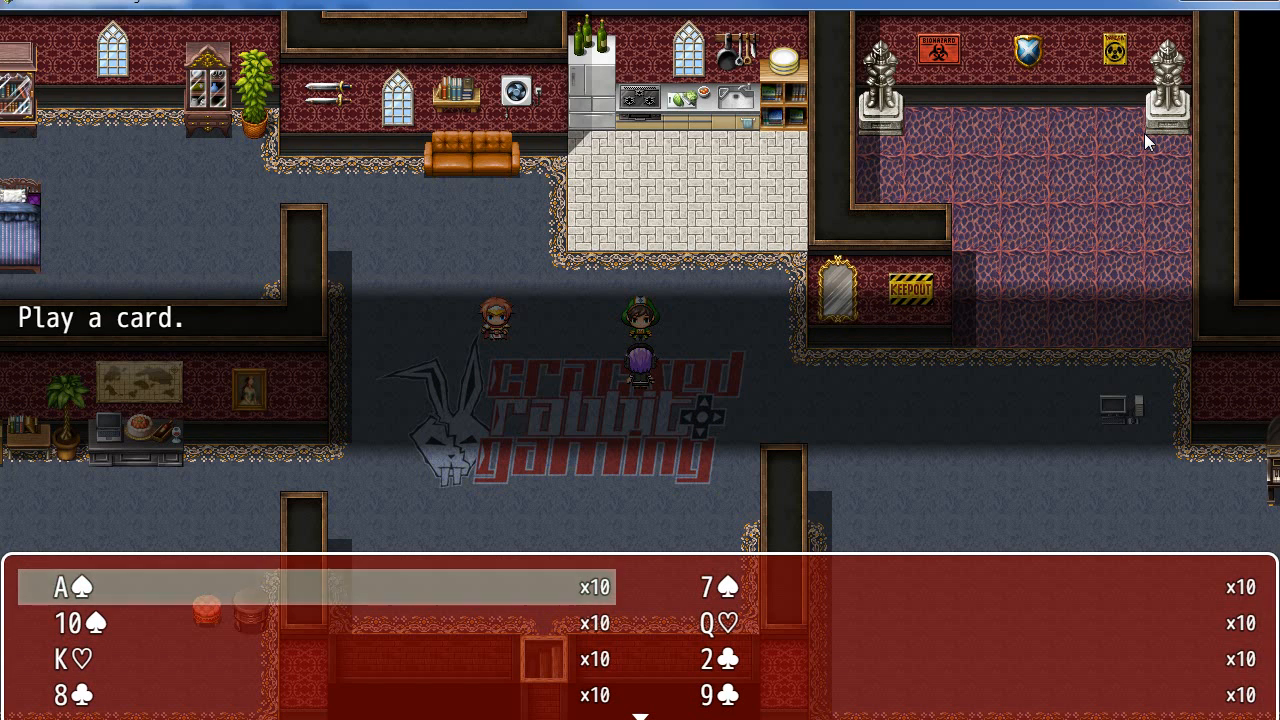
pyautogui.press('down')
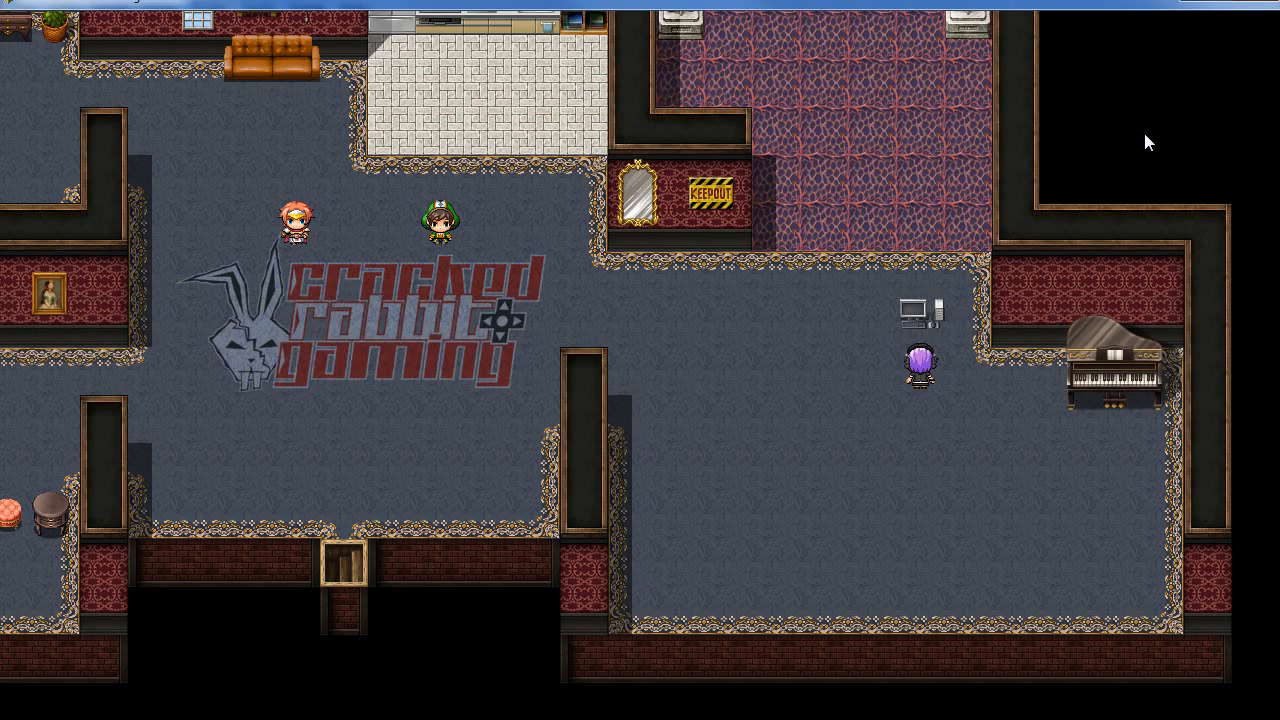
# At the piano, try the Use, Pick Up and Open actions, then step away.
pyautogui.press('enter')
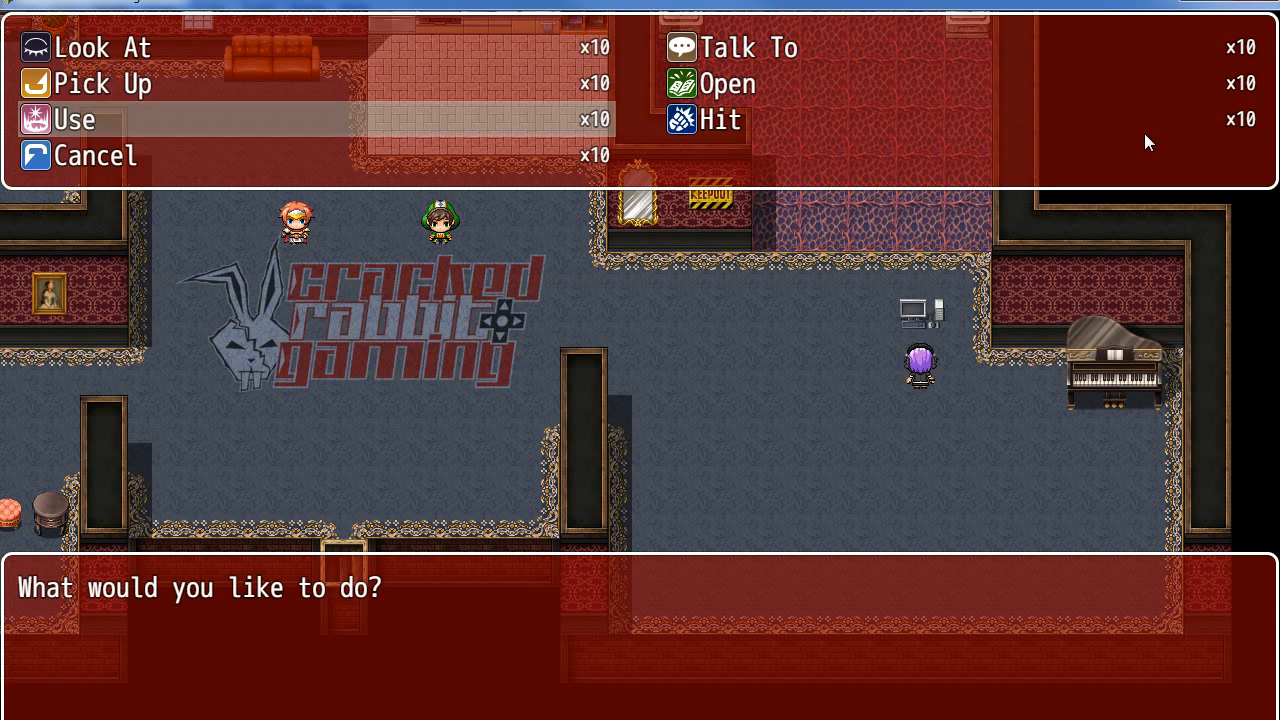
pyautogui.click(72, 120)
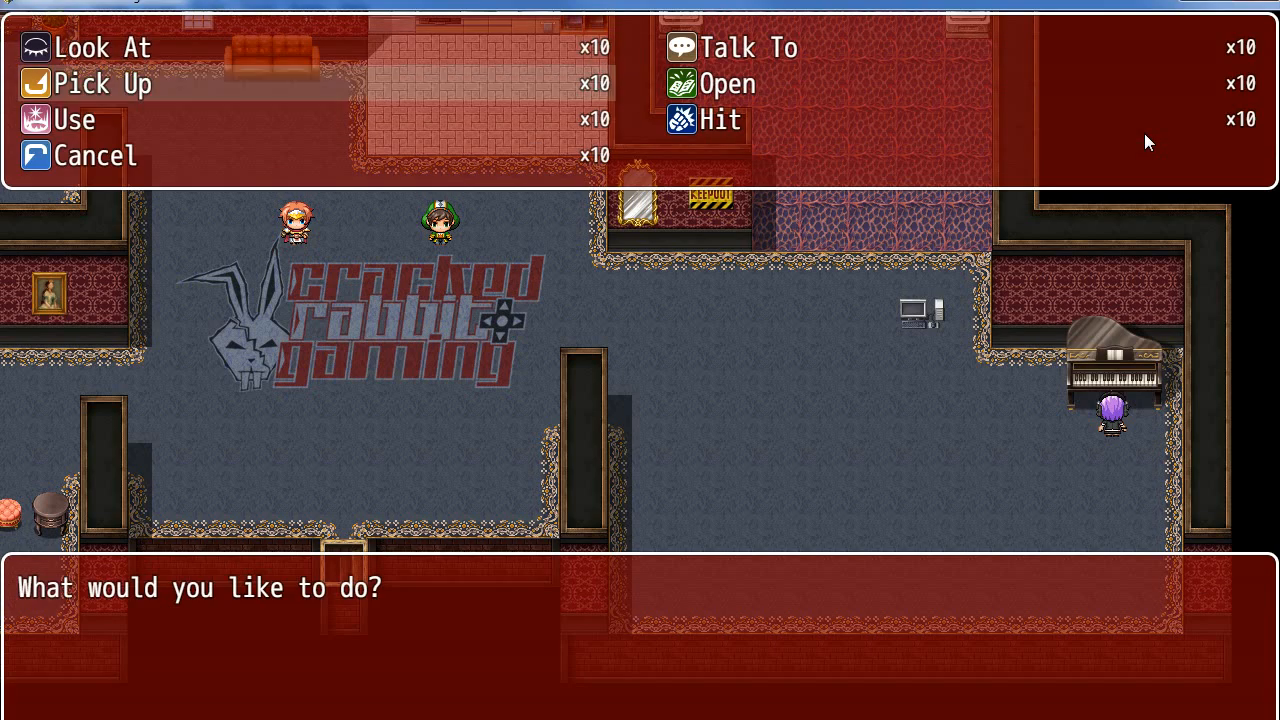
pyautogui.click(66, 119)
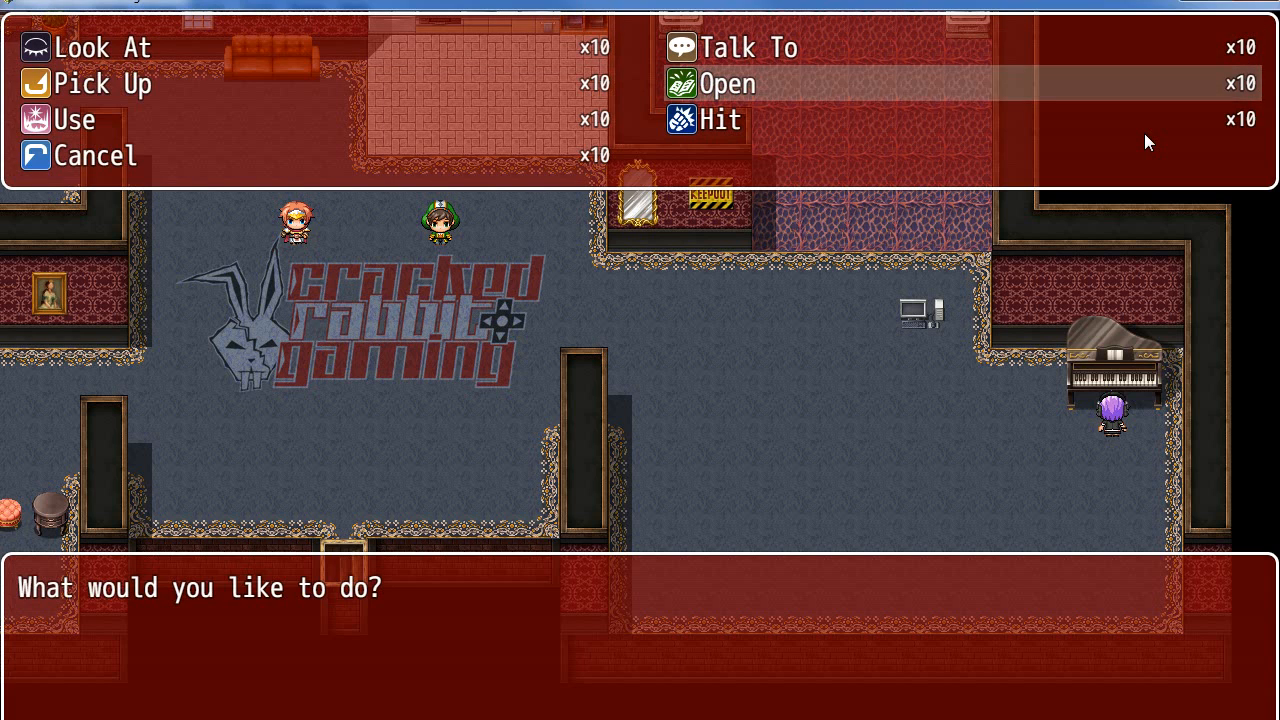
pyautogui.click(725, 83)
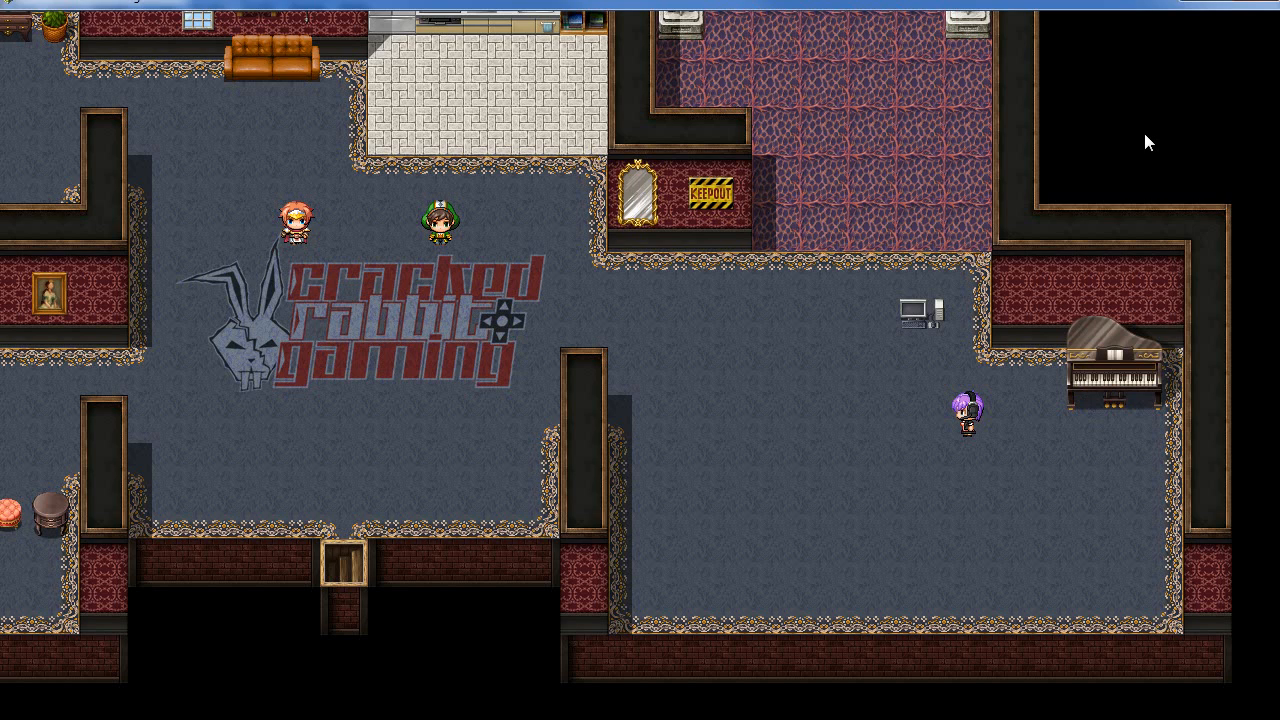
pyautogui.moveTo(1070, 367)
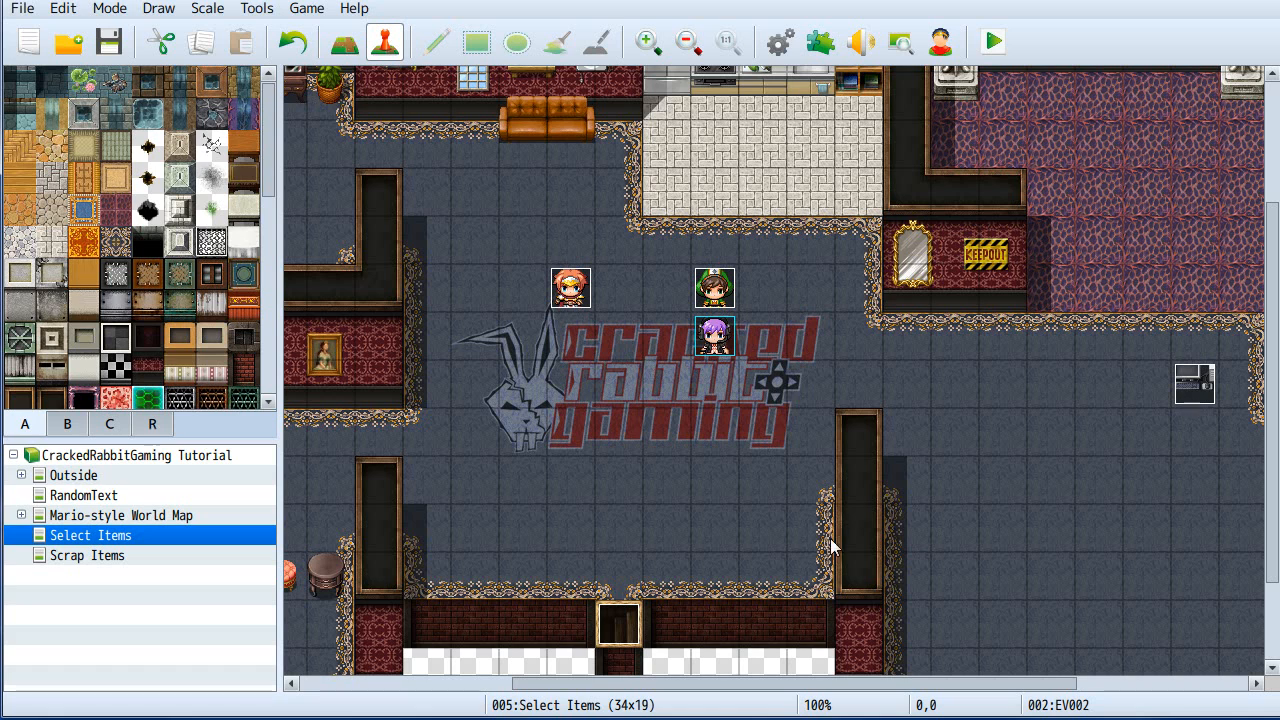
pyautogui.moveTo(580, 295)
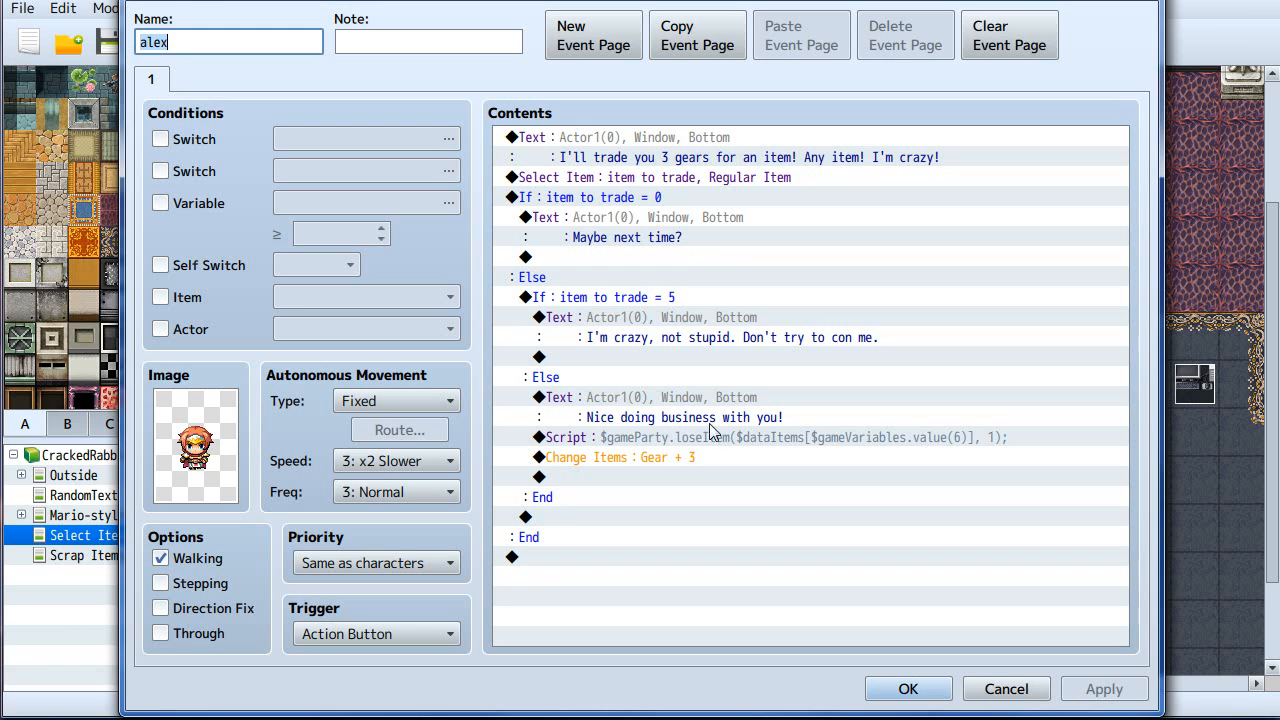
# Open the settings of alex's Select Item command, showing variable 0006.
pyautogui.click(622, 177)
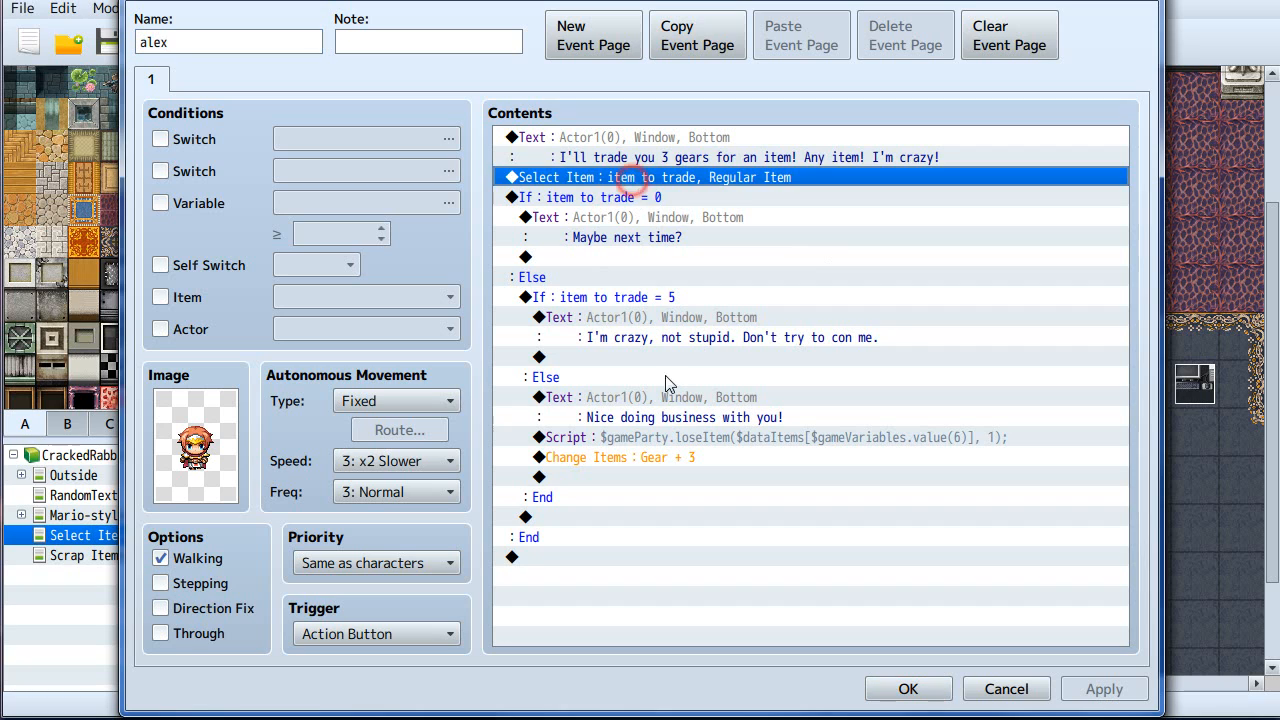
pyautogui.doubleClick(650, 177)
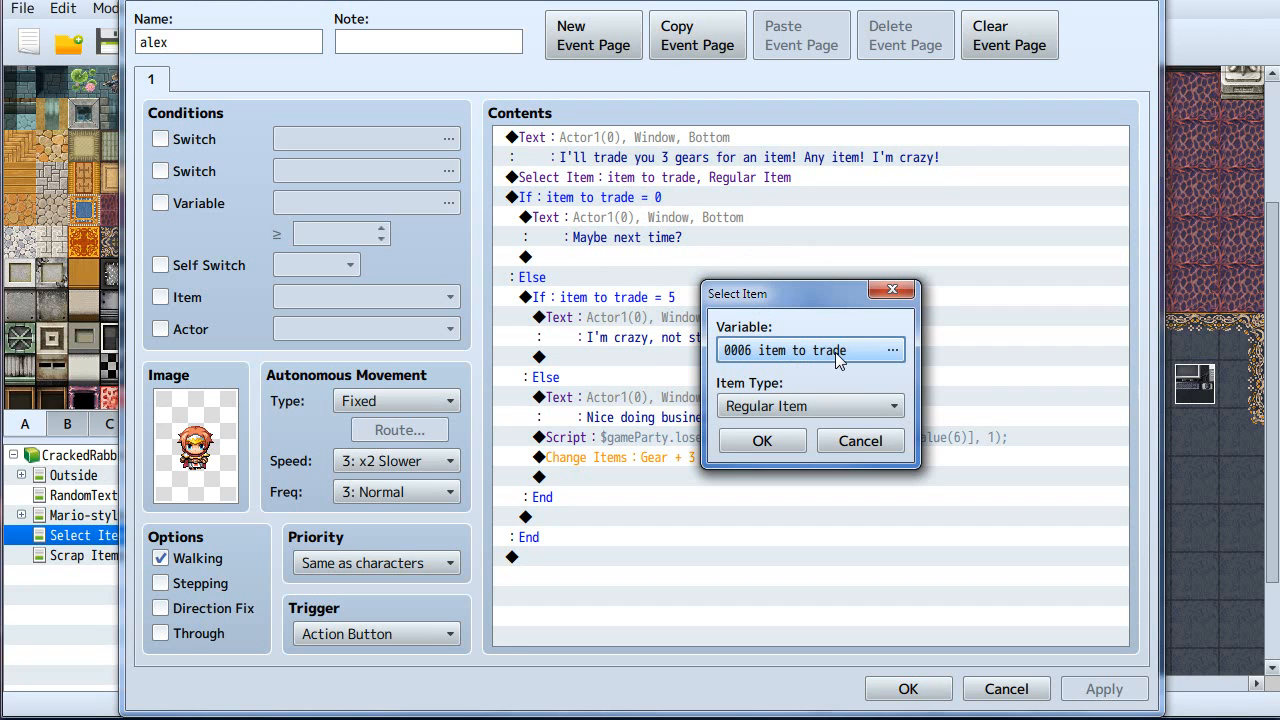
# Open the Variable Selector to confirm 0006 'item to trade' holds the chosen item.
pyautogui.click(892, 350)
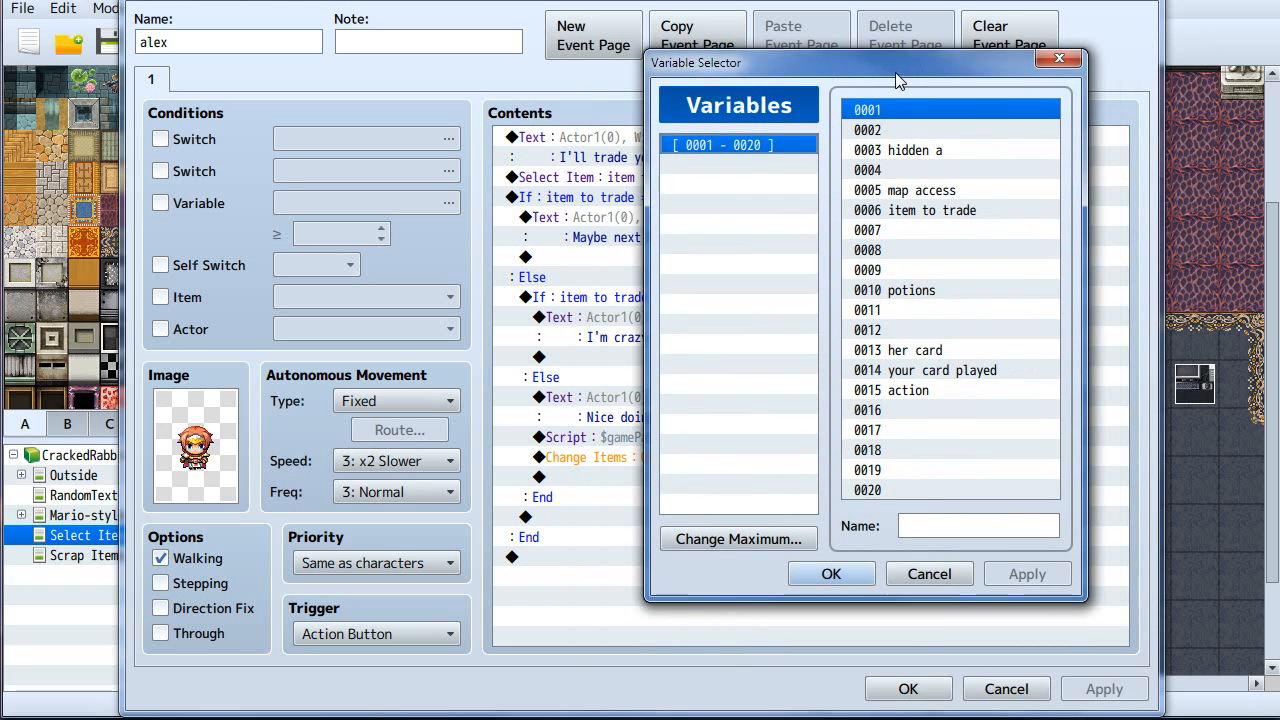
pyautogui.moveTo(890, 105)
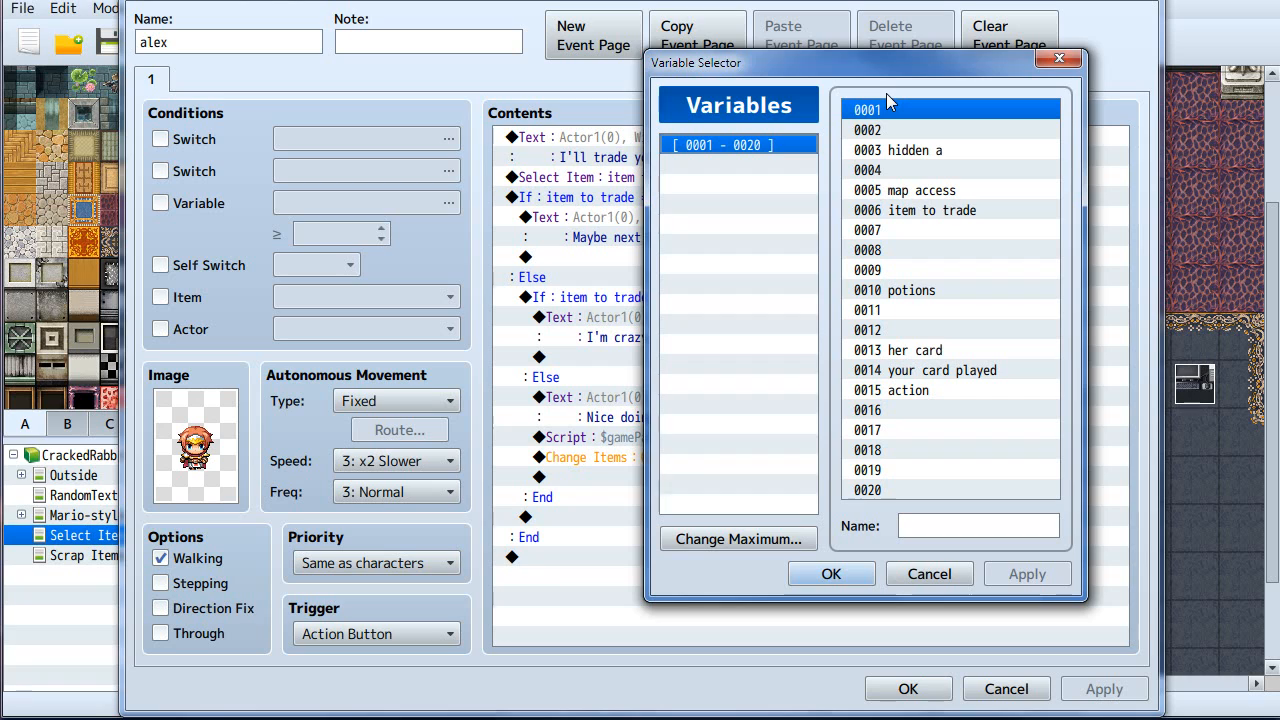
pyautogui.moveTo(878, 290)
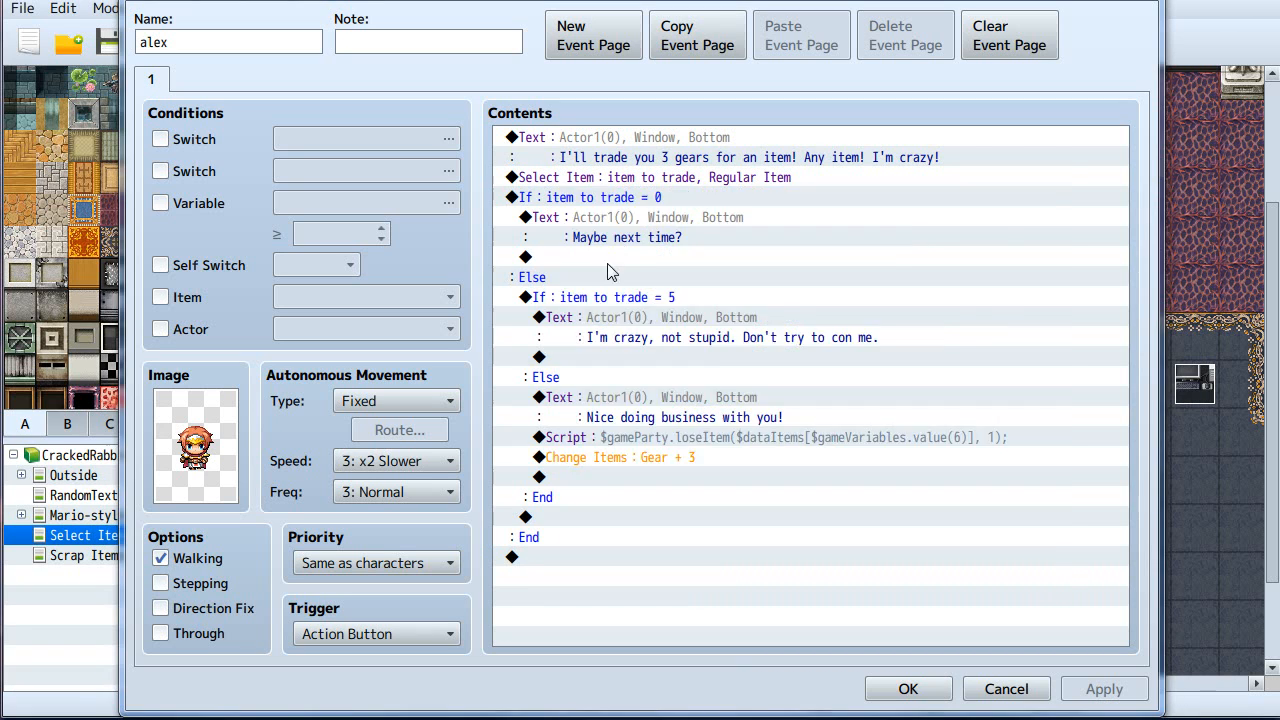
pyautogui.doubleClick(590, 197)
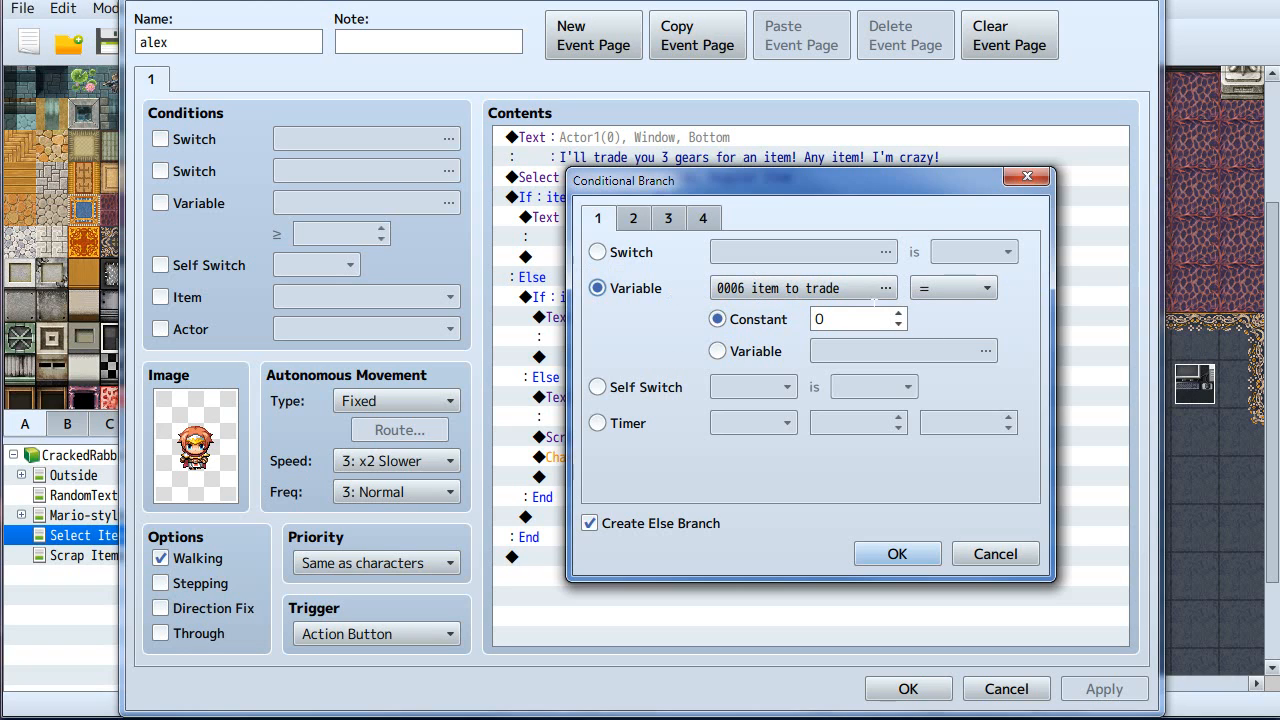
pyautogui.moveTo(835, 343)
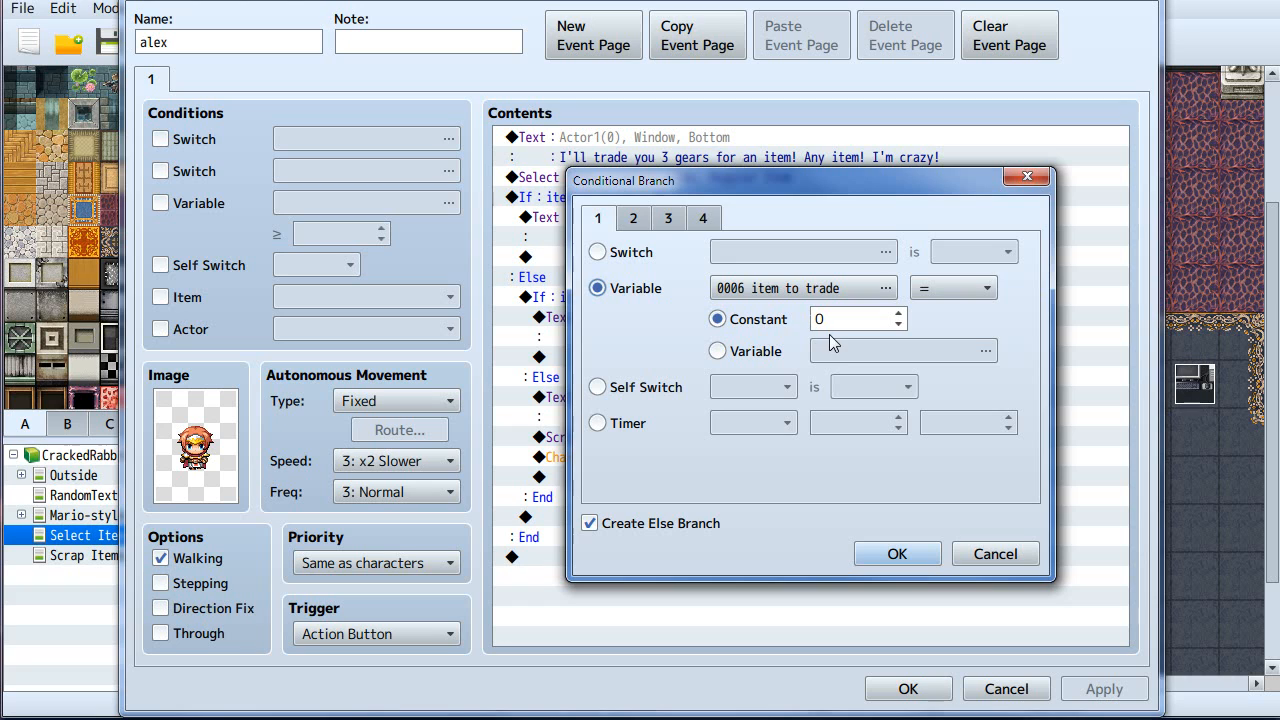
pyautogui.click(896, 553)
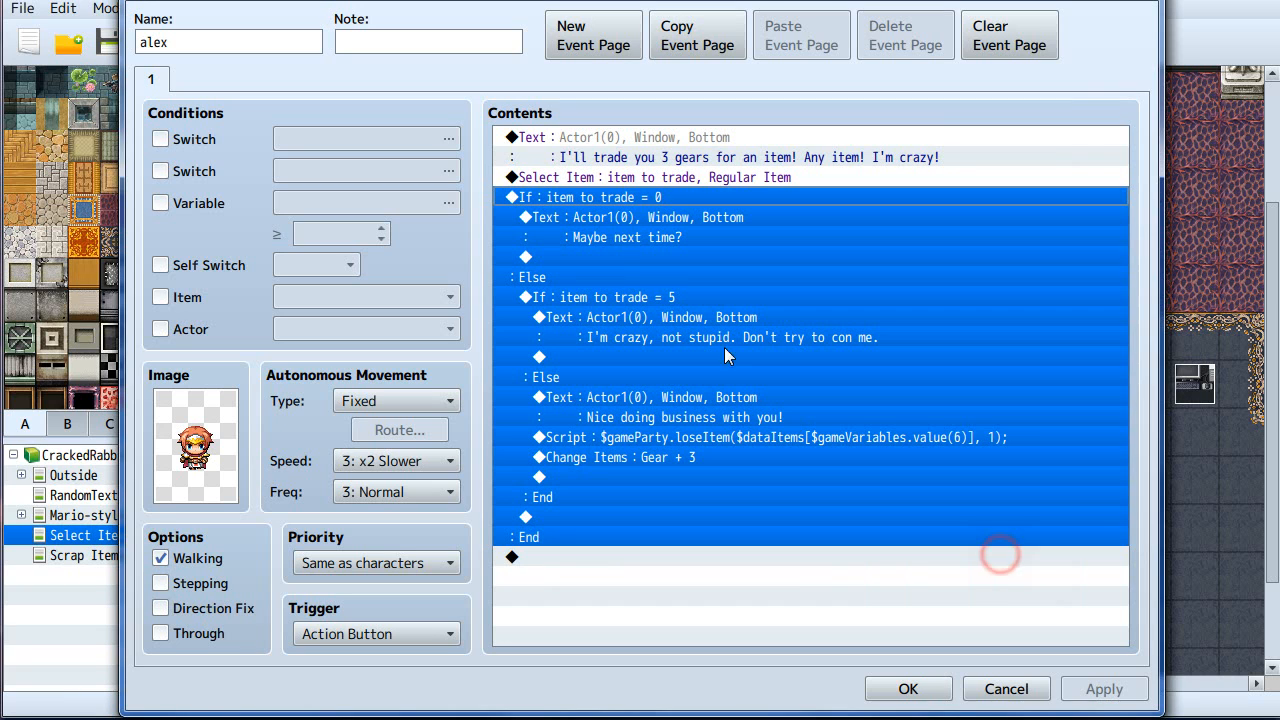
pyautogui.moveTo(668, 210)
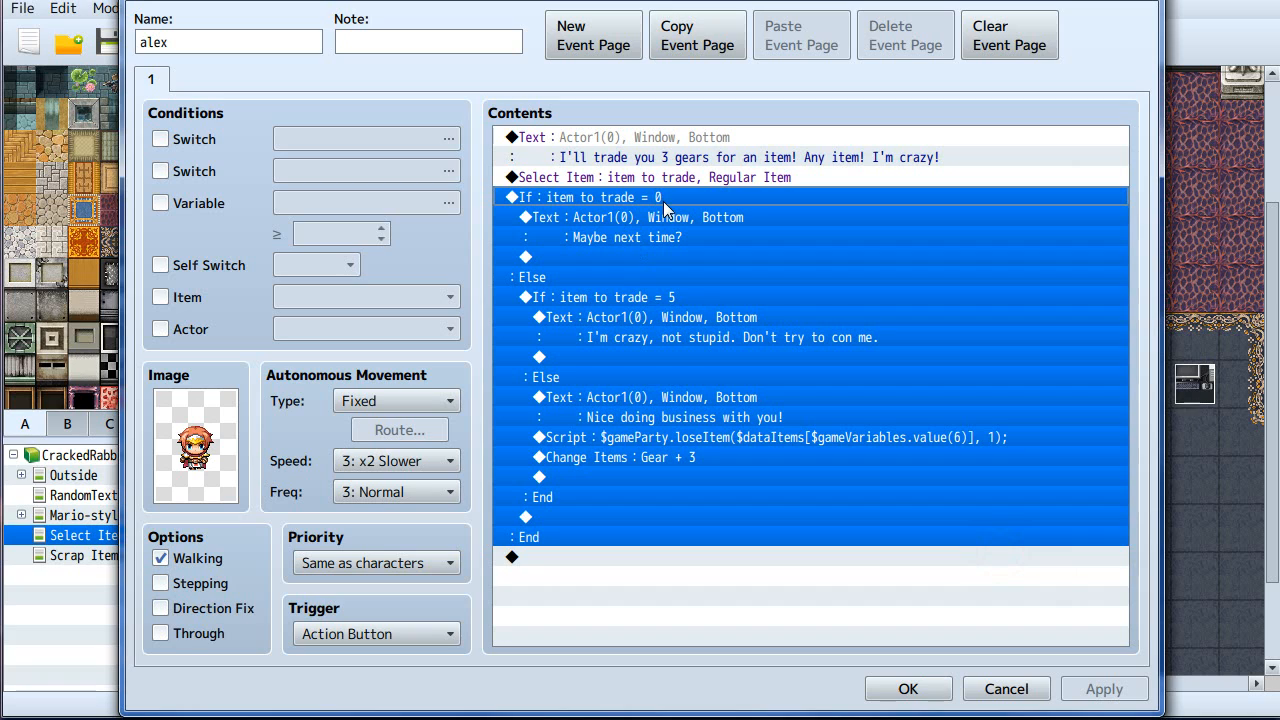
pyautogui.moveTo(678, 283)
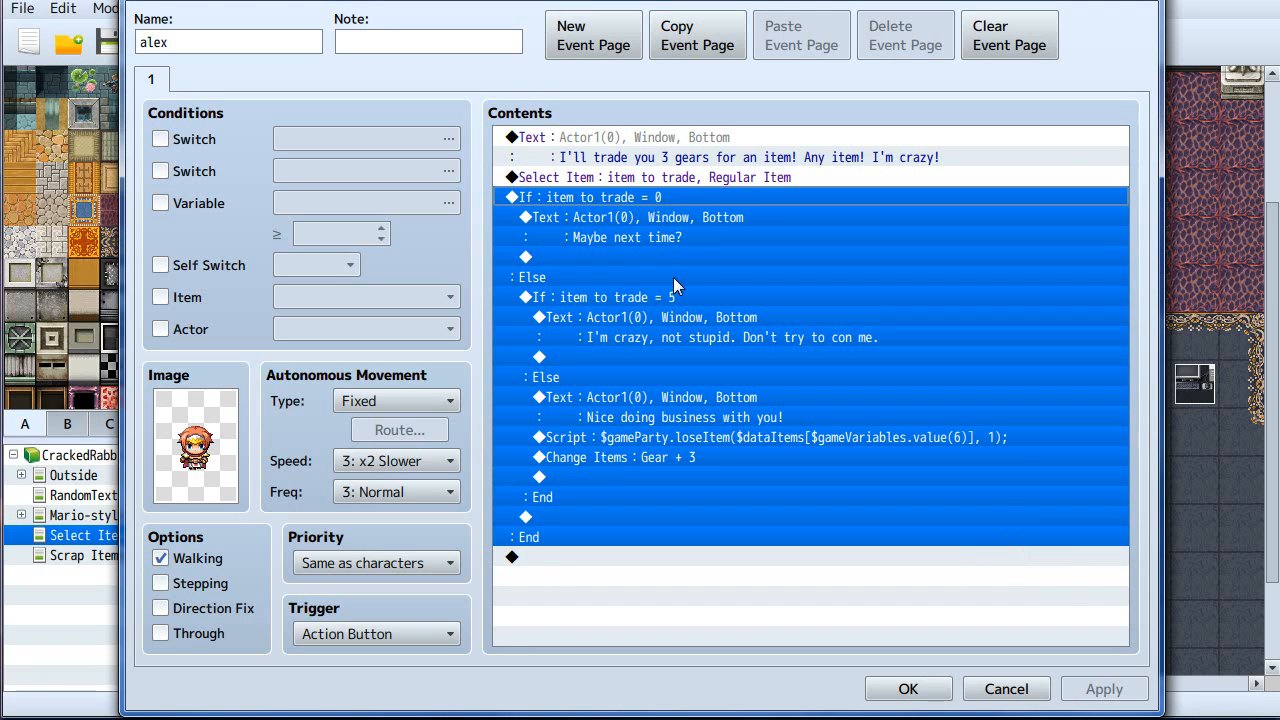
pyautogui.moveTo(625, 240)
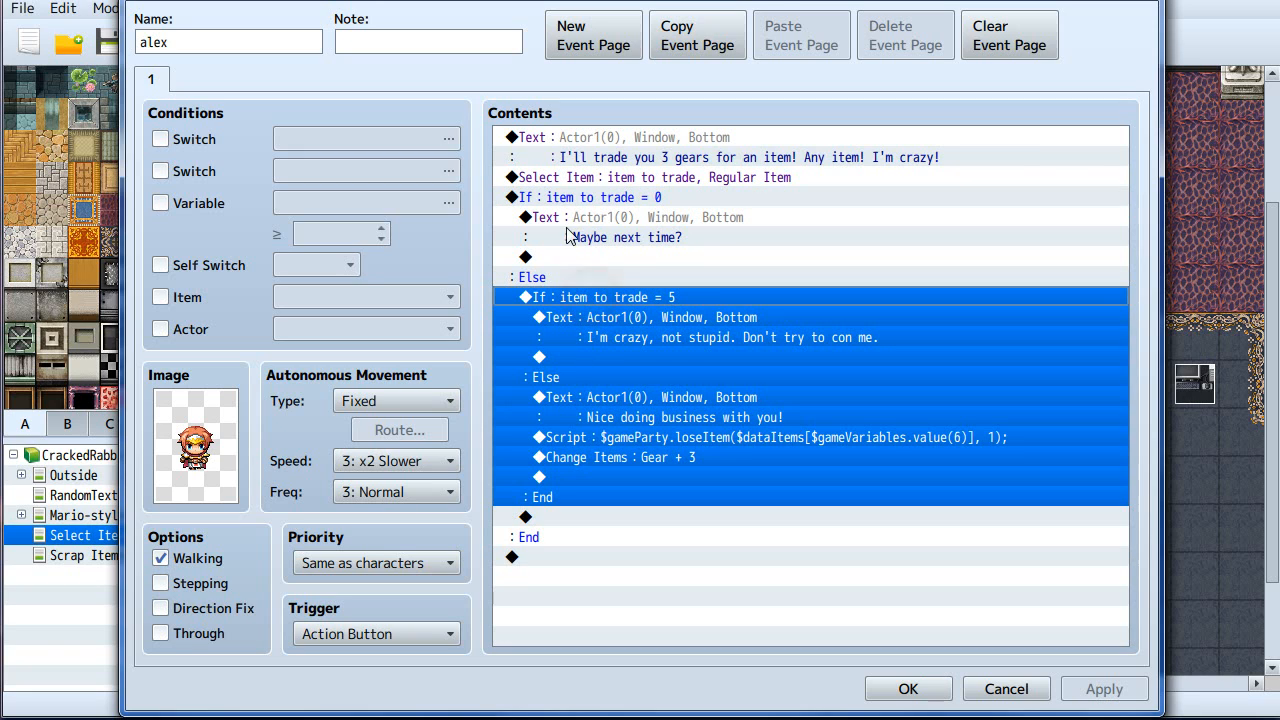
pyautogui.moveTo(555, 305)
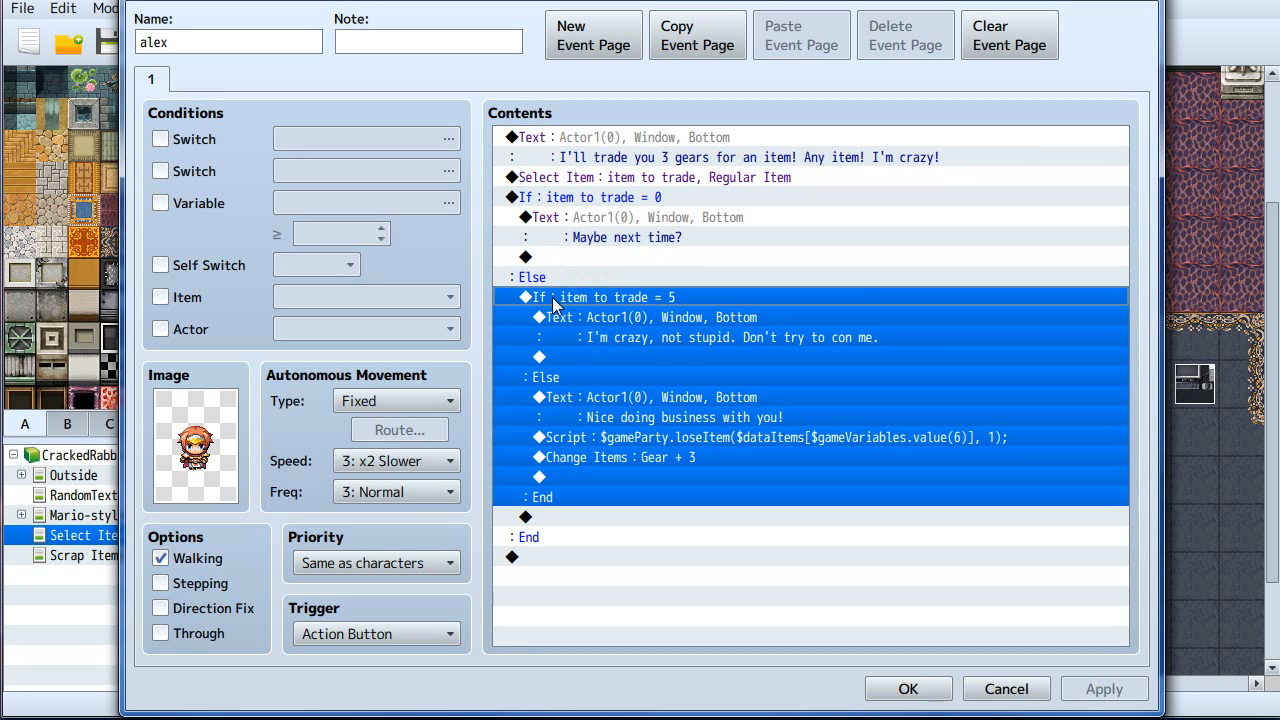
pyautogui.moveTo(563, 294)
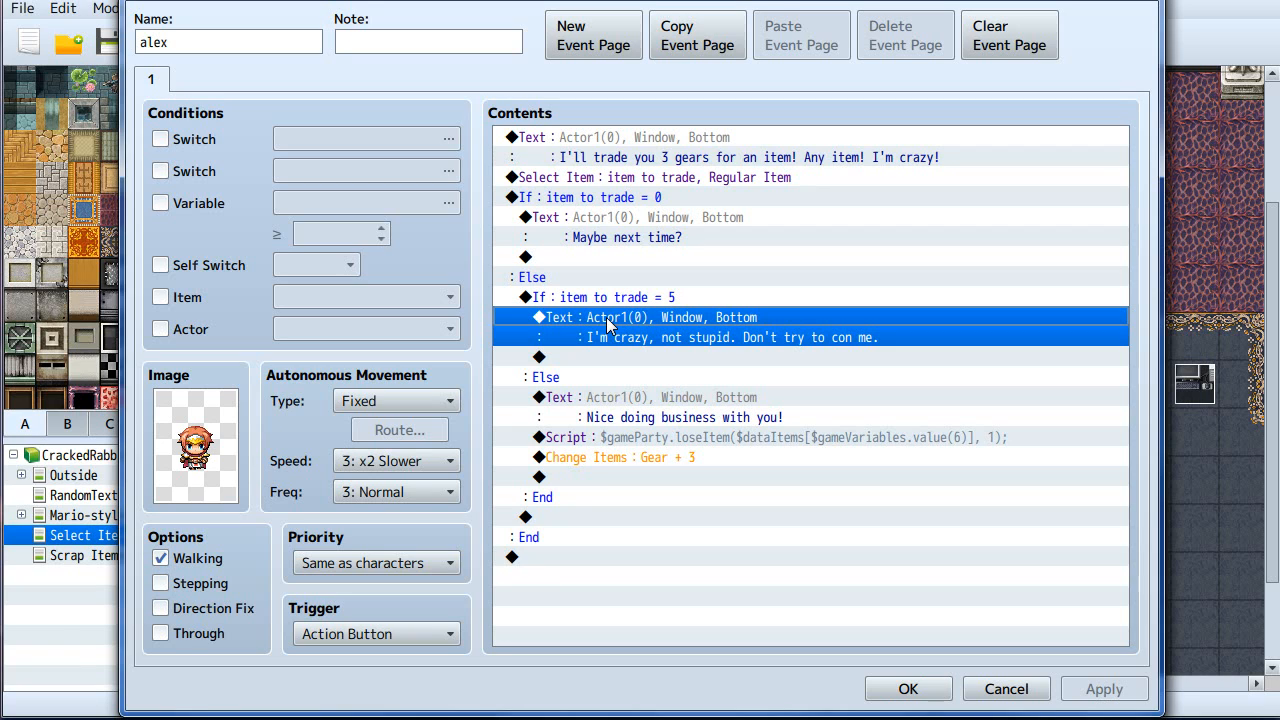
pyautogui.moveTo(672, 419)
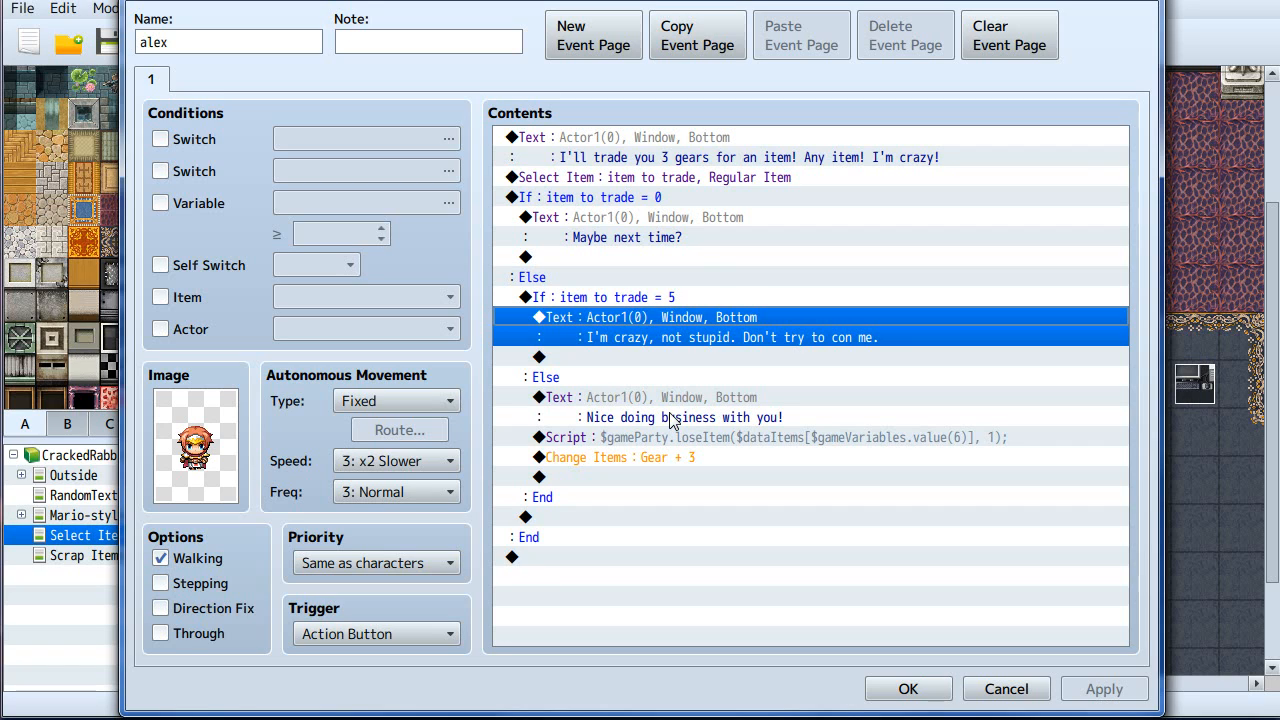
pyautogui.moveTo(518, 445)
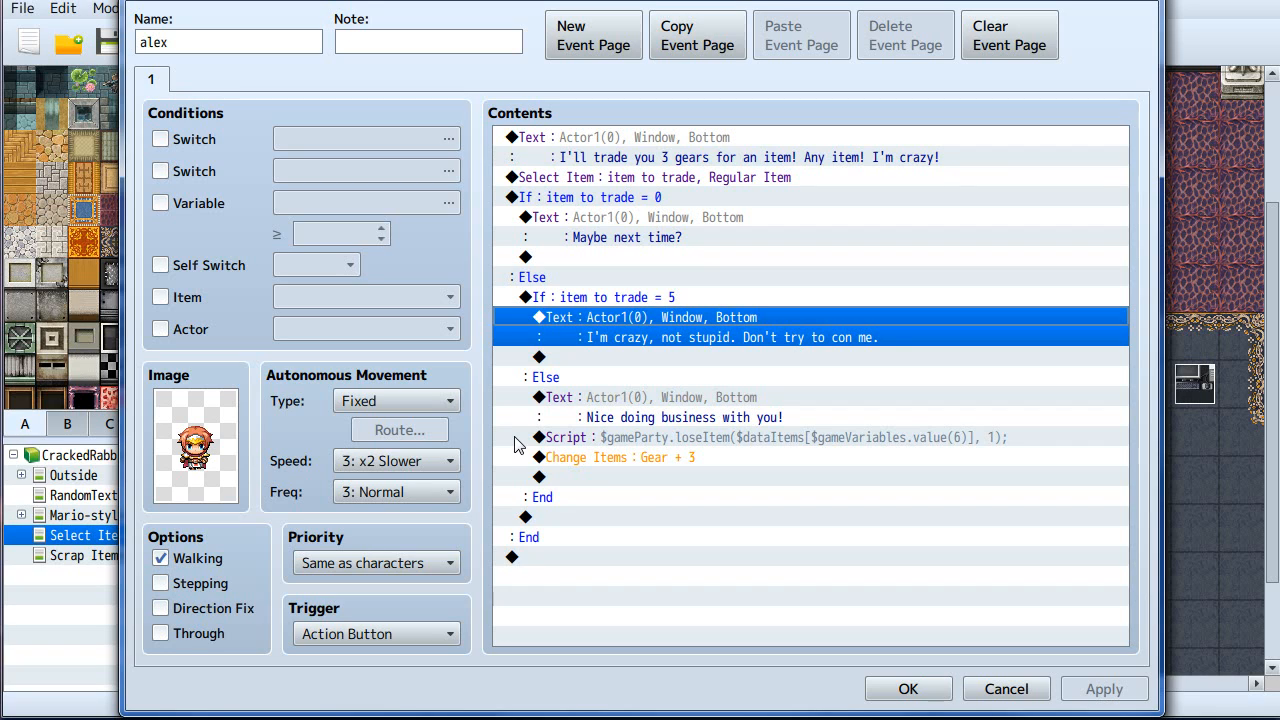
pyautogui.moveTo(810, 410)
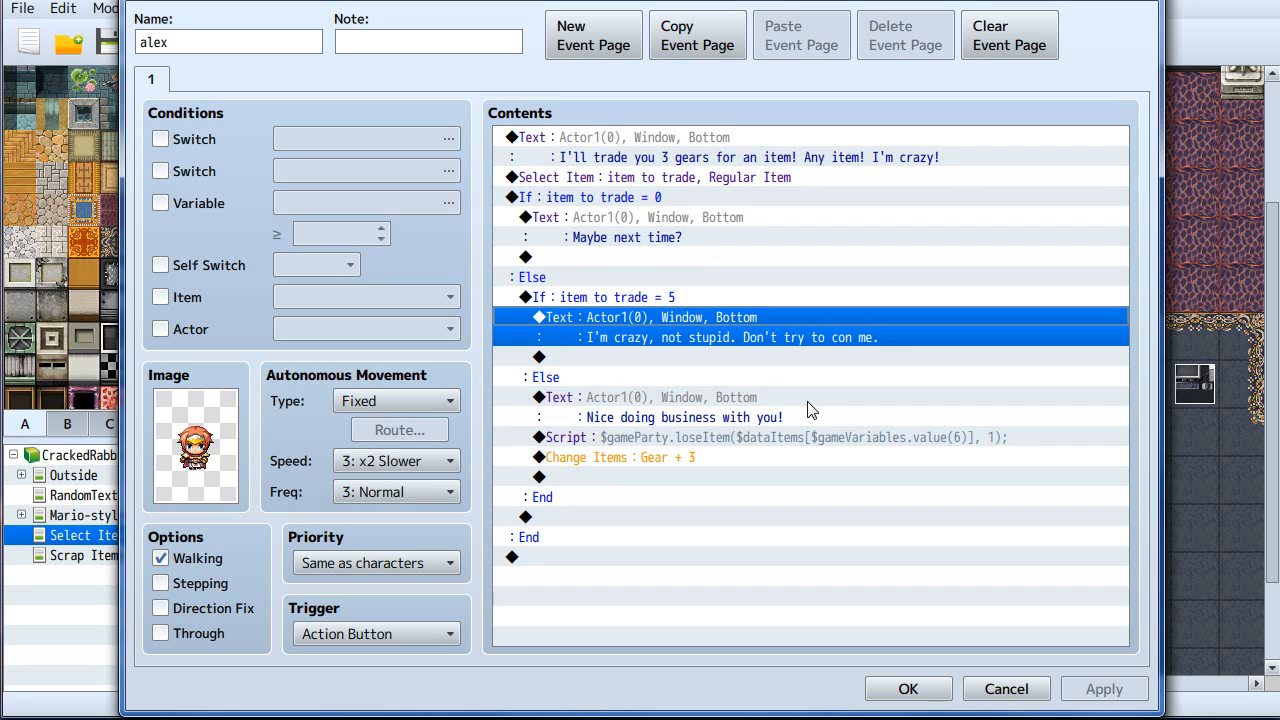
pyautogui.moveTo(625, 345)
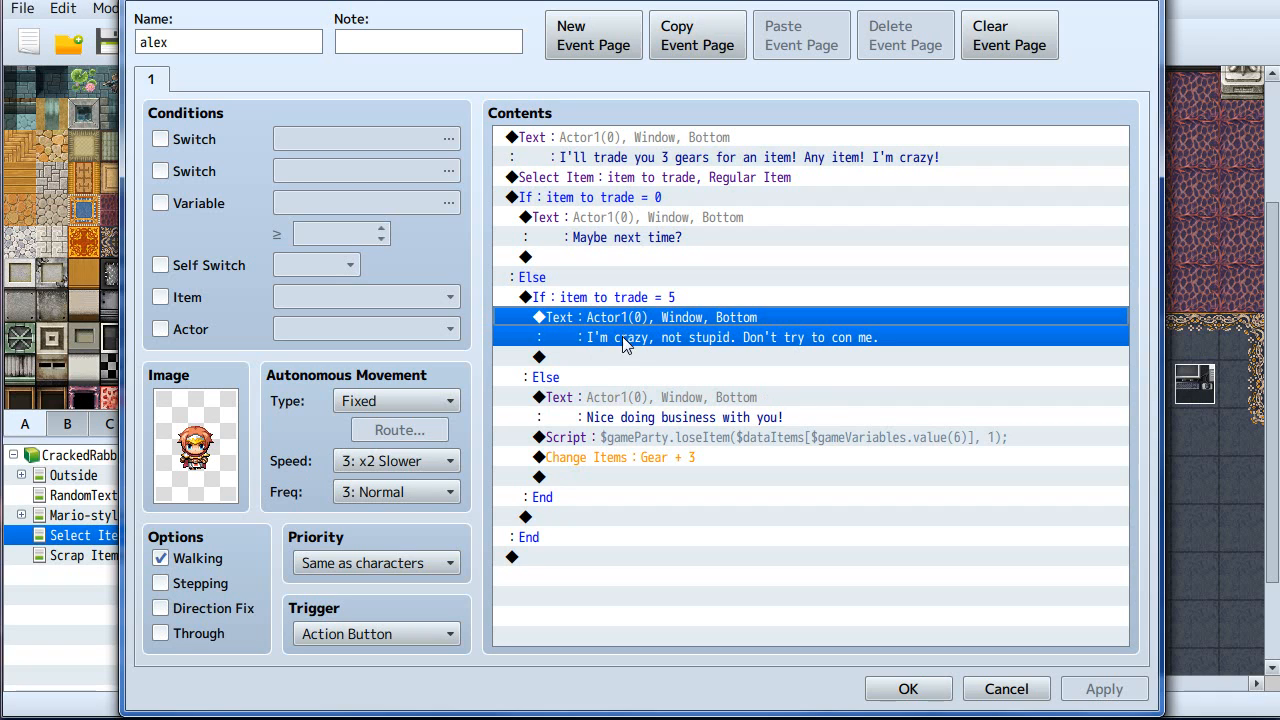
pyautogui.moveTo(643, 371)
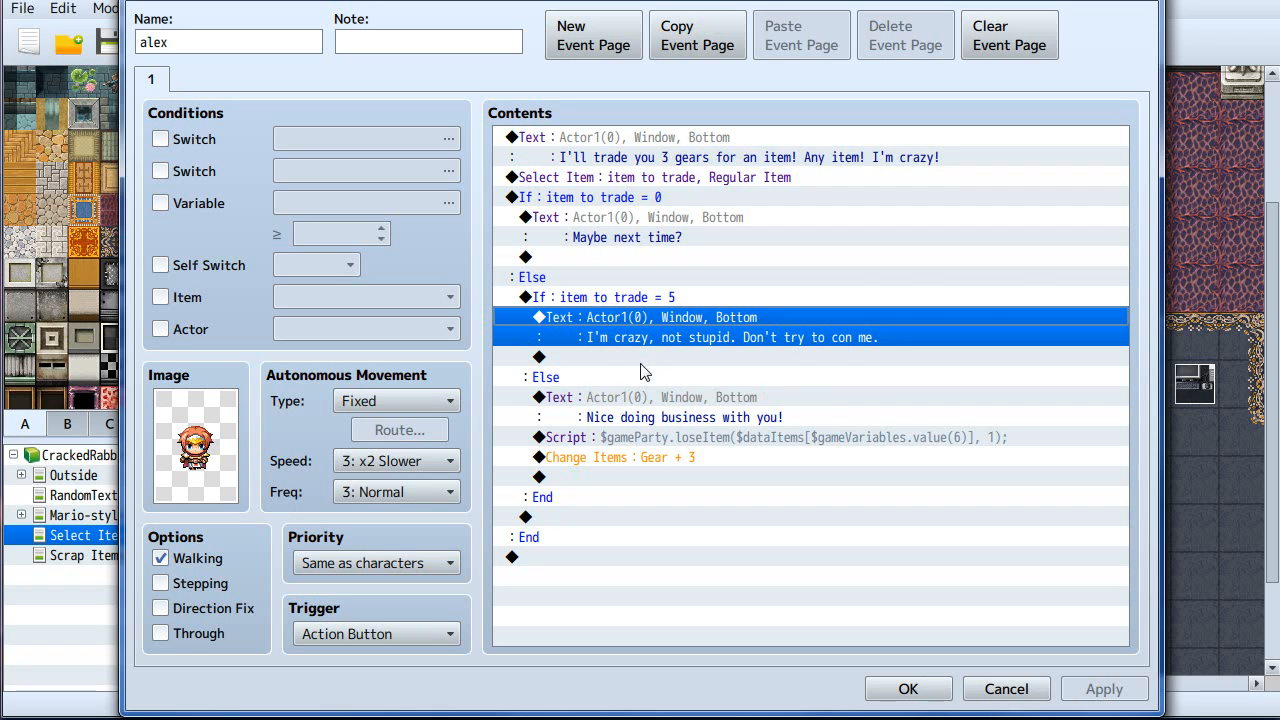
pyautogui.click(590, 297)
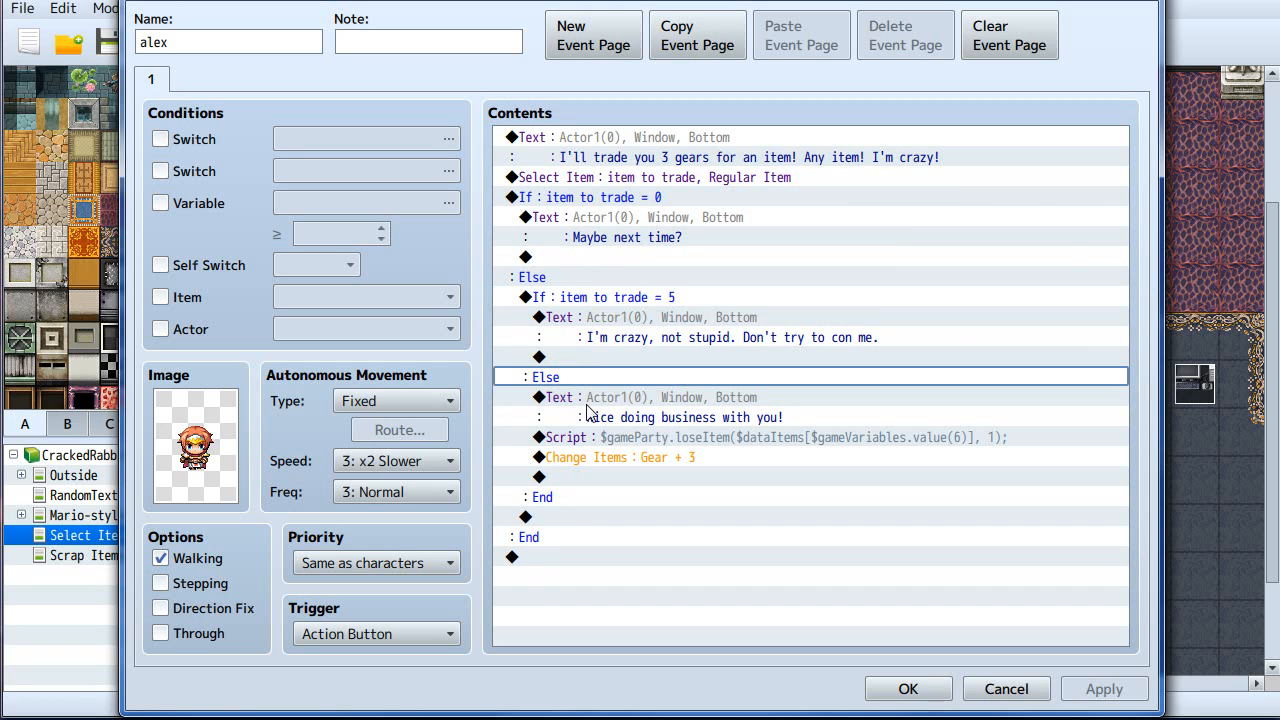
pyautogui.click(670, 407)
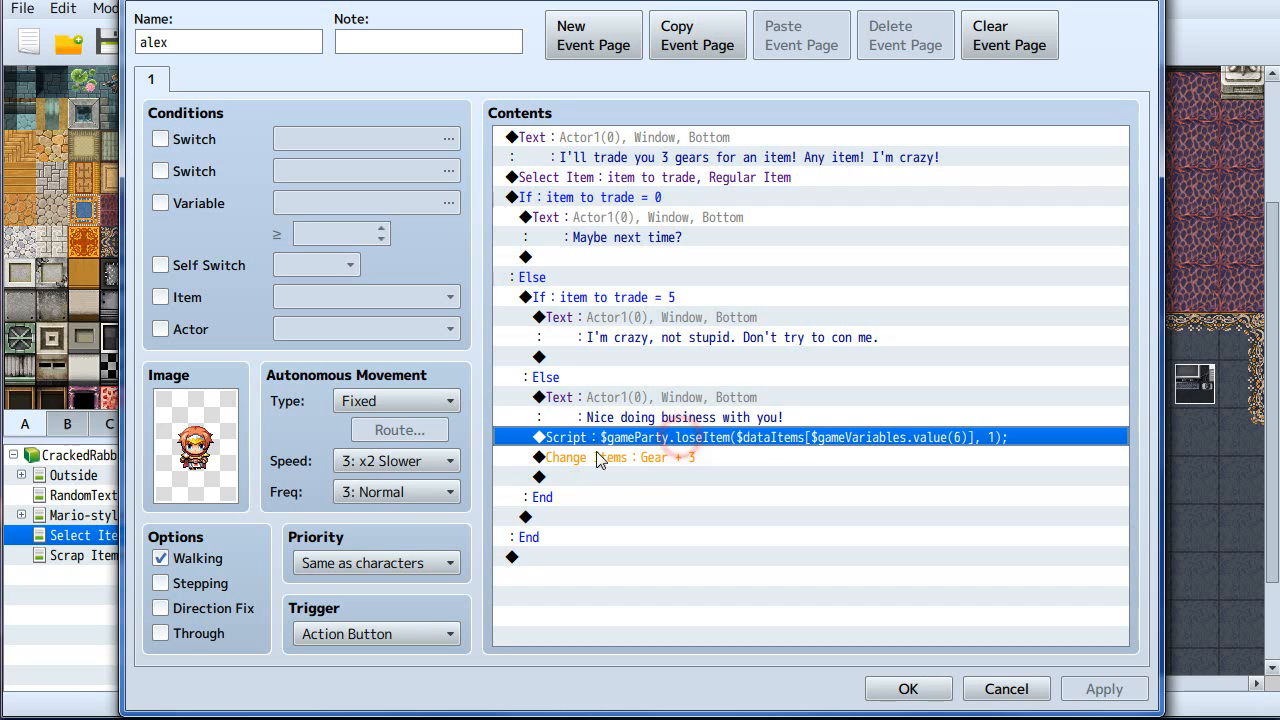
pyautogui.moveTo(738, 445)
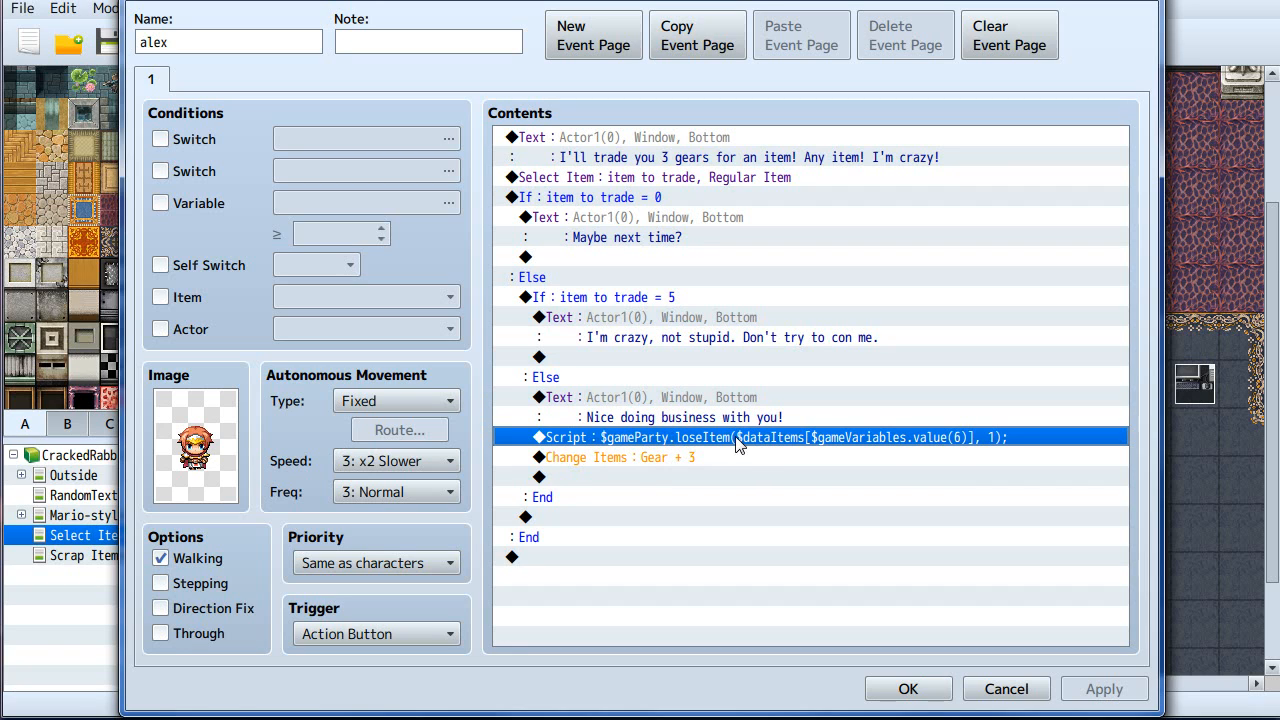
pyautogui.moveTo(617, 457)
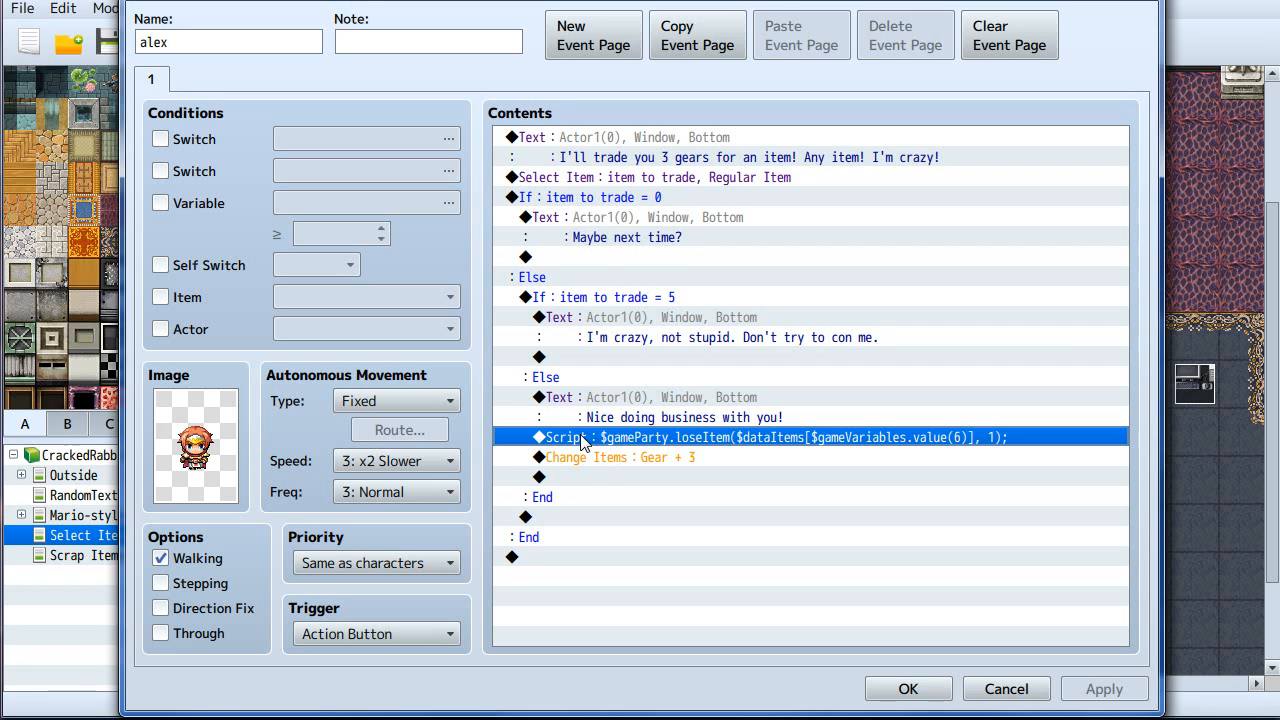
pyautogui.moveTo(635, 235)
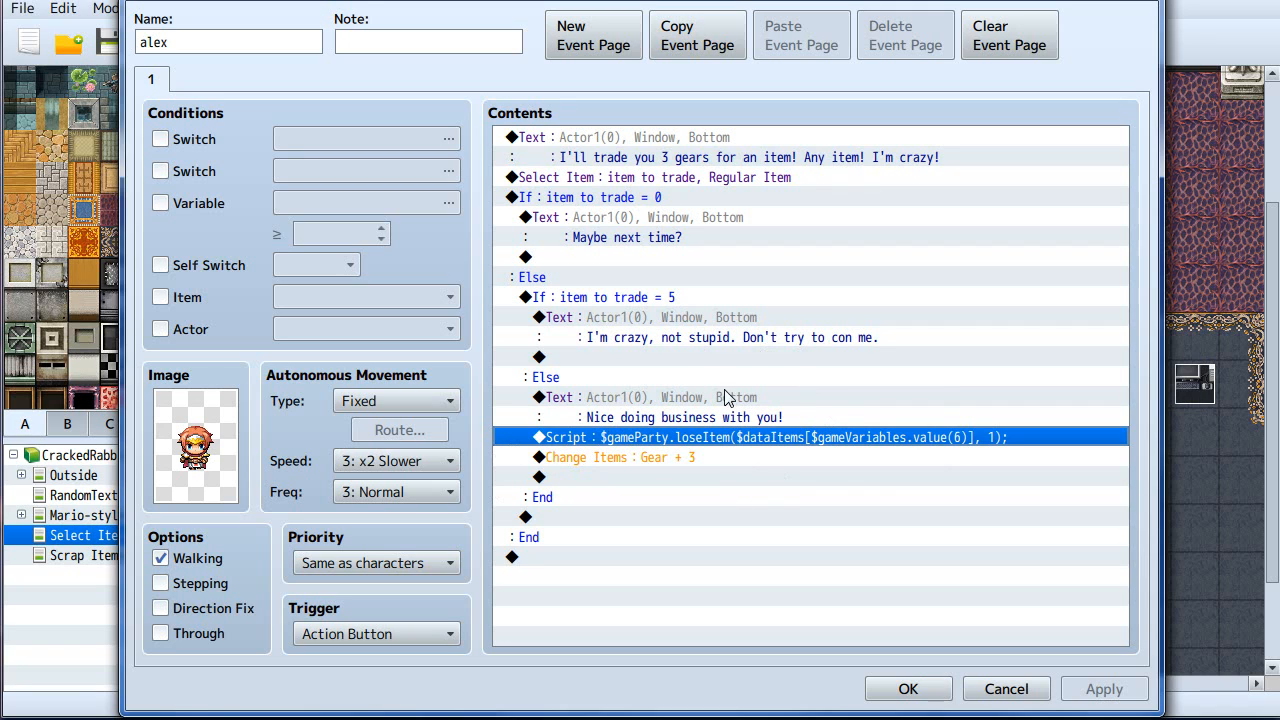
pyautogui.moveTo(597, 475)
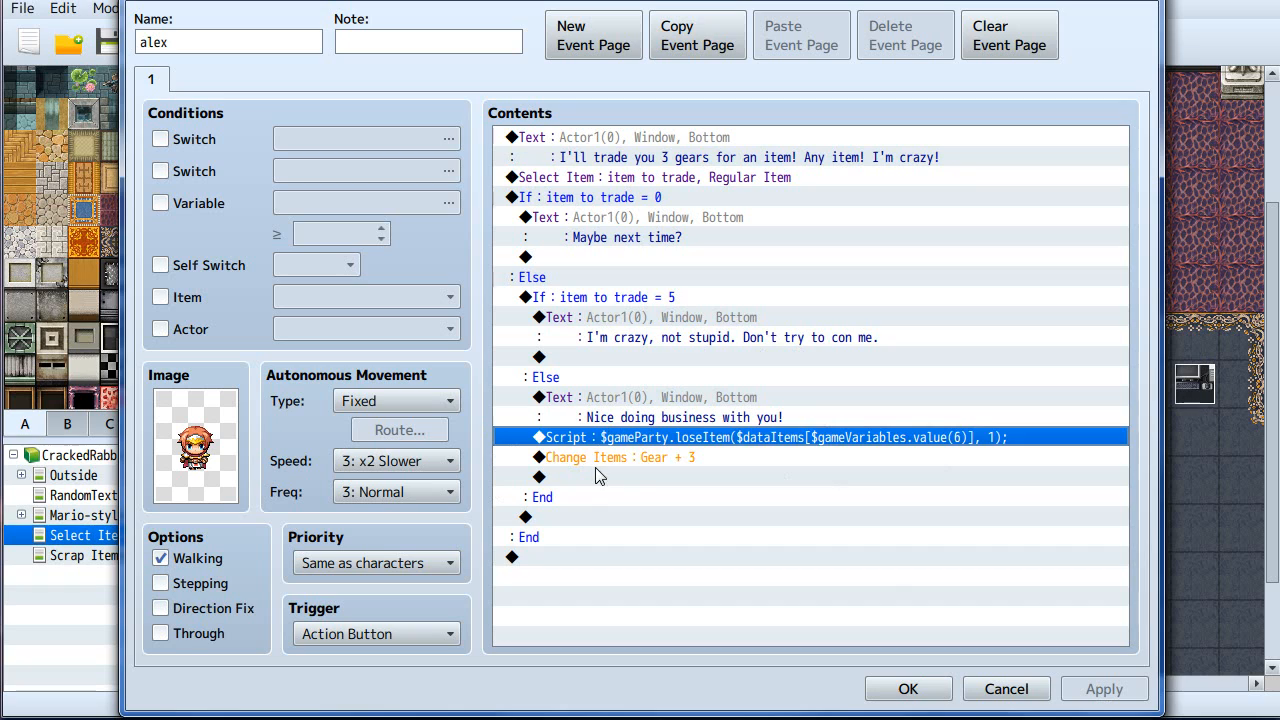
# Select the Change Items : Gear + 3 command after the item-removal script.
pyautogui.click(620, 457)
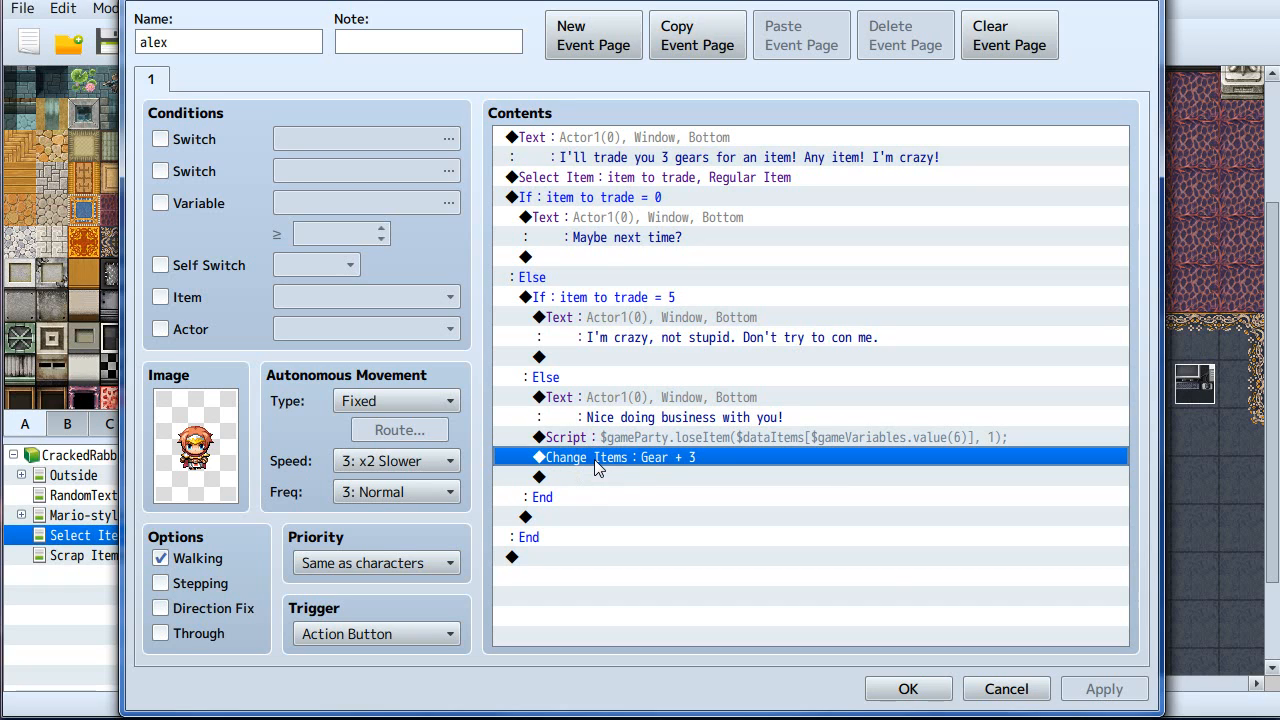
pyautogui.moveTo(645, 470)
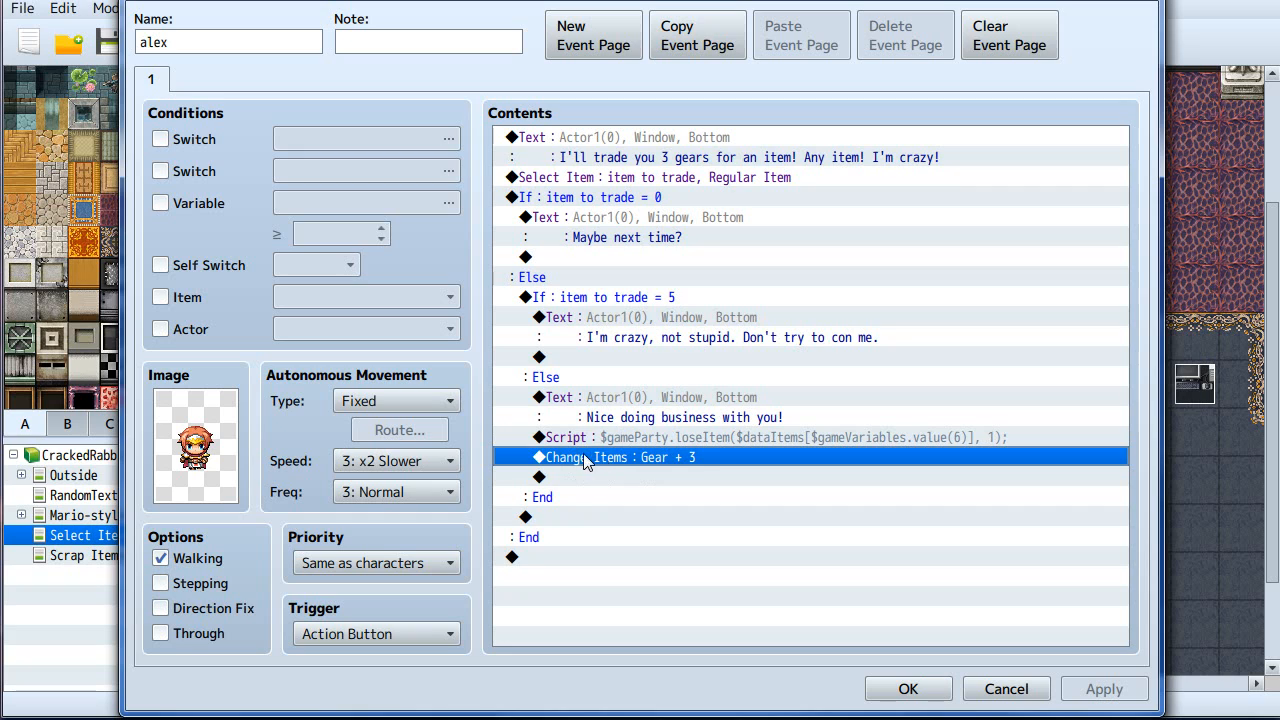
pyautogui.moveTo(695, 467)
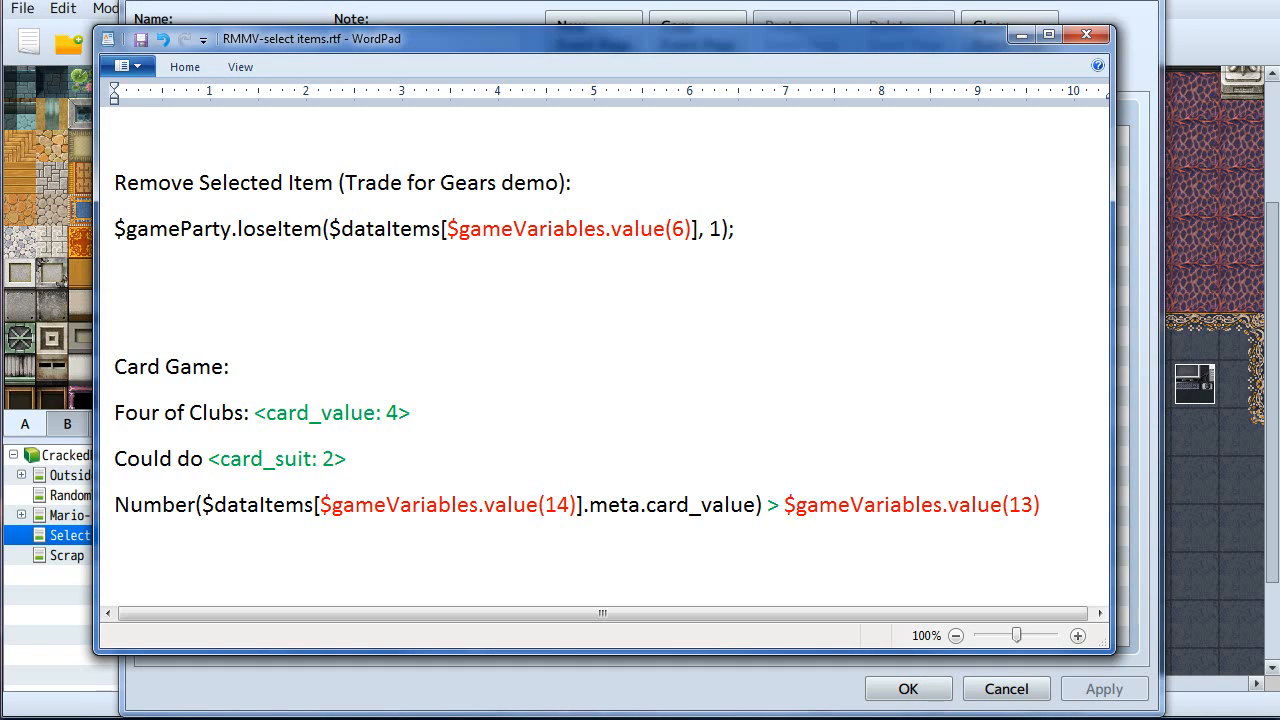
# Read the loseItem script notes in RMMV-select items.rtf, then return to the event editor.
pyautogui.click(115, 275)
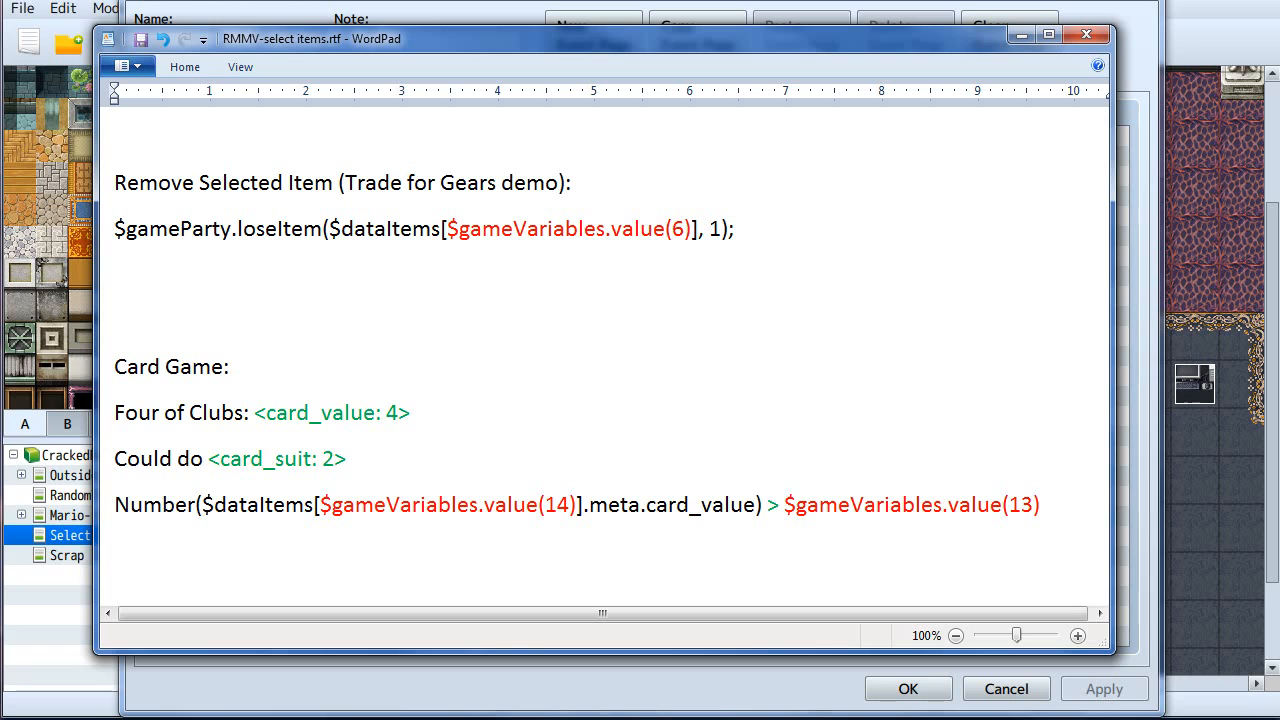
pyautogui.click(115, 275)
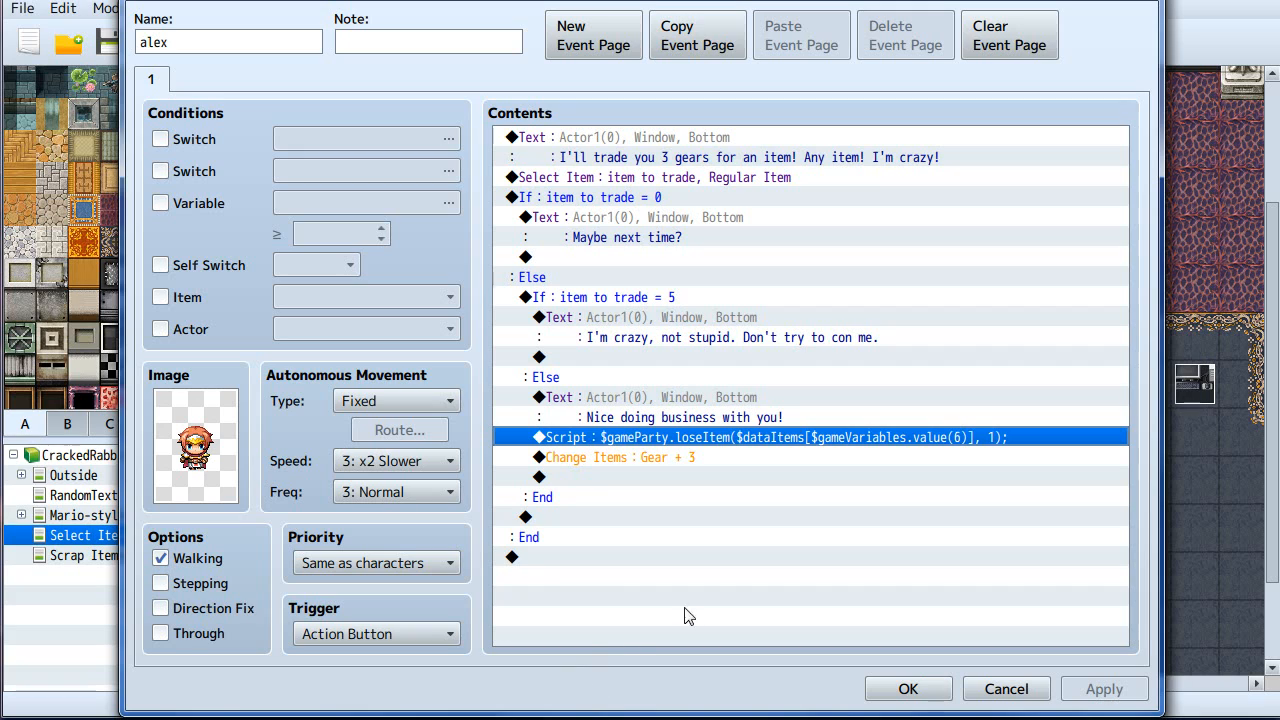
pyautogui.moveTo(1005, 689)
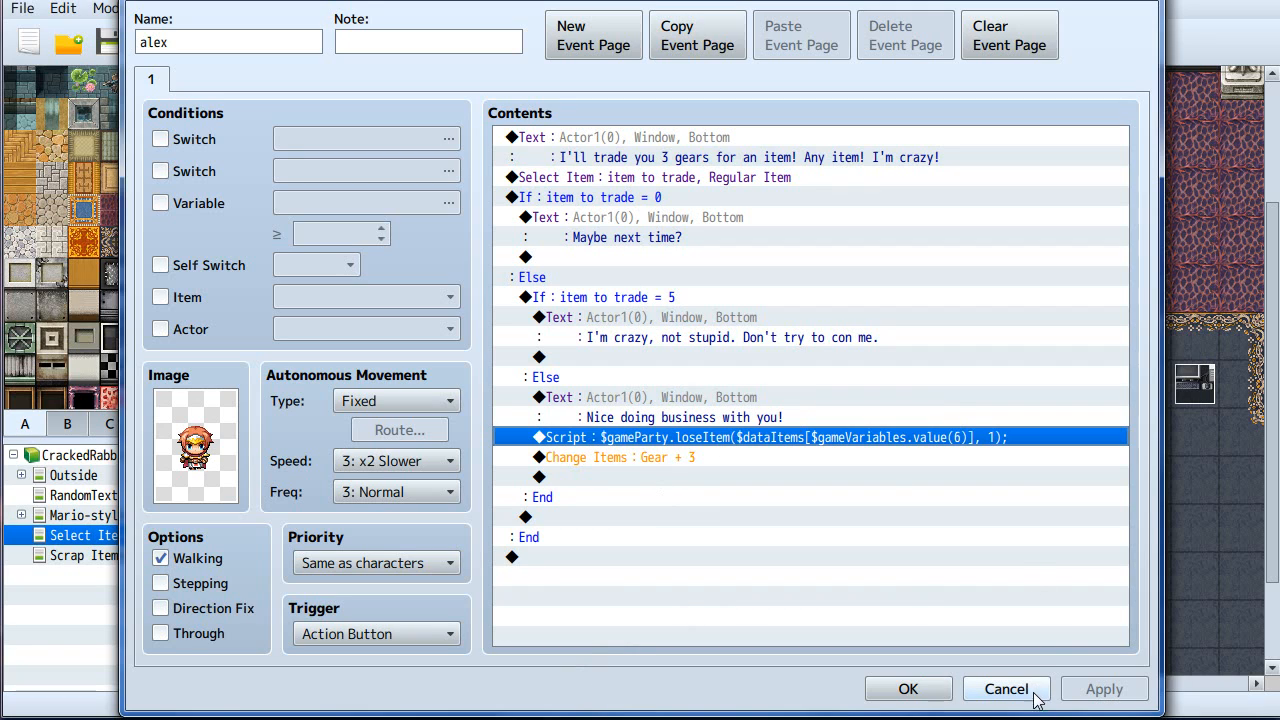
pyautogui.moveTo(673, 471)
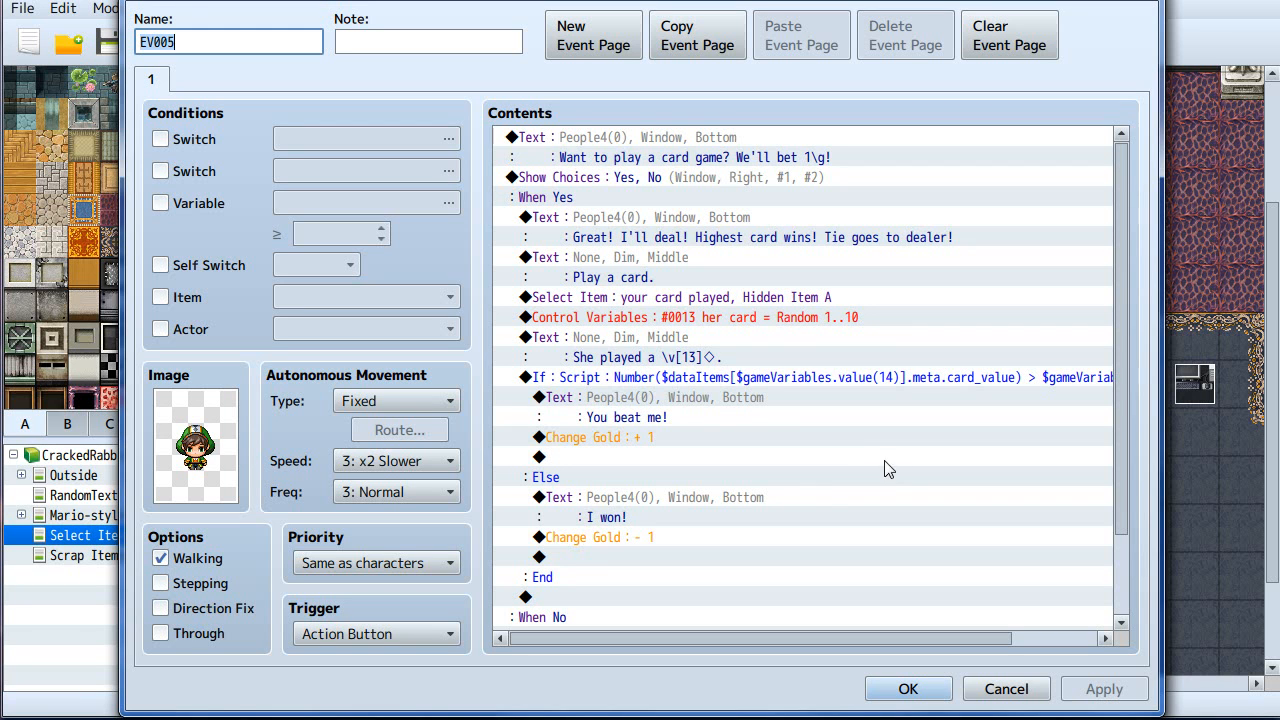
pyautogui.moveTo(805, 300)
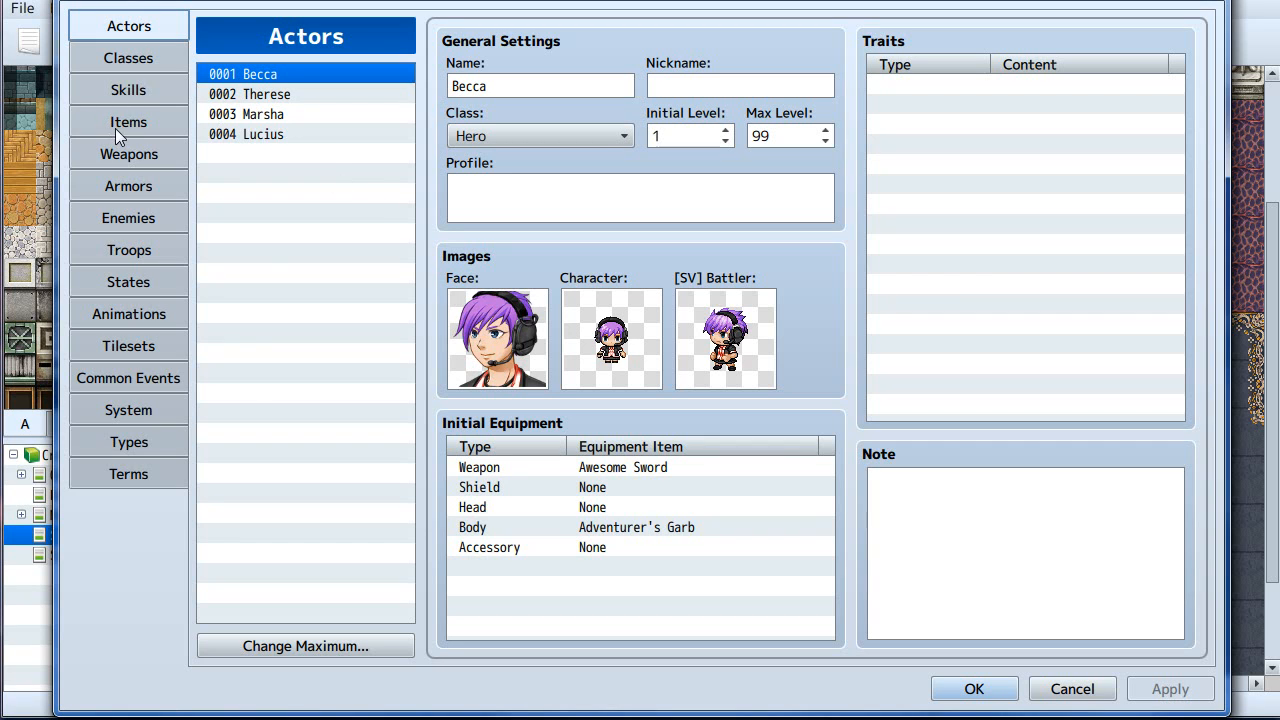
# Inspect the Hidden Item B verb items Talk To, Look At and Pick Up in Database Items.
pyautogui.click(128, 121)
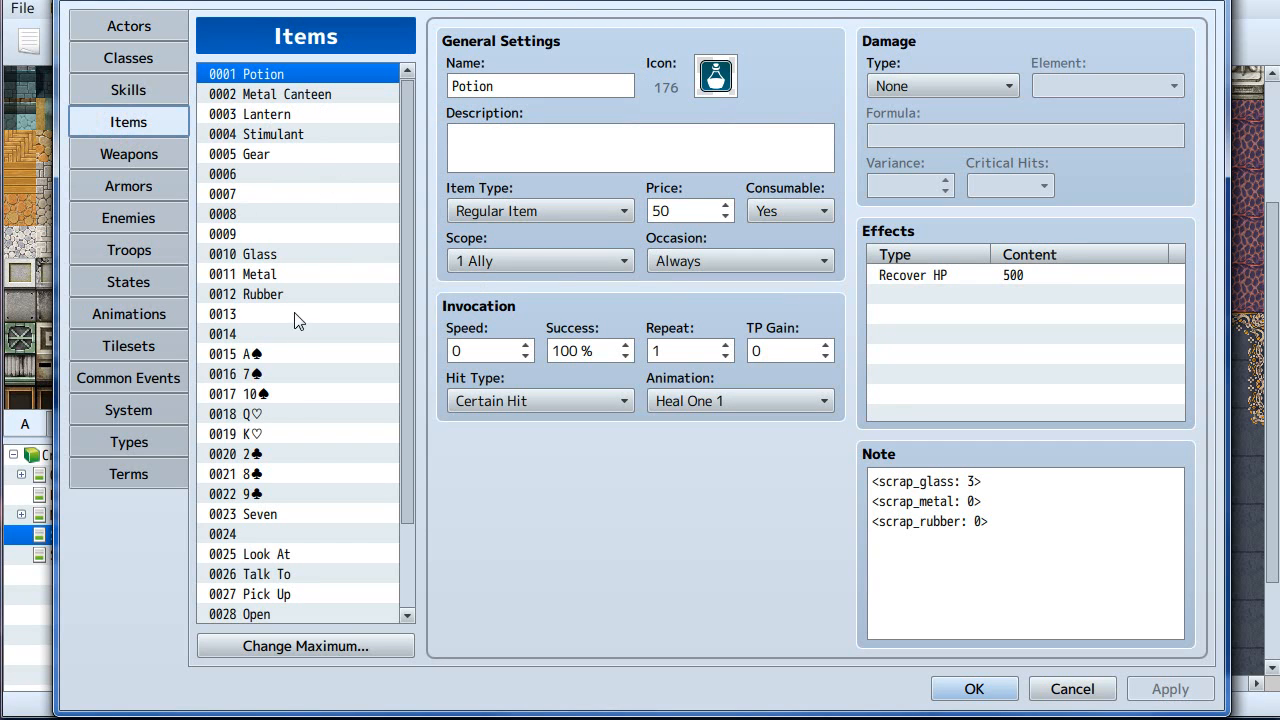
pyautogui.click(540, 210)
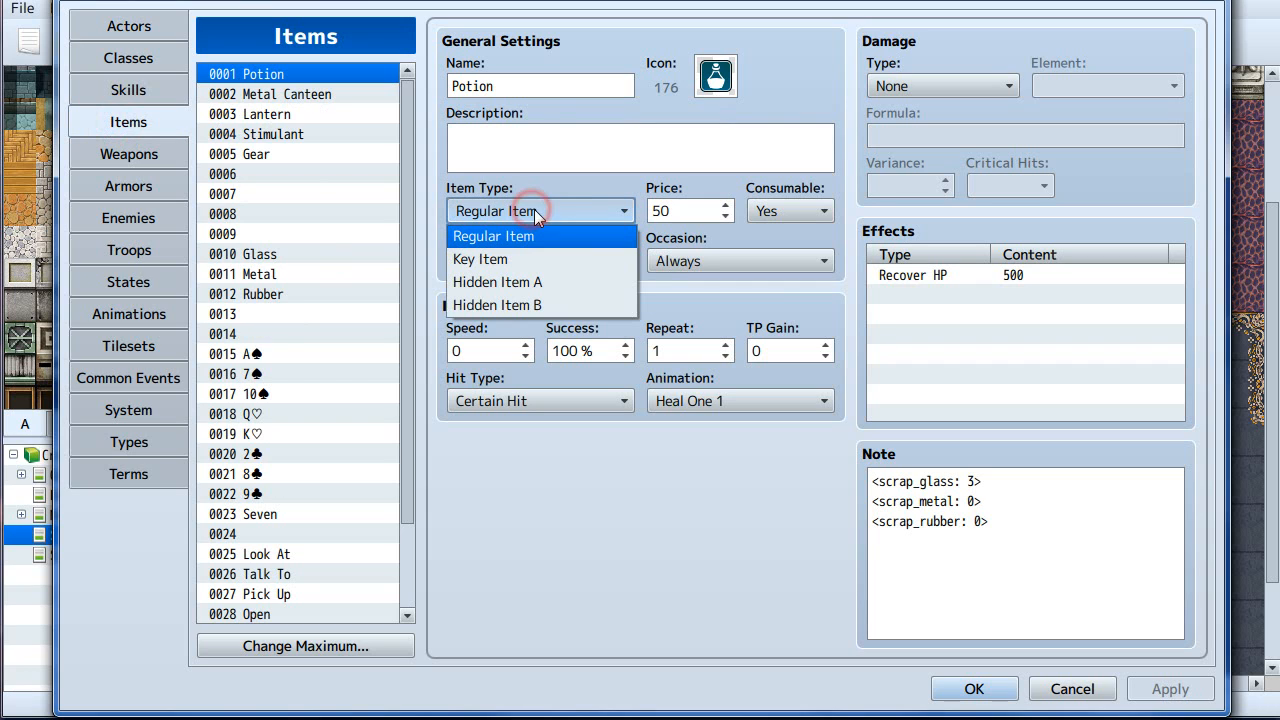
pyautogui.moveTo(519, 243)
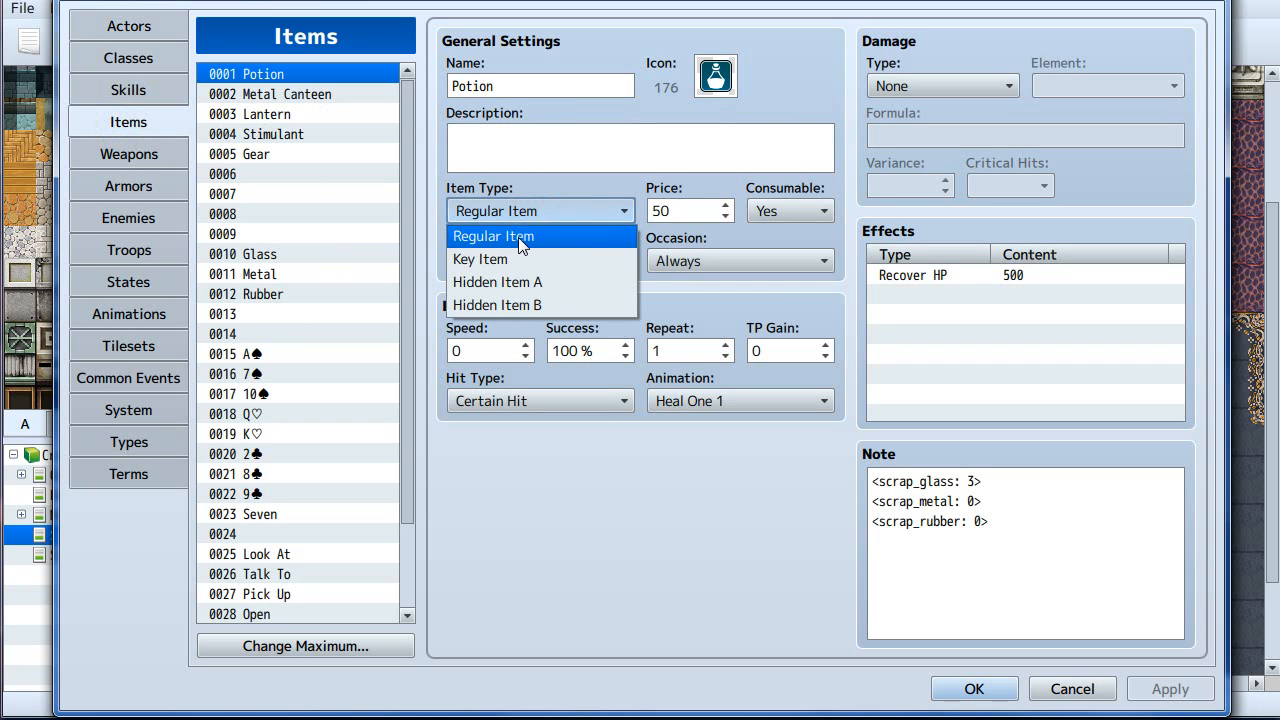
pyautogui.moveTo(545, 305)
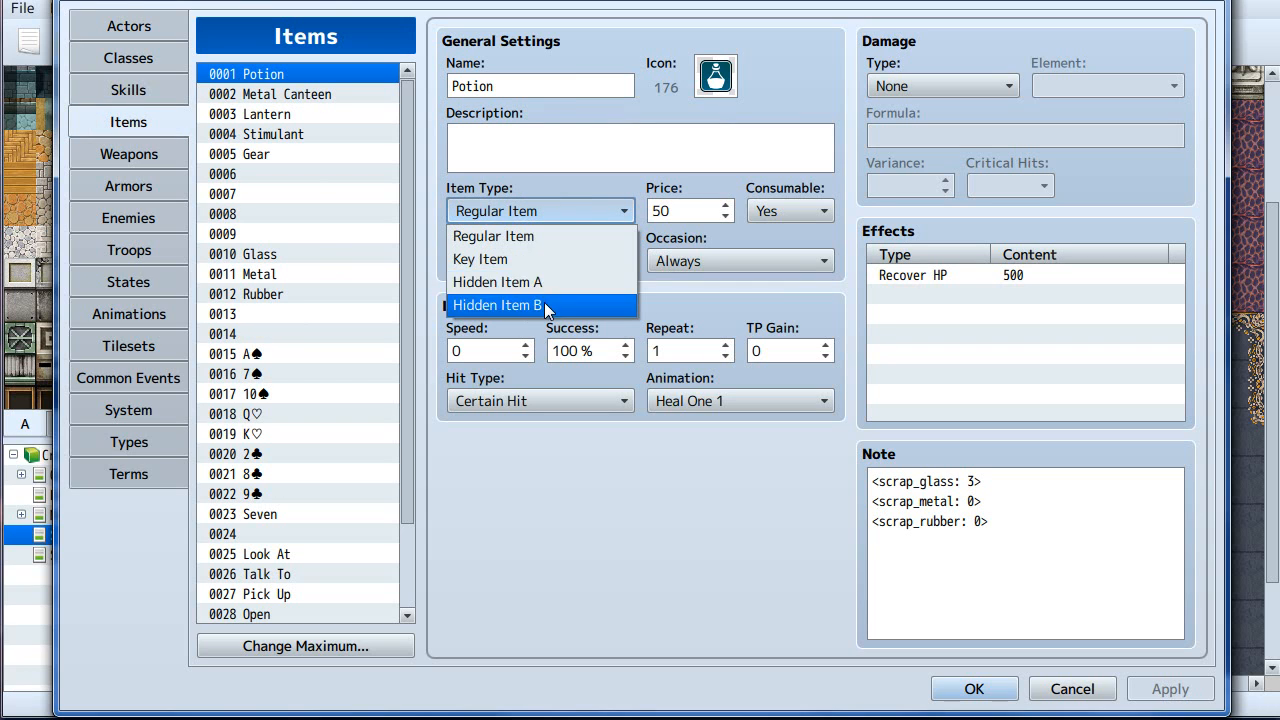
pyautogui.moveTo(530, 270)
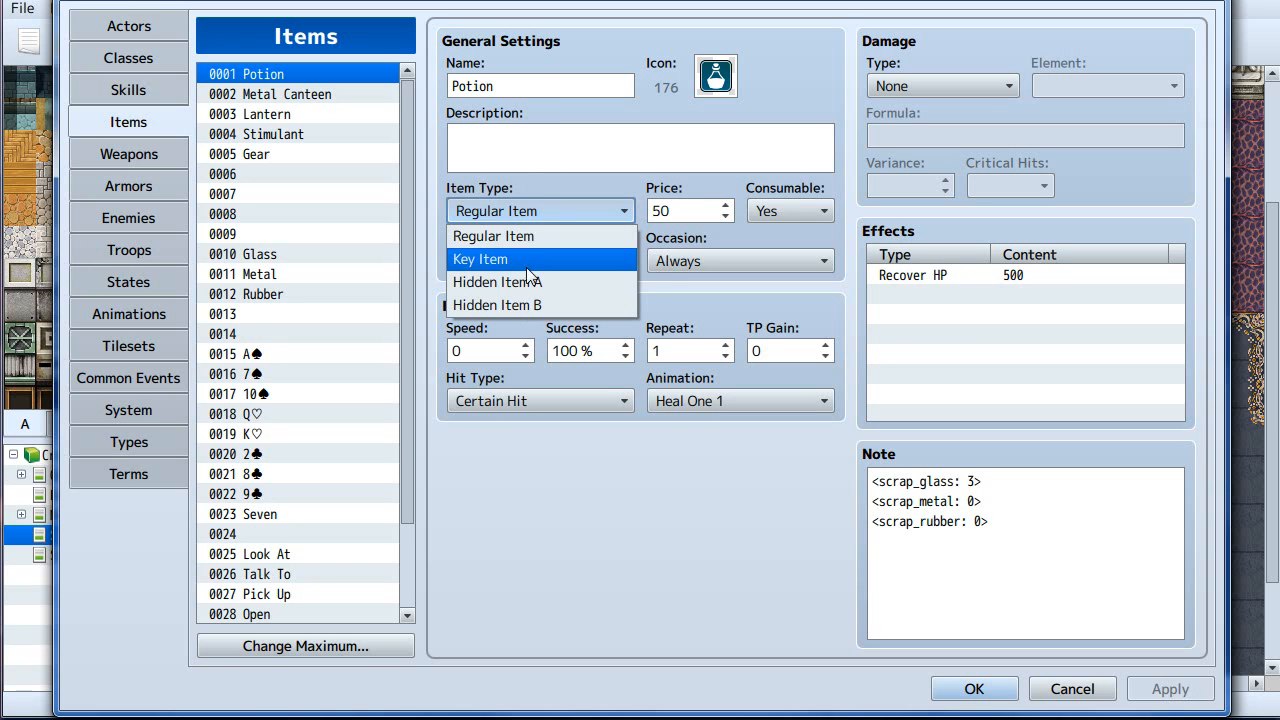
pyautogui.moveTo(518, 282)
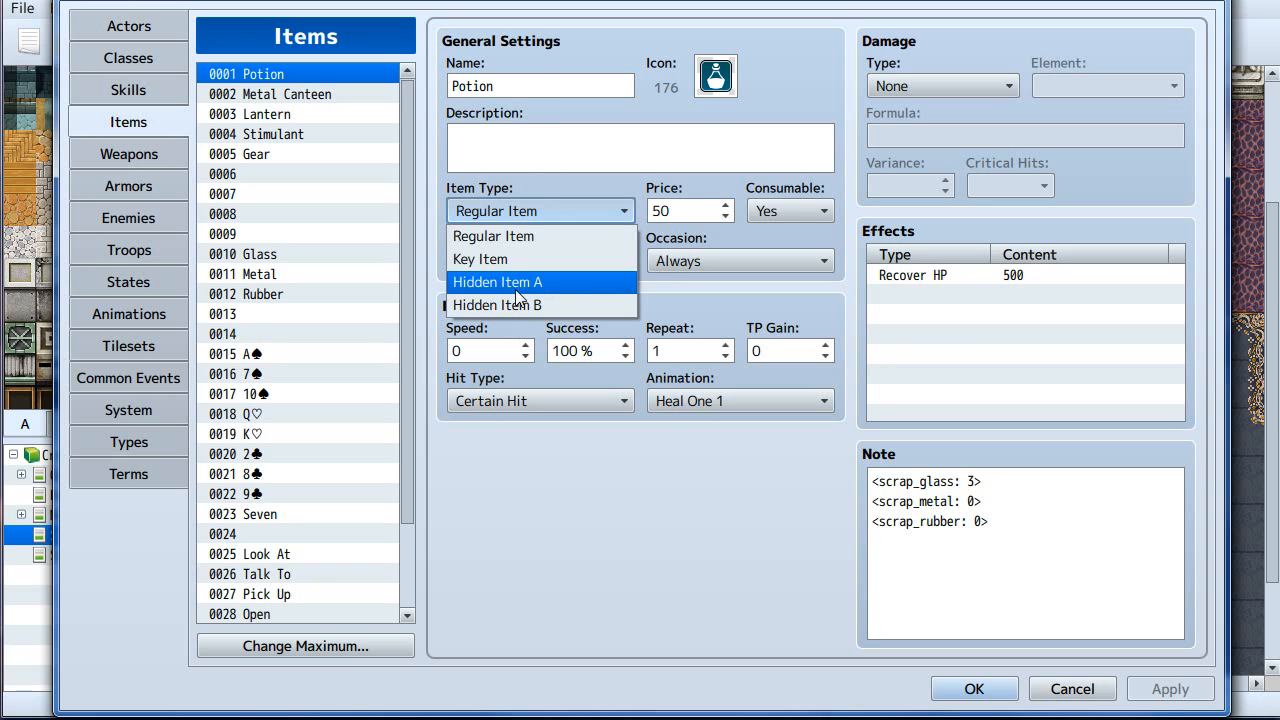
pyautogui.moveTo(533, 304)
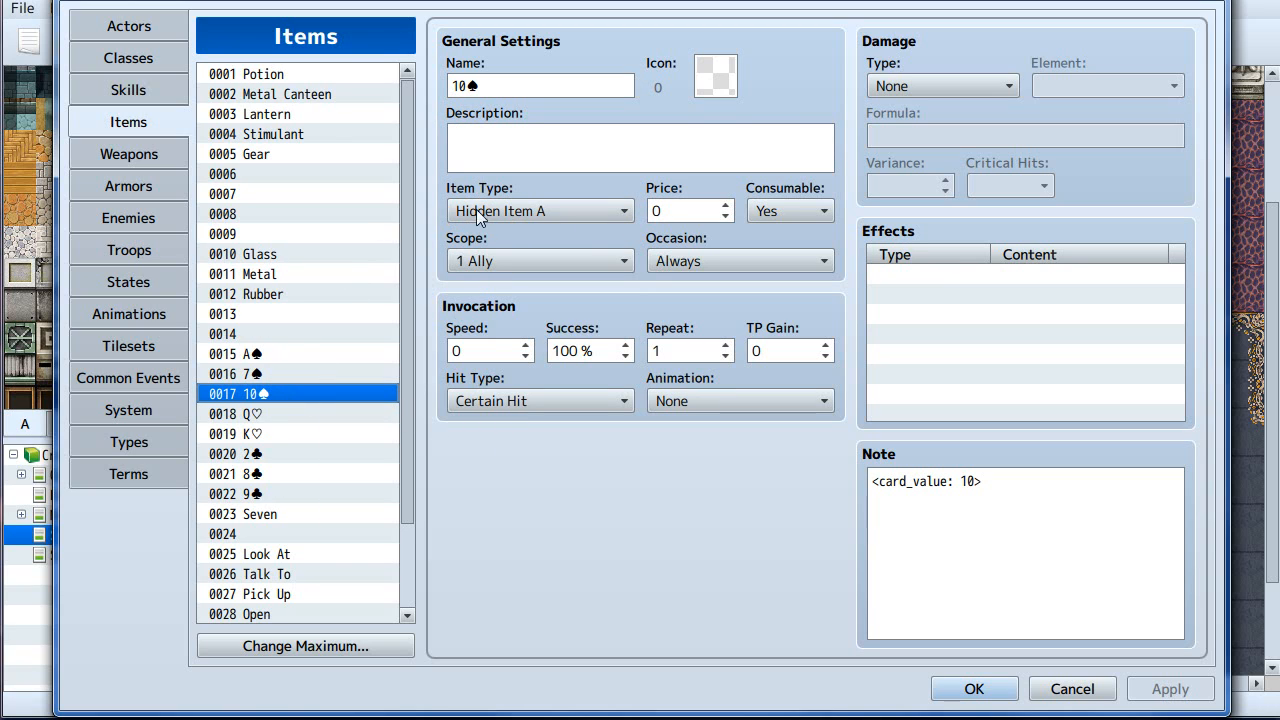
pyautogui.moveTo(367, 490)
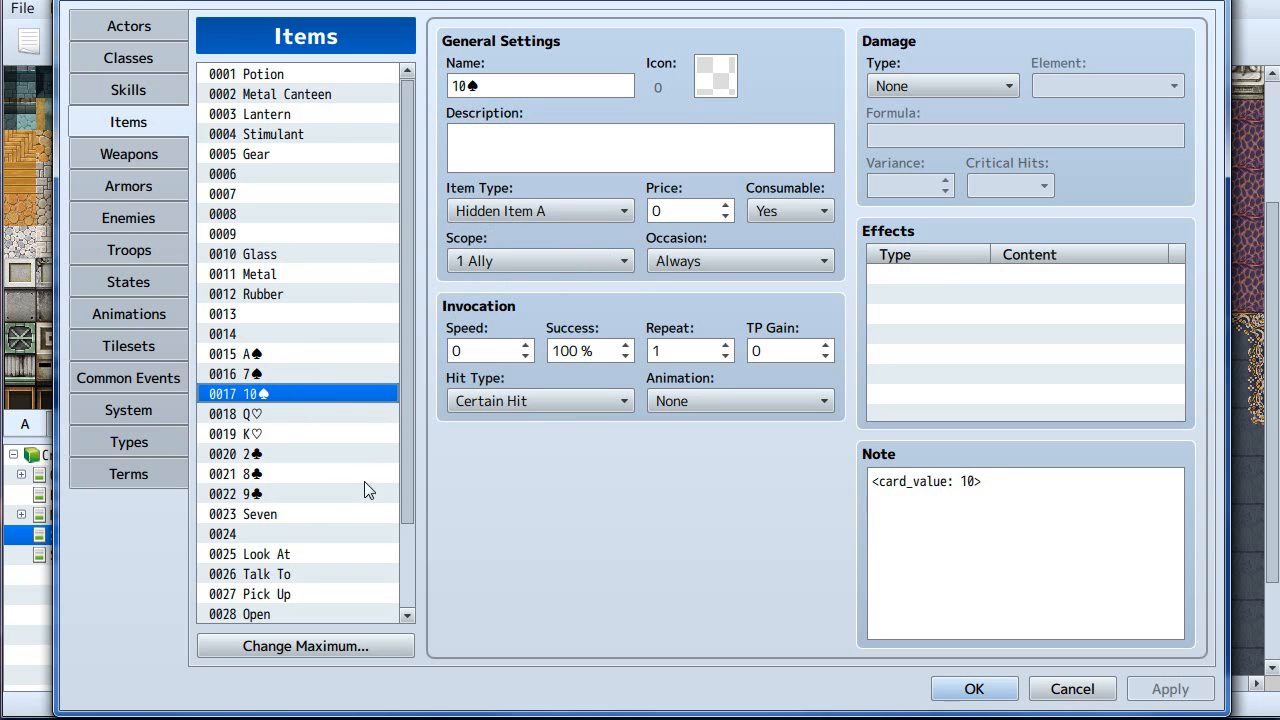
pyautogui.moveTo(407, 295)
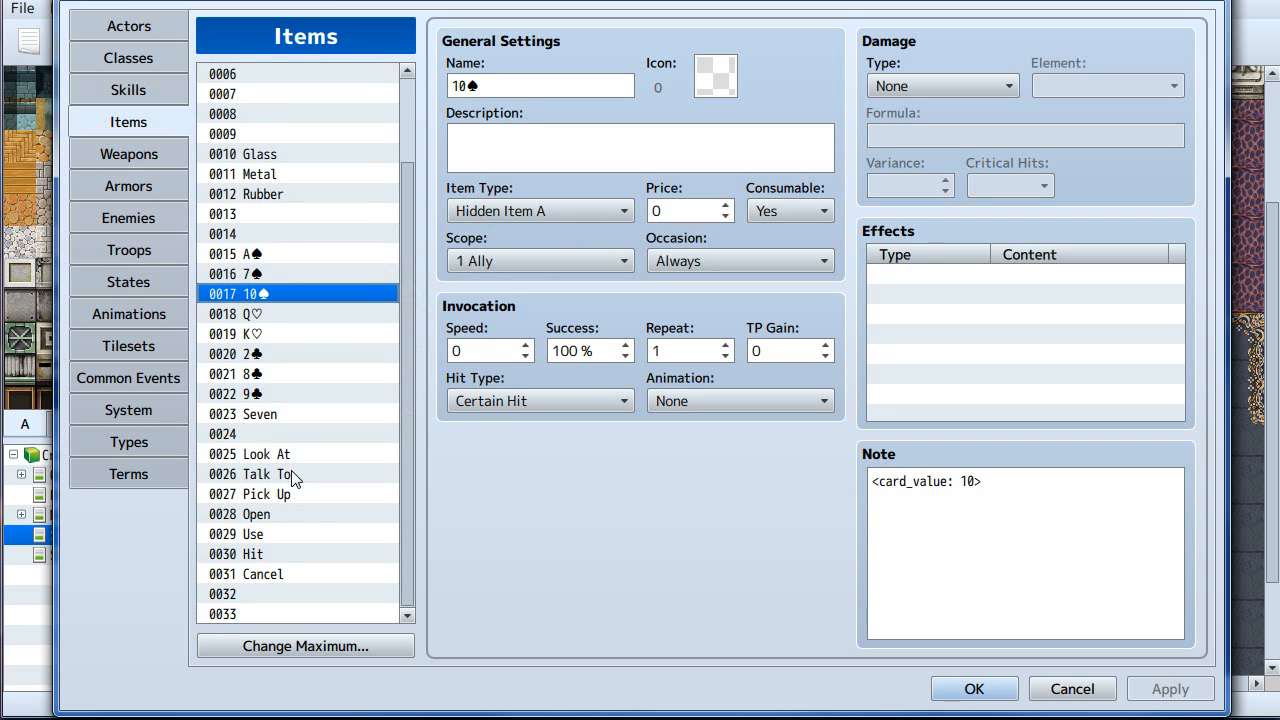
pyautogui.click(270, 473)
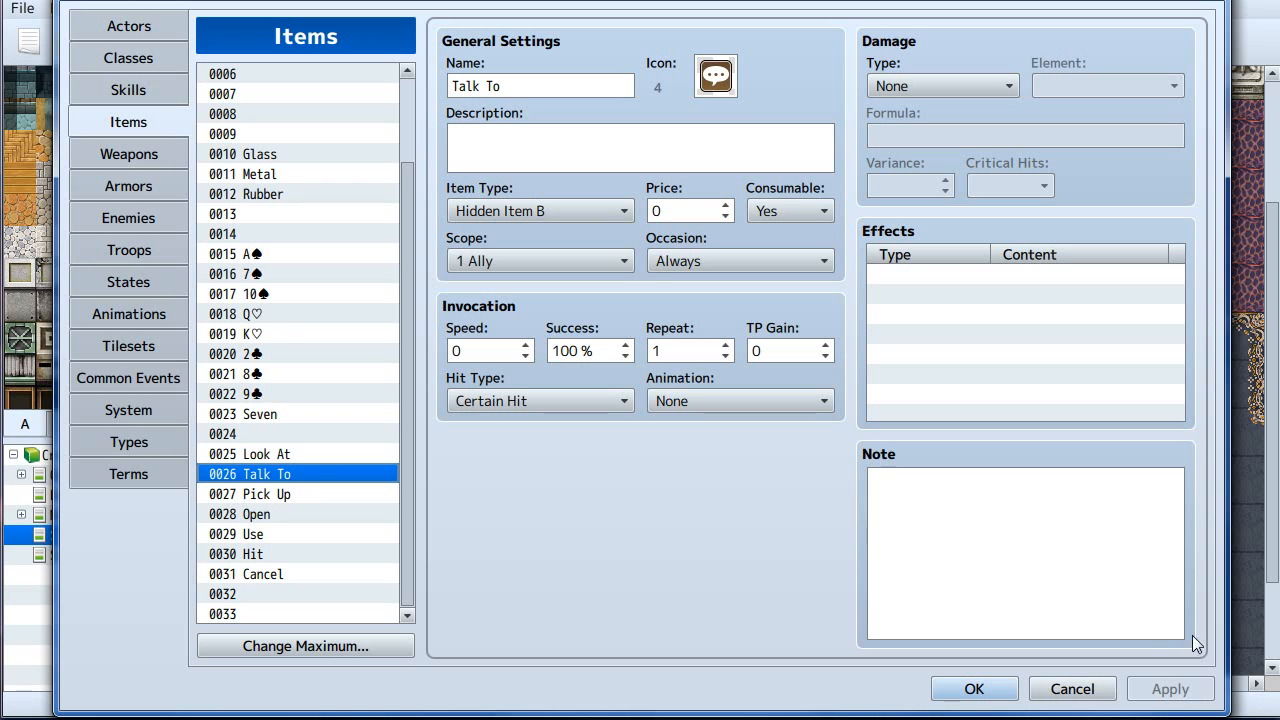
pyautogui.moveTo(500, 230)
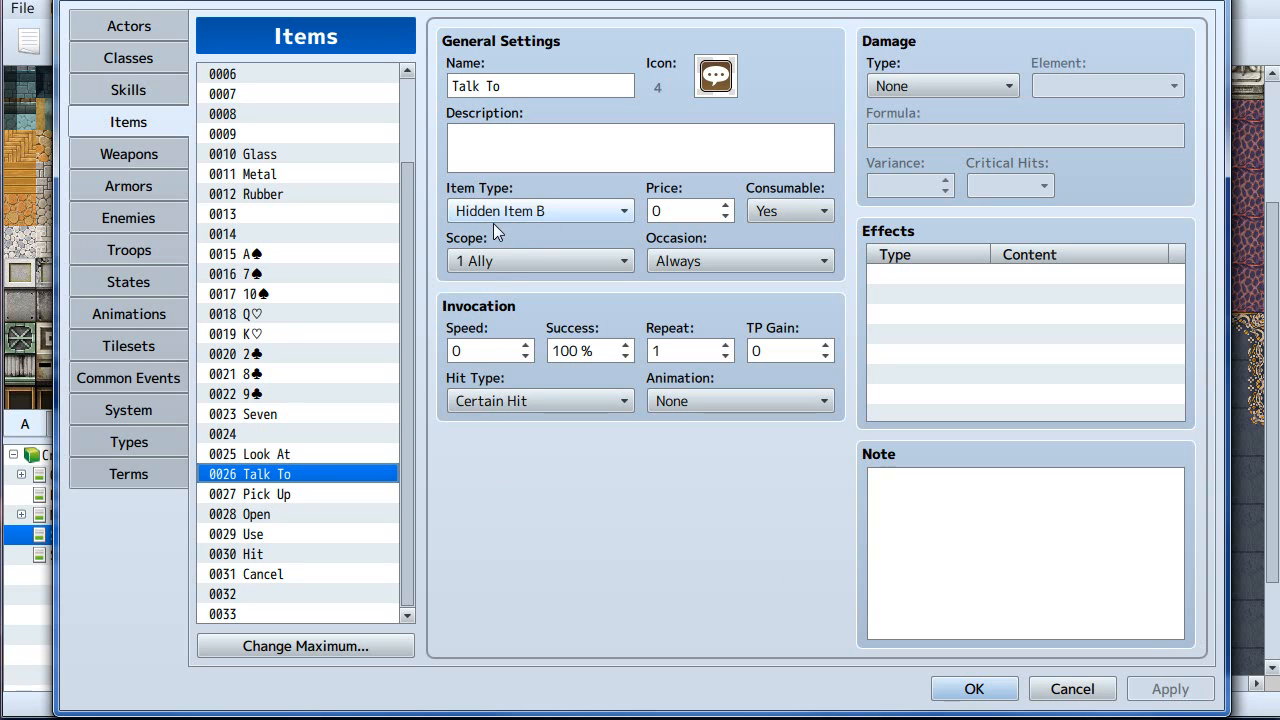
pyautogui.moveTo(230, 435)
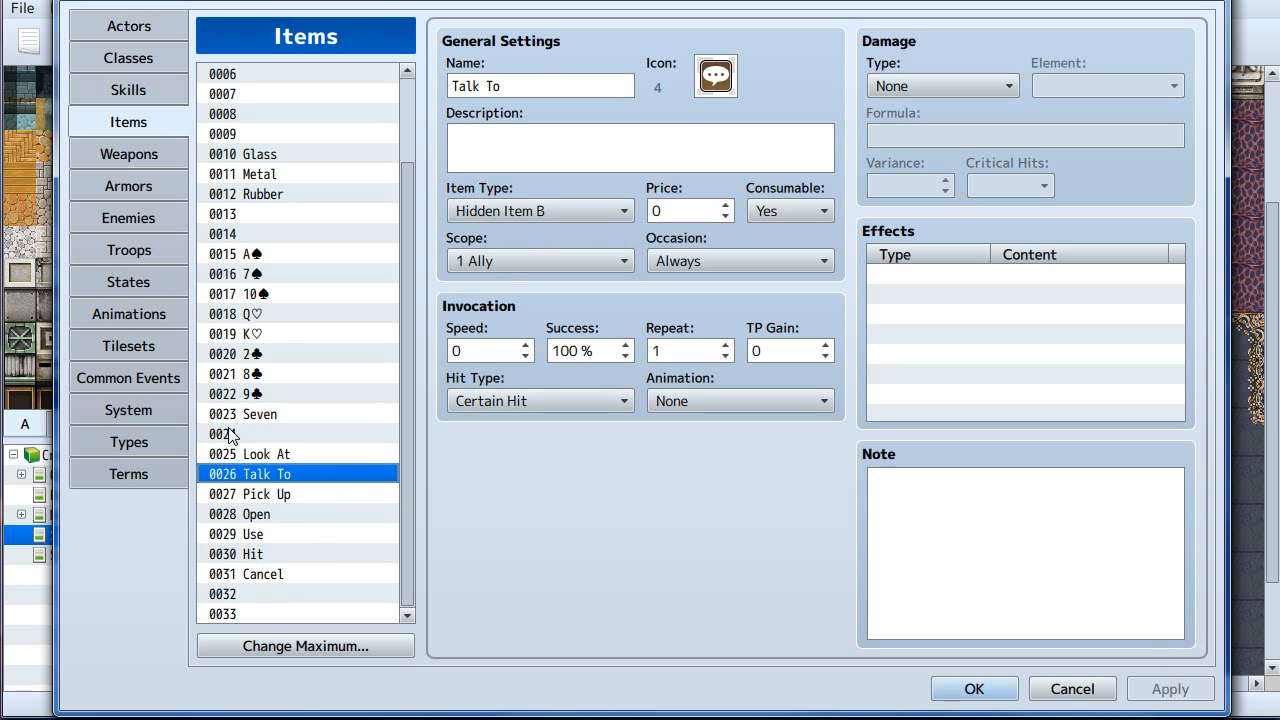
pyautogui.moveTo(303, 557)
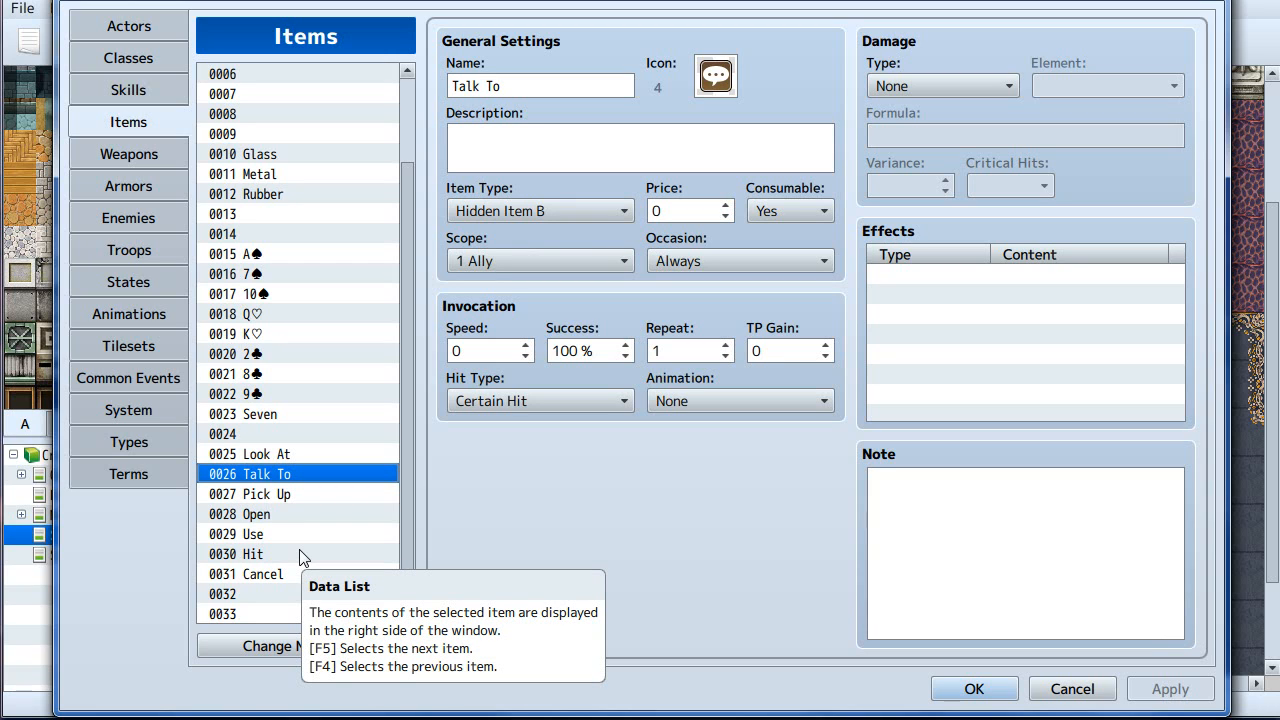
pyautogui.moveTo(295, 334)
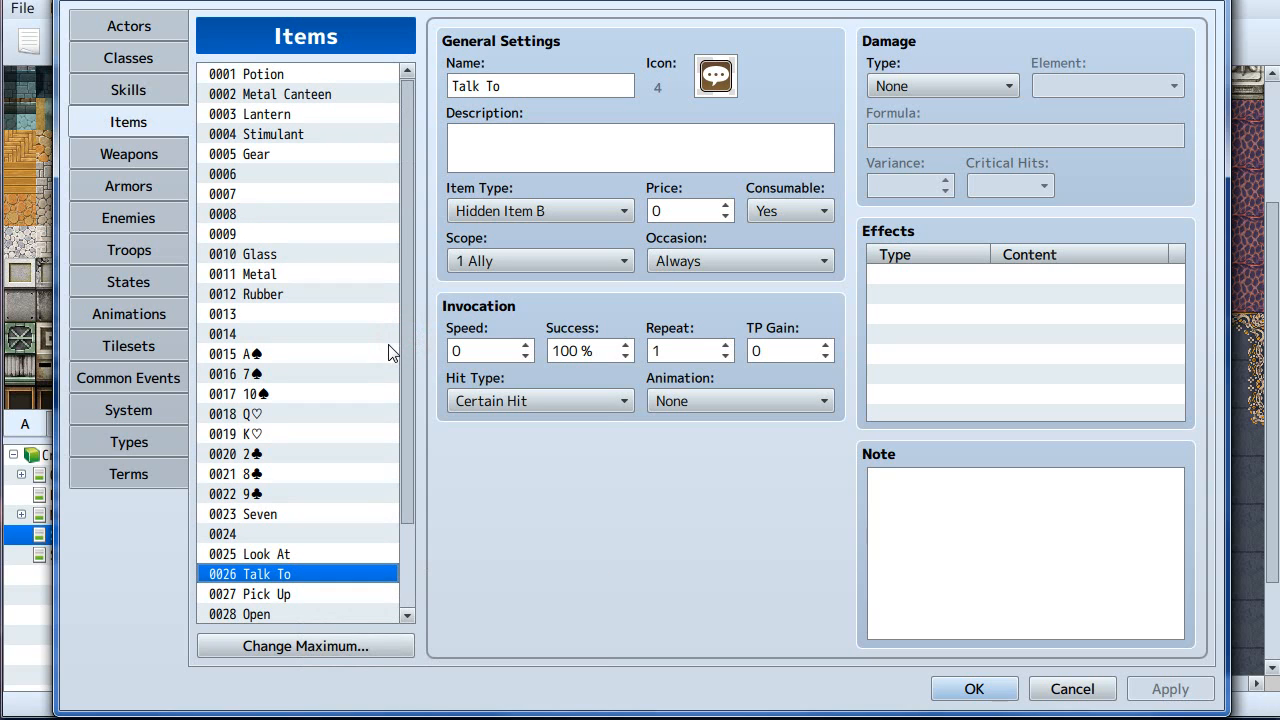
pyautogui.moveTo(384, 374)
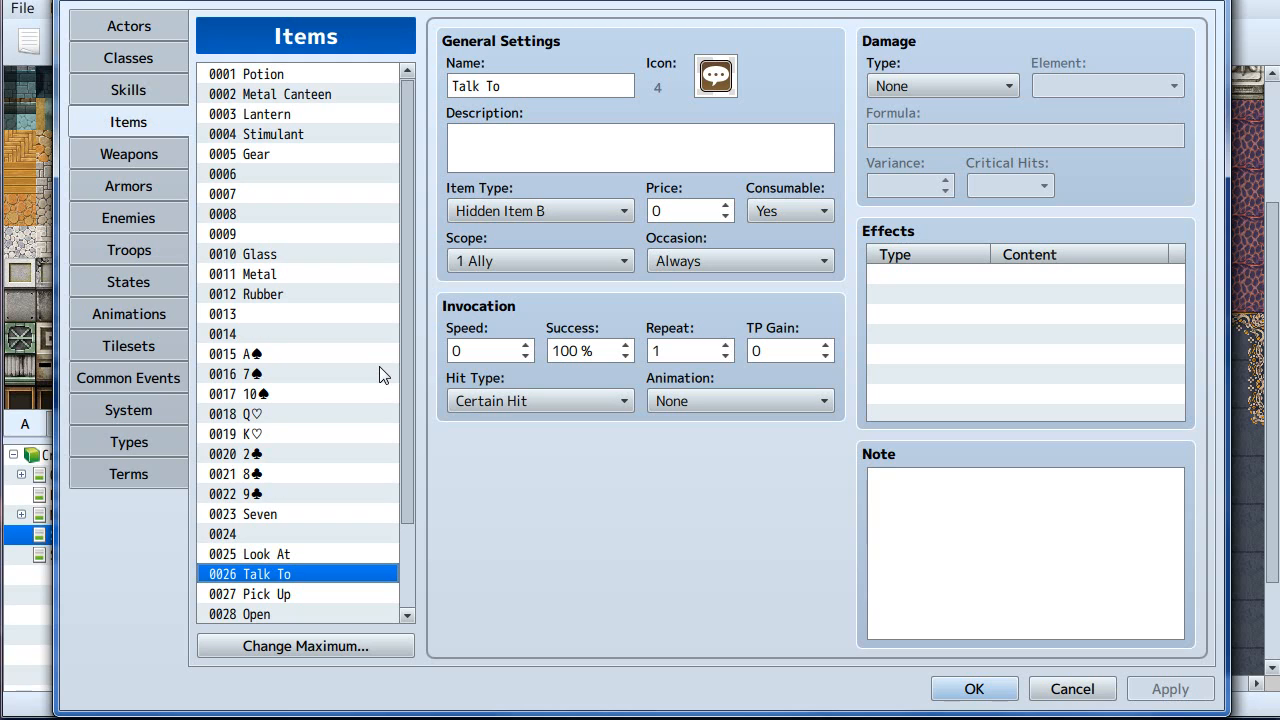
pyautogui.moveTo(296, 522)
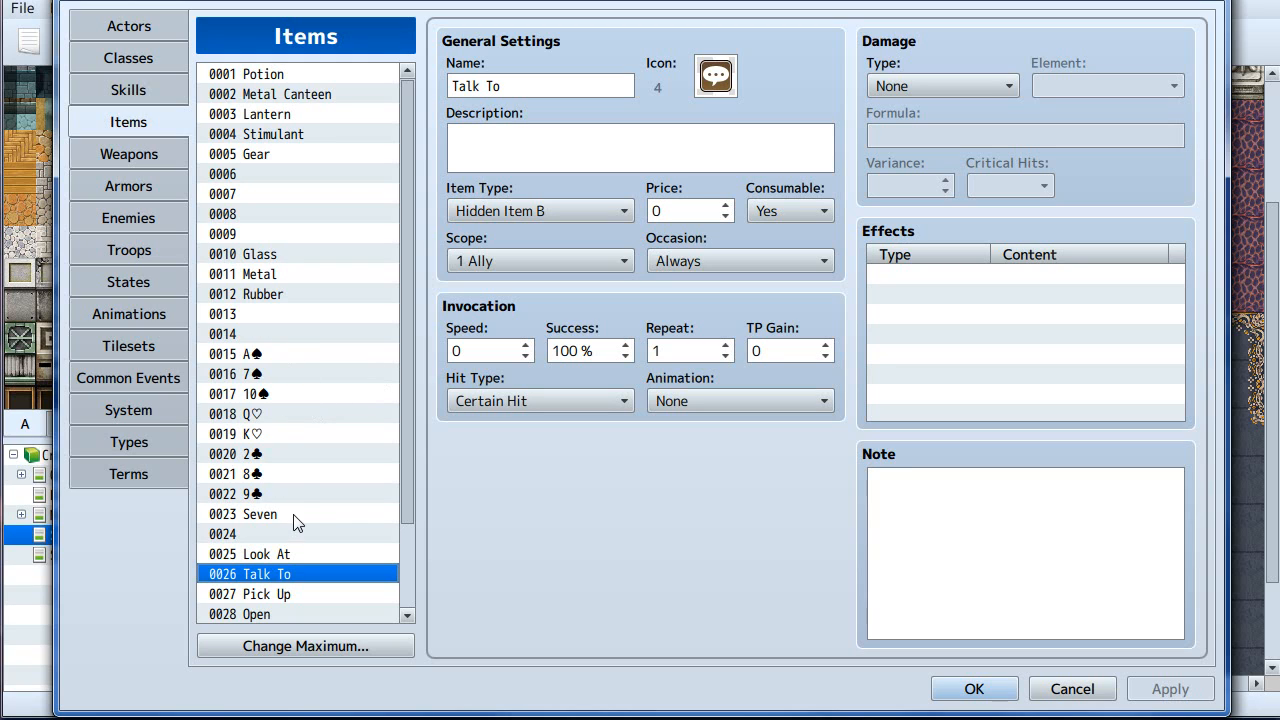
pyautogui.click(235, 373)
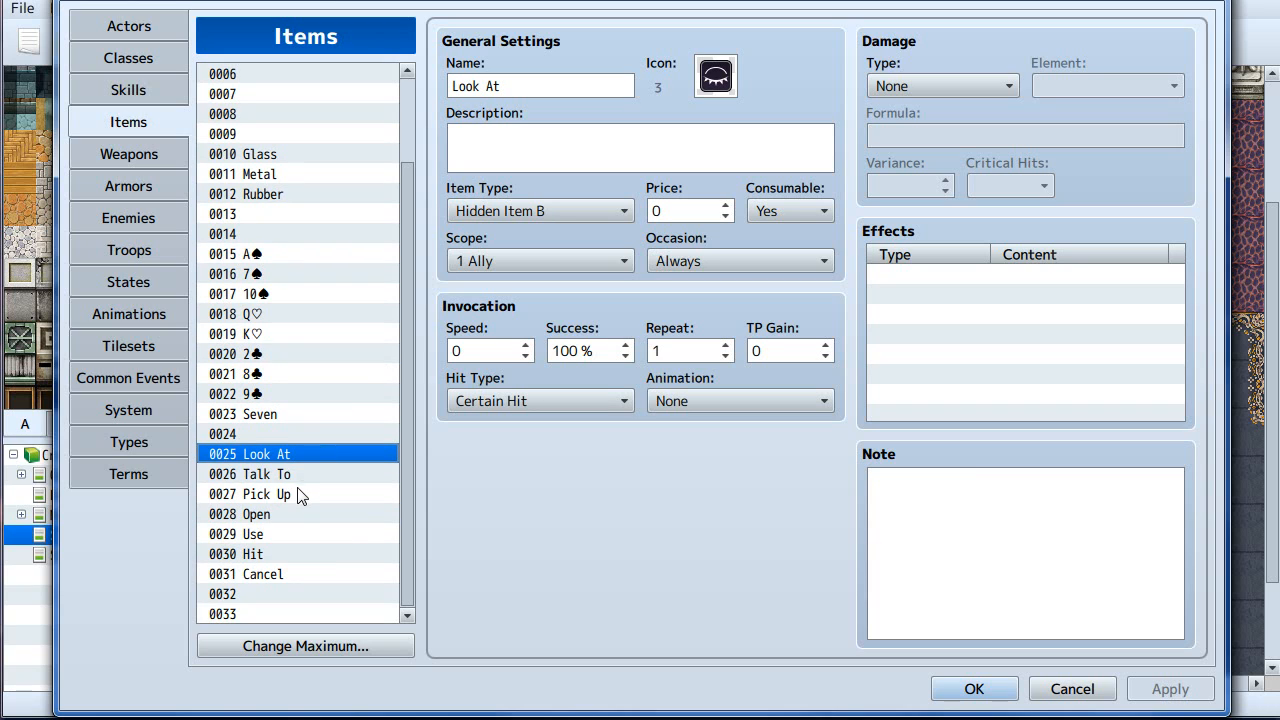
pyautogui.moveTo(294, 450)
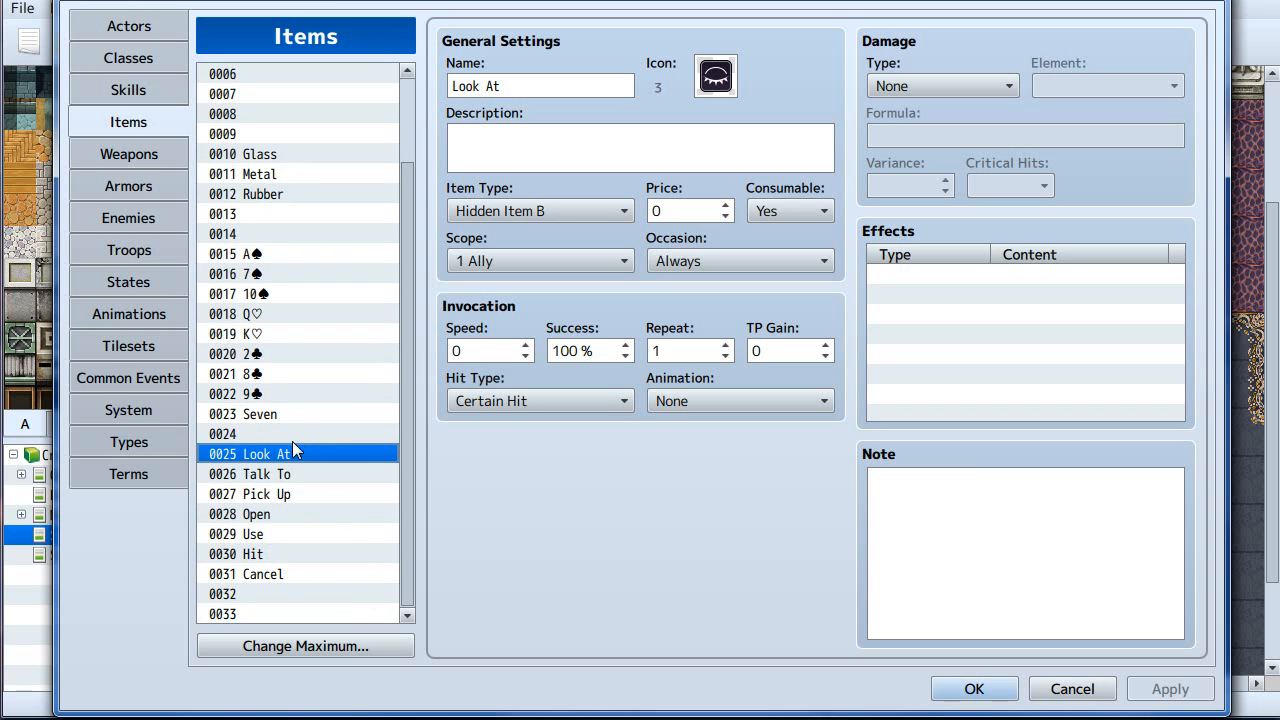
pyautogui.moveTo(283, 592)
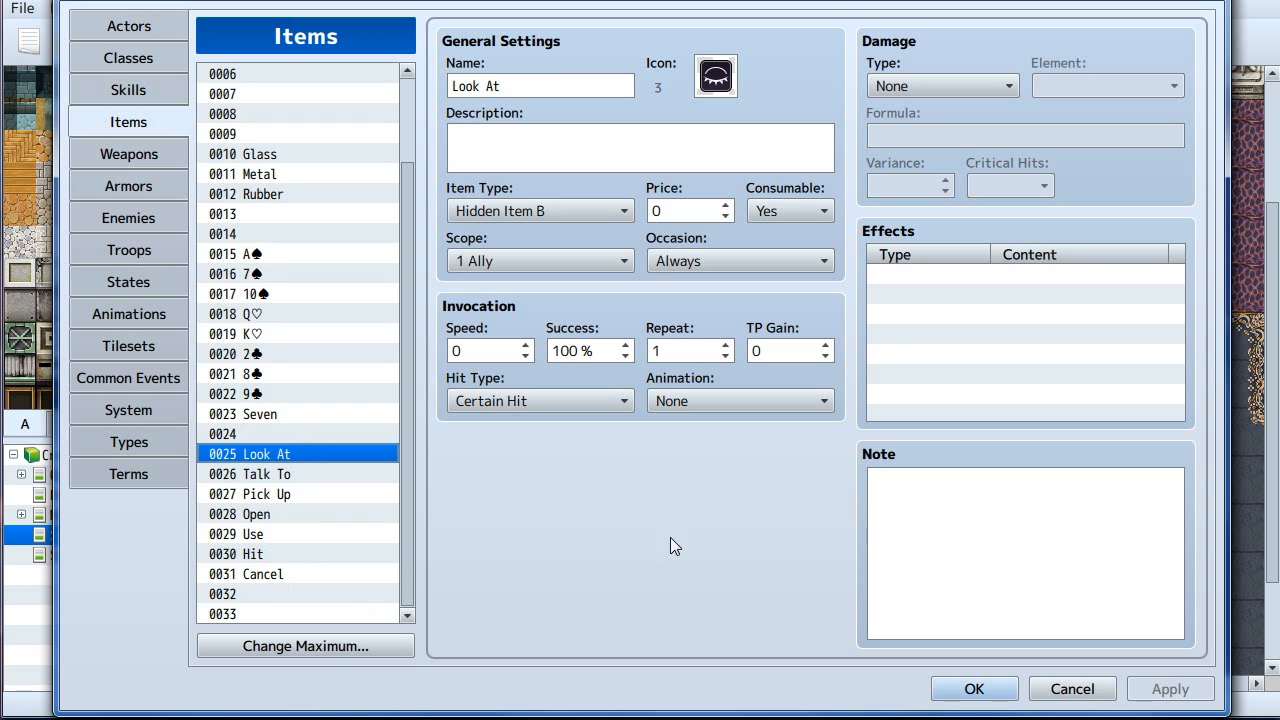
pyautogui.moveTo(245, 630)
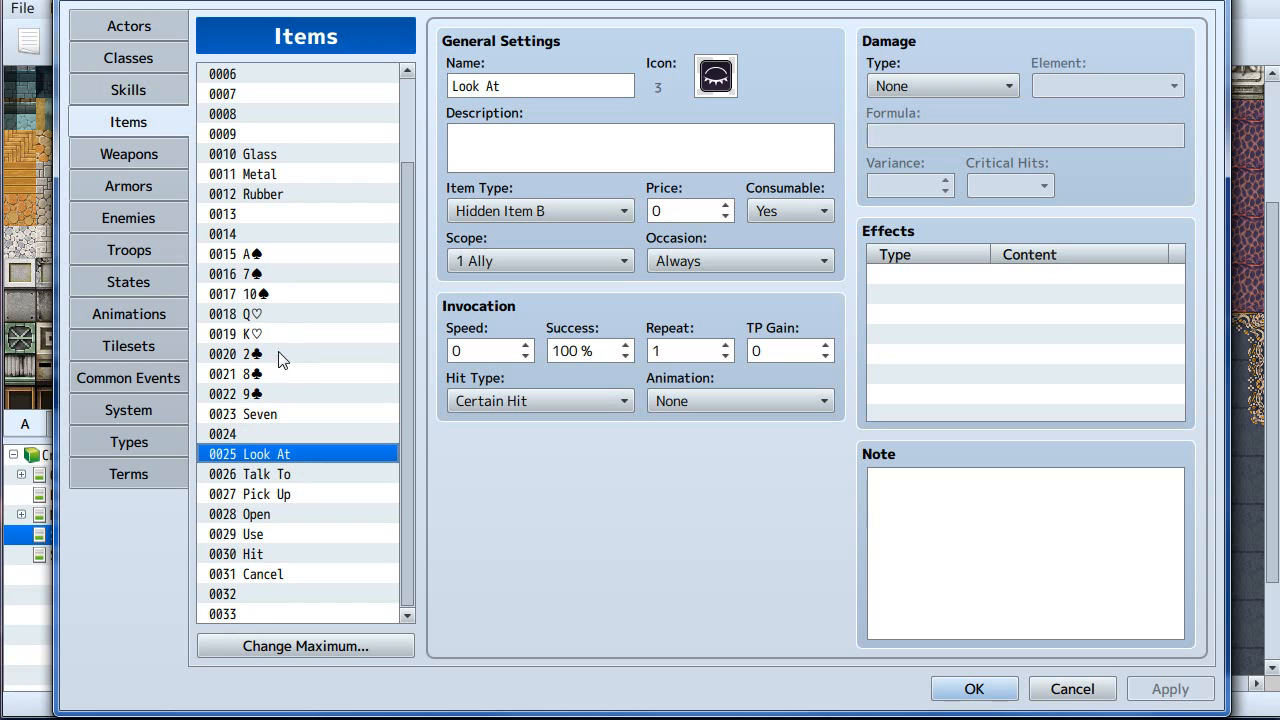
pyautogui.moveTo(218, 486)
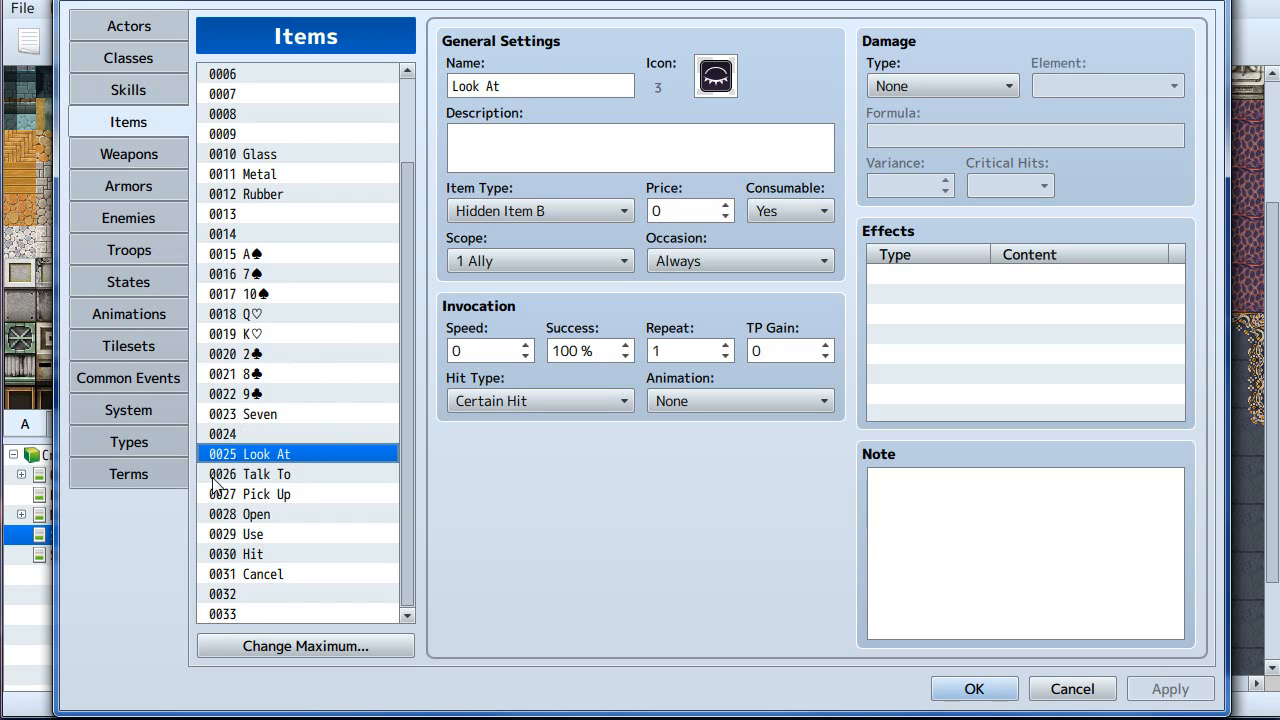
pyautogui.moveTo(383, 387)
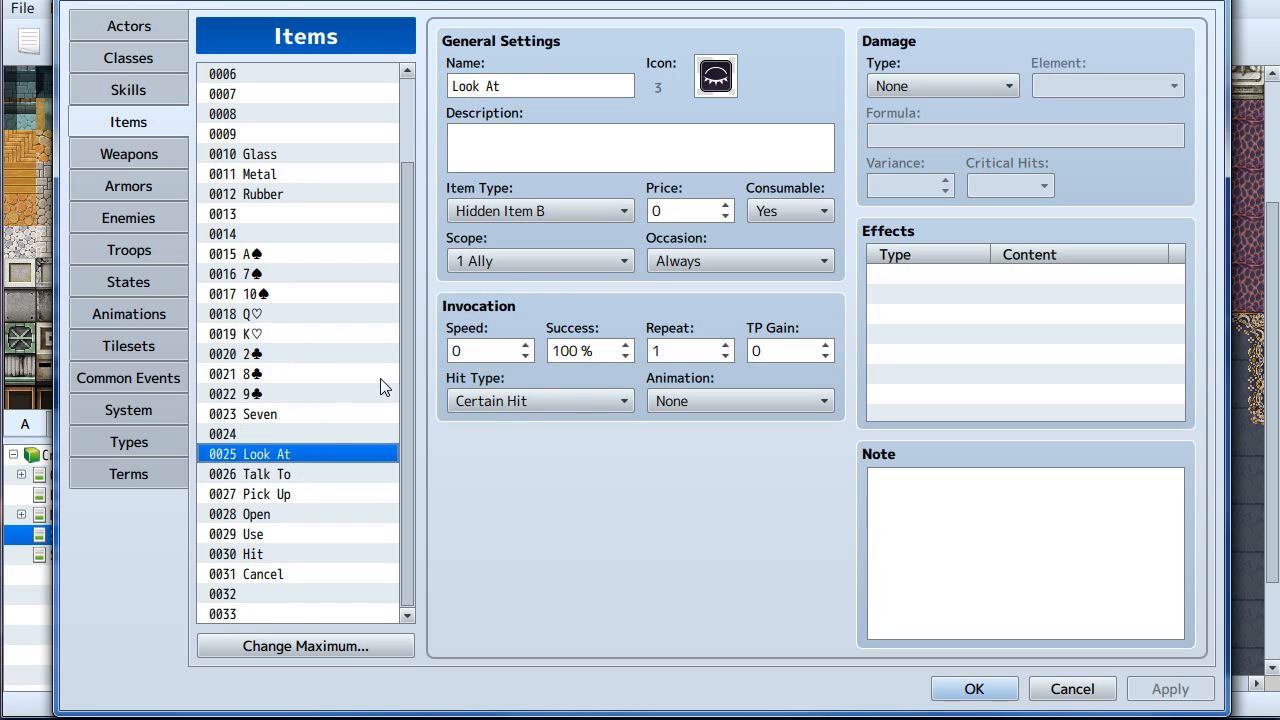
pyautogui.moveTo(285, 532)
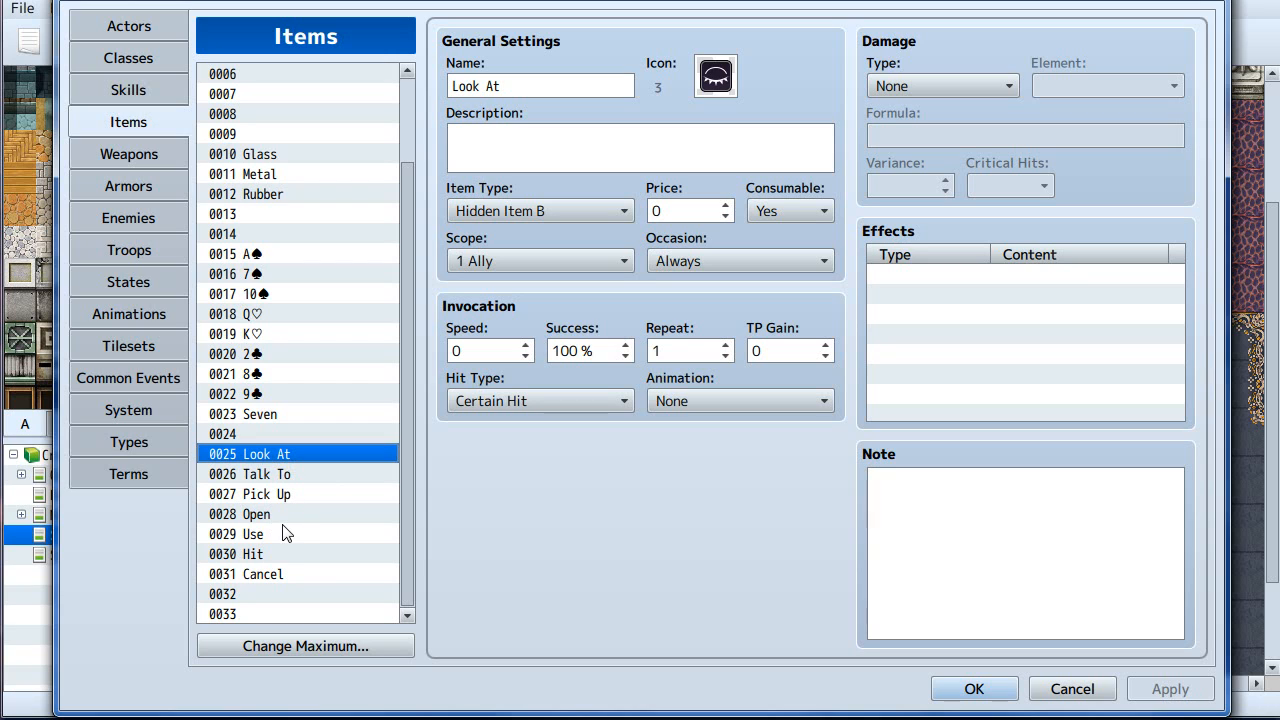
pyautogui.moveTo(283, 531)
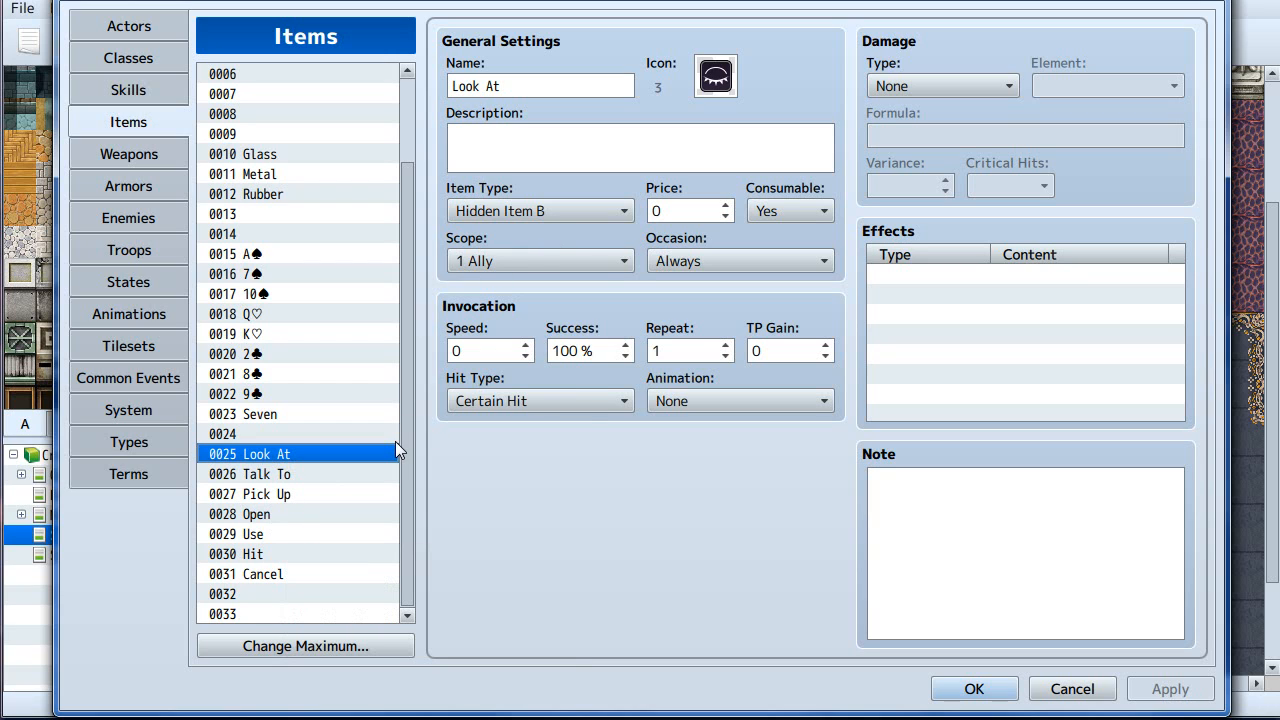
pyautogui.moveTo(300, 453)
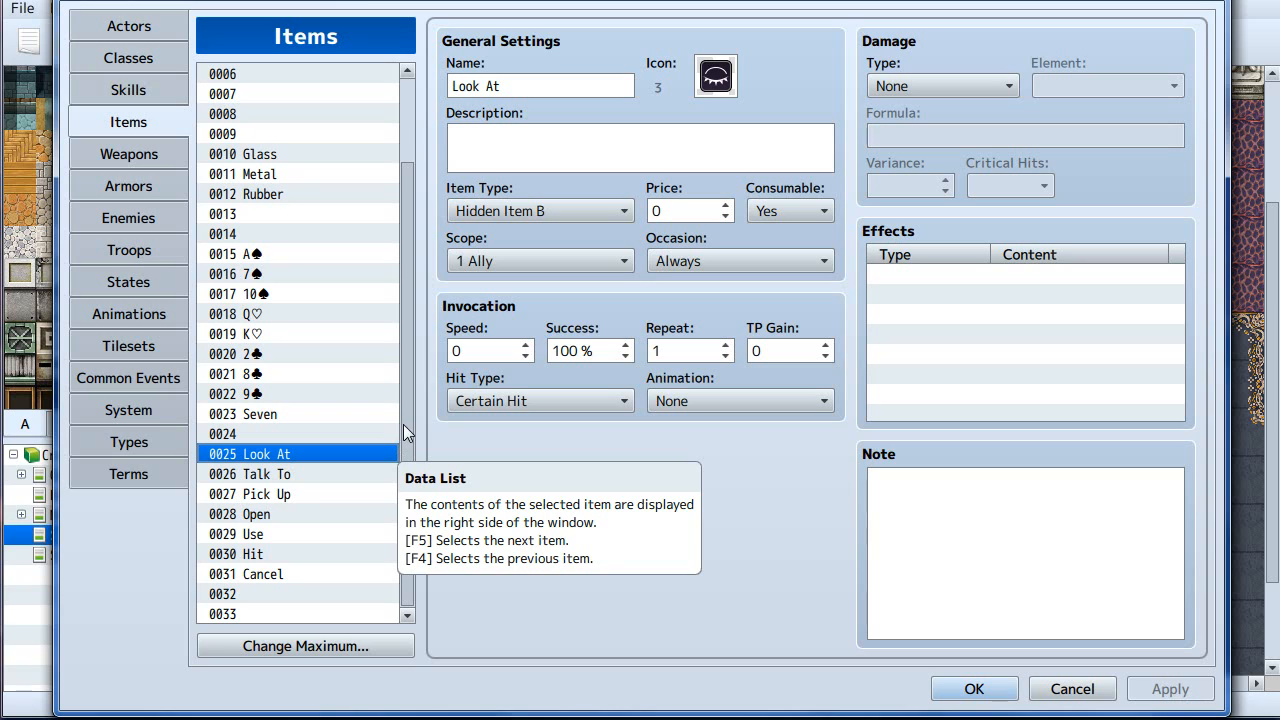
pyautogui.moveTo(407, 428)
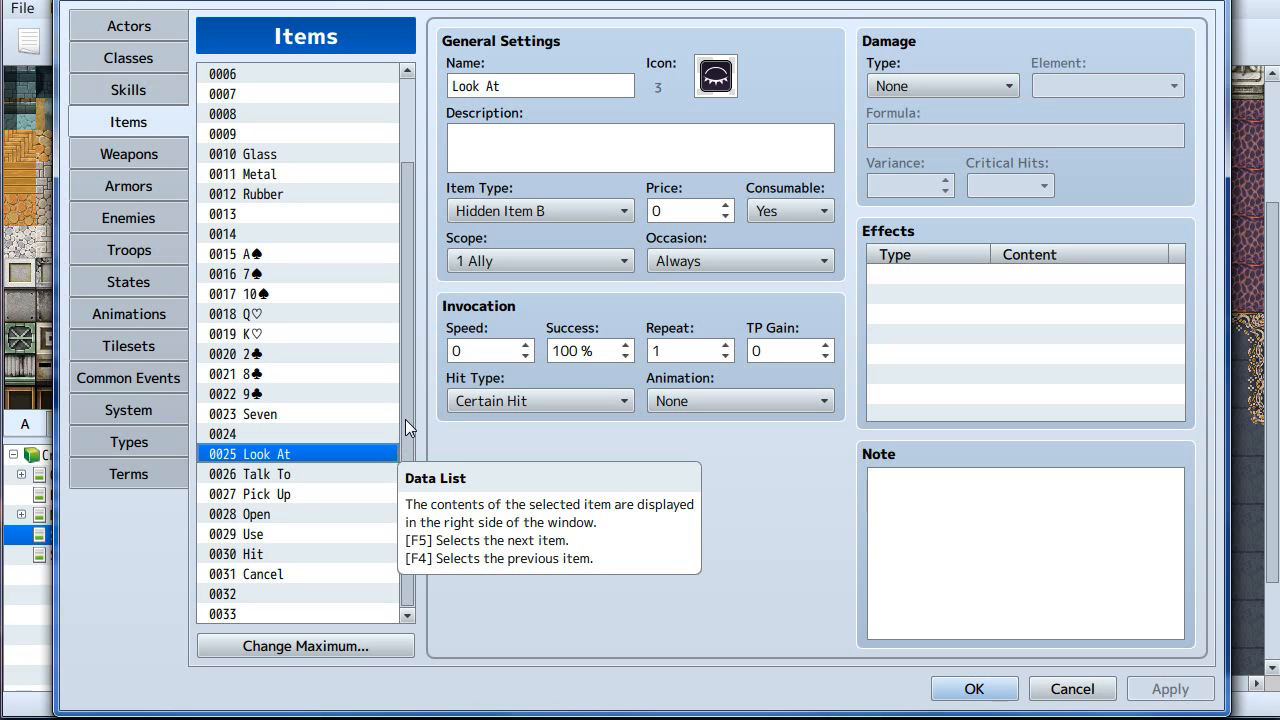
pyautogui.click(275, 493)
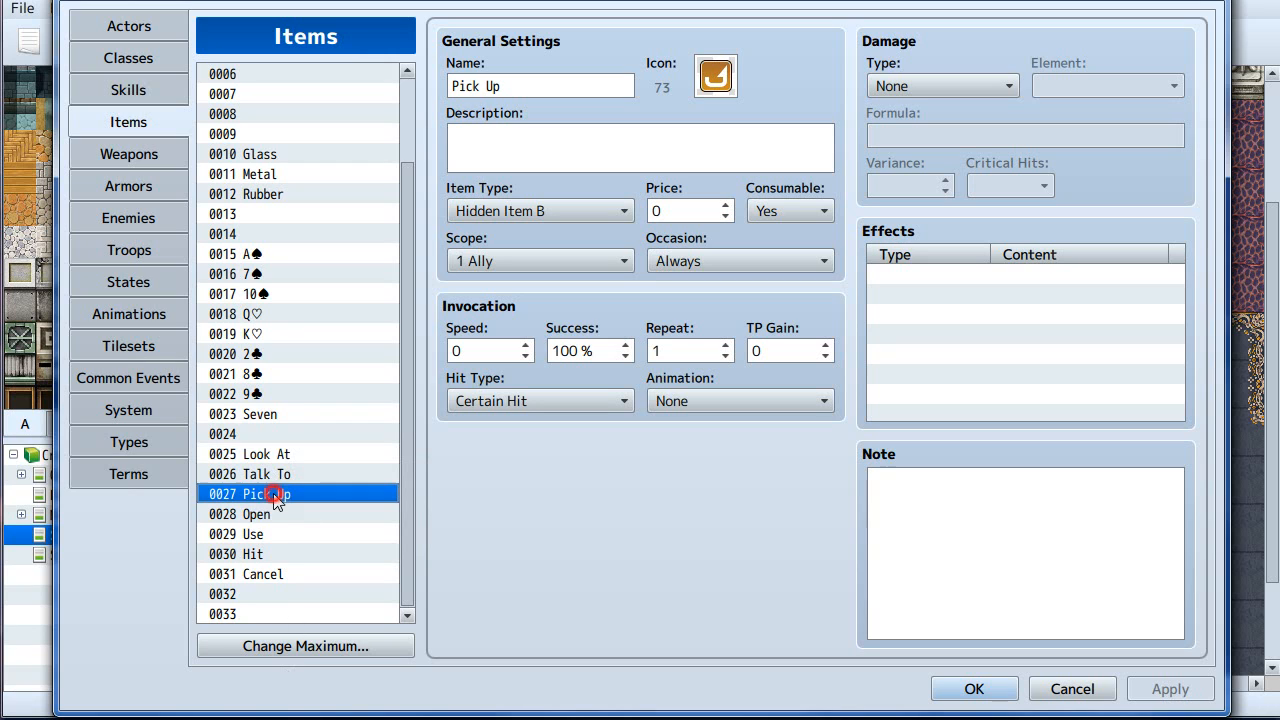
pyautogui.click(280, 454)
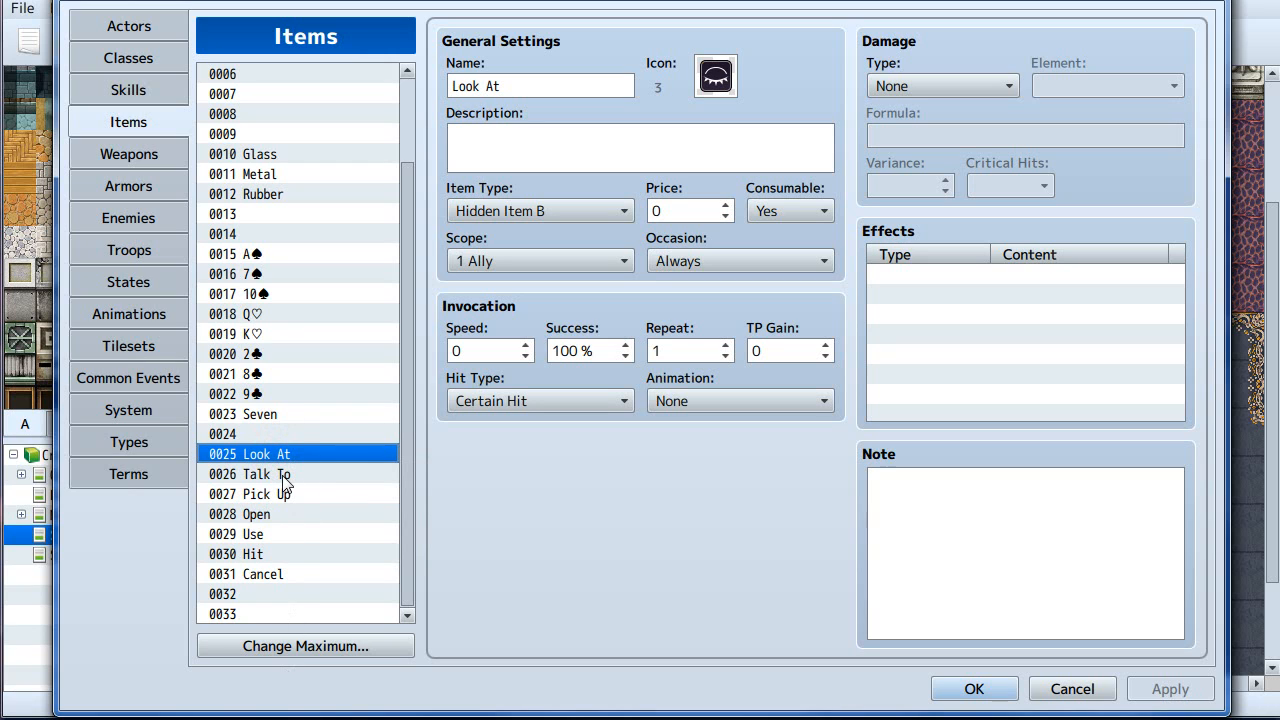
pyautogui.click(260, 473)
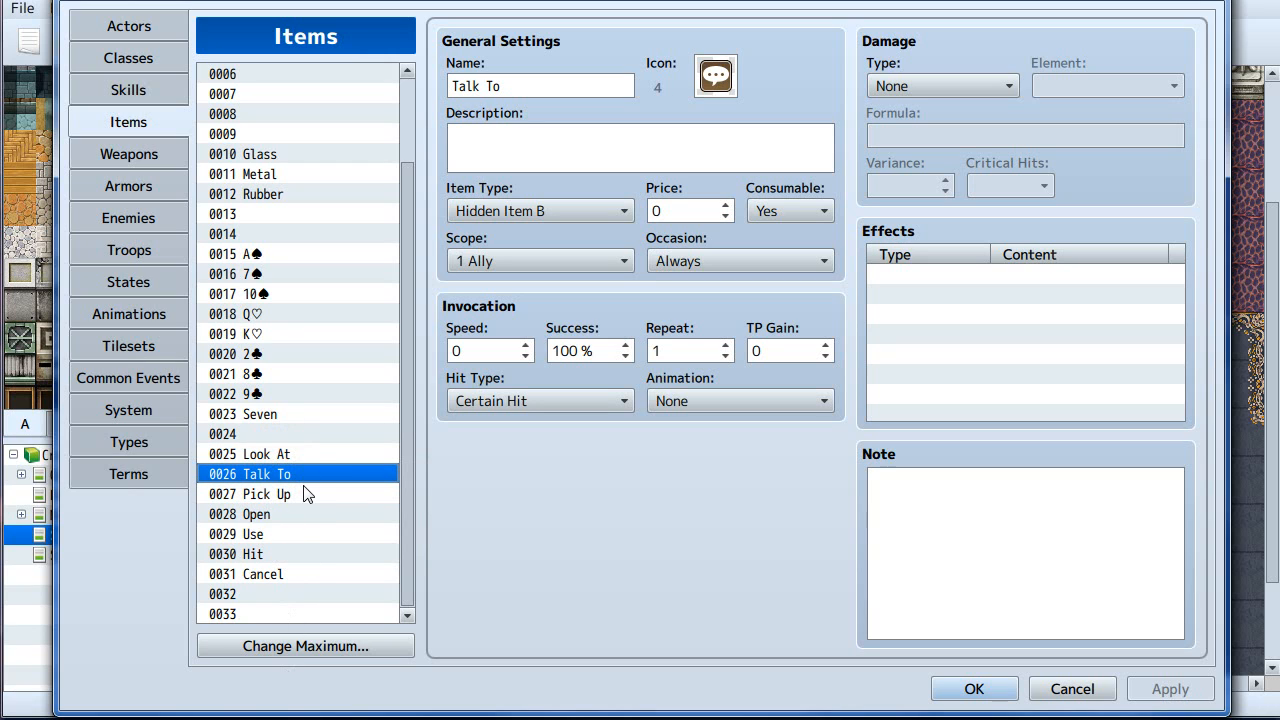
pyautogui.moveTo(268, 259)
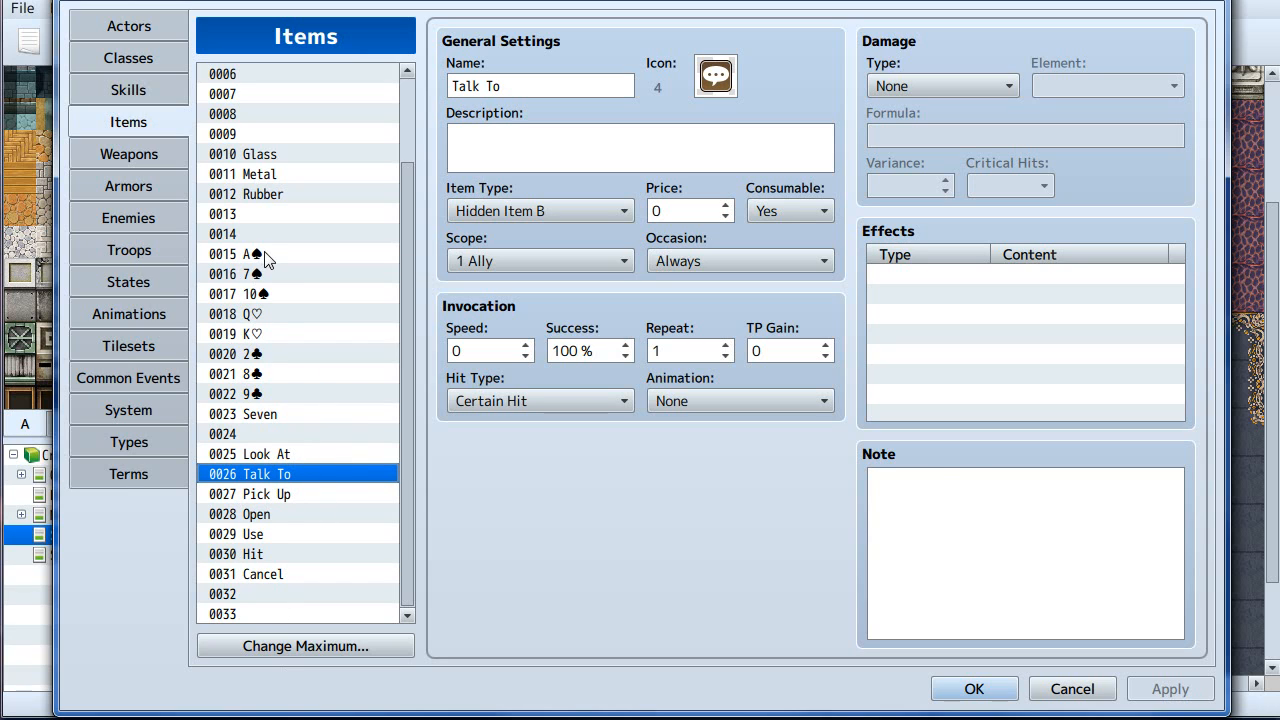
# View the A♠ and Seven card_value notes and the Lantern, then cancel the Database.
pyautogui.click(250, 313)
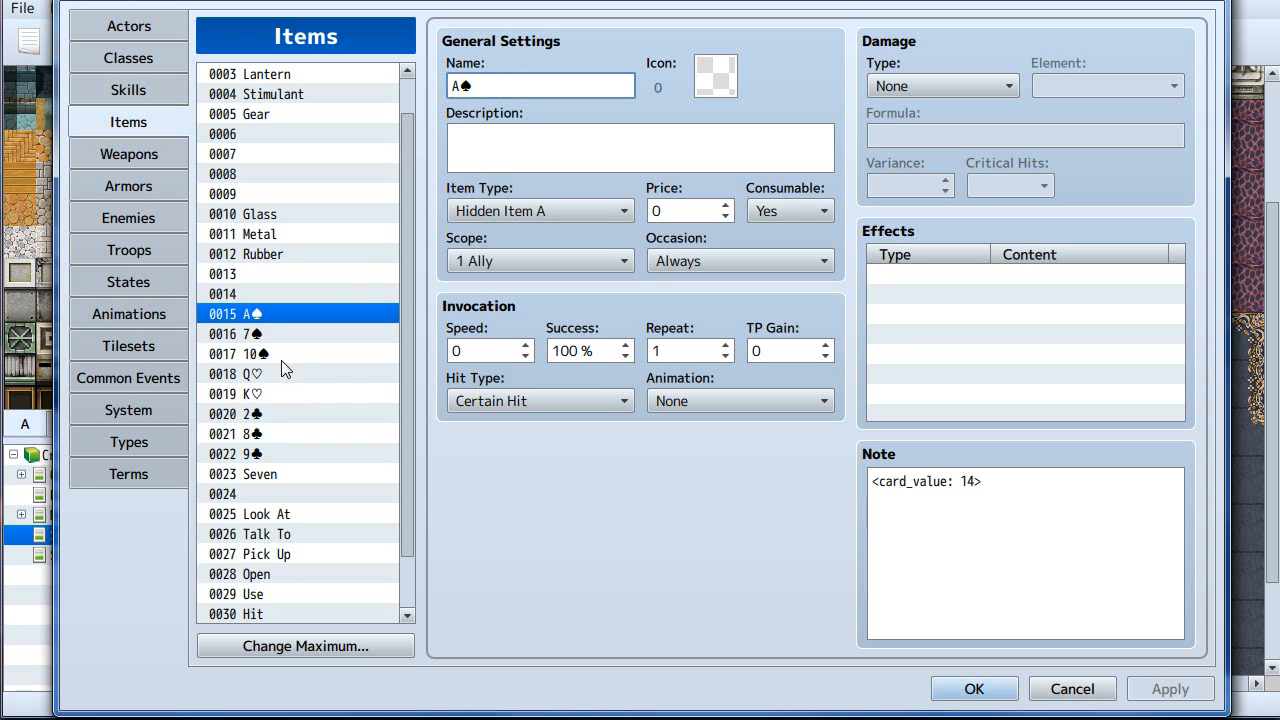
pyautogui.click(262, 473)
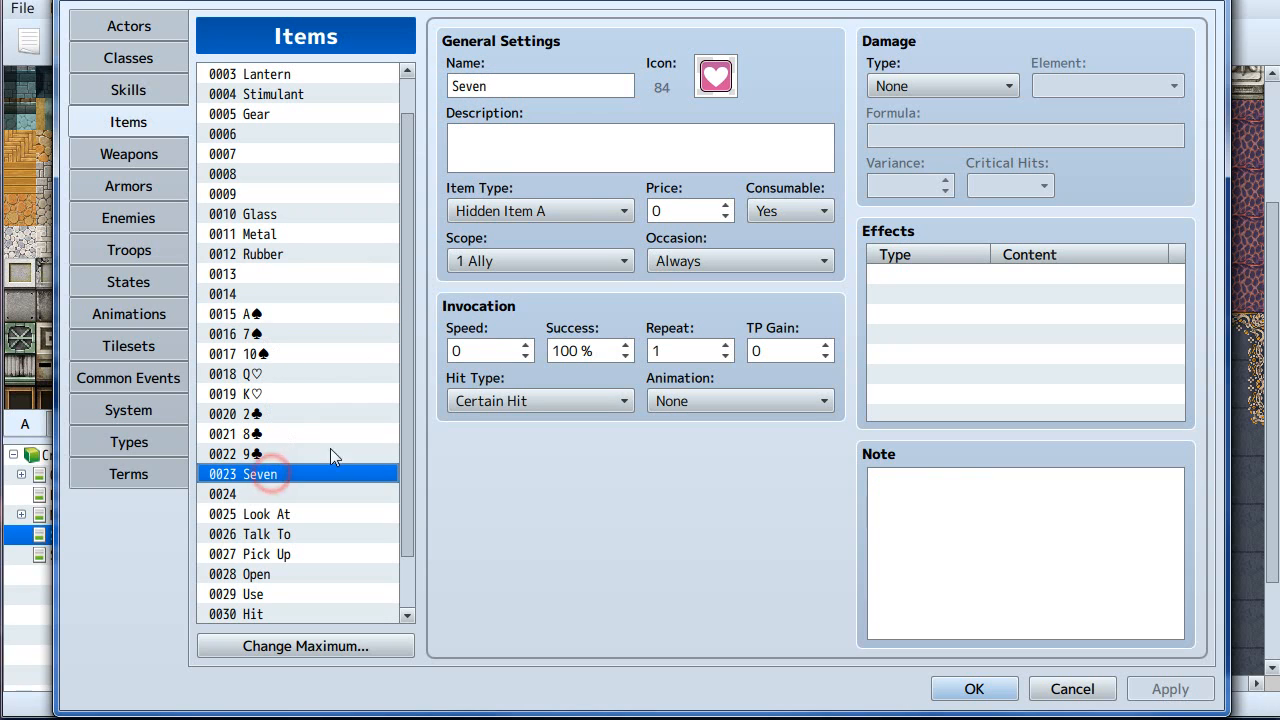
pyautogui.moveTo(715, 82)
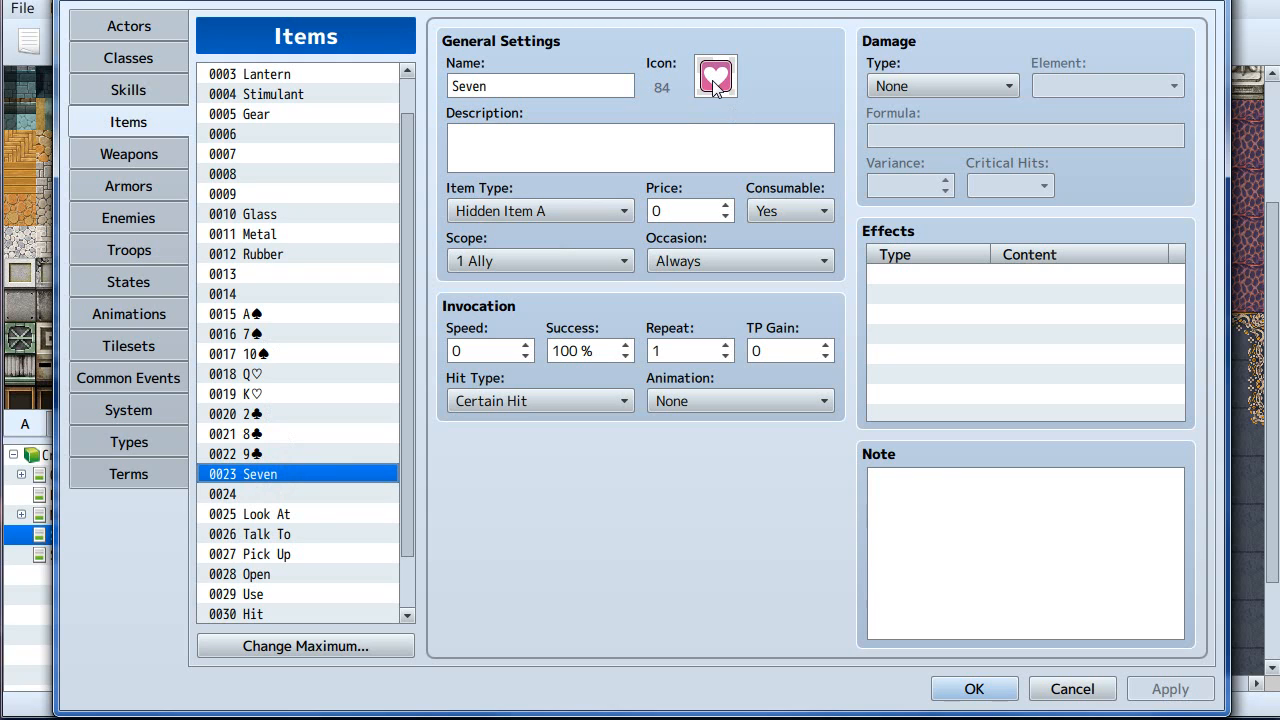
pyautogui.moveTo(723, 105)
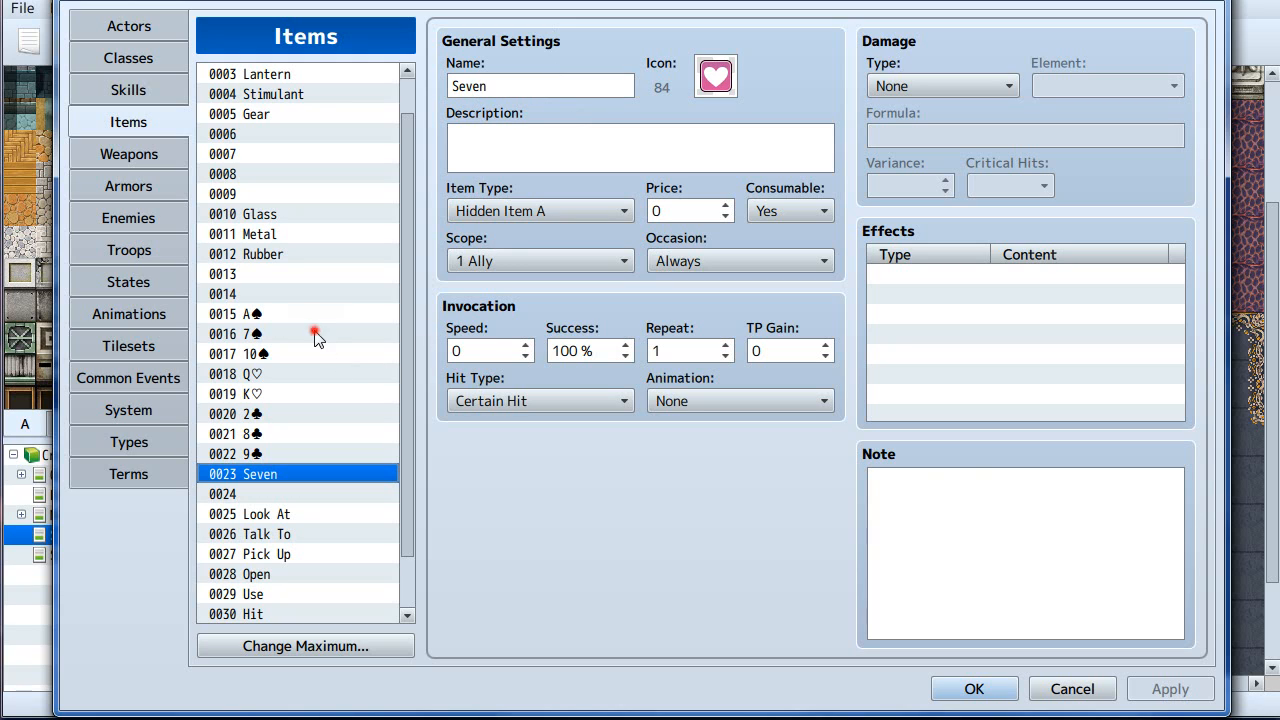
pyautogui.click(270, 113)
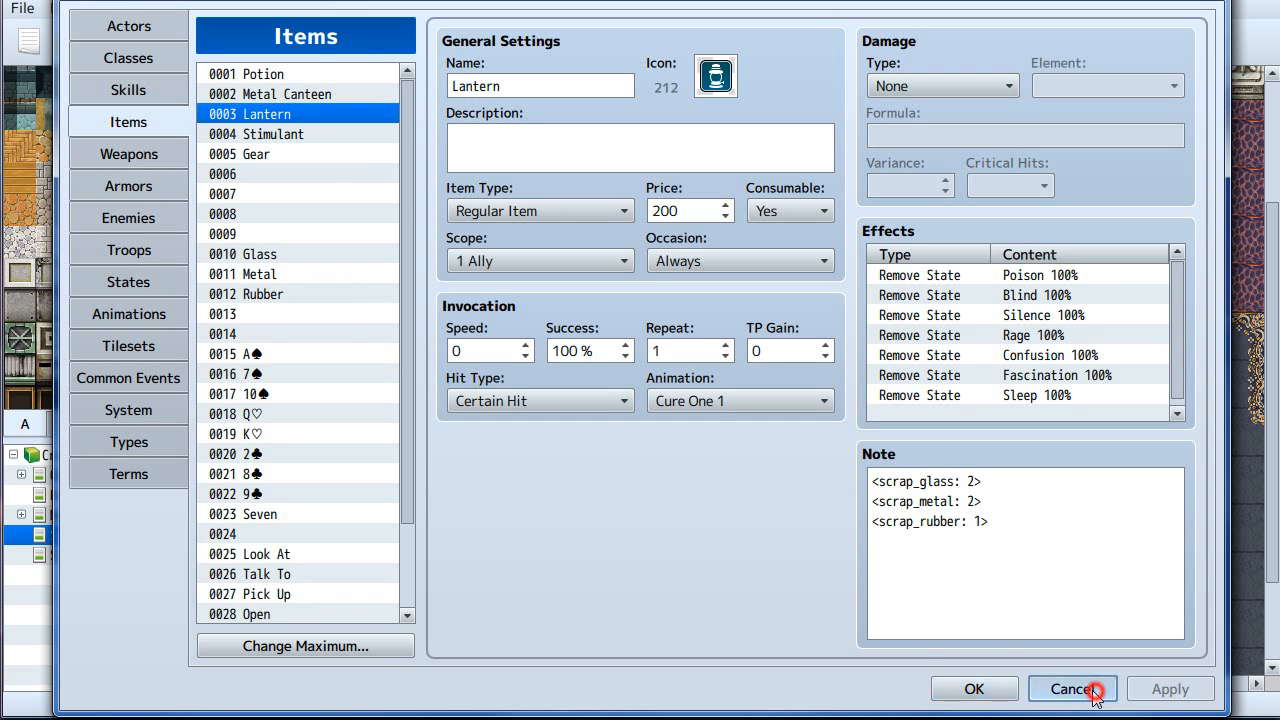
pyautogui.click(1071, 689)
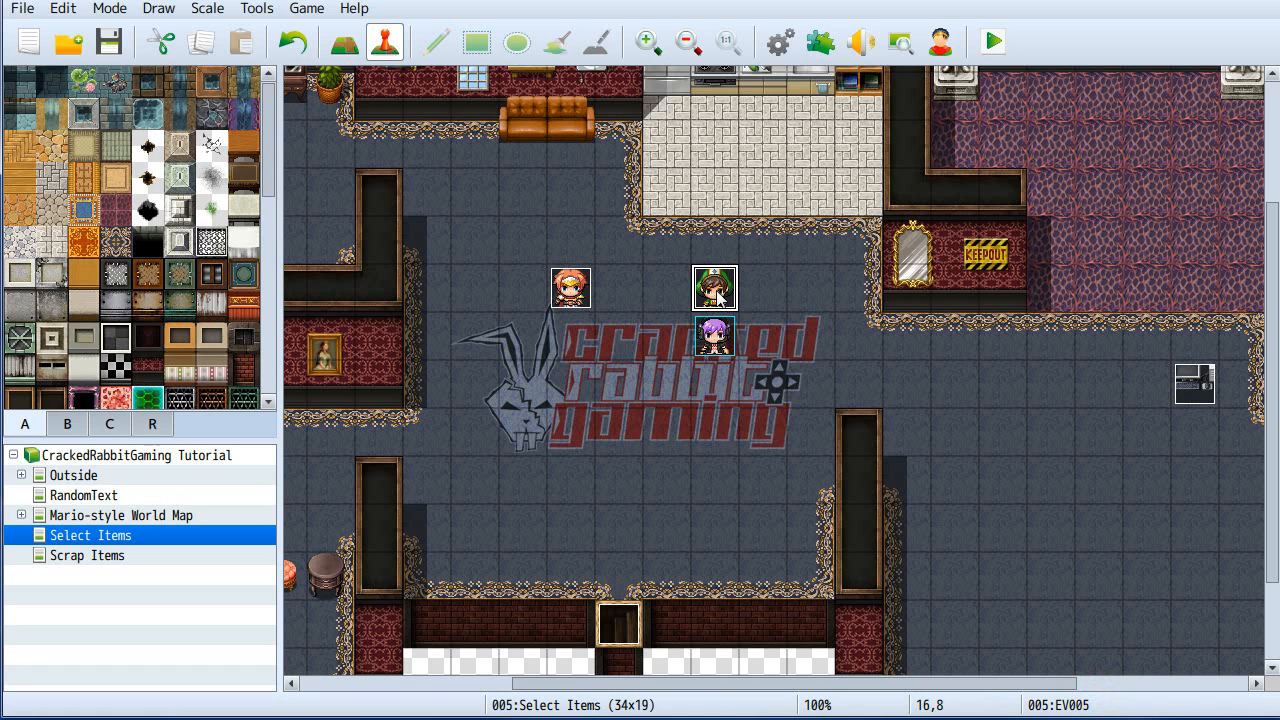
# Open card event EV005 and its Select Item variable list showing 0013 her card and 0014 your card played.
pyautogui.doubleClick(714, 287)
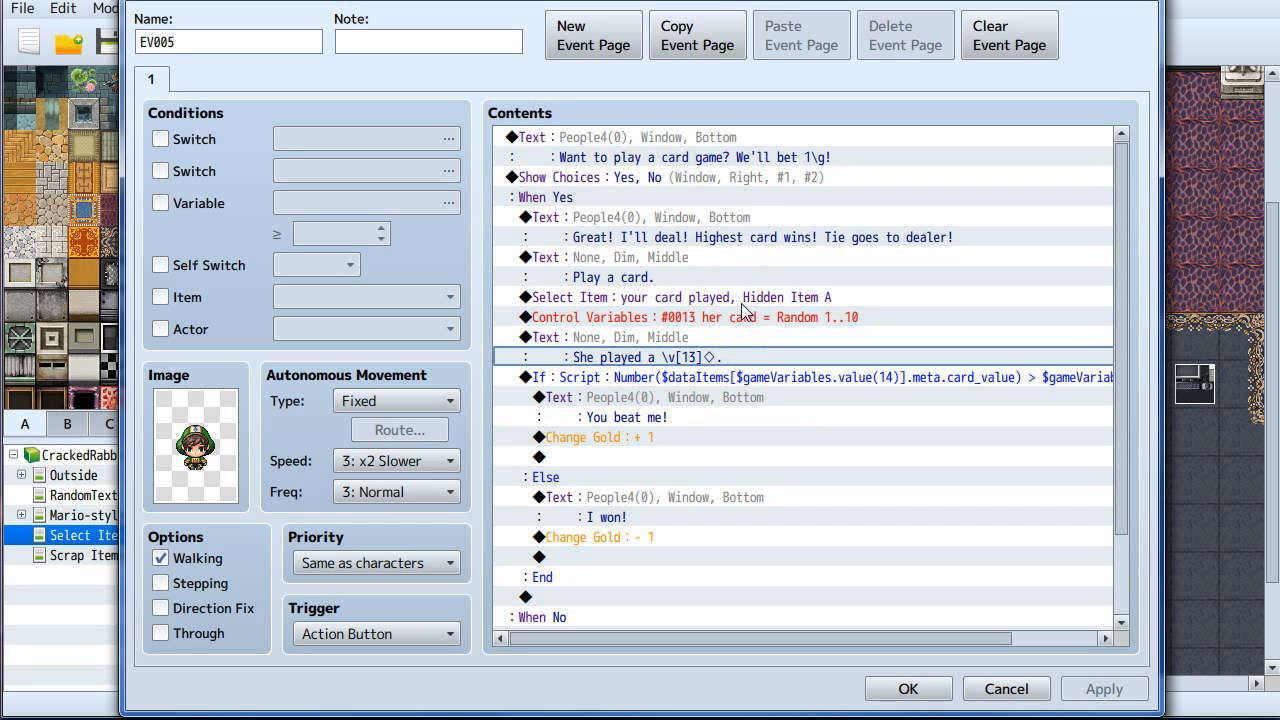
pyautogui.click(700, 317)
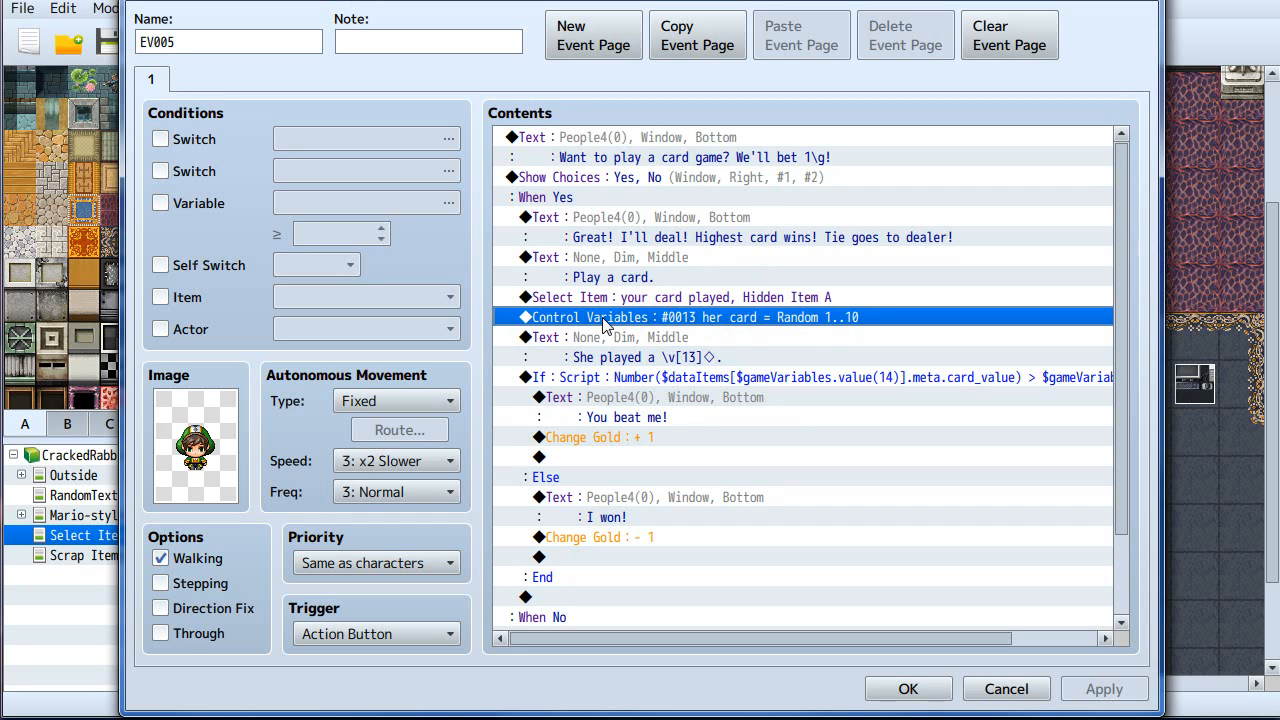
pyautogui.moveTo(725, 330)
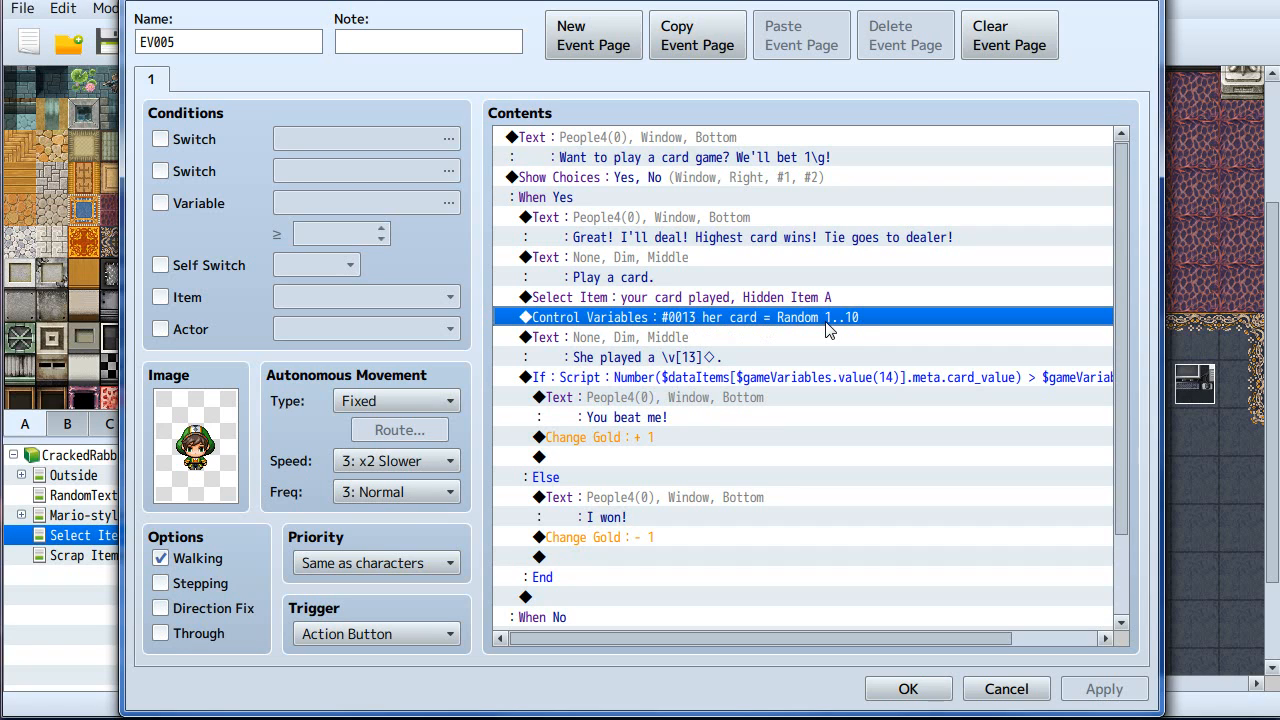
pyautogui.click(680, 297)
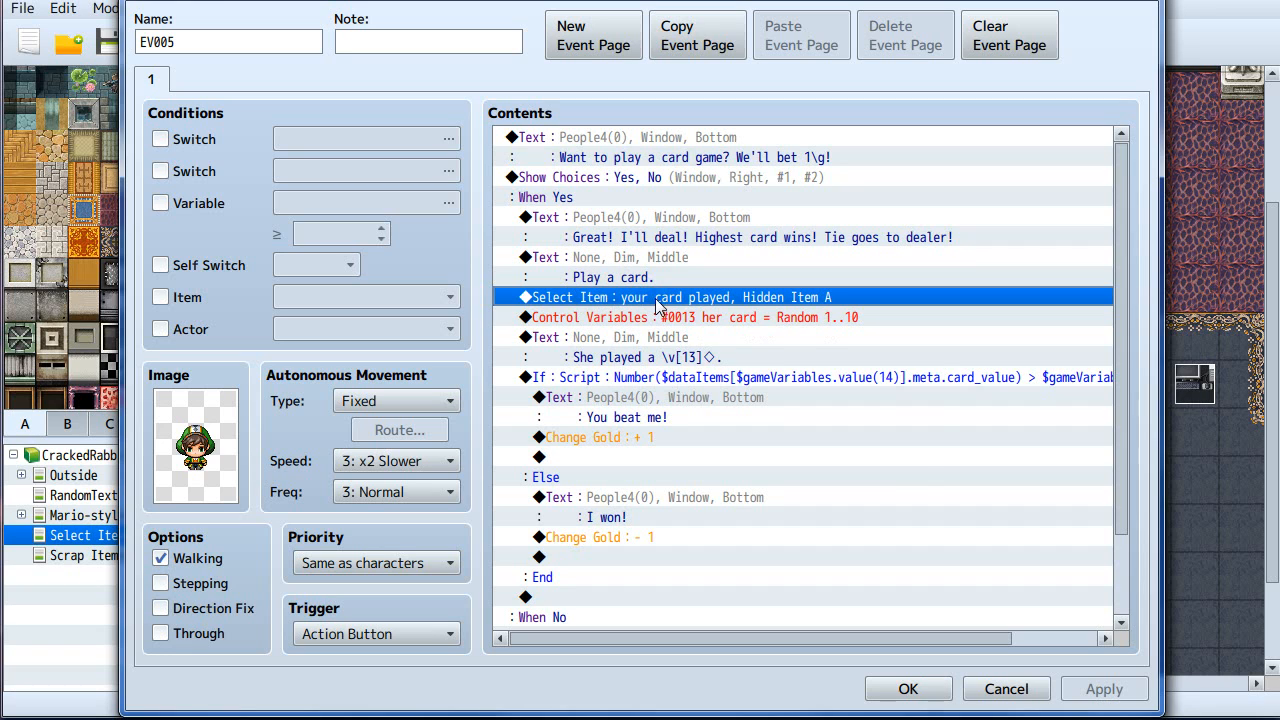
pyautogui.doubleClick(660, 297)
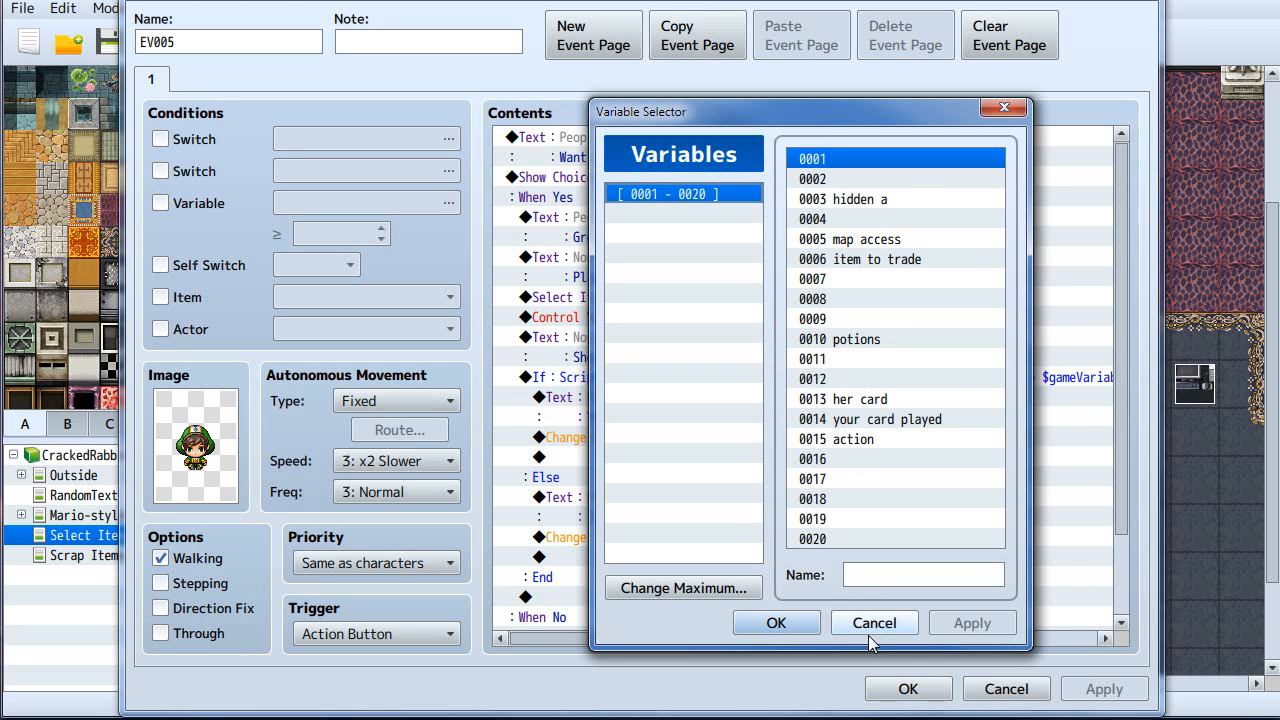
# Close the variable list and Select Item settings unchanged, then open the 'She played a \v[13]' message.
pyautogui.click(776, 622)
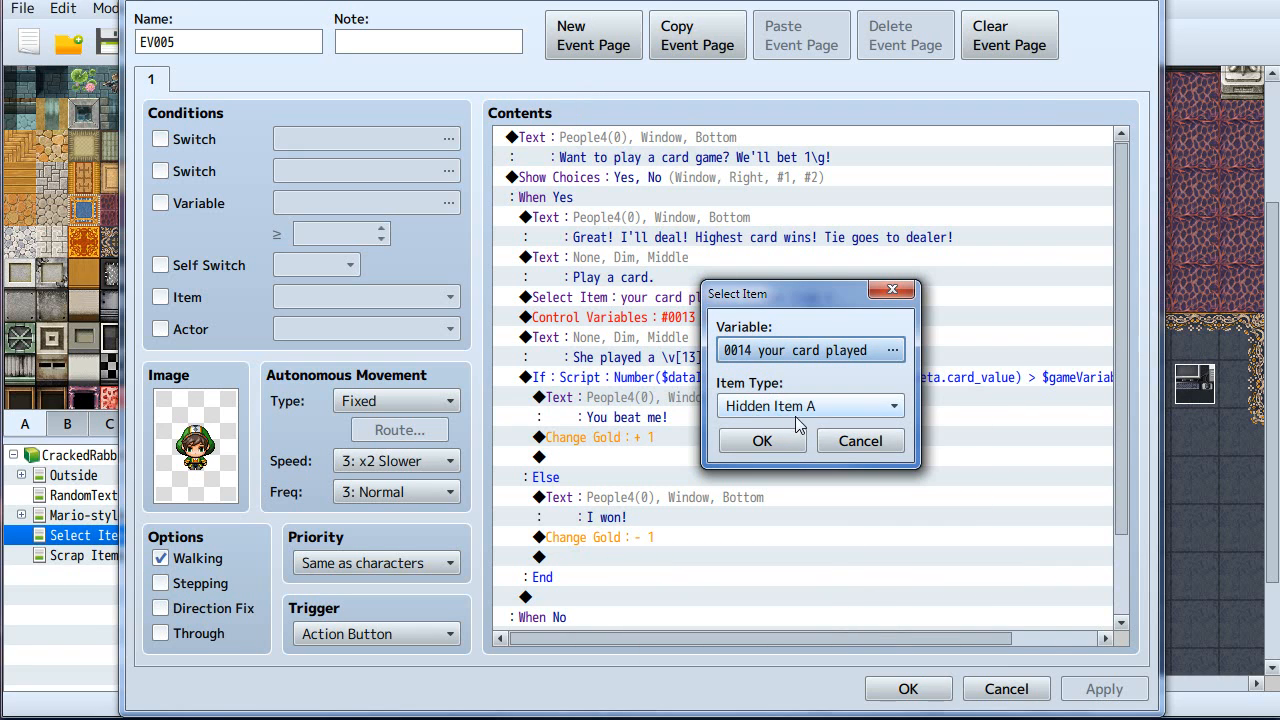
pyautogui.click(761, 441)
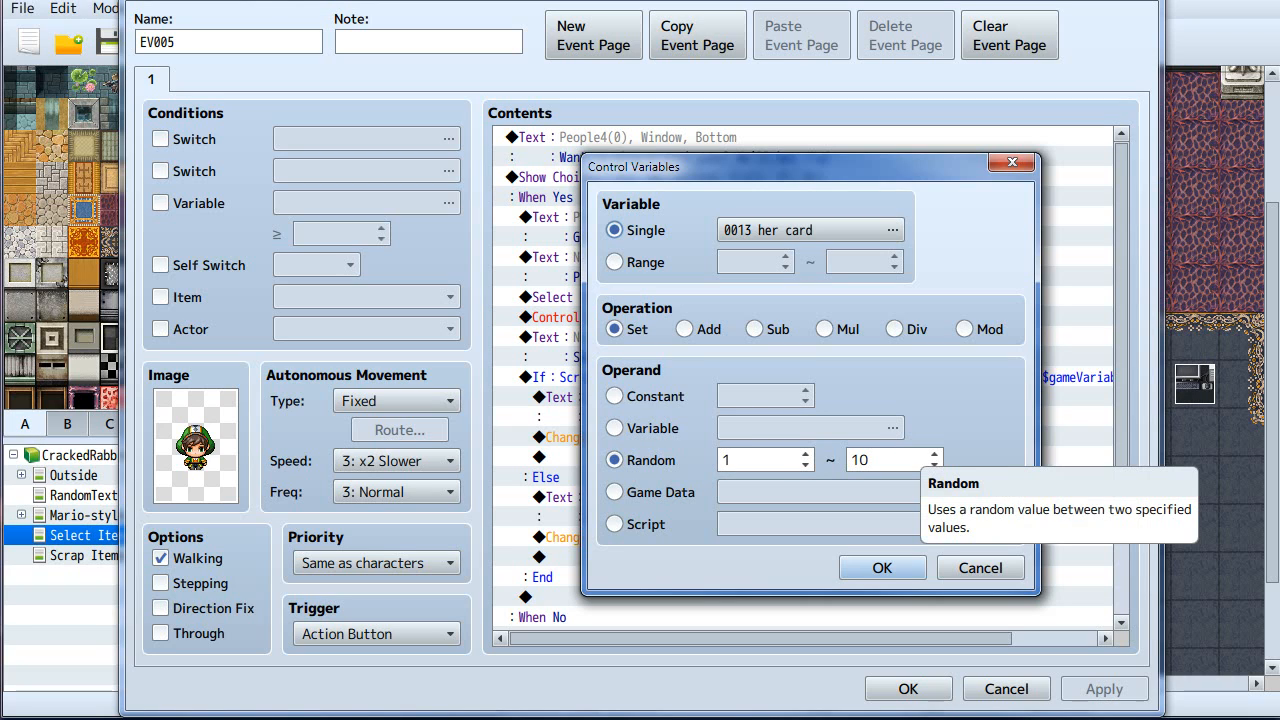
pyautogui.moveTo(1013, 445)
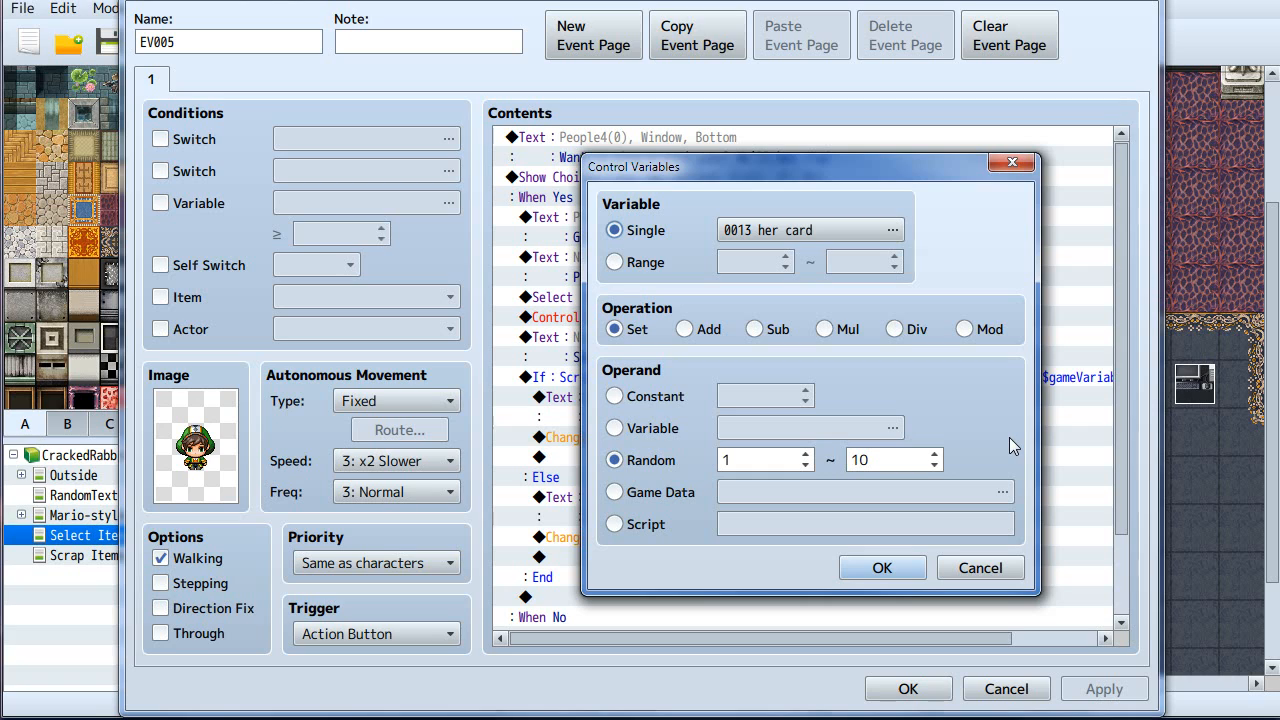
pyautogui.moveTo(980, 557)
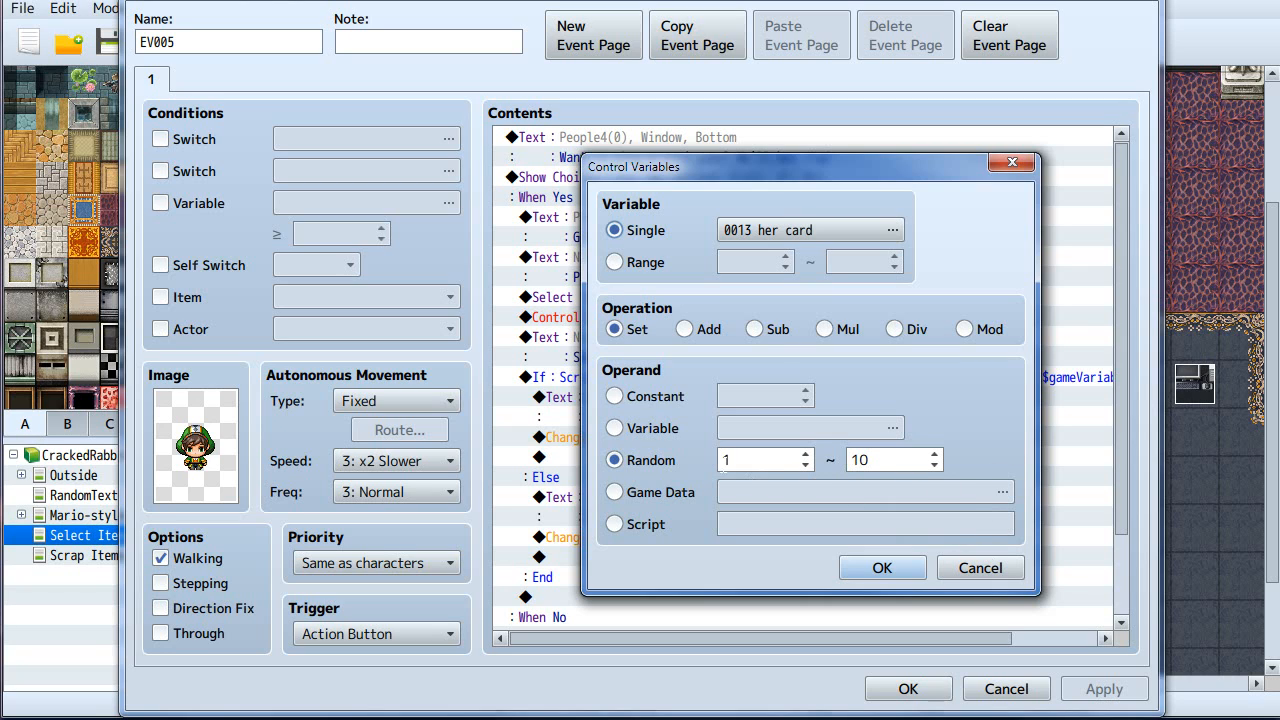
pyautogui.moveTo(988, 465)
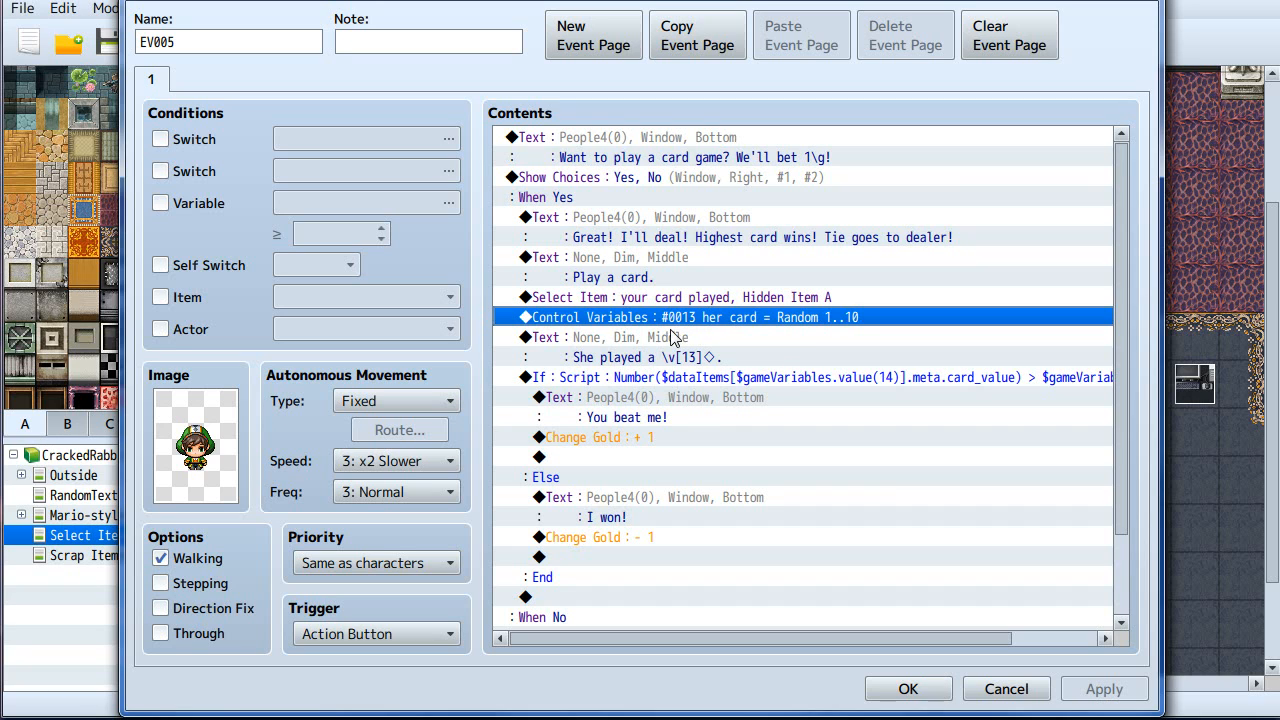
pyautogui.doubleClick(620, 357)
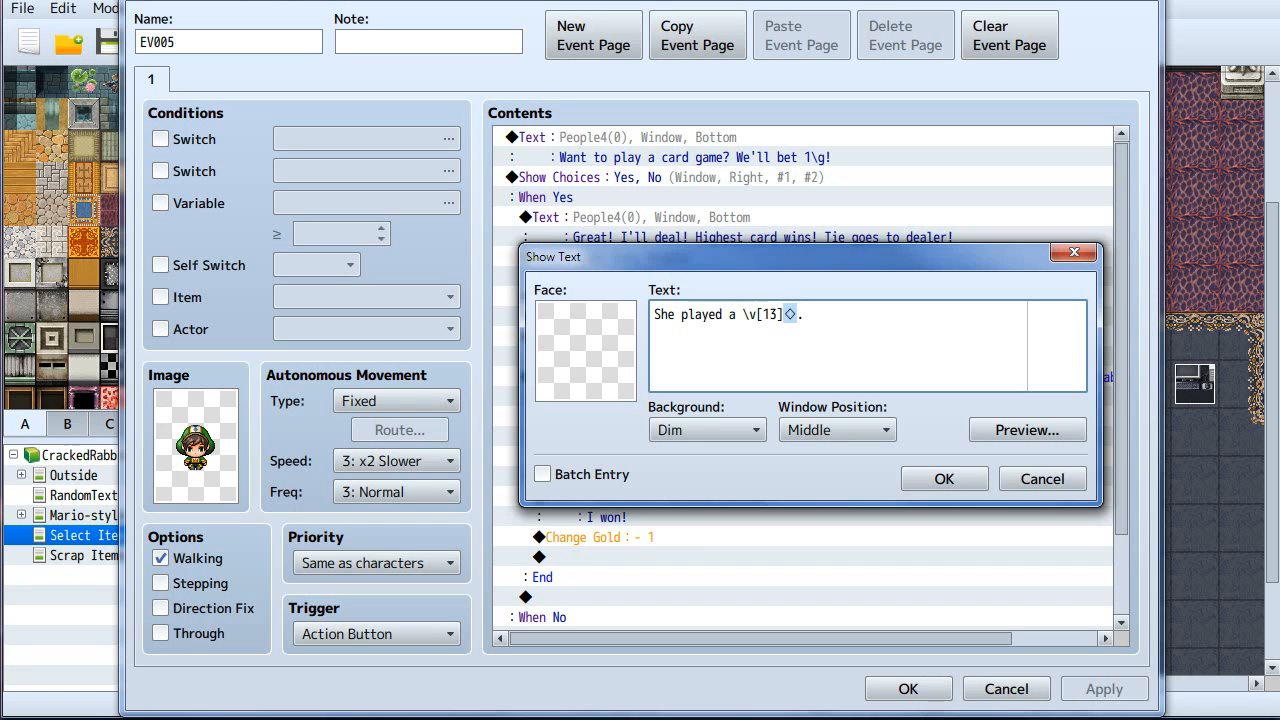
# Examine the \v[13] variable code inside the 'She played a \v[13]' message text.
pyautogui.click(798, 314)
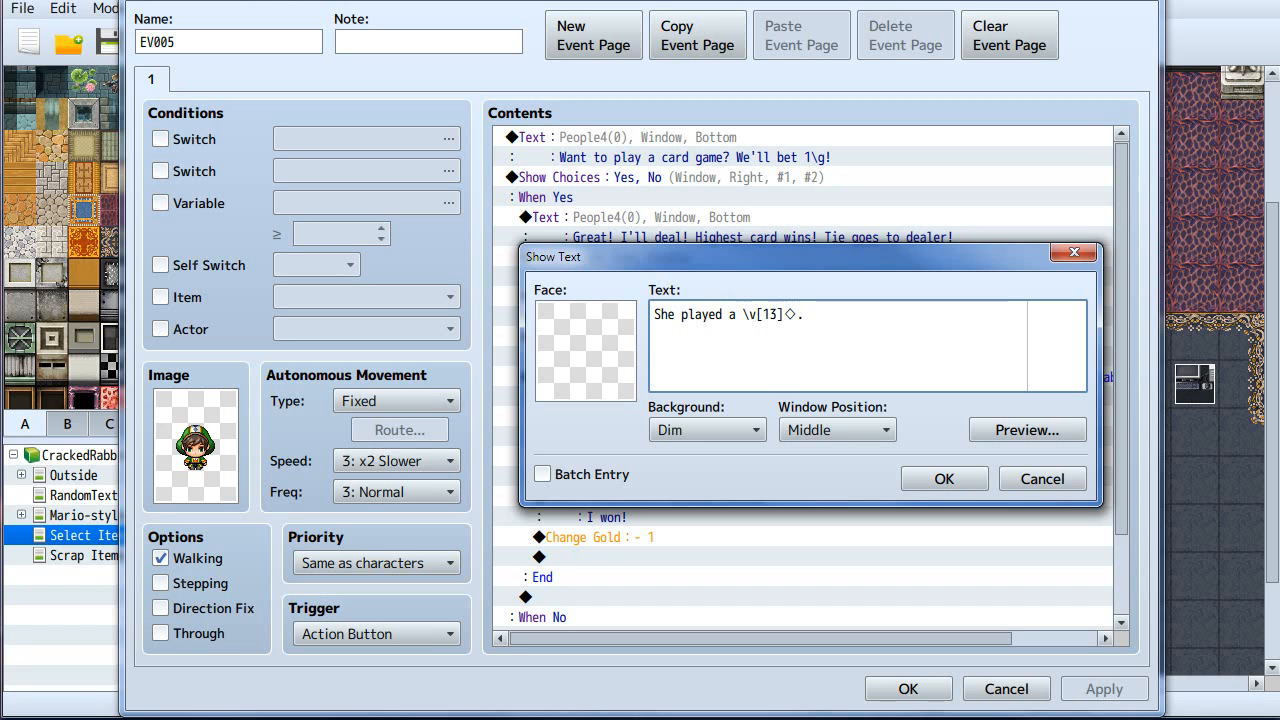
pyautogui.moveTo(866, 410)
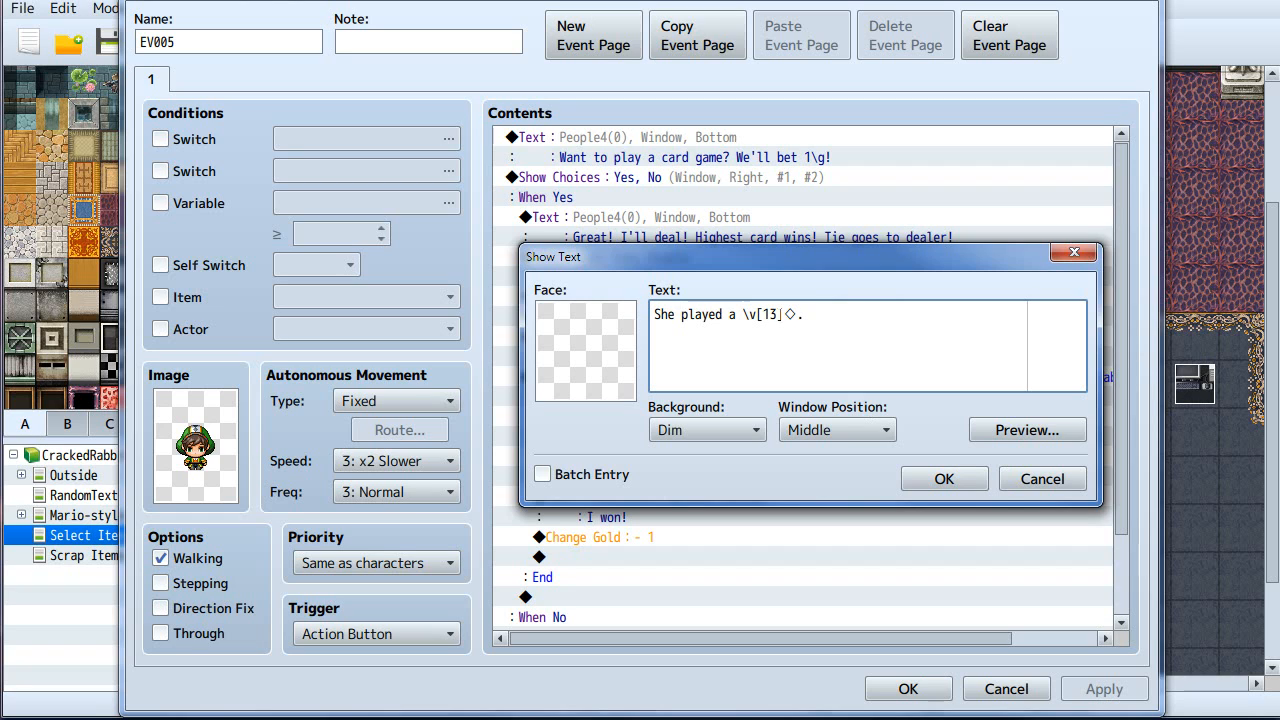
pyautogui.moveTo(1021, 508)
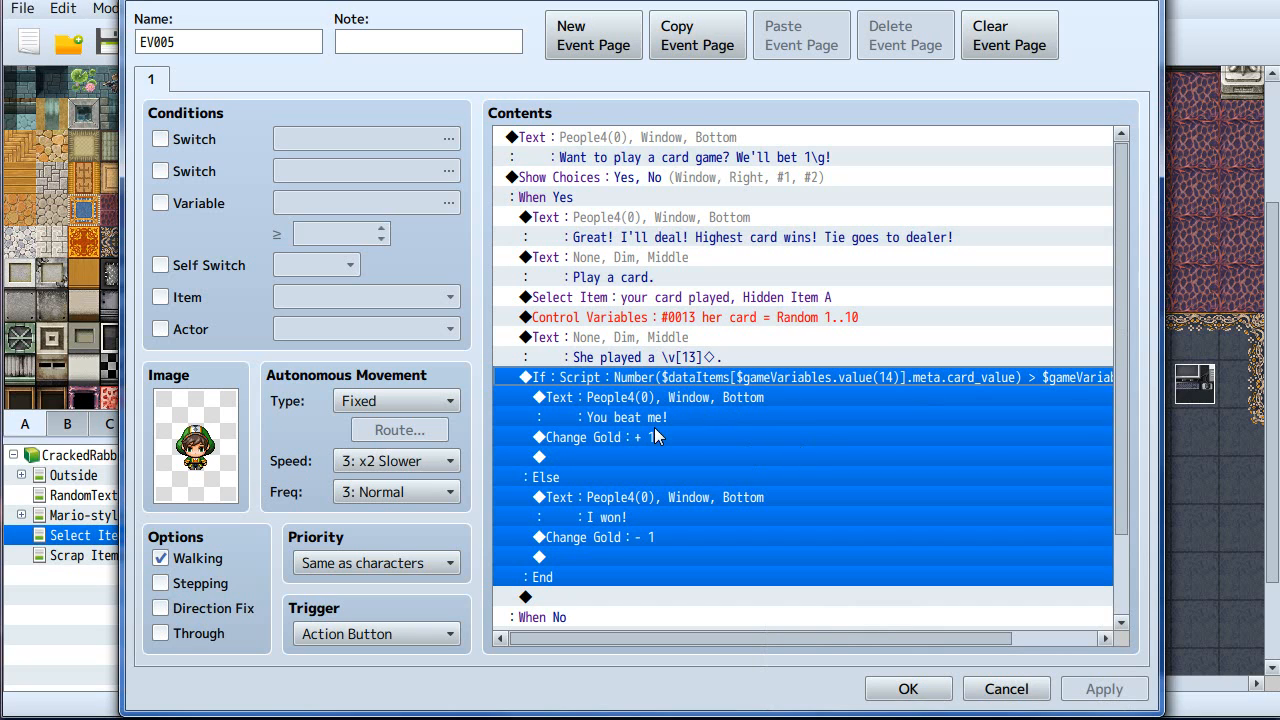
pyautogui.moveTo(730, 440)
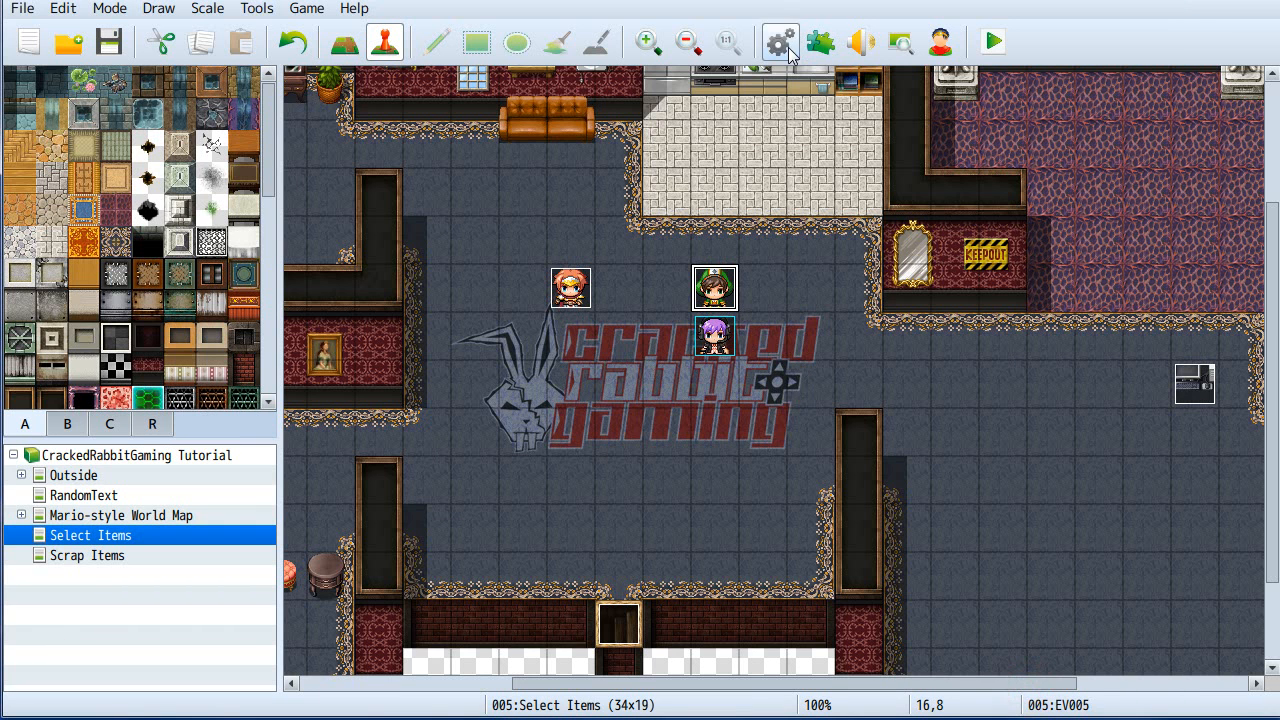
pyautogui.click(779, 41)
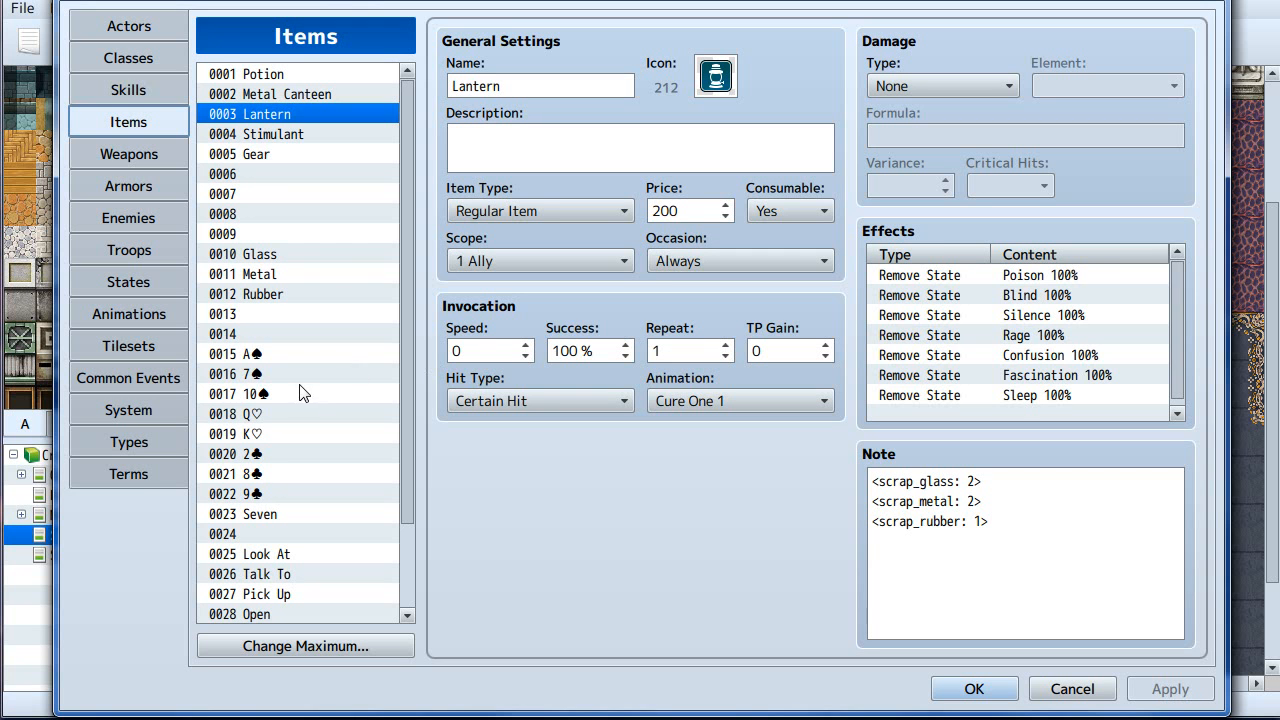
pyautogui.click(280, 353)
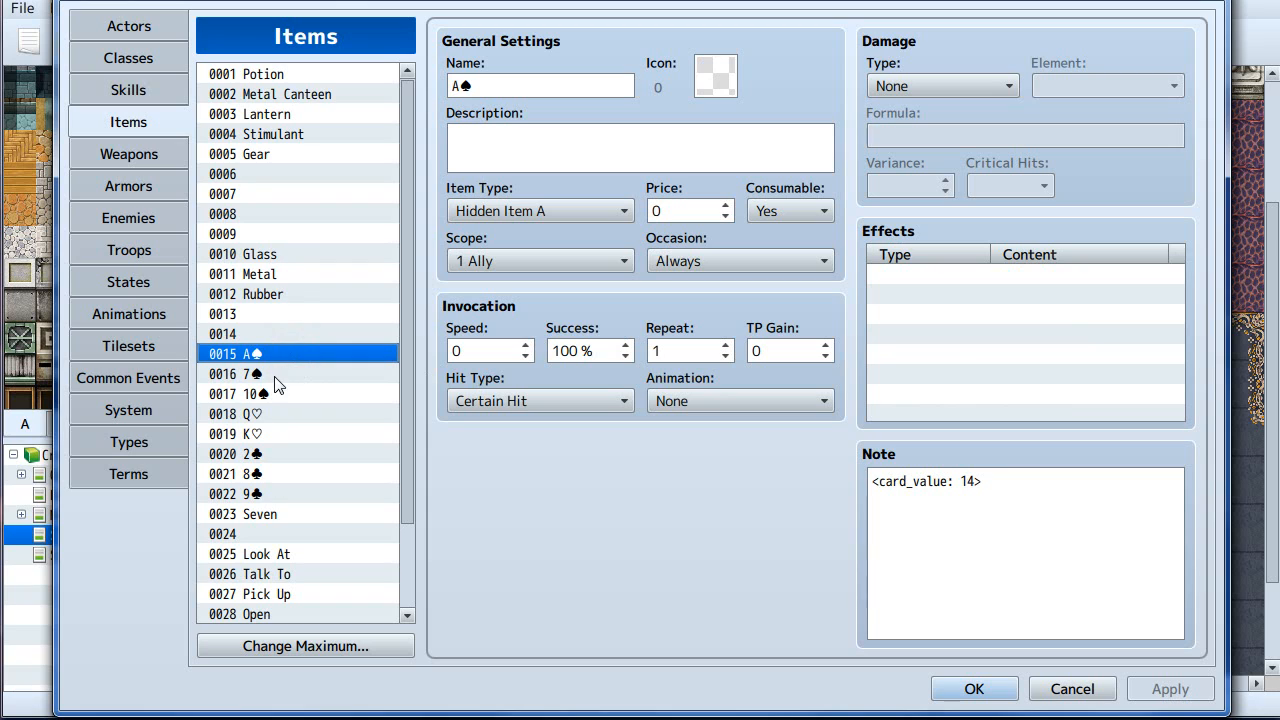
pyautogui.moveTo(252, 360)
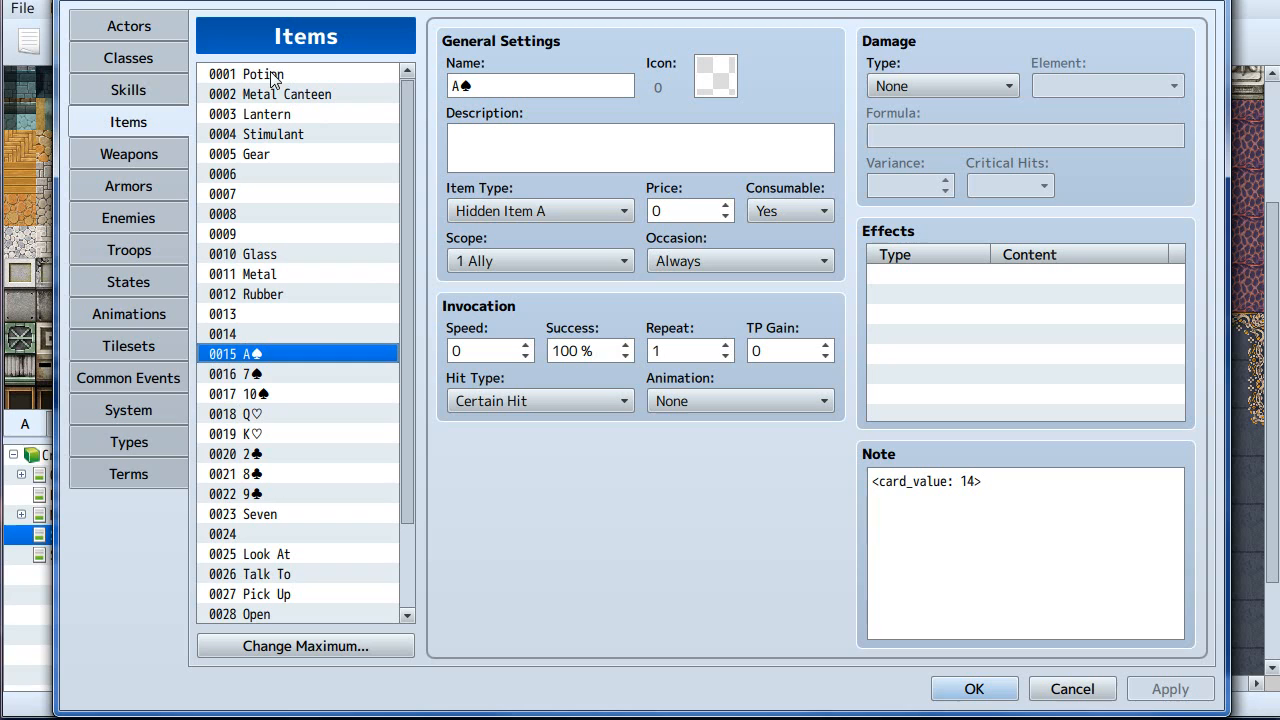
pyautogui.moveTo(260, 85)
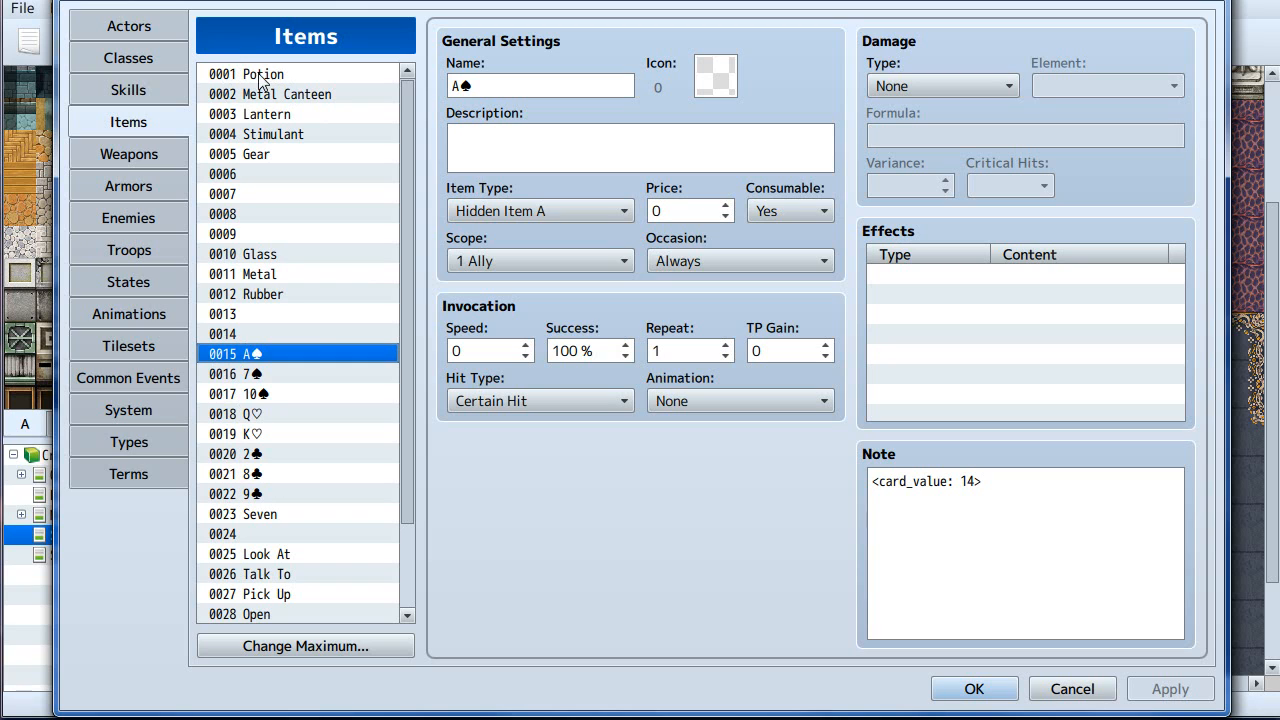
pyautogui.moveTo(276, 196)
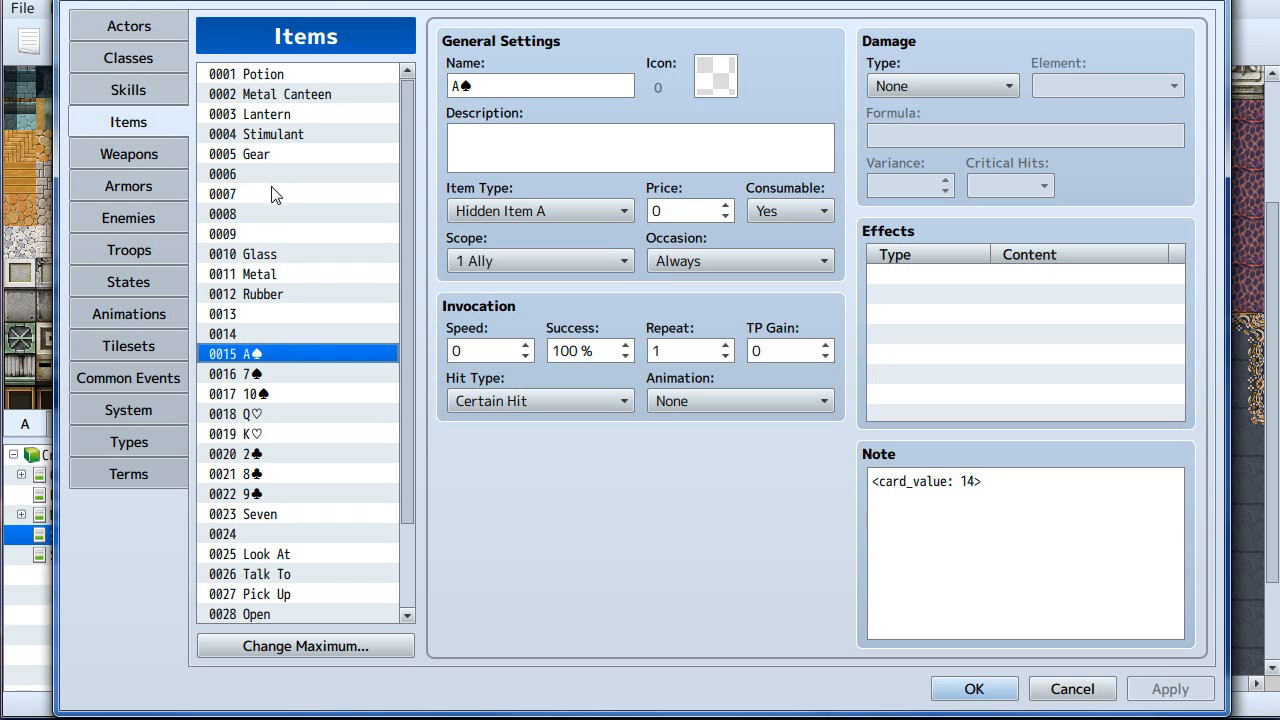
pyautogui.moveTo(274, 219)
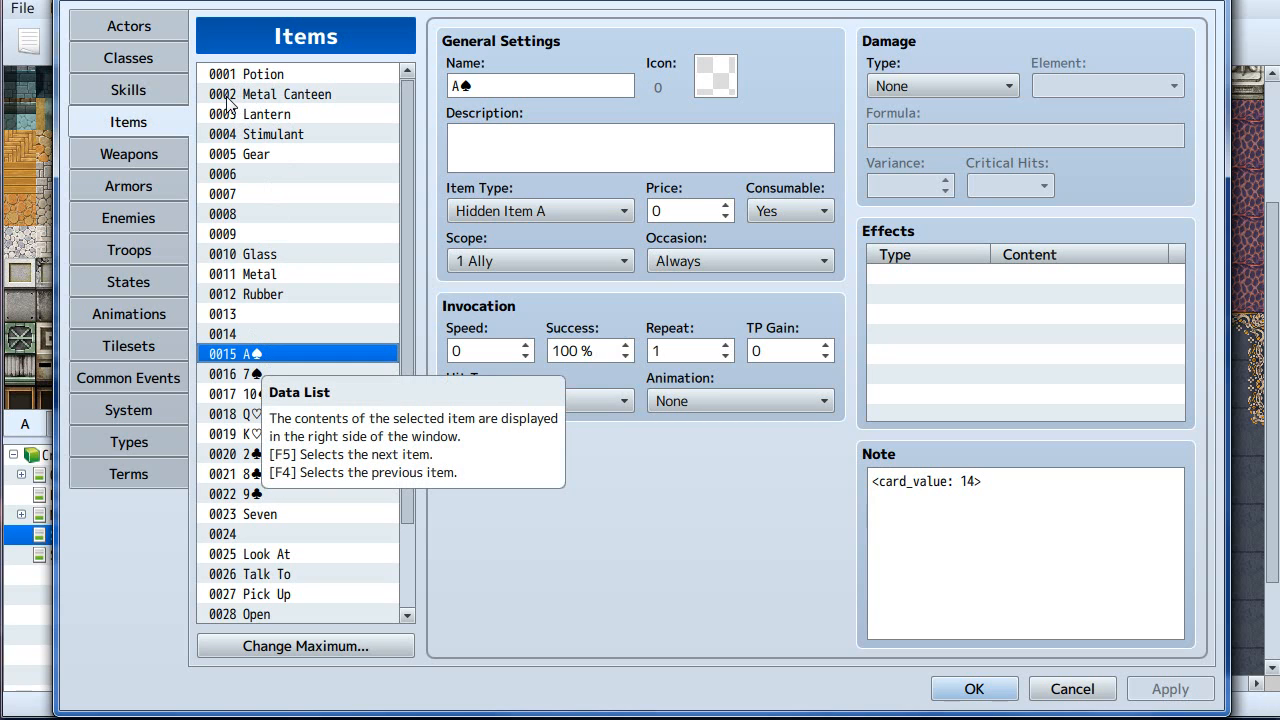
pyautogui.moveTo(280, 137)
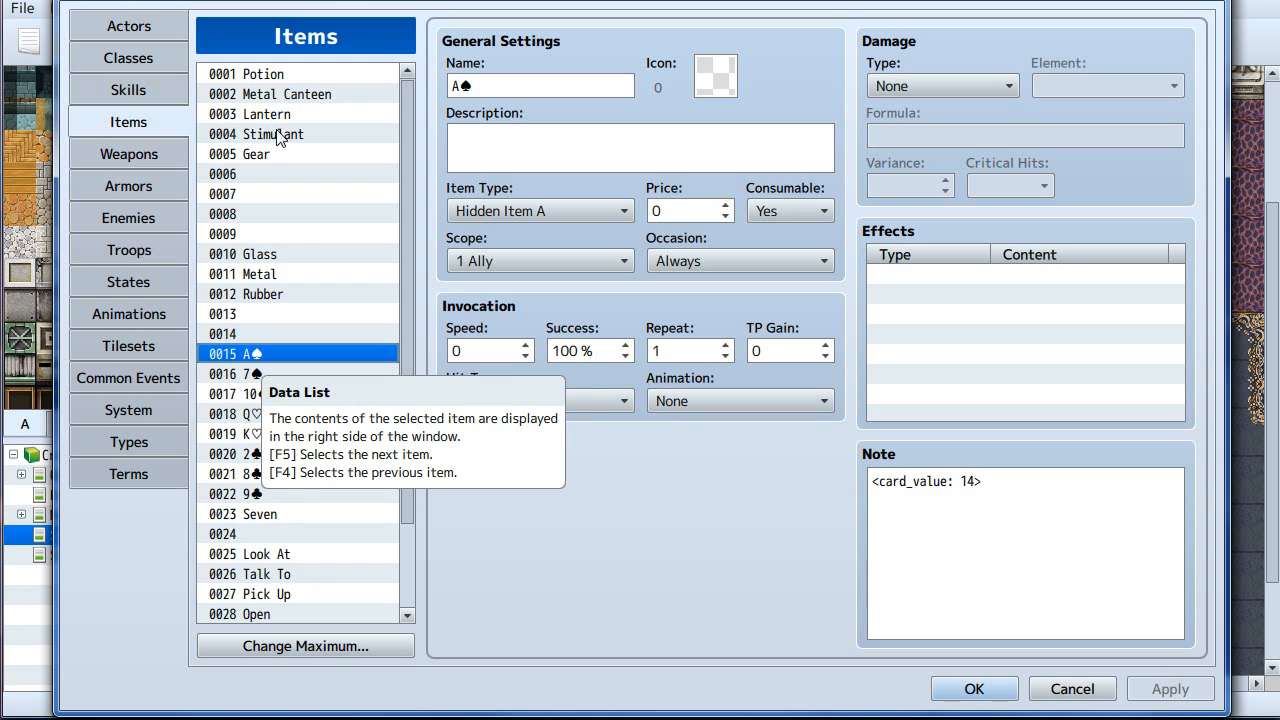
pyautogui.click(250, 453)
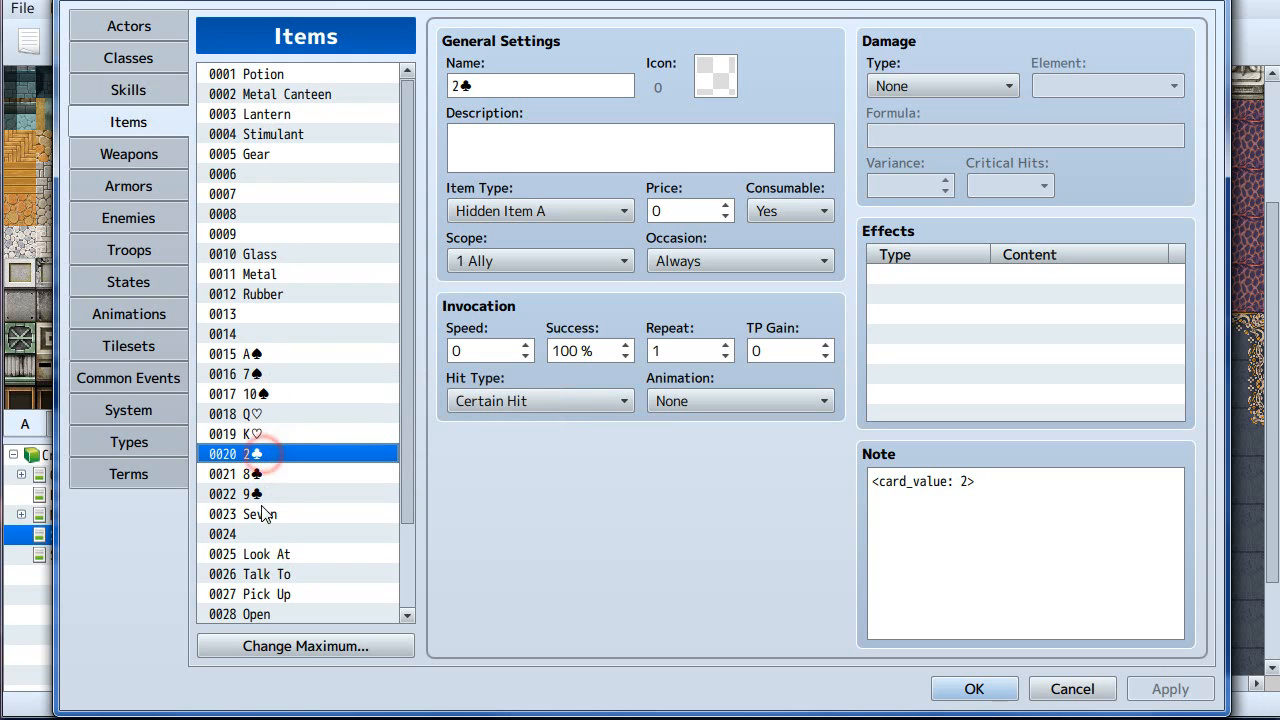
pyautogui.click(255, 393)
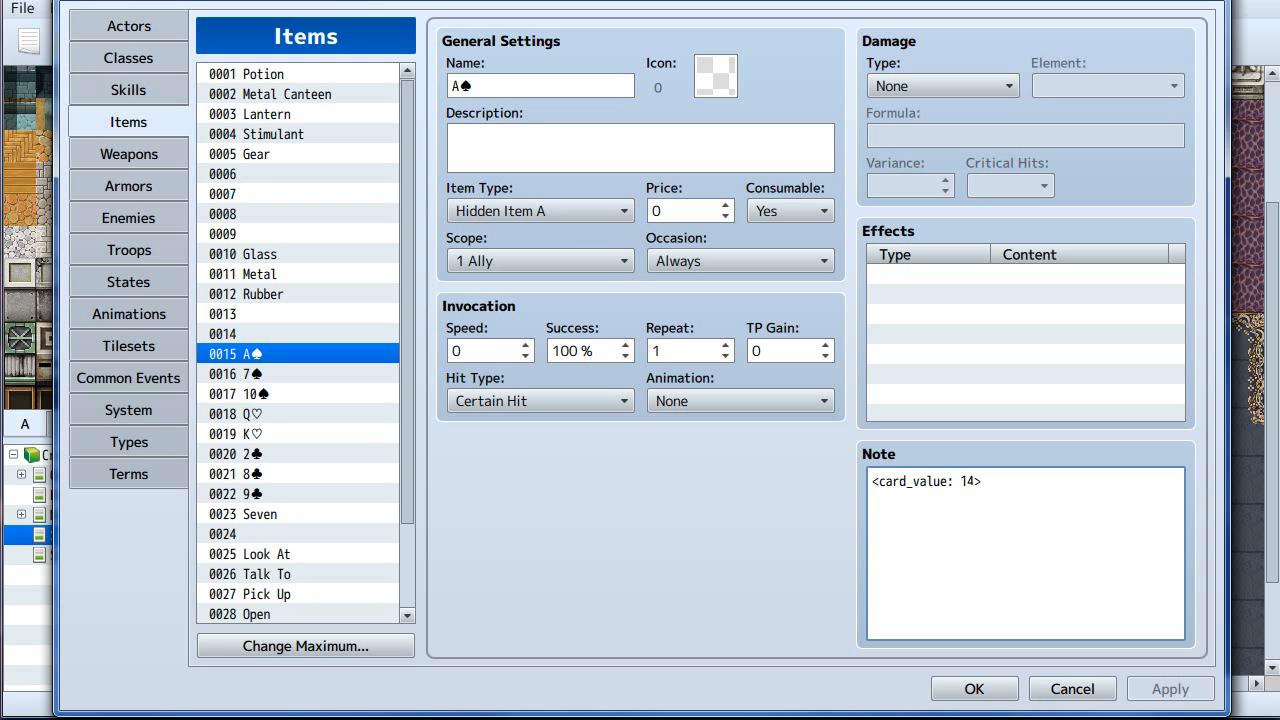
pyautogui.moveTo(305, 373)
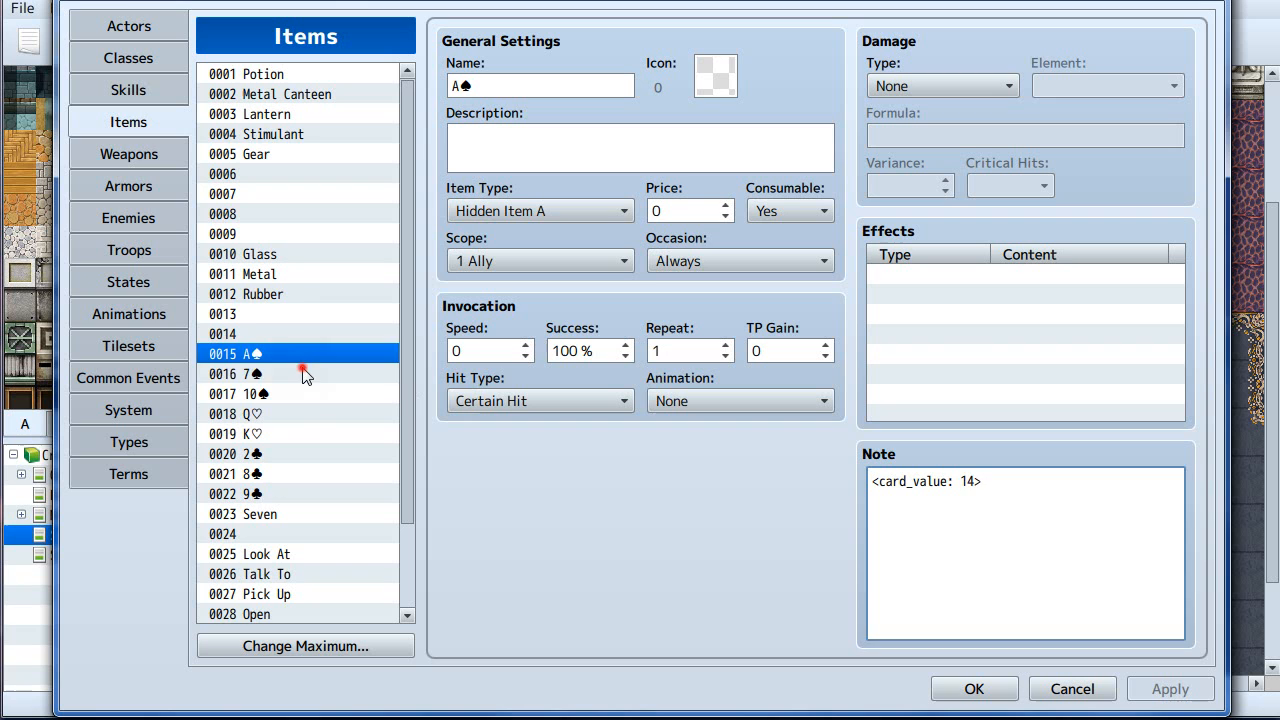
pyautogui.click(250, 413)
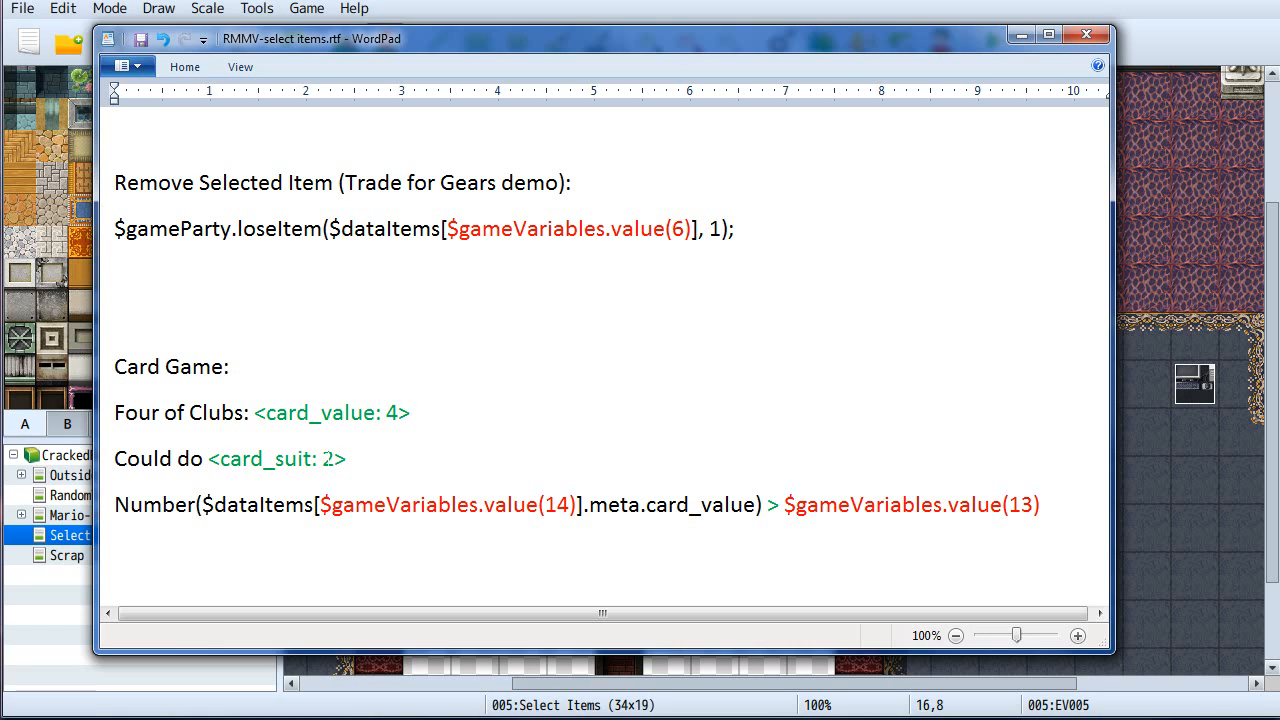
# Review the Card Game notes: the Four of Clubs card_value tag and variable 13 comparison script.
pyautogui.click(410, 412)
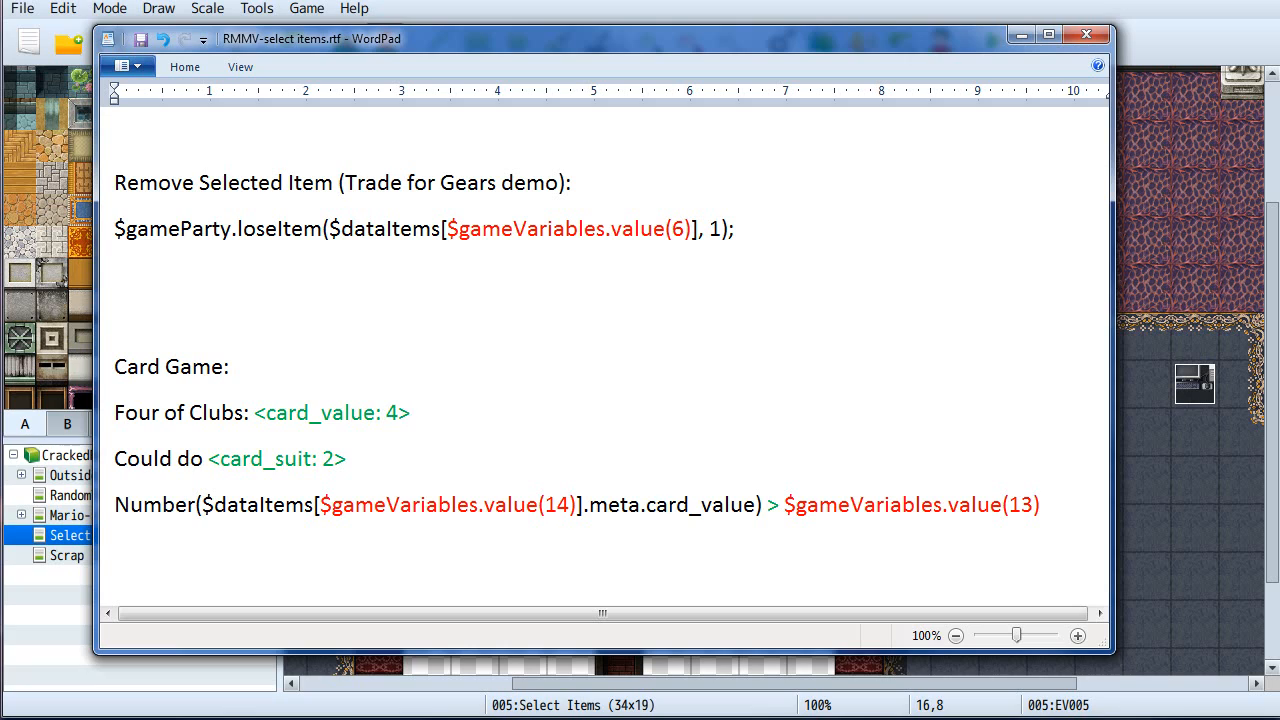
pyautogui.click(410, 412)
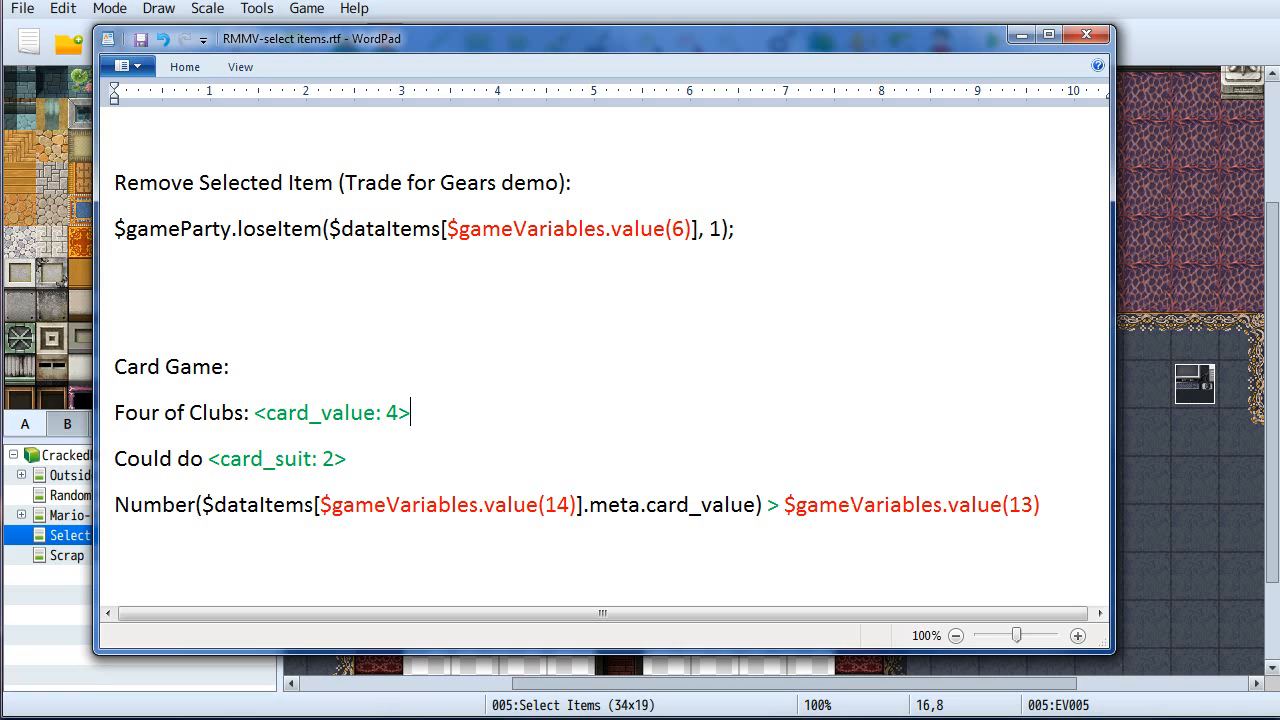
pyautogui.moveTo(1135, 600)
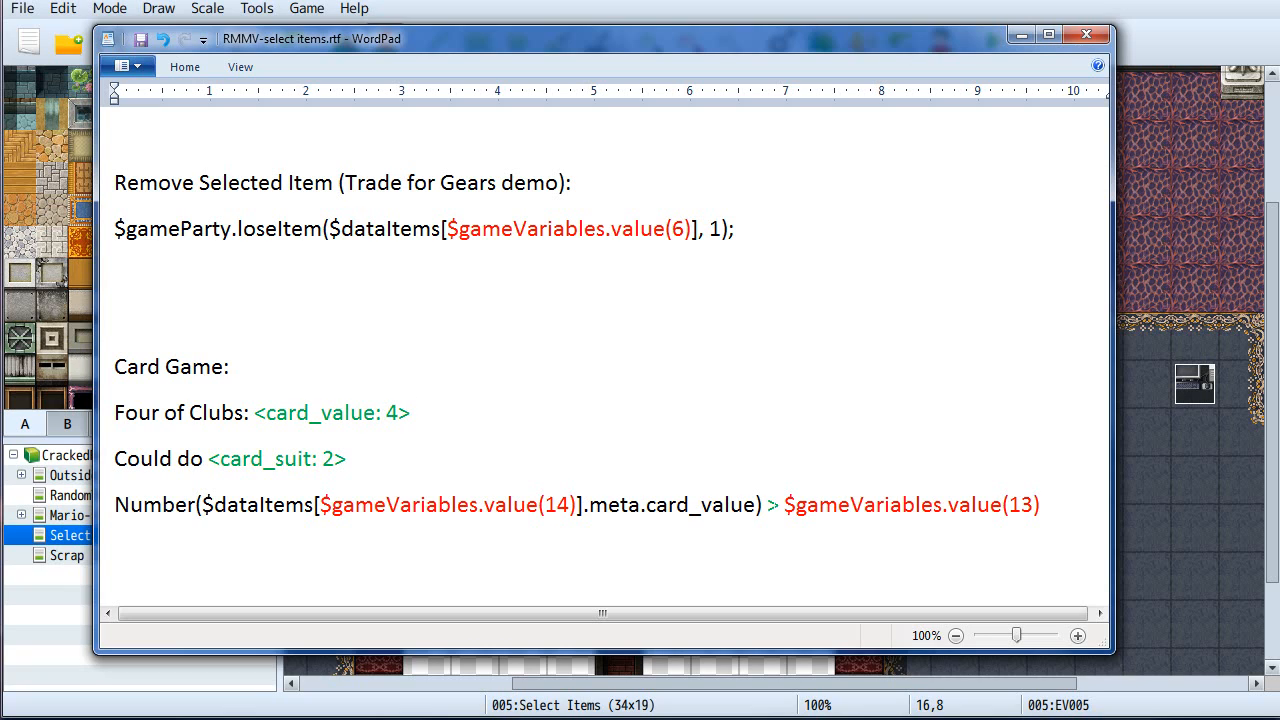
pyautogui.click(410, 412)
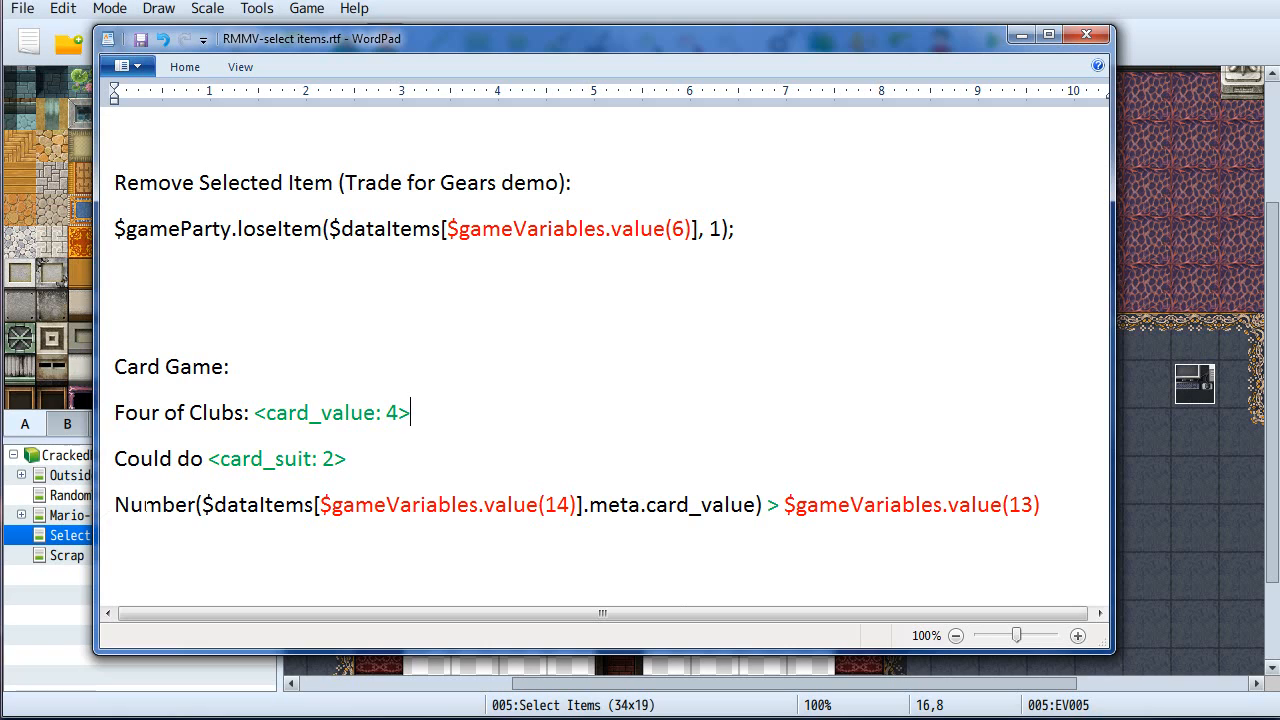
pyautogui.doubleClick(152, 505)
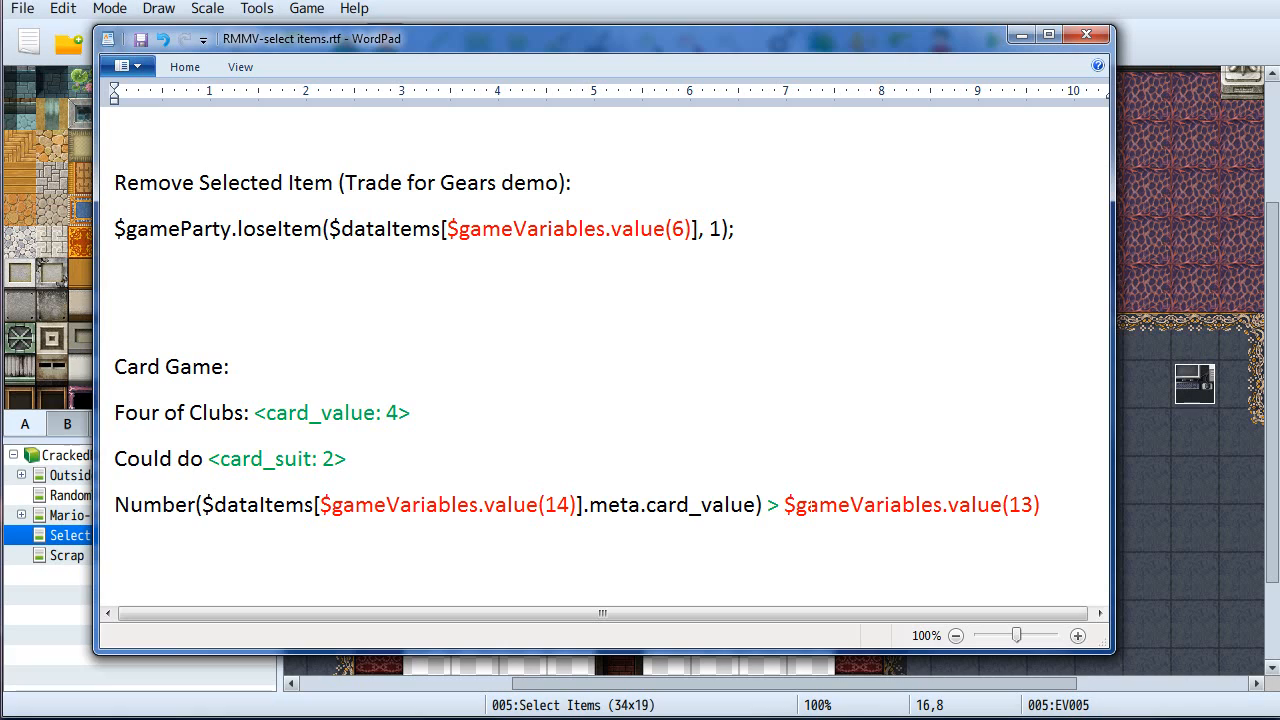
pyautogui.click(260, 504)
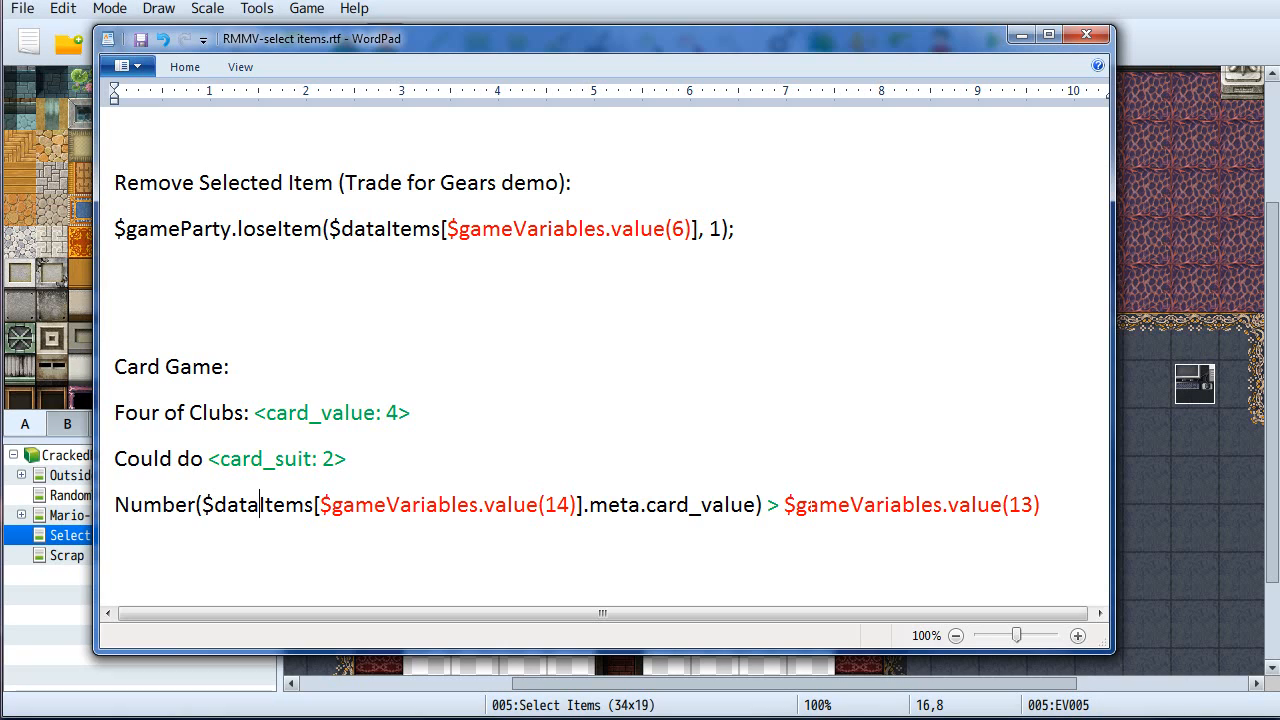
pyautogui.moveTo(1190, 476)
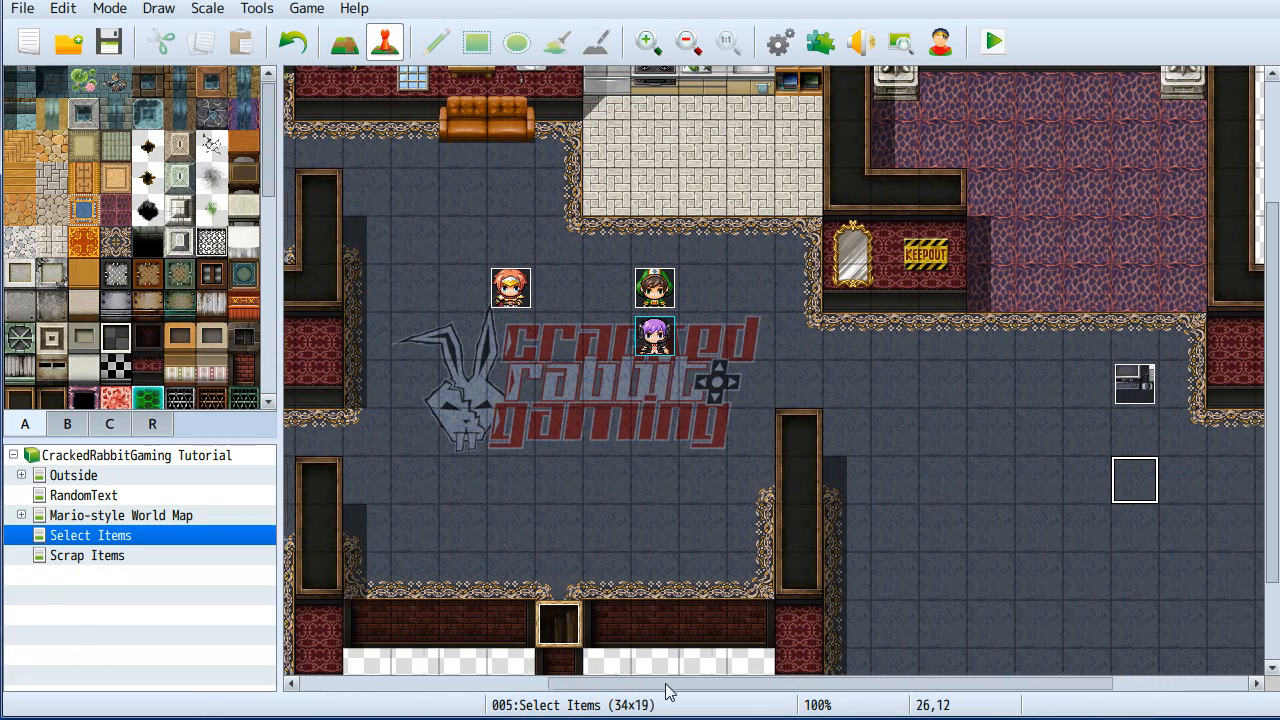
# Open computer event EV006 and check its Select Item command storing into 0015 action with Hidden Item B.
pyautogui.hscroll(3)
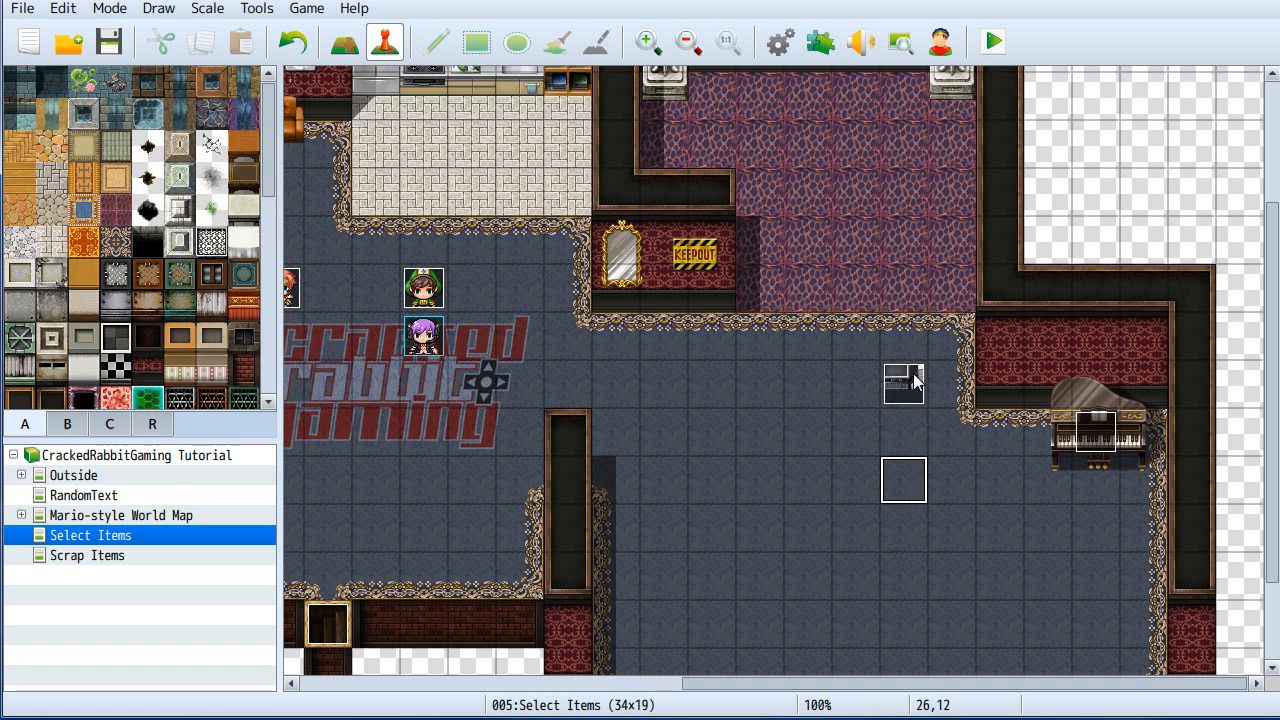
pyautogui.doubleClick(903, 383)
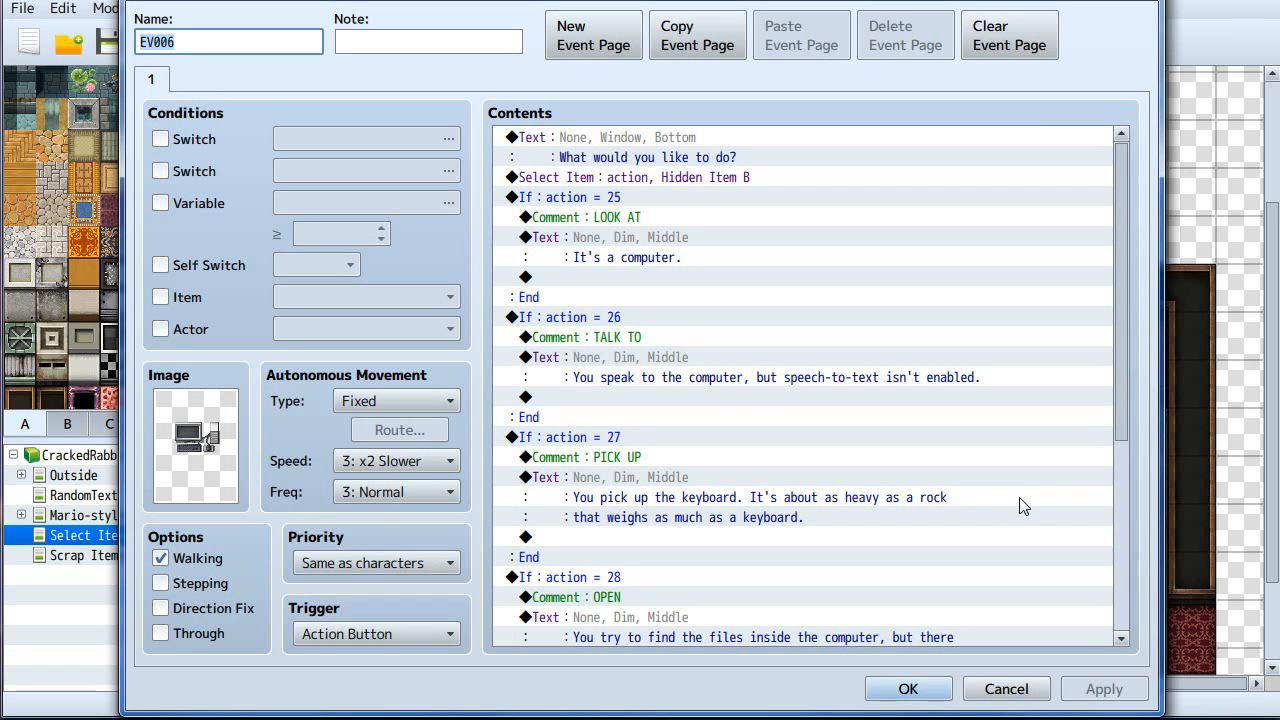
pyautogui.click(633, 177)
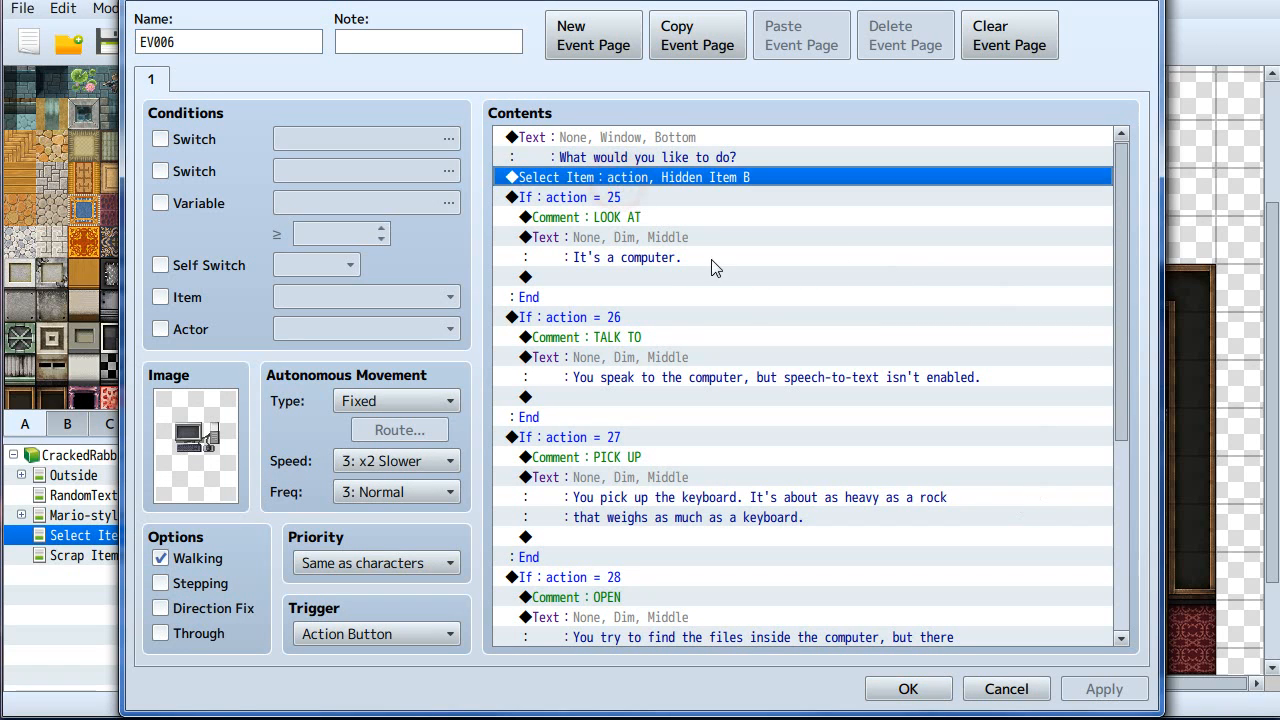
pyautogui.doubleClick(630, 177)
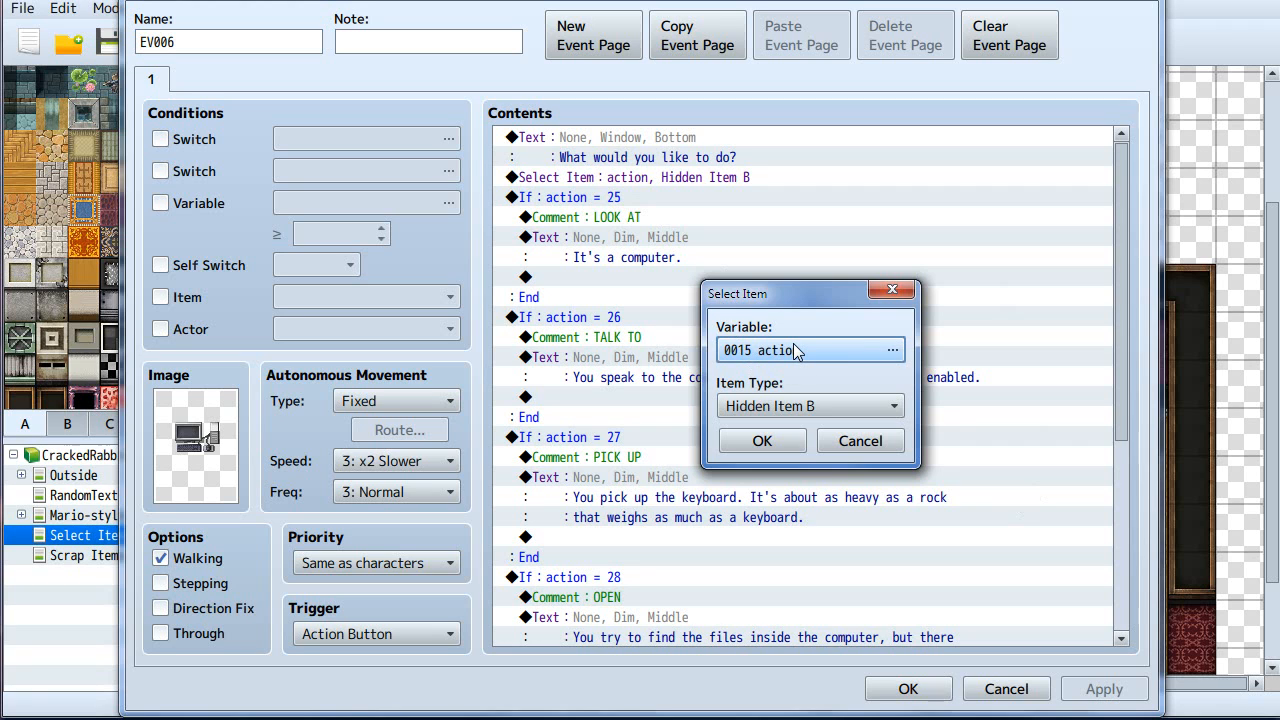
pyautogui.click(892, 350)
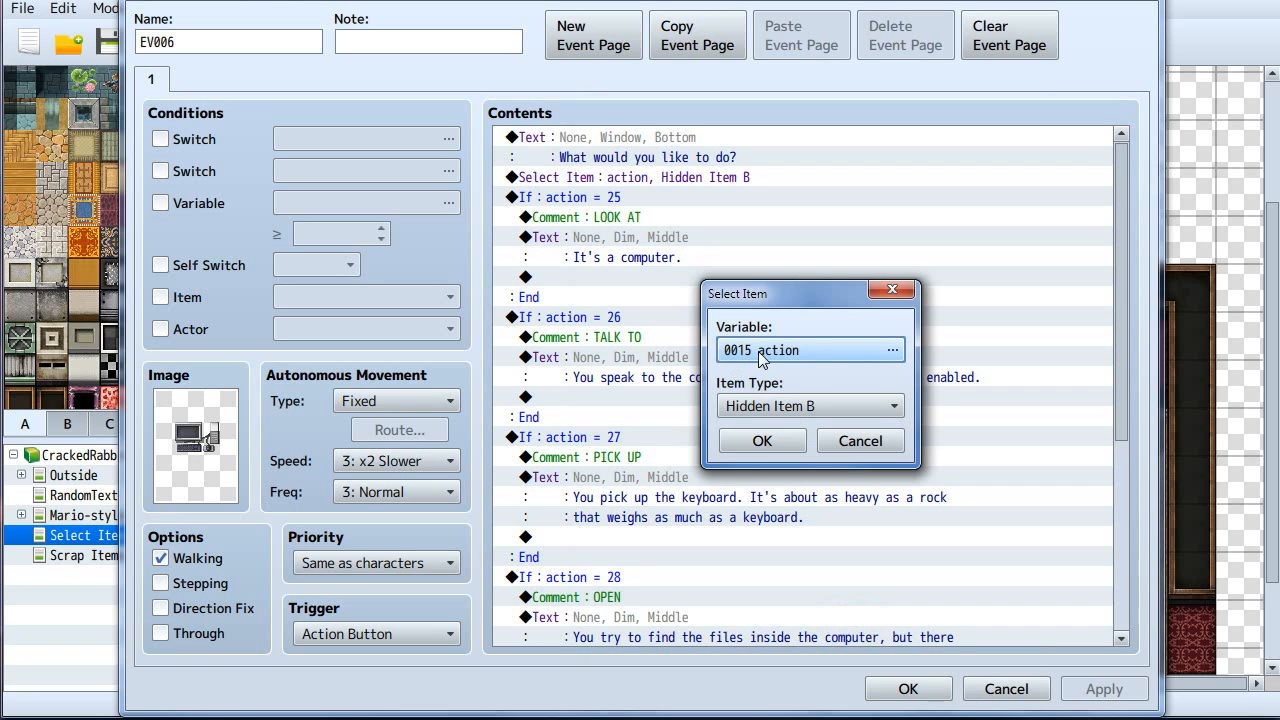
pyautogui.click(860, 440)
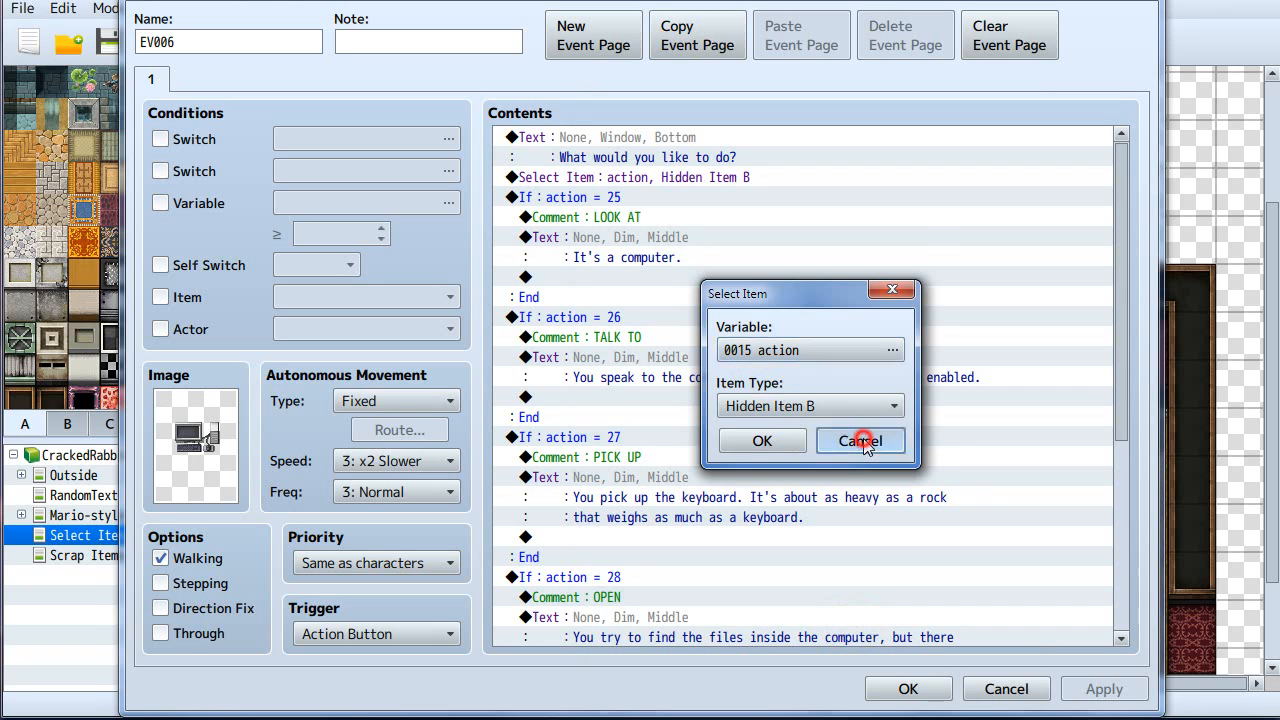
pyautogui.click(860, 441)
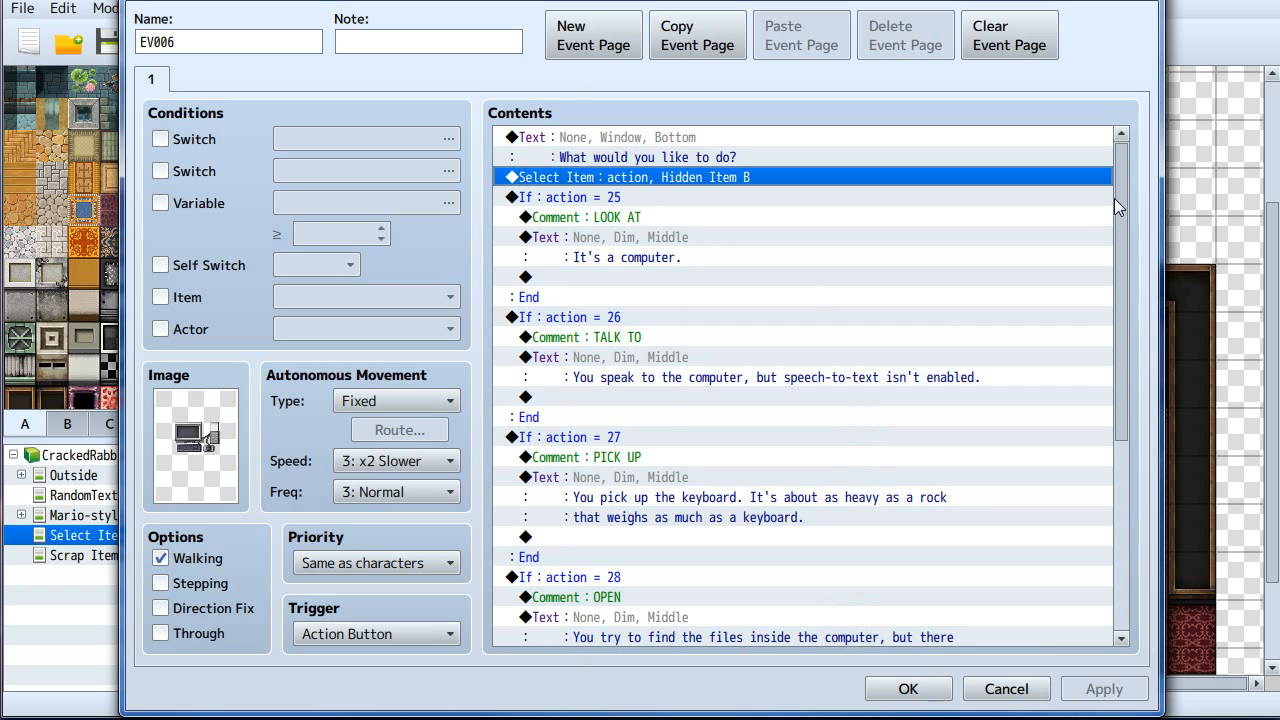
pyautogui.moveTo(575, 228)
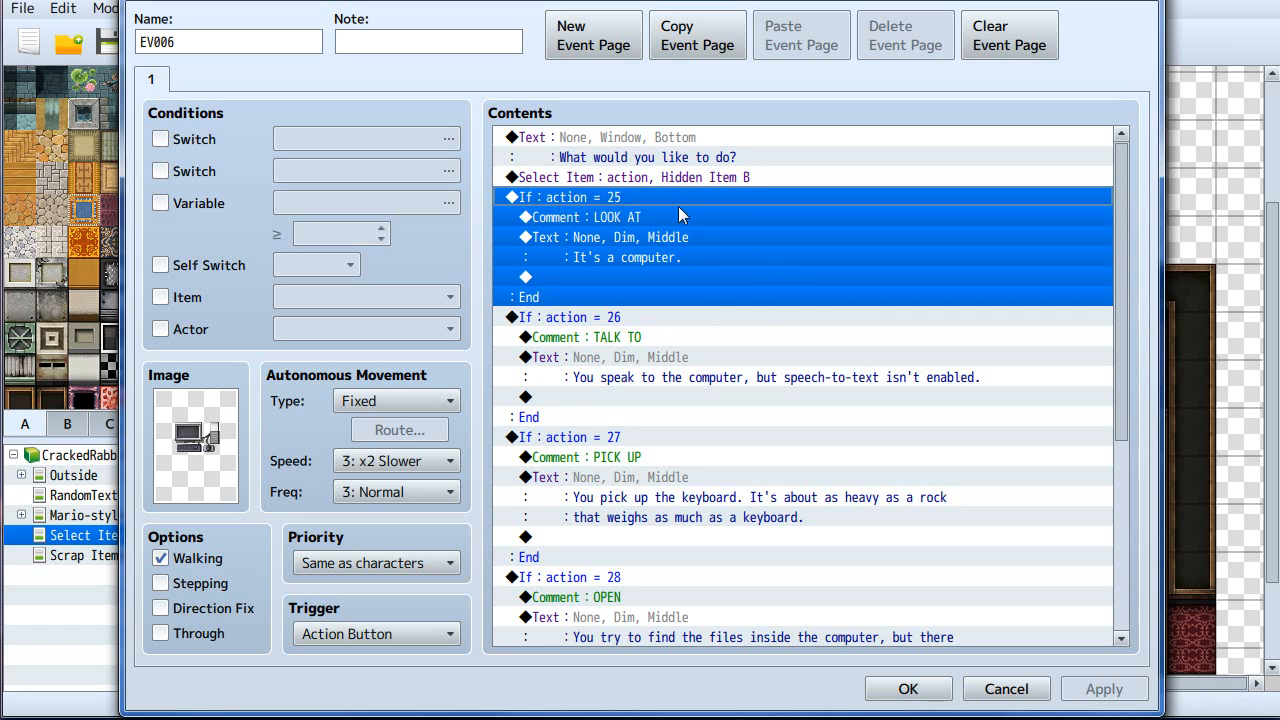
pyautogui.moveTo(615, 205)
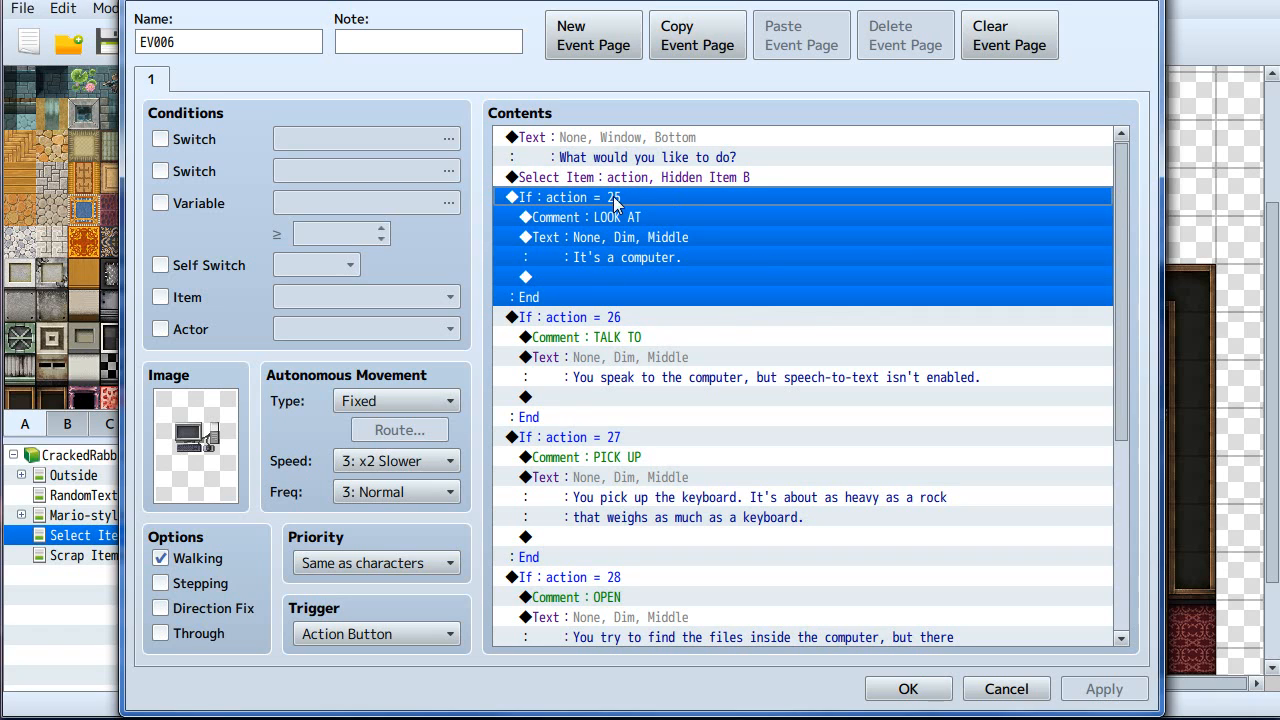
pyautogui.moveTo(645, 372)
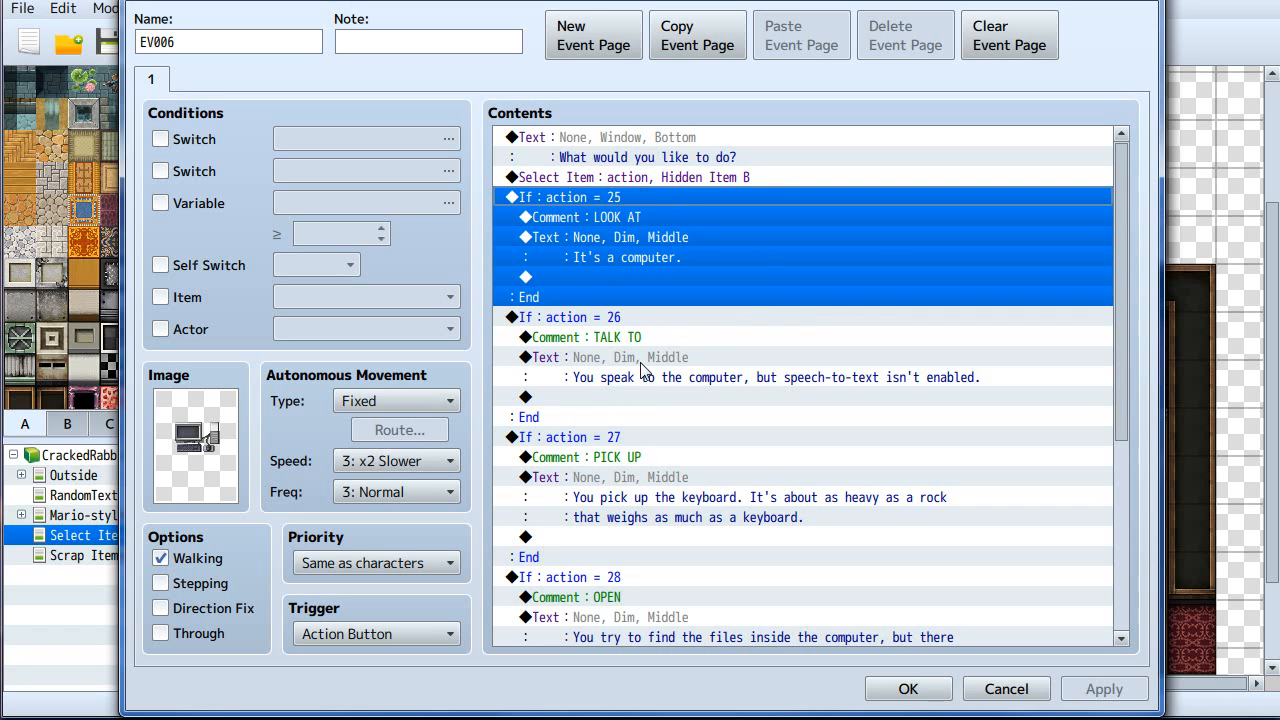
pyautogui.moveTo(710, 337)
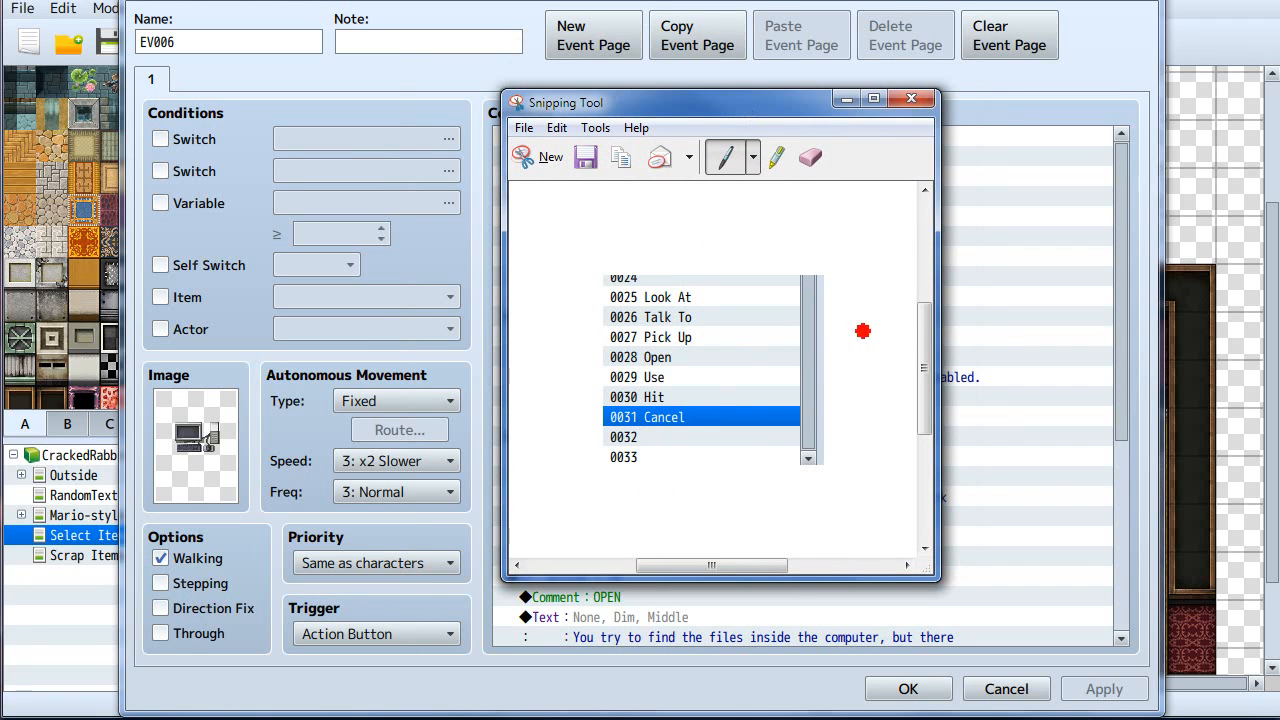
pyautogui.moveTo(733, 354)
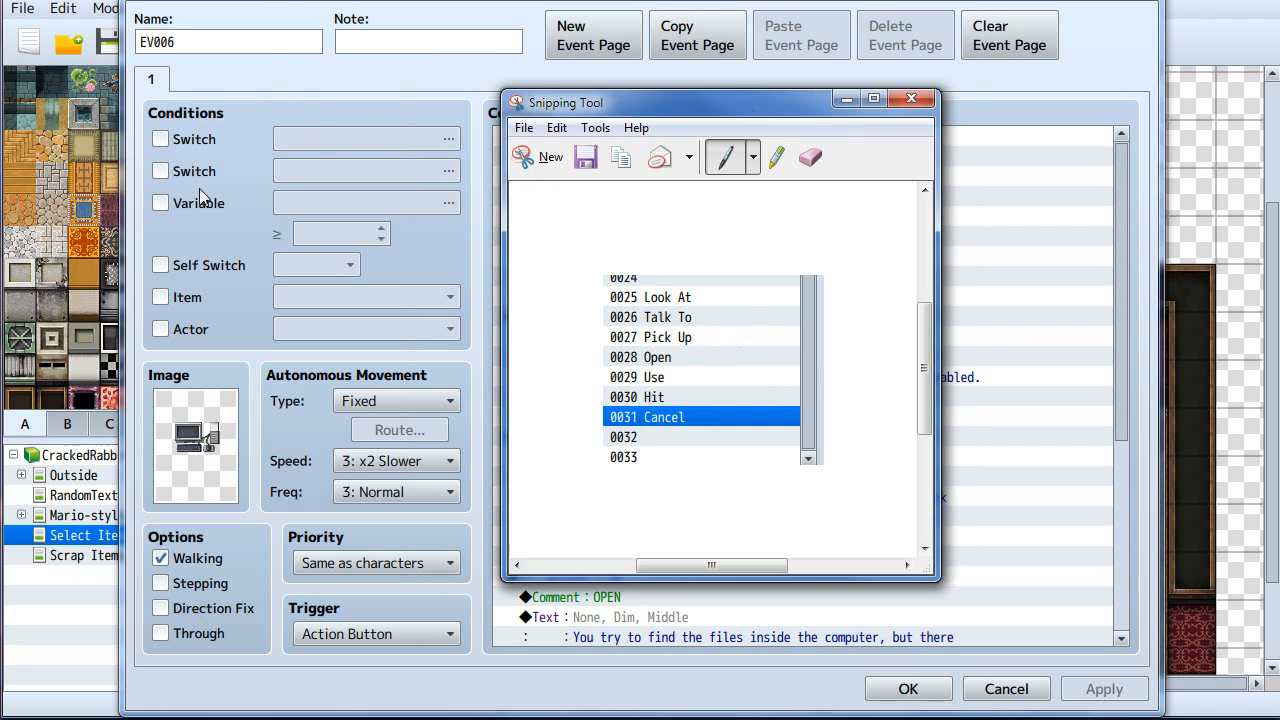
pyautogui.moveTo(415, 247)
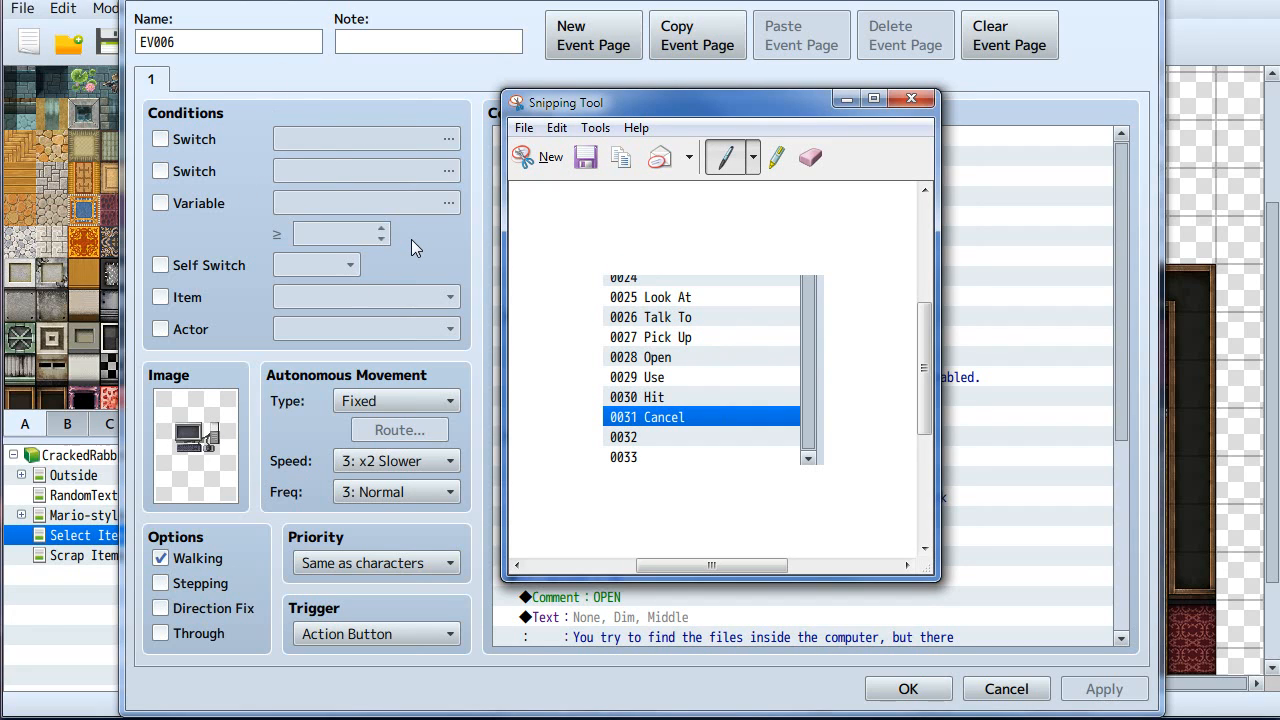
pyautogui.moveTo(668, 337)
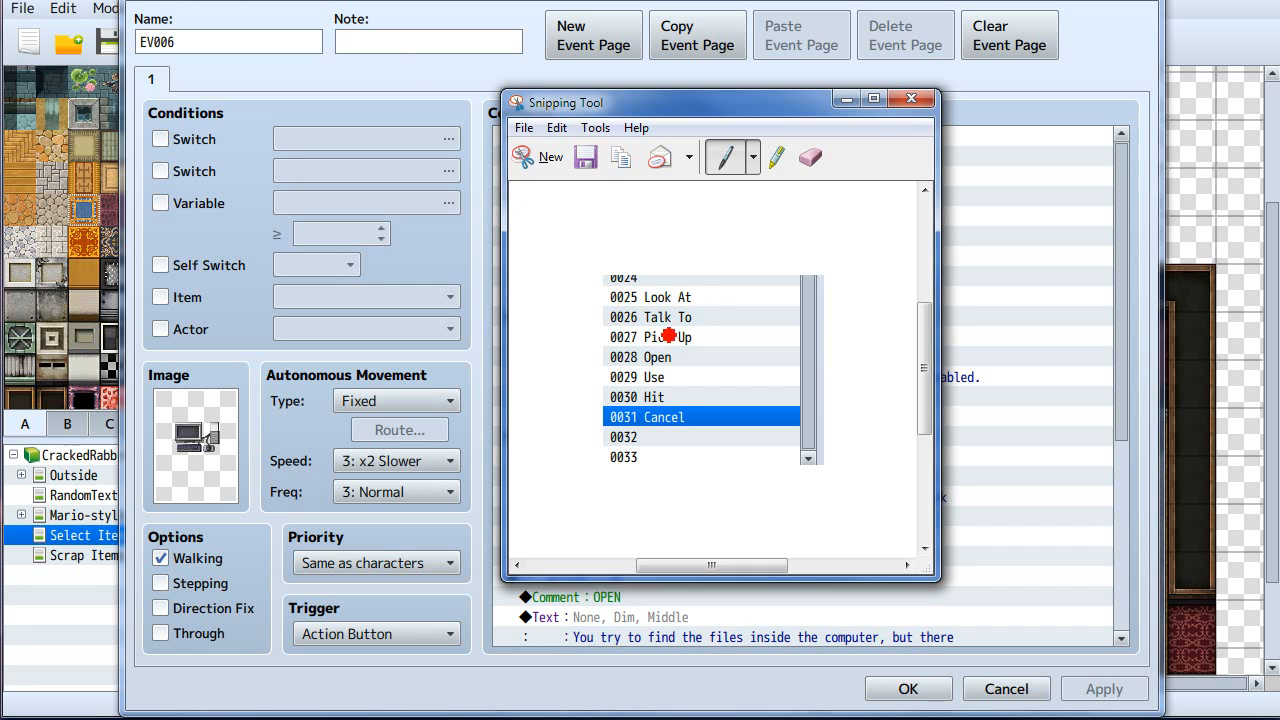
# Drag the action-word snip (0025 Look At to 0031 Cancel) aside toward the left.
pyautogui.moveTo(720, 102); pyautogui.dragTo(768, 105)
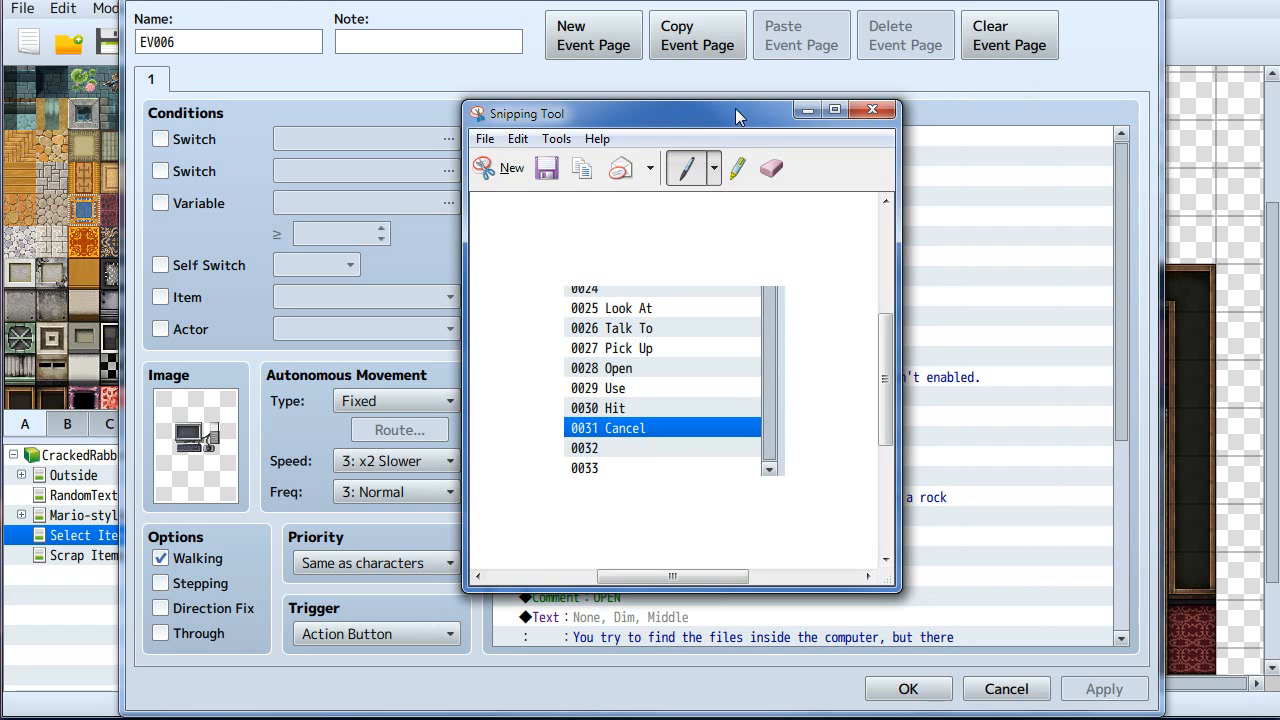
pyautogui.moveTo(734, 128)
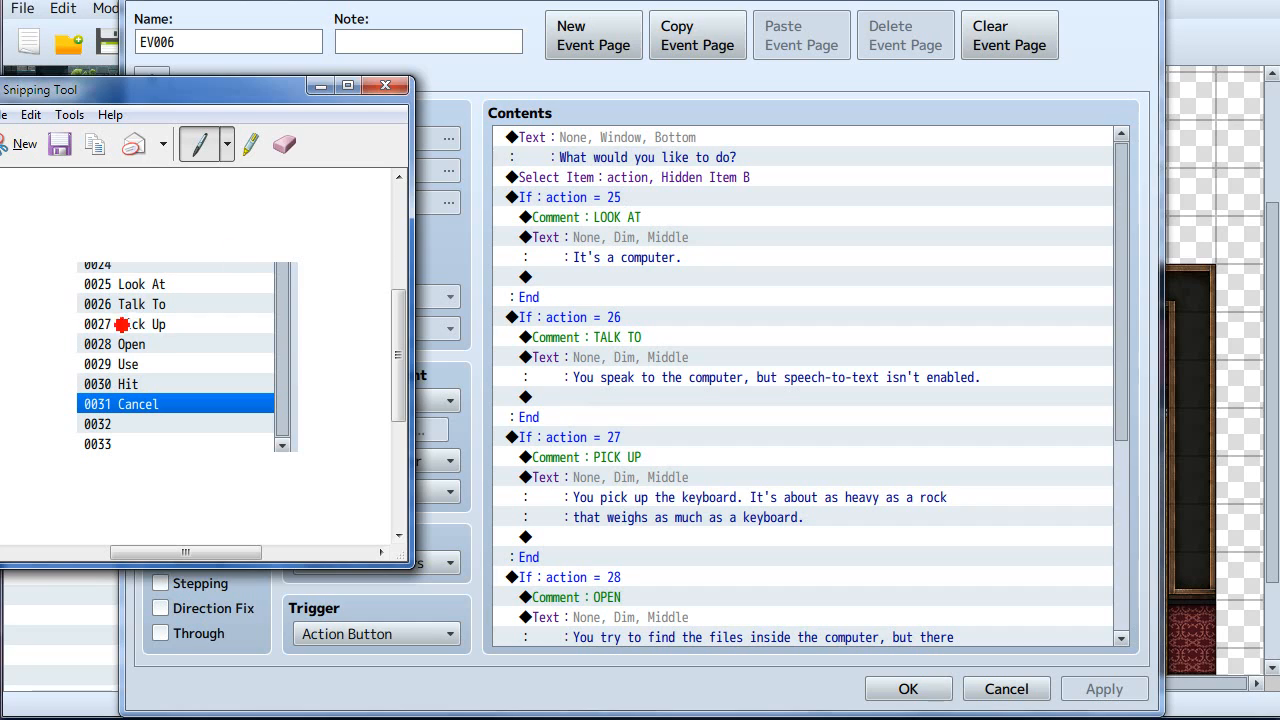
pyautogui.moveTo(185, 360)
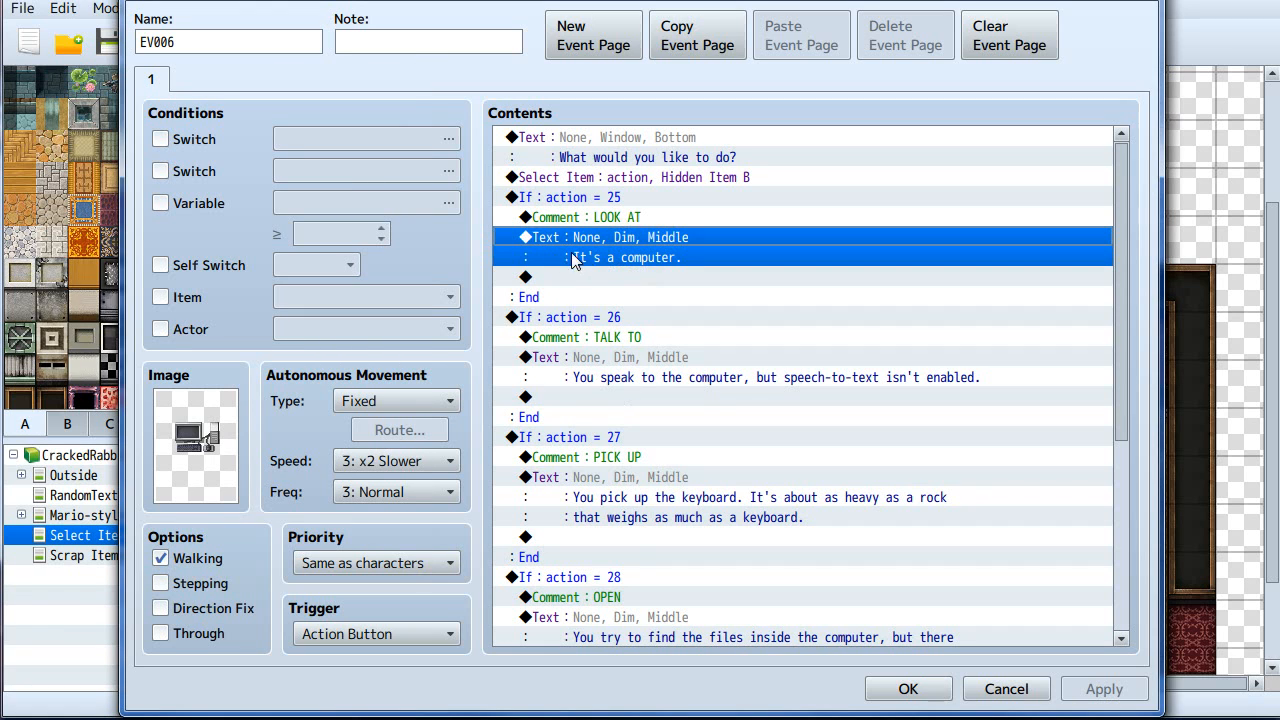
pyautogui.moveTo(605, 148)
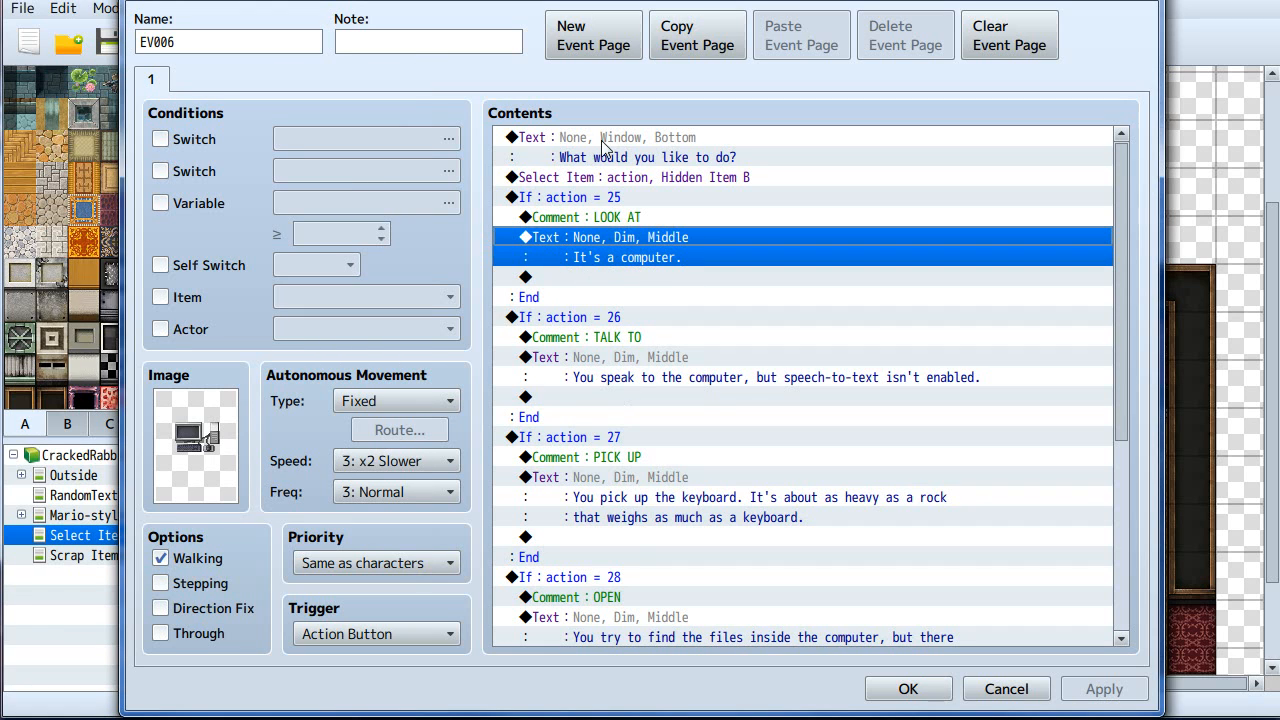
# Scroll through EV006's commands, then cancel the Event Editor without saving.
pyautogui.scroll(-3)
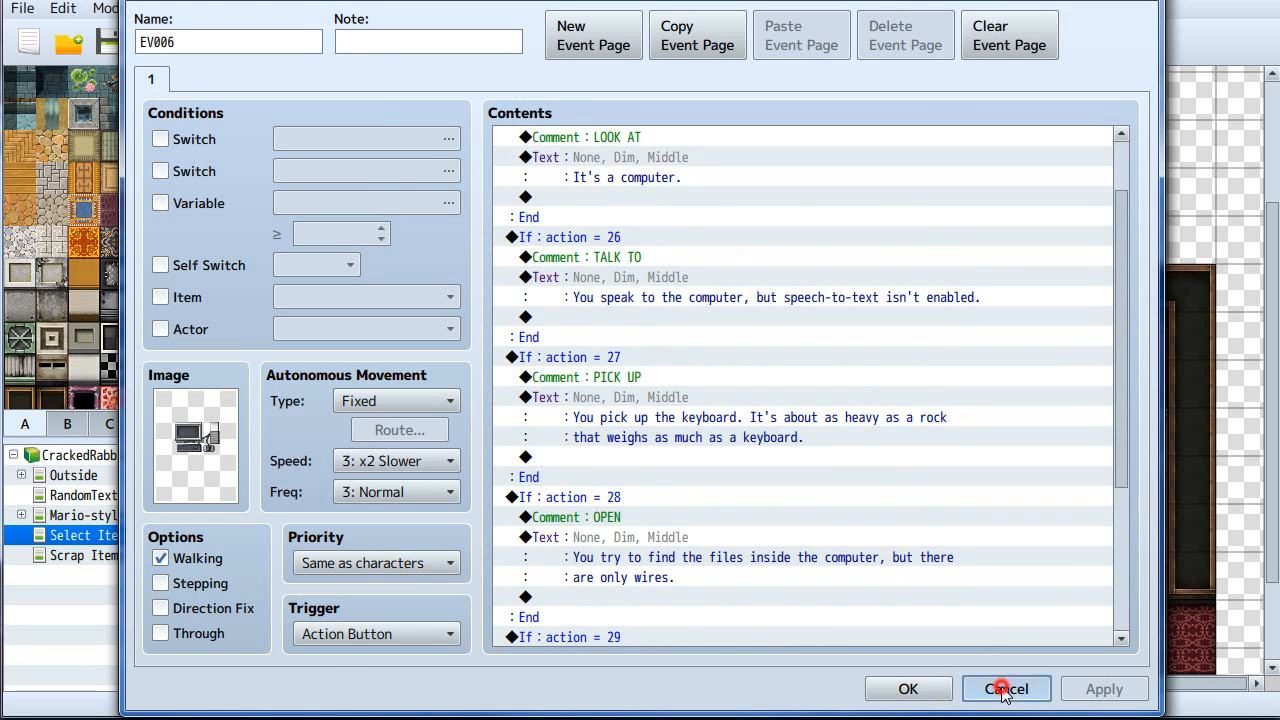
pyautogui.click(1005, 689)
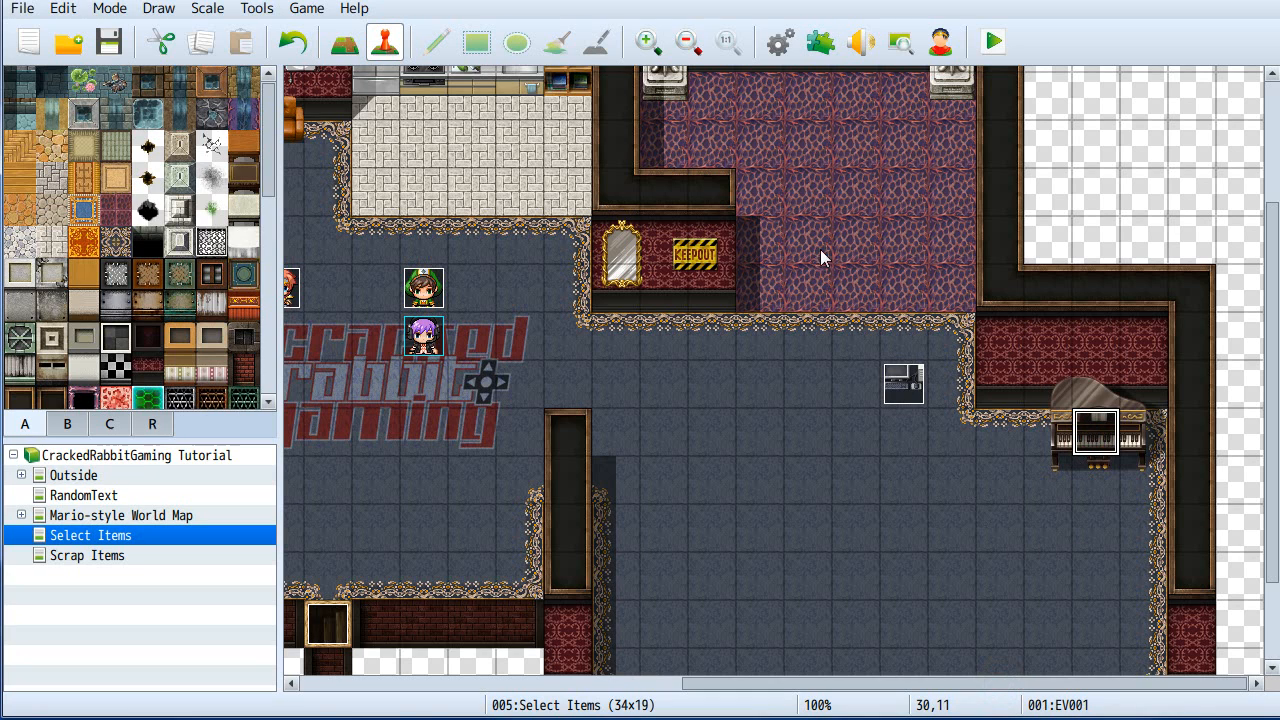
pyautogui.moveTo(967, 437)
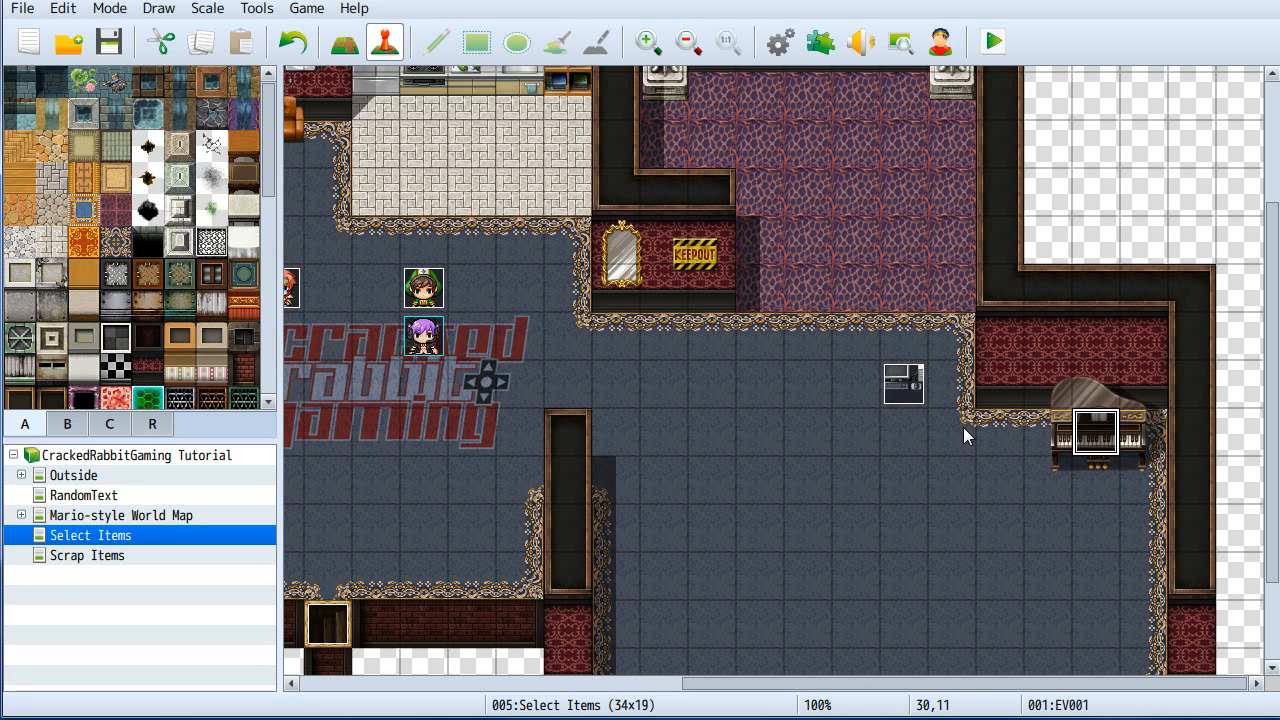
pyautogui.moveTo(1107, 450)
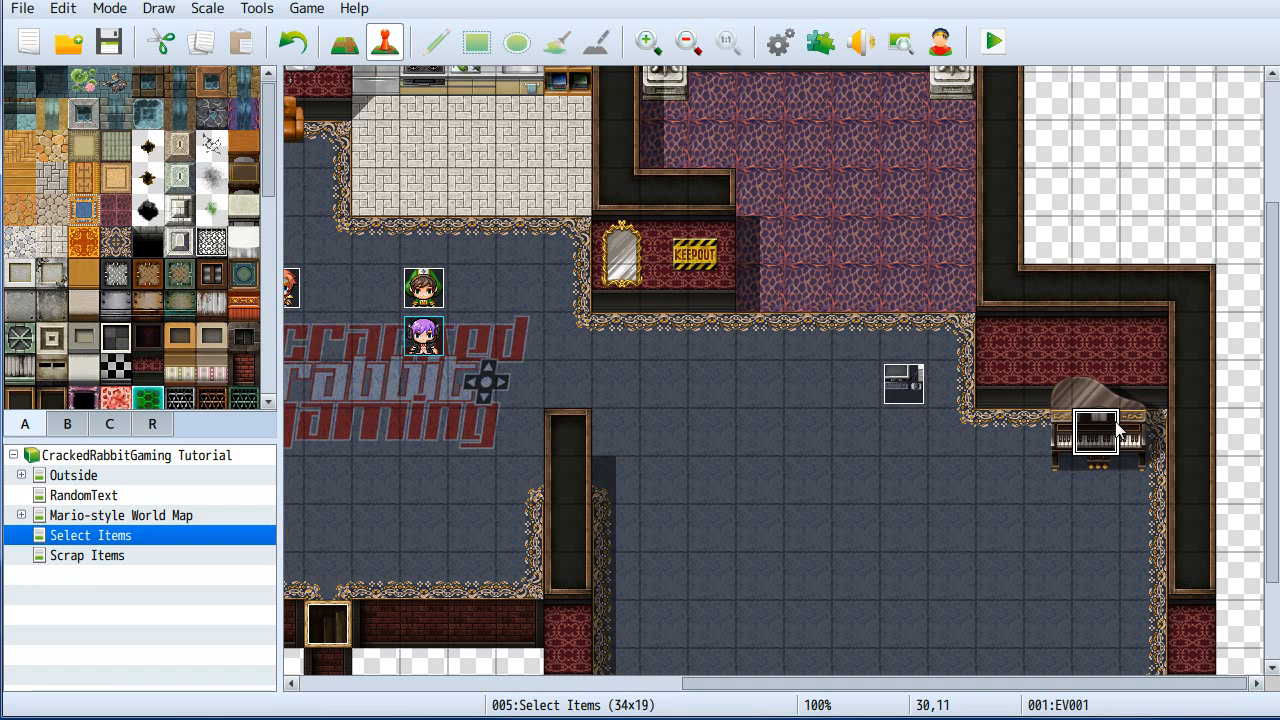
pyautogui.click(1094, 431)
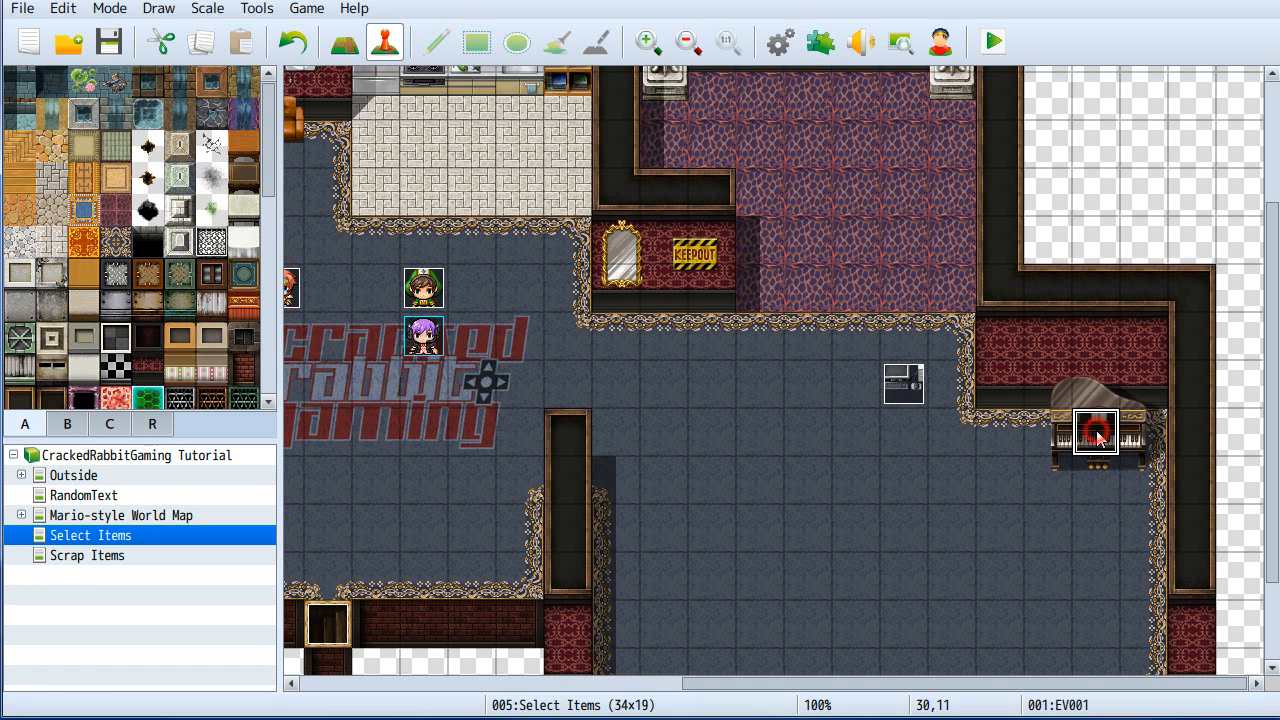
pyautogui.doubleClick(1095, 430)
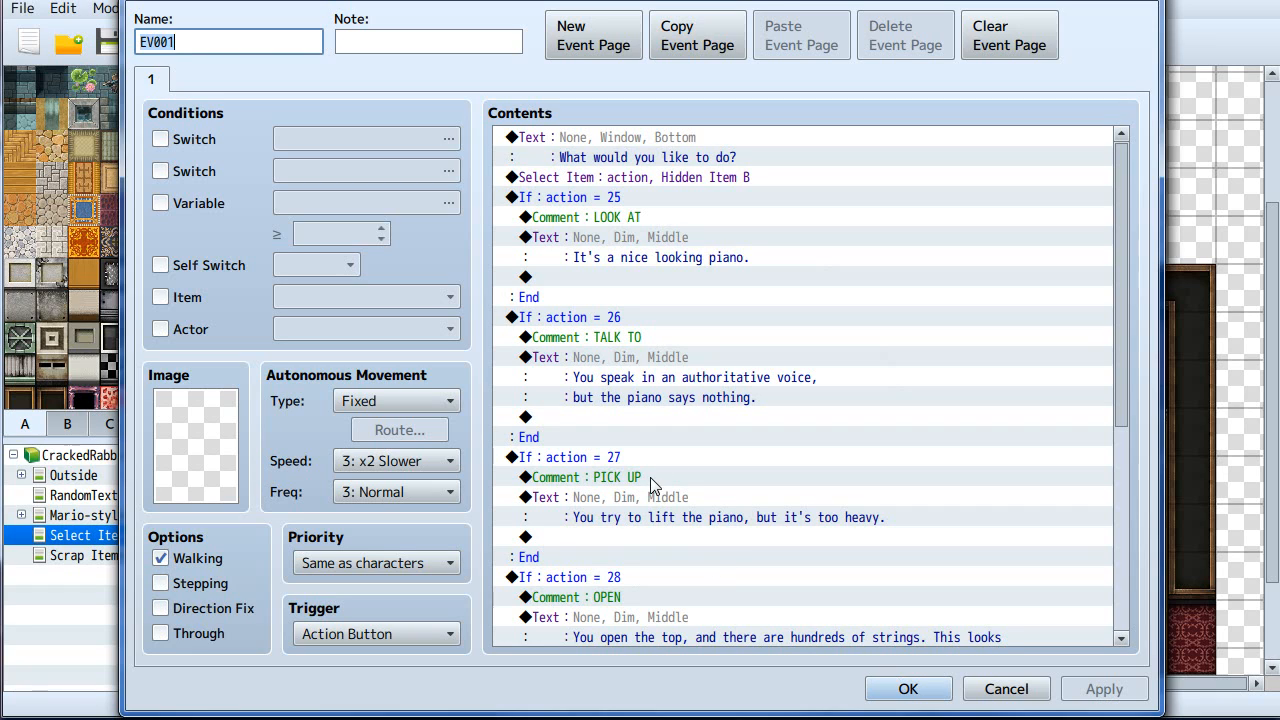
pyautogui.moveTo(637, 527)
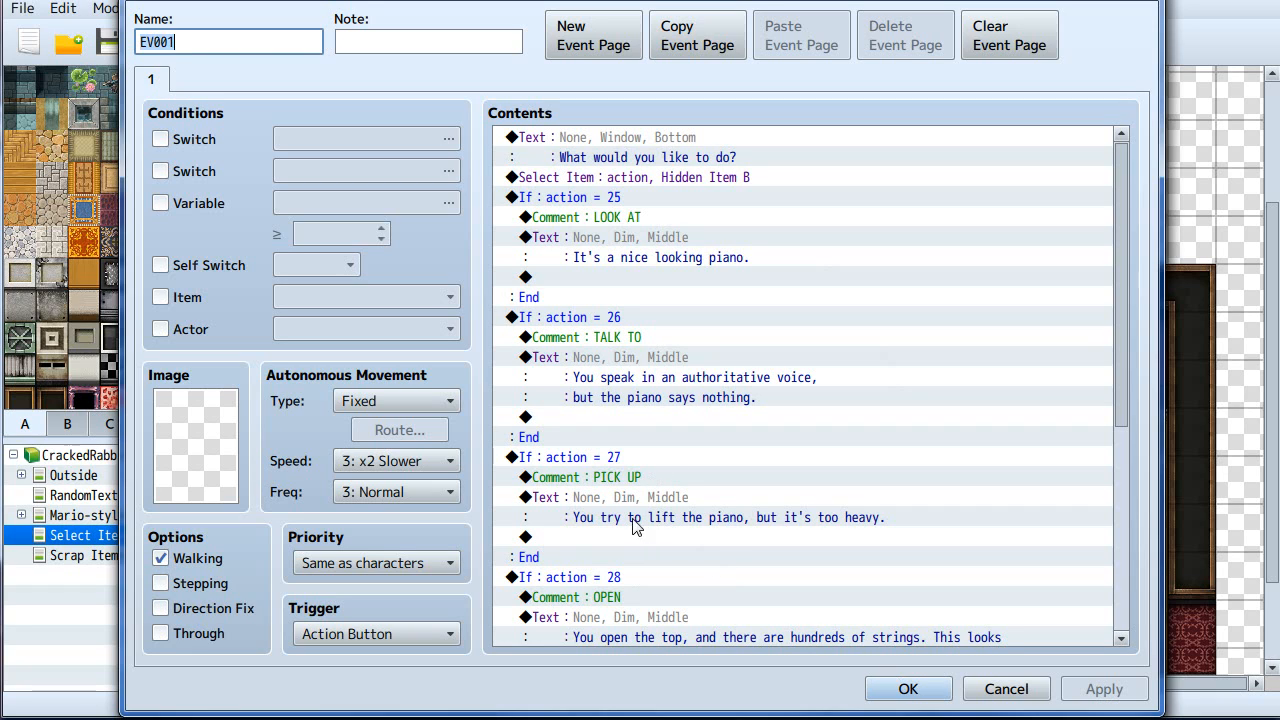
pyautogui.moveTo(585, 357)
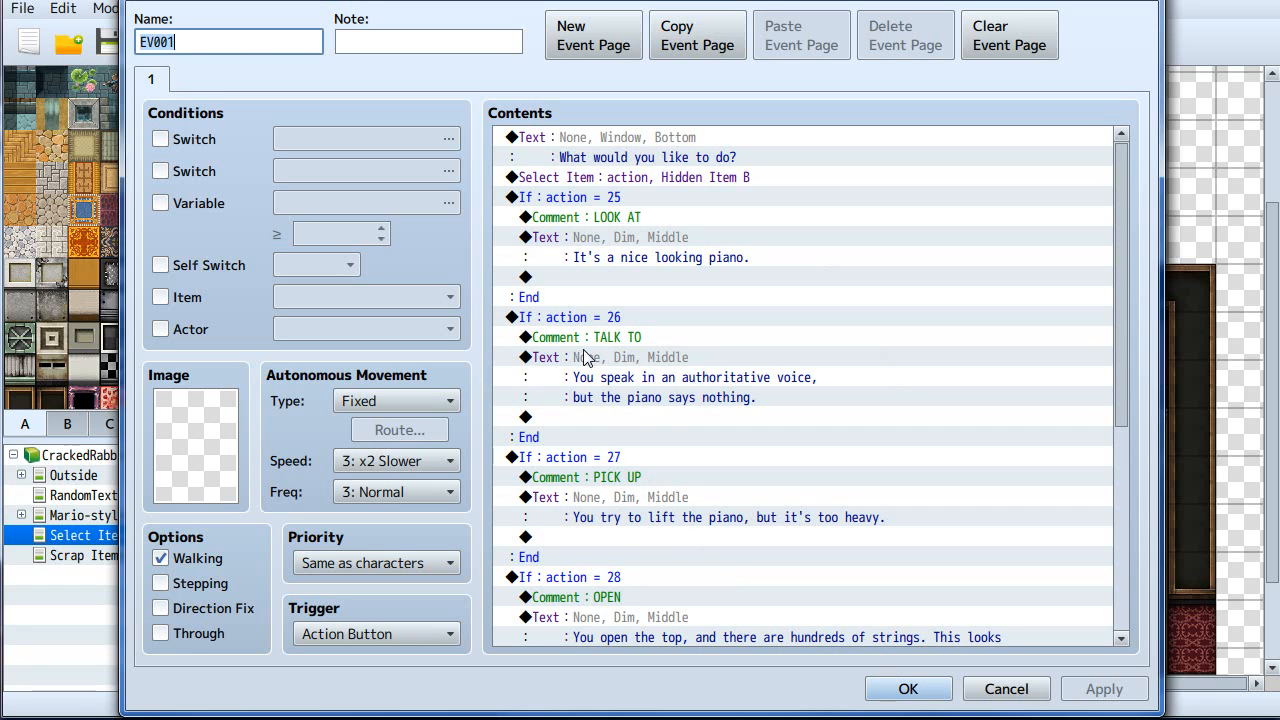
pyautogui.moveTo(513, 218)
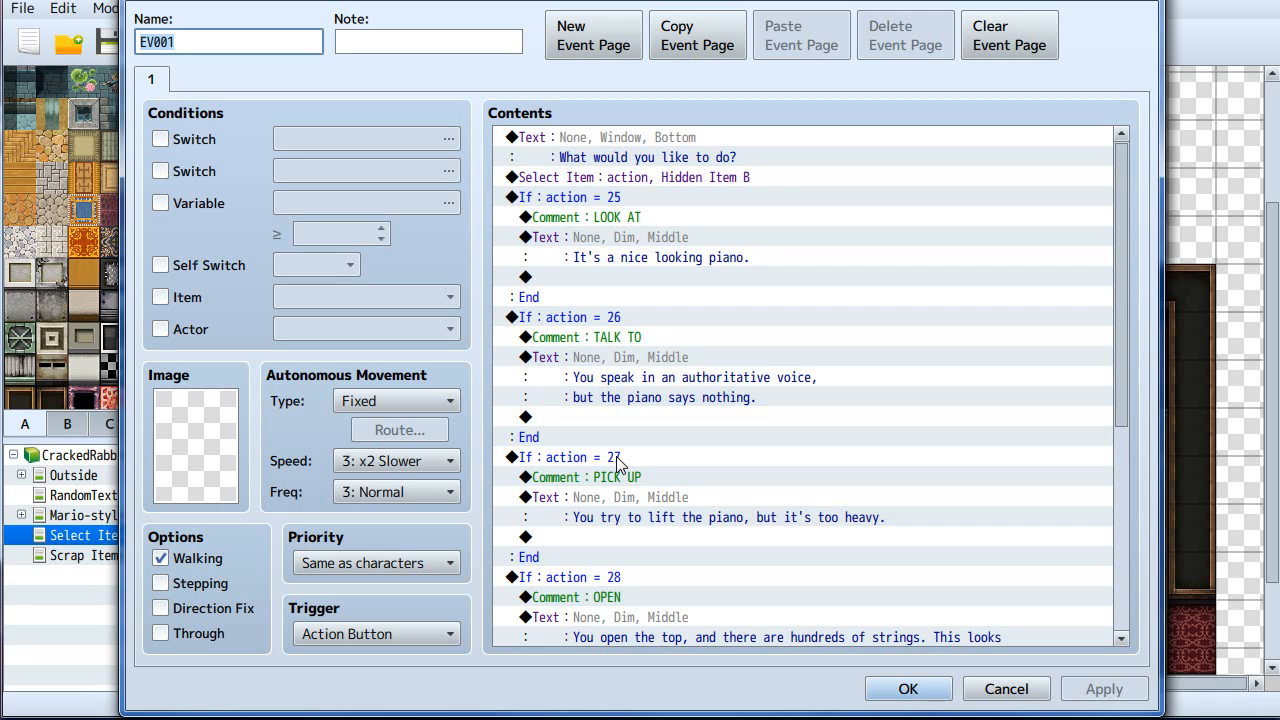
pyautogui.moveTo(813, 491)
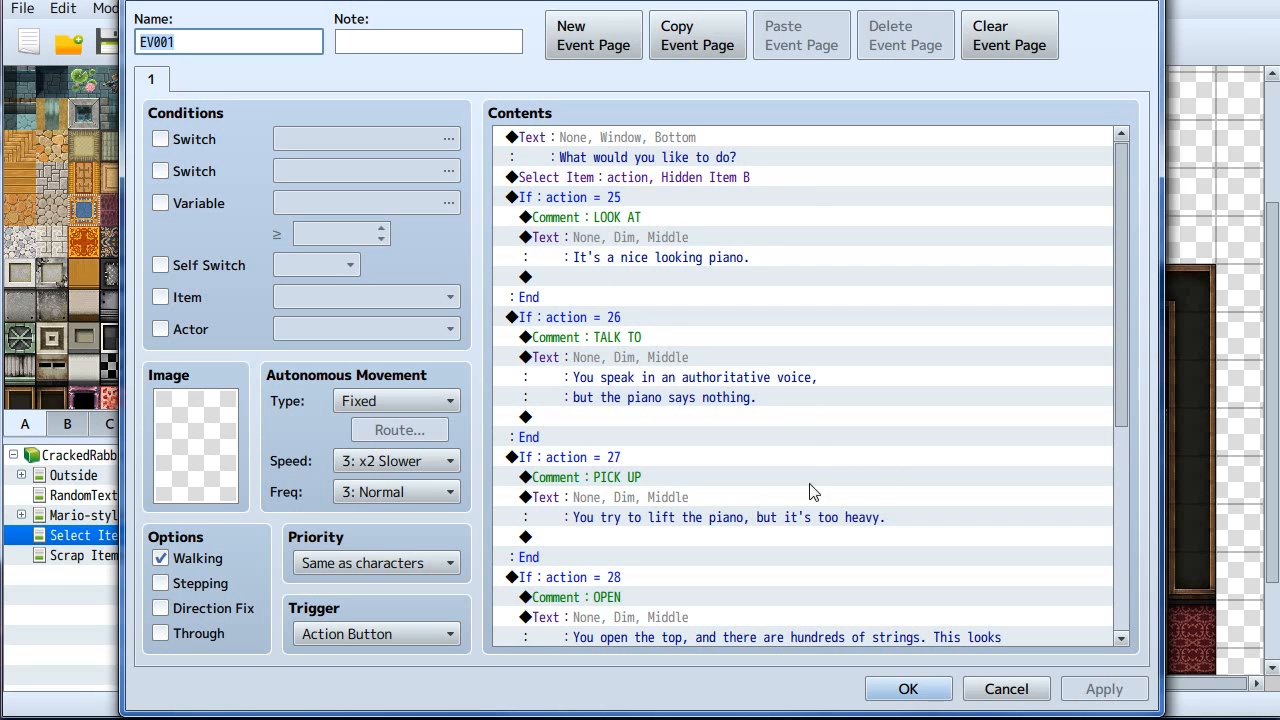
pyautogui.moveTo(765, 514)
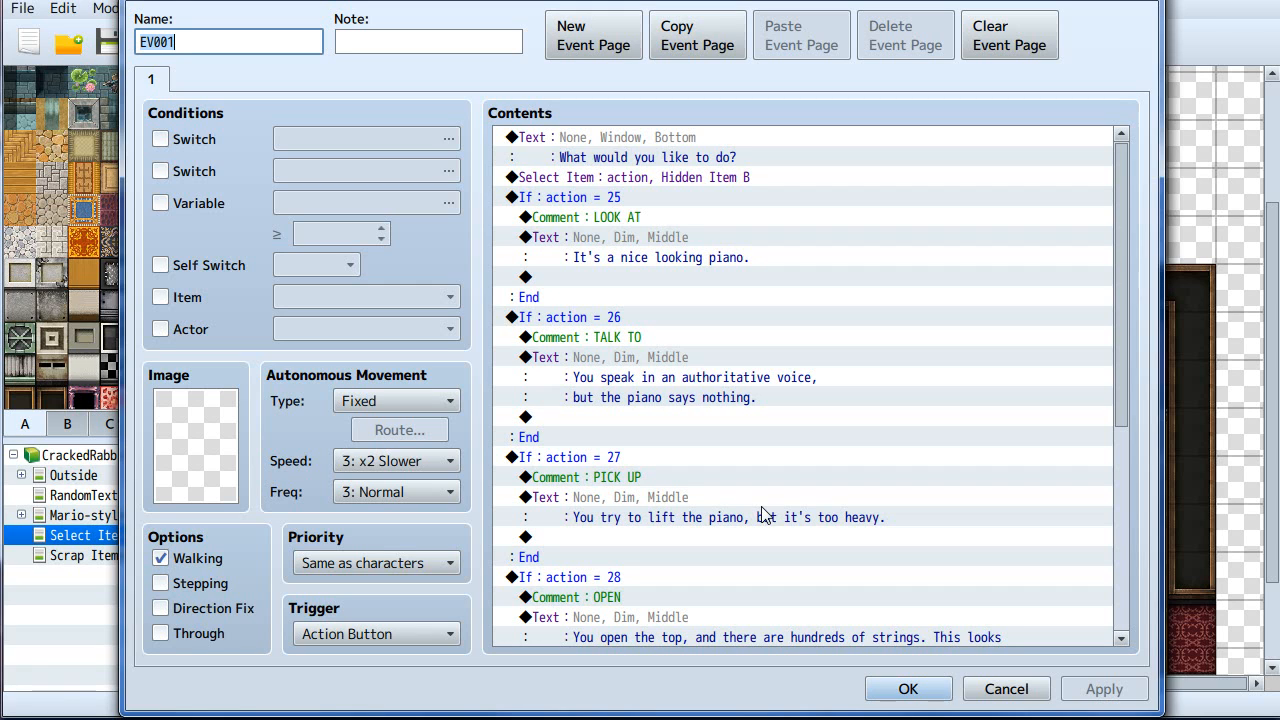
pyautogui.scroll(-3)
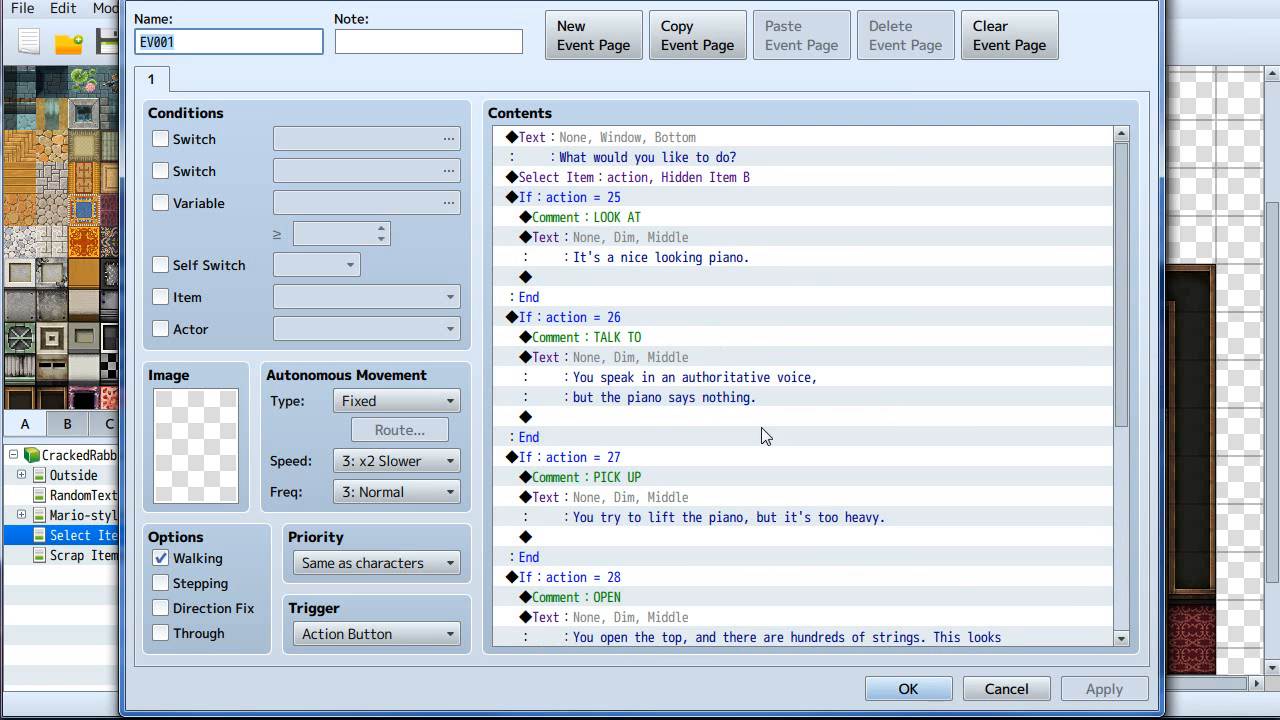
pyautogui.moveTo(625, 315)
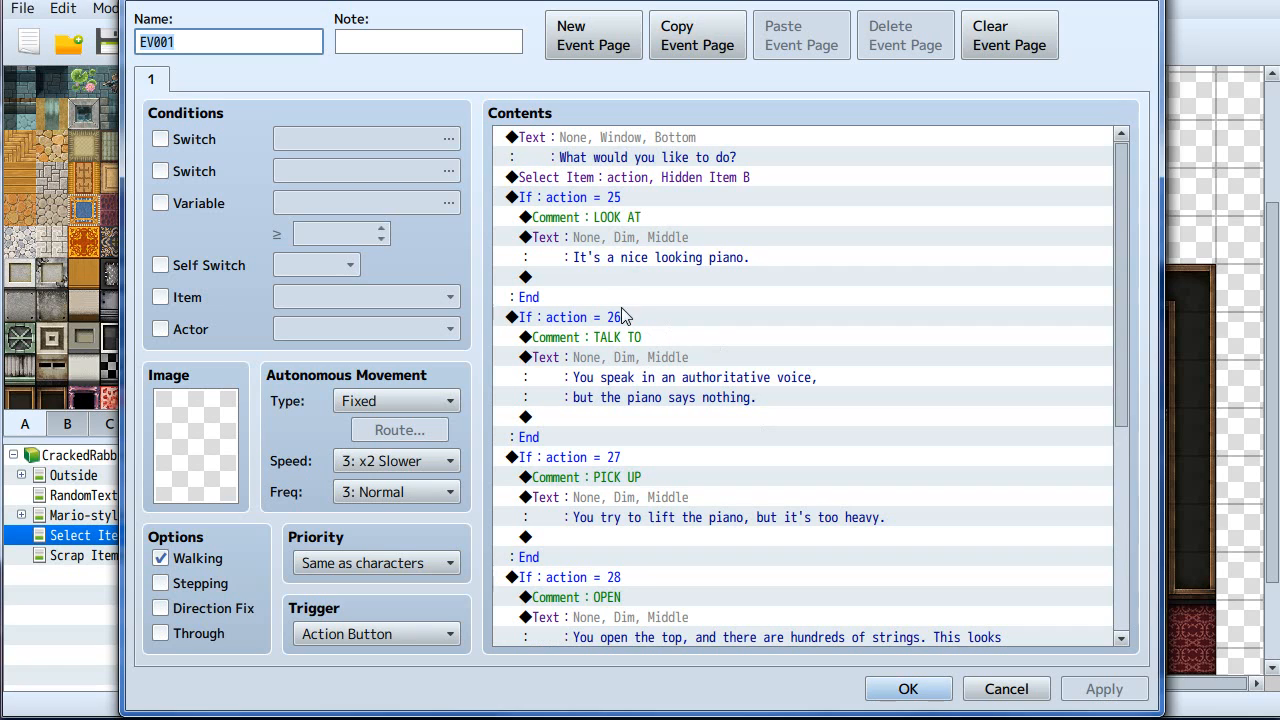
pyautogui.moveTo(670, 305)
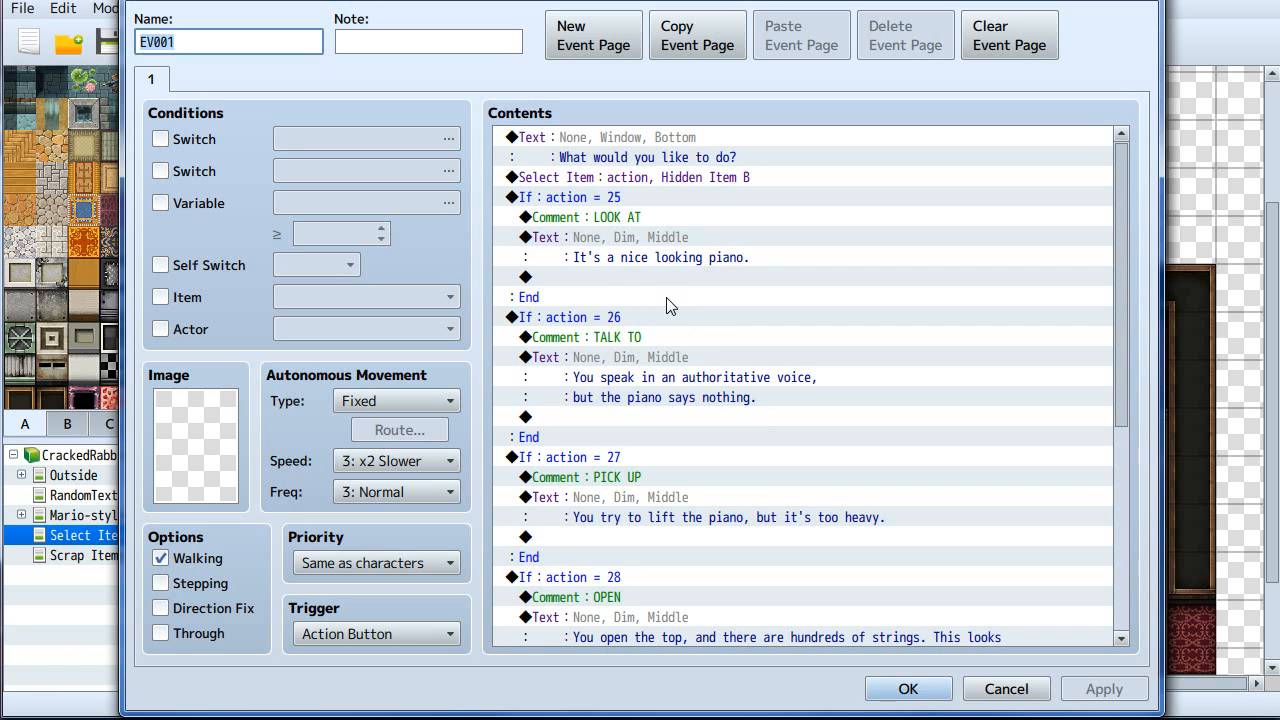
pyautogui.moveTo(677, 417)
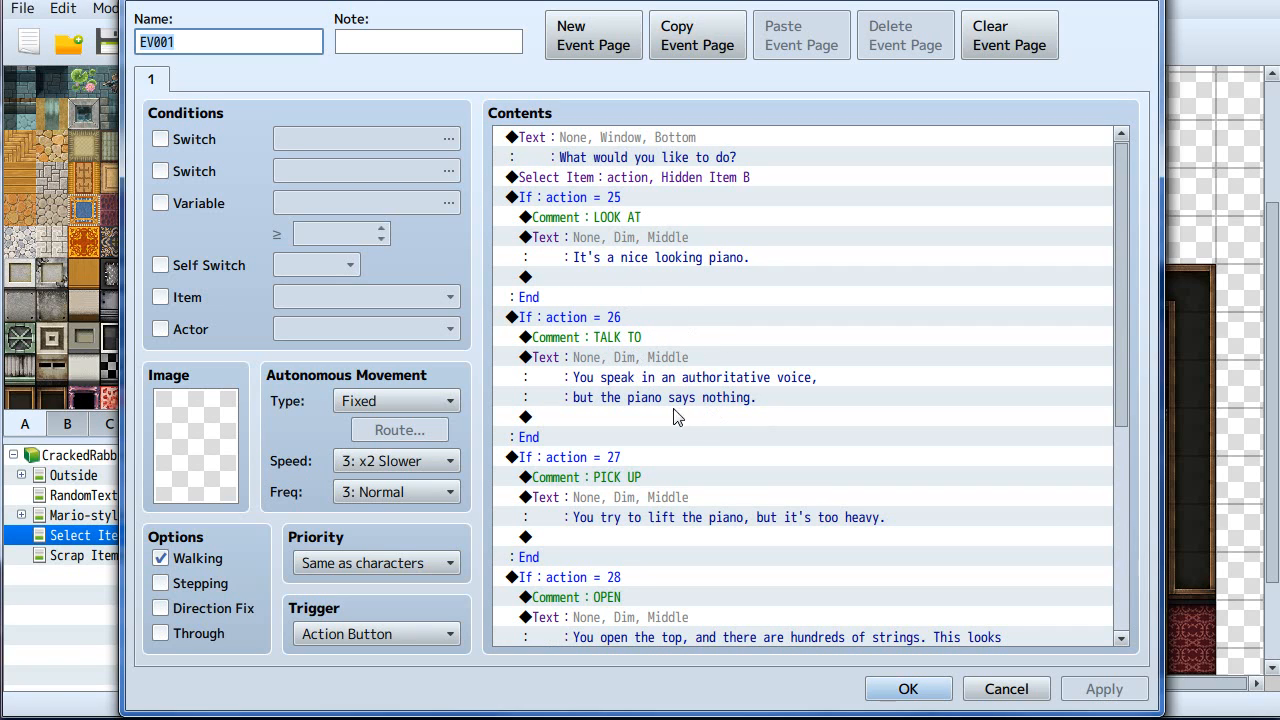
pyautogui.moveTo(700, 240)
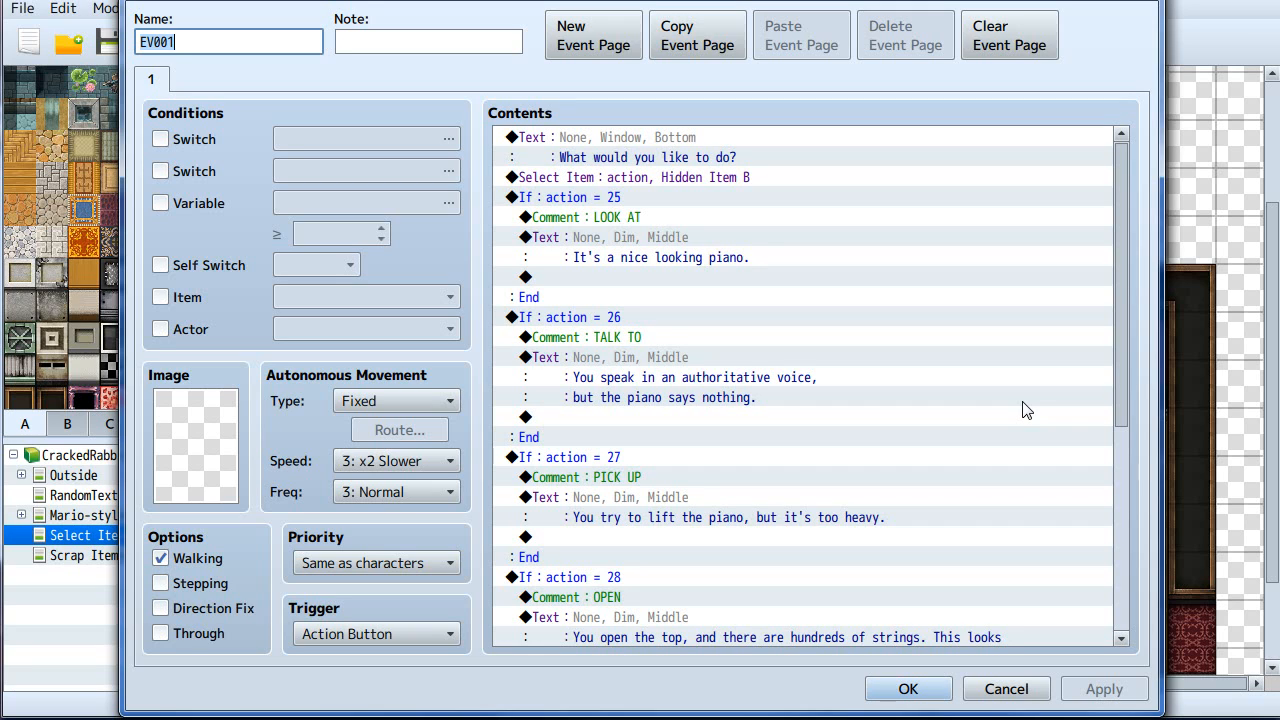
pyautogui.moveTo(782, 518)
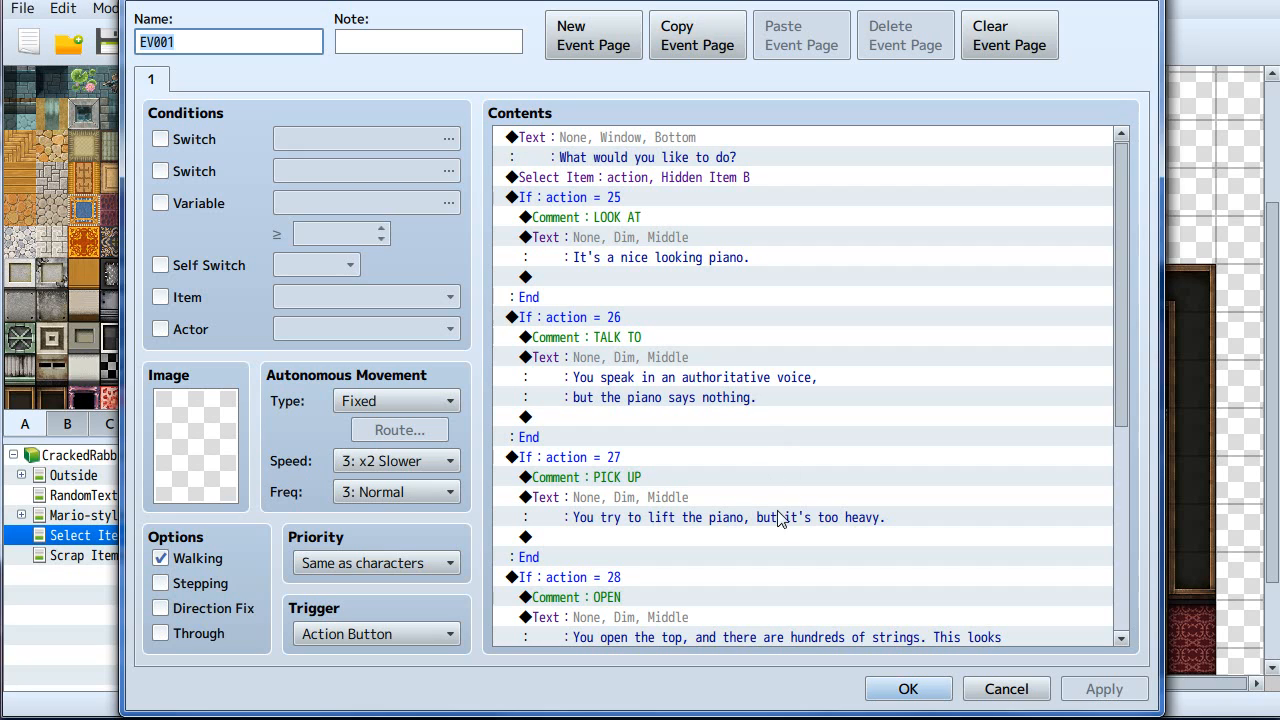
pyautogui.click(577, 217)
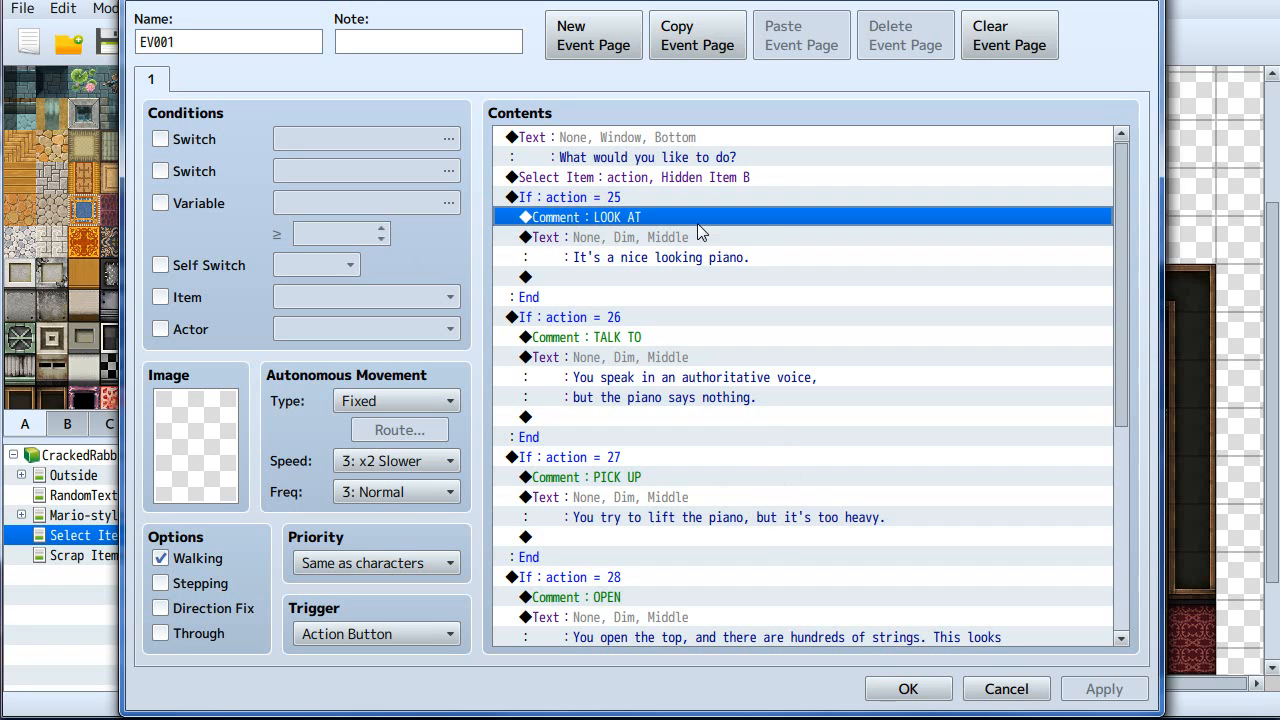
pyautogui.moveTo(658, 396)
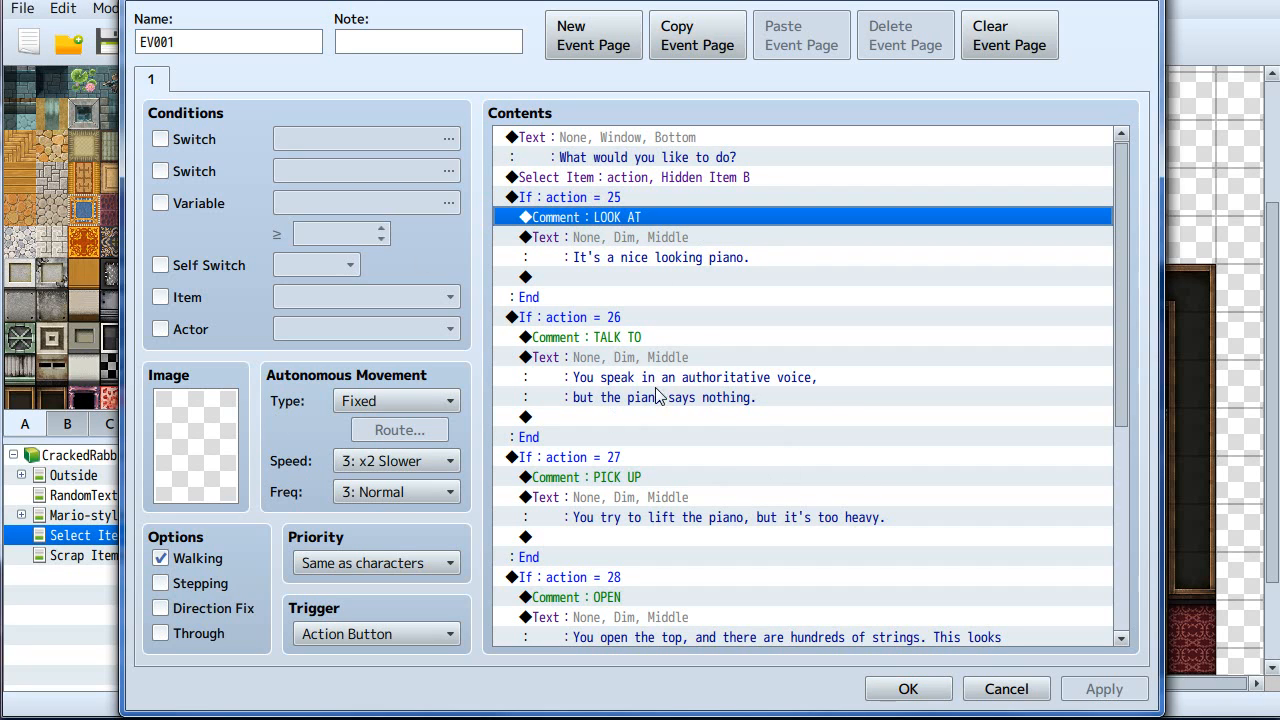
pyautogui.moveTo(333, 323)
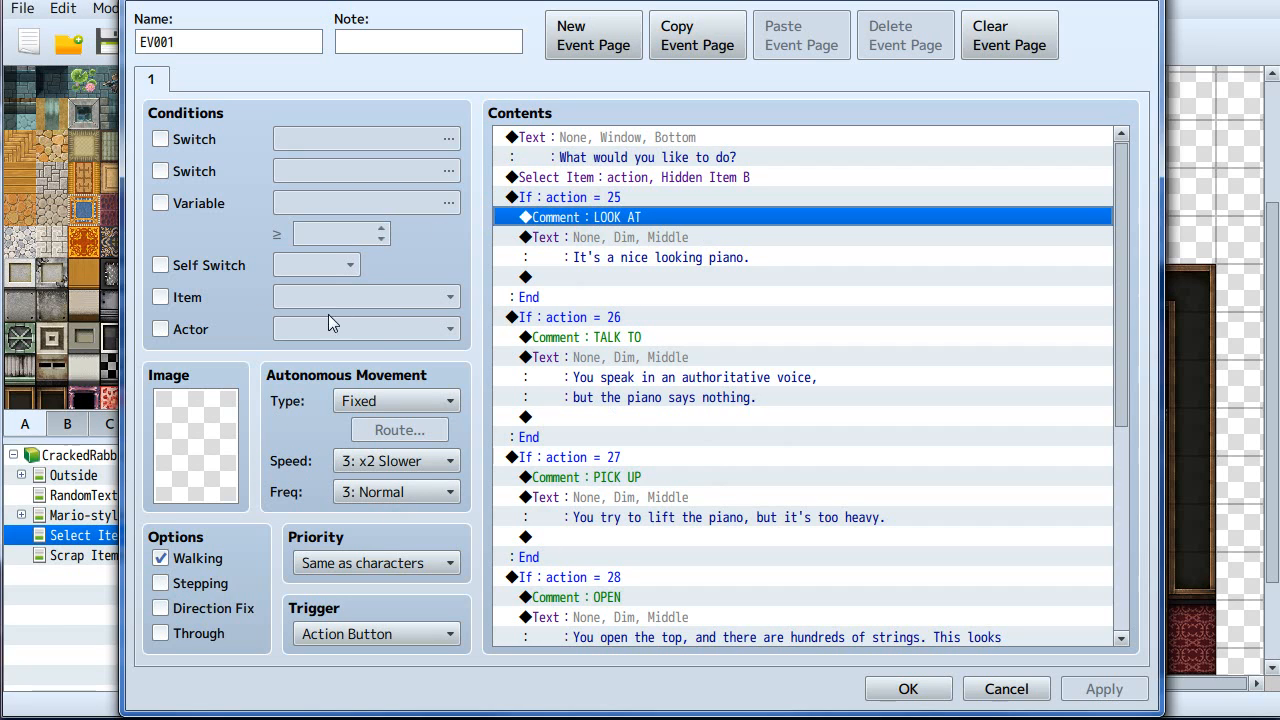
pyautogui.moveTo(613, 360)
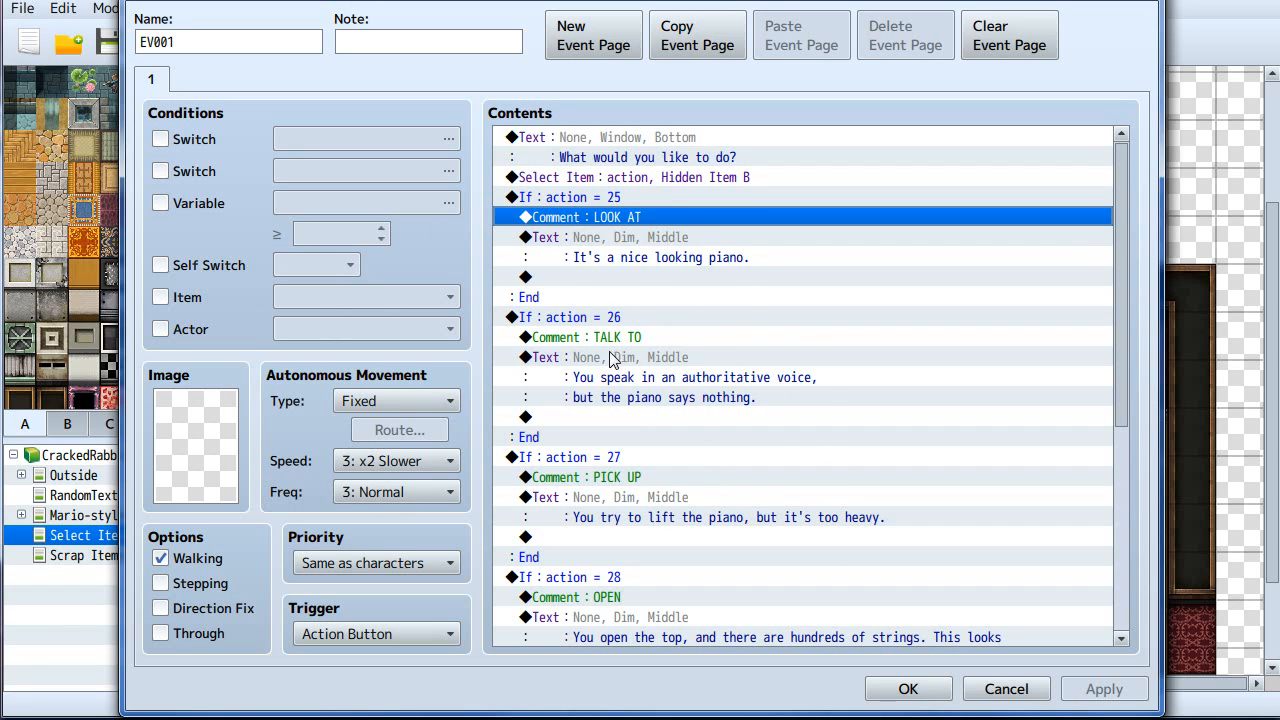
pyautogui.click(665, 397)
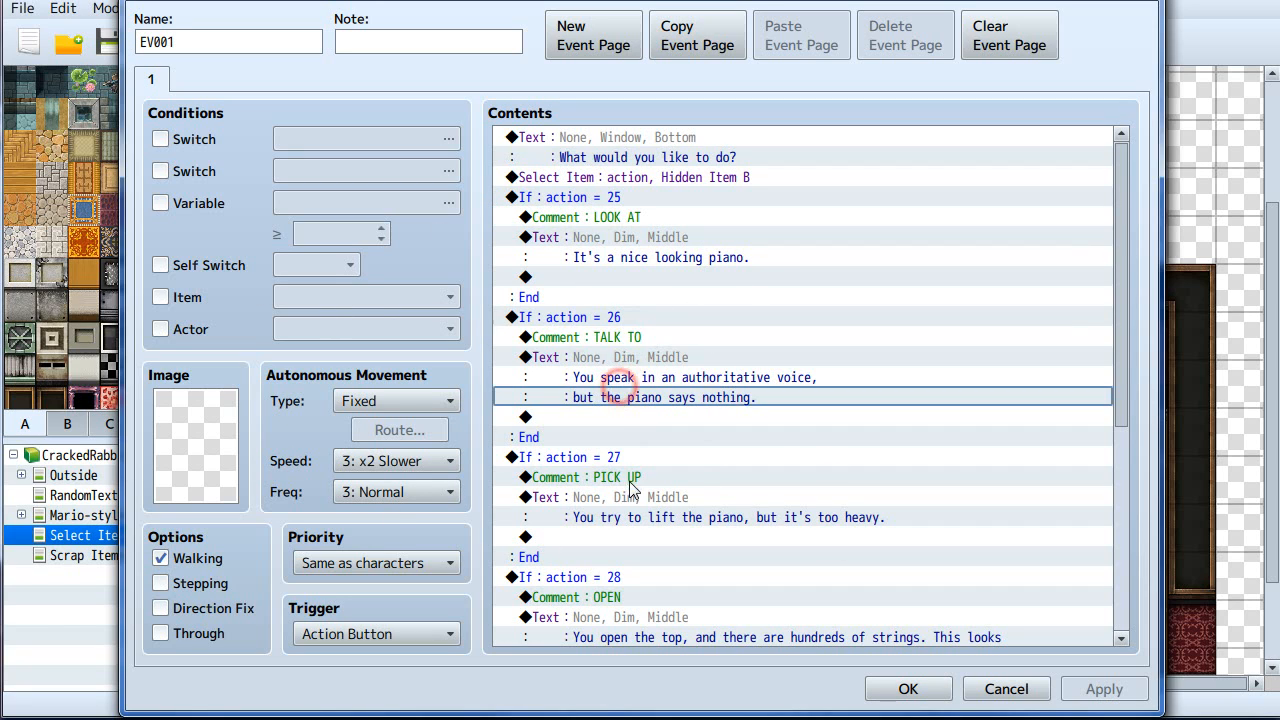
pyautogui.click(620, 357)
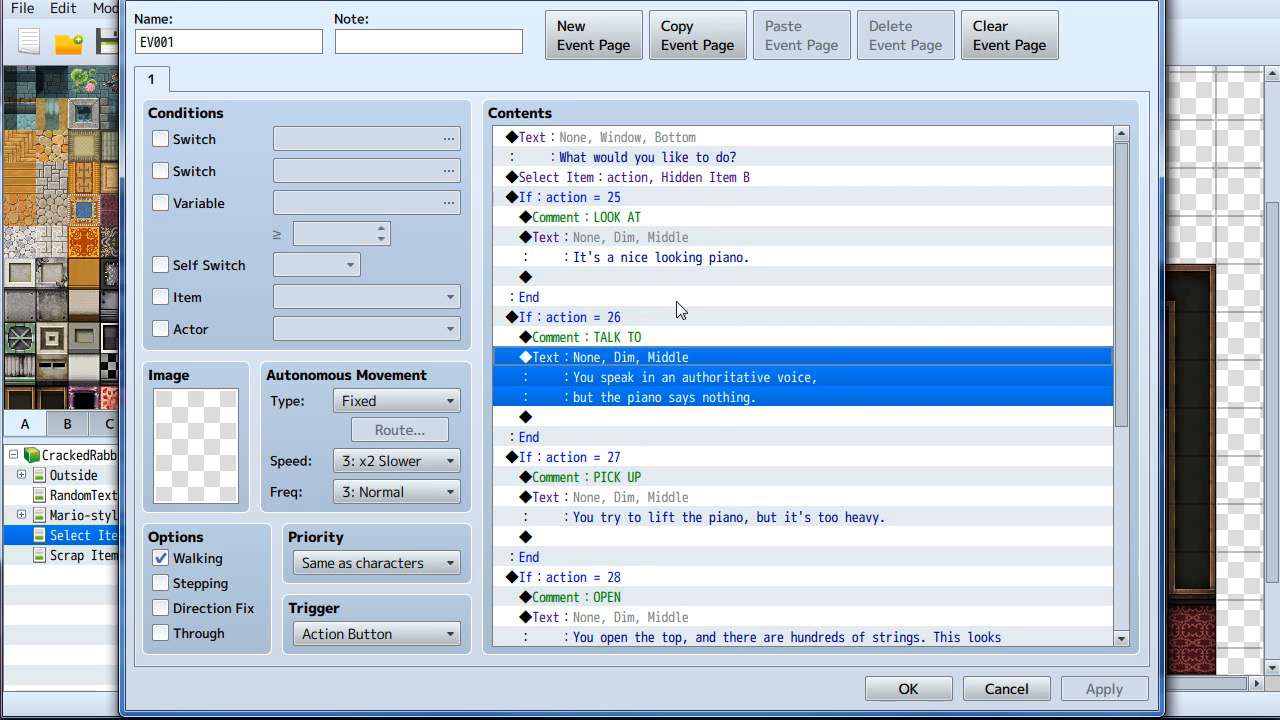
pyautogui.click(565, 197)
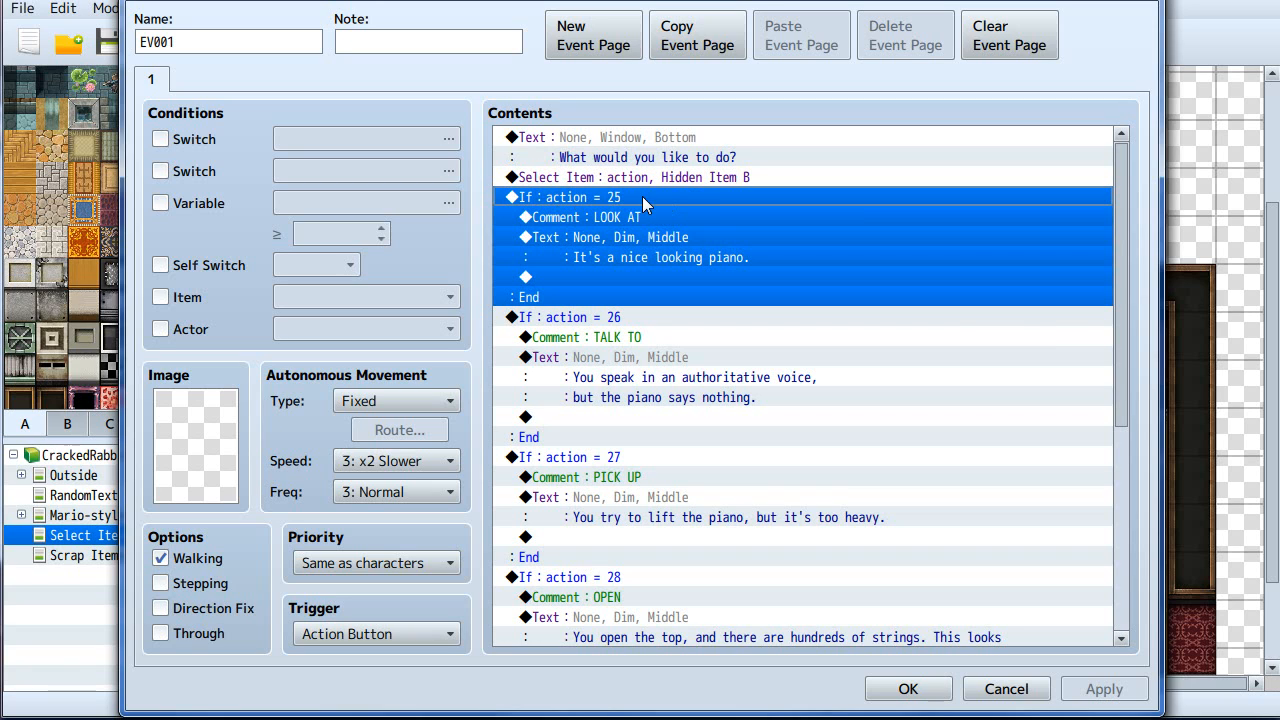
pyautogui.moveTo(625, 220)
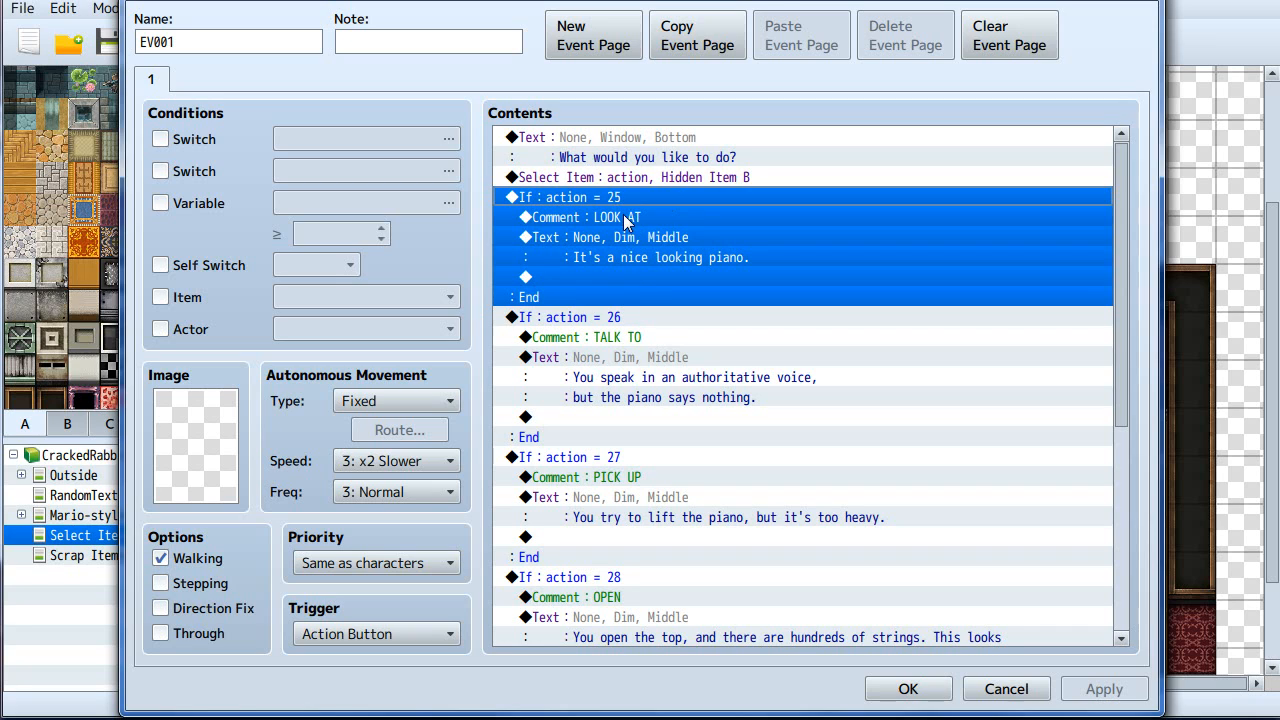
pyautogui.click(604, 240)
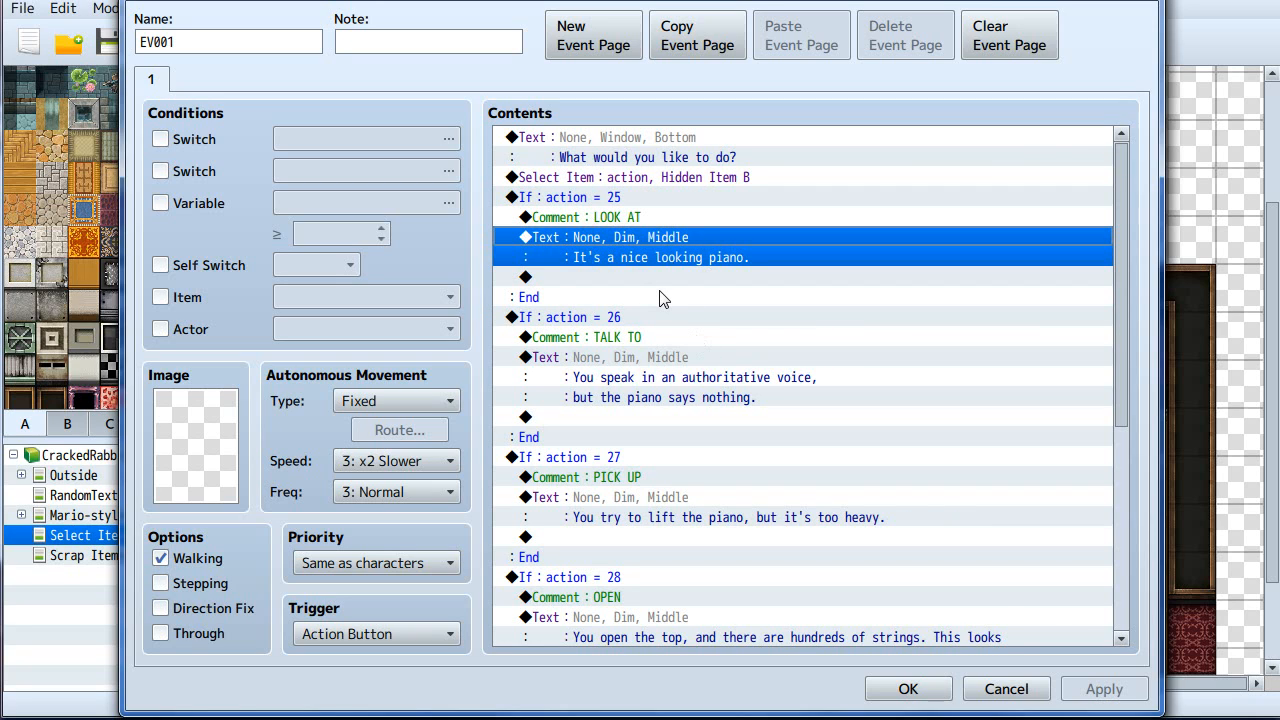
pyautogui.scroll(-3)
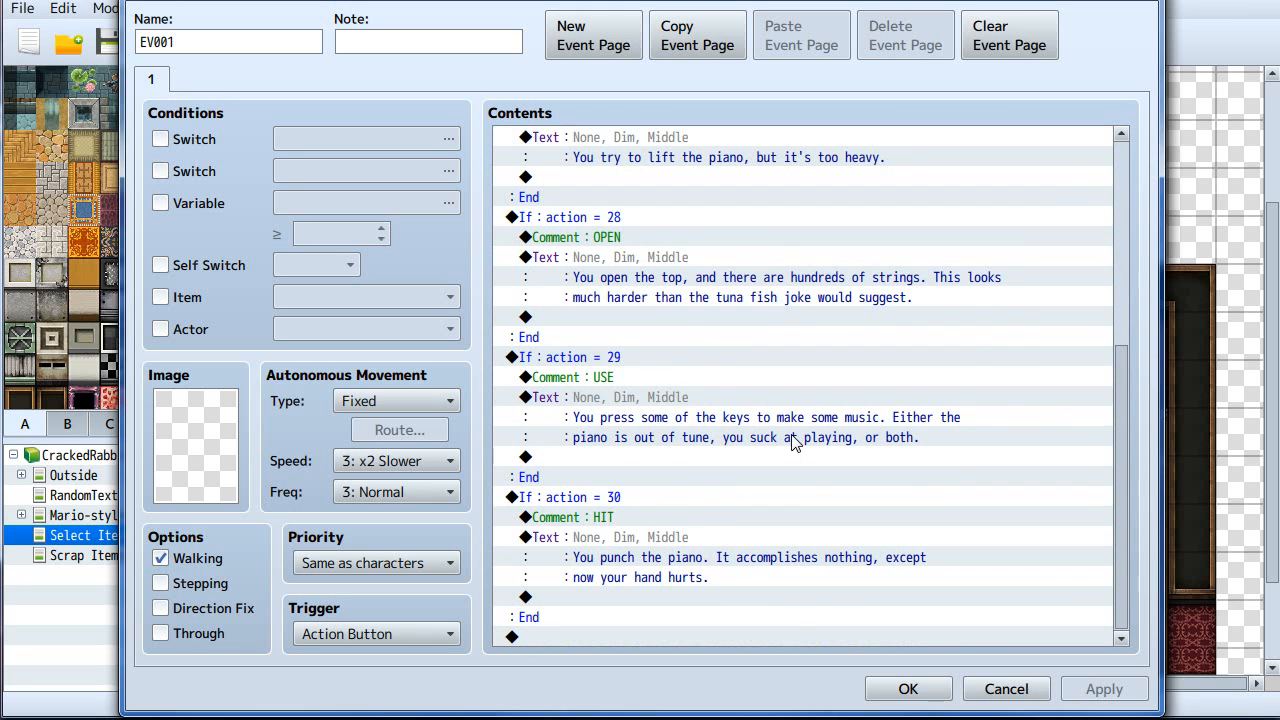
pyautogui.moveTo(768, 625)
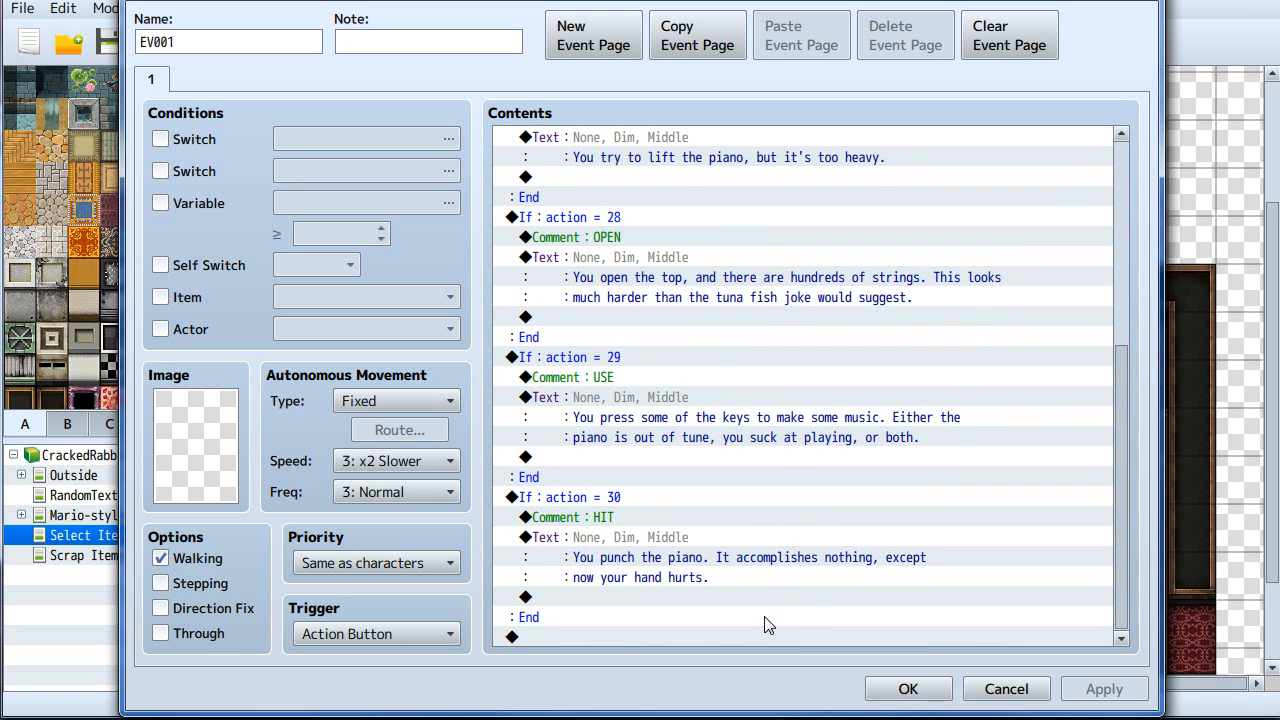
pyautogui.moveTo(765, 570)
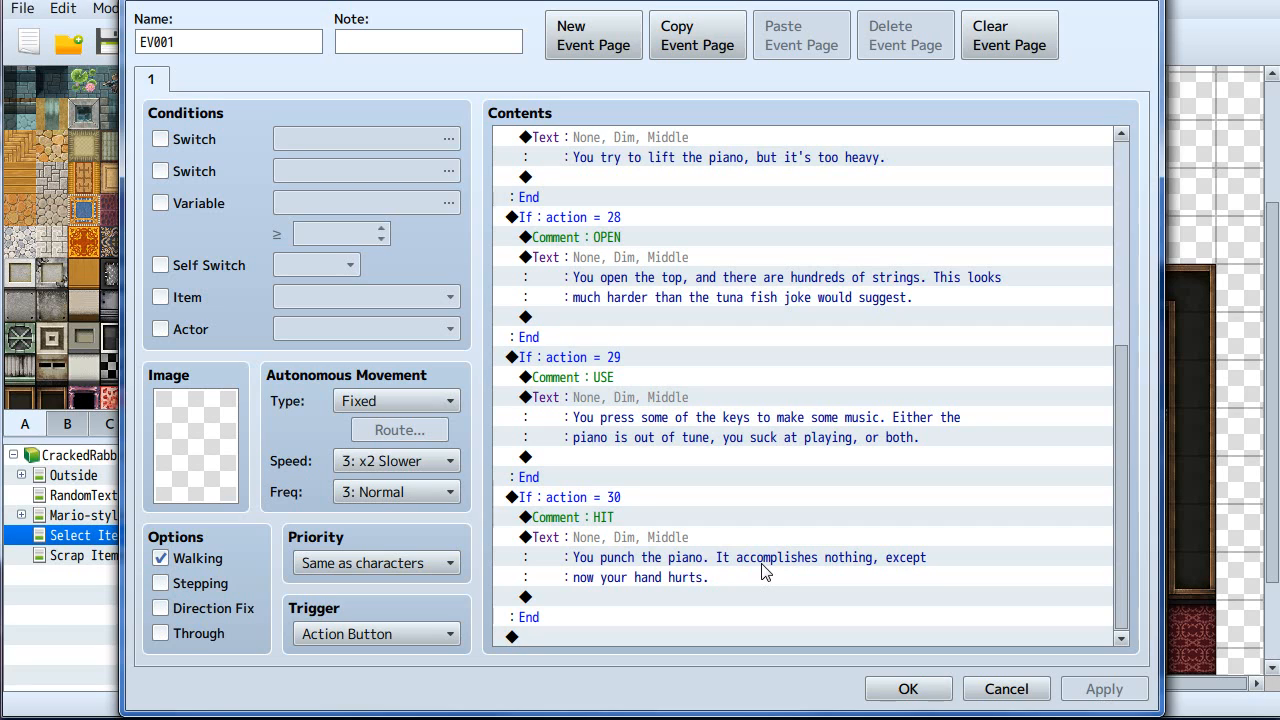
pyautogui.moveTo(1001, 606)
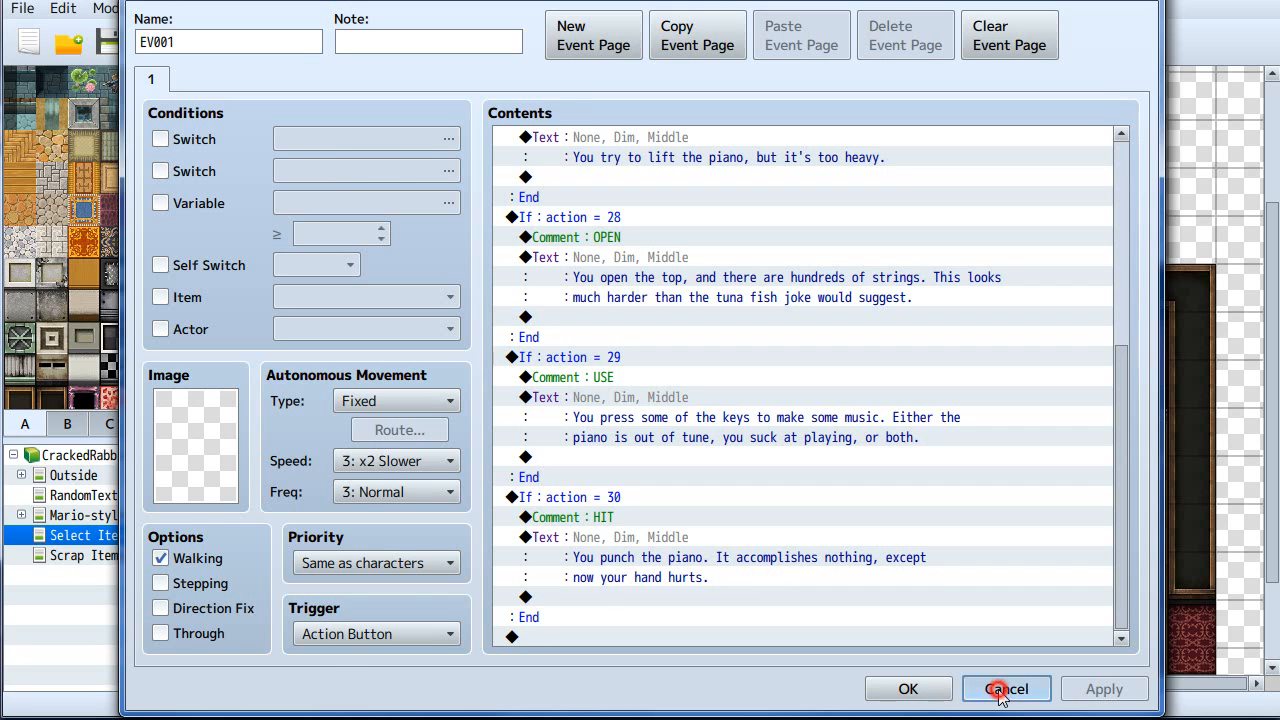
# Cancel piano event EV001 without saving, returning to the Select Items map.
pyautogui.click(1006, 689)
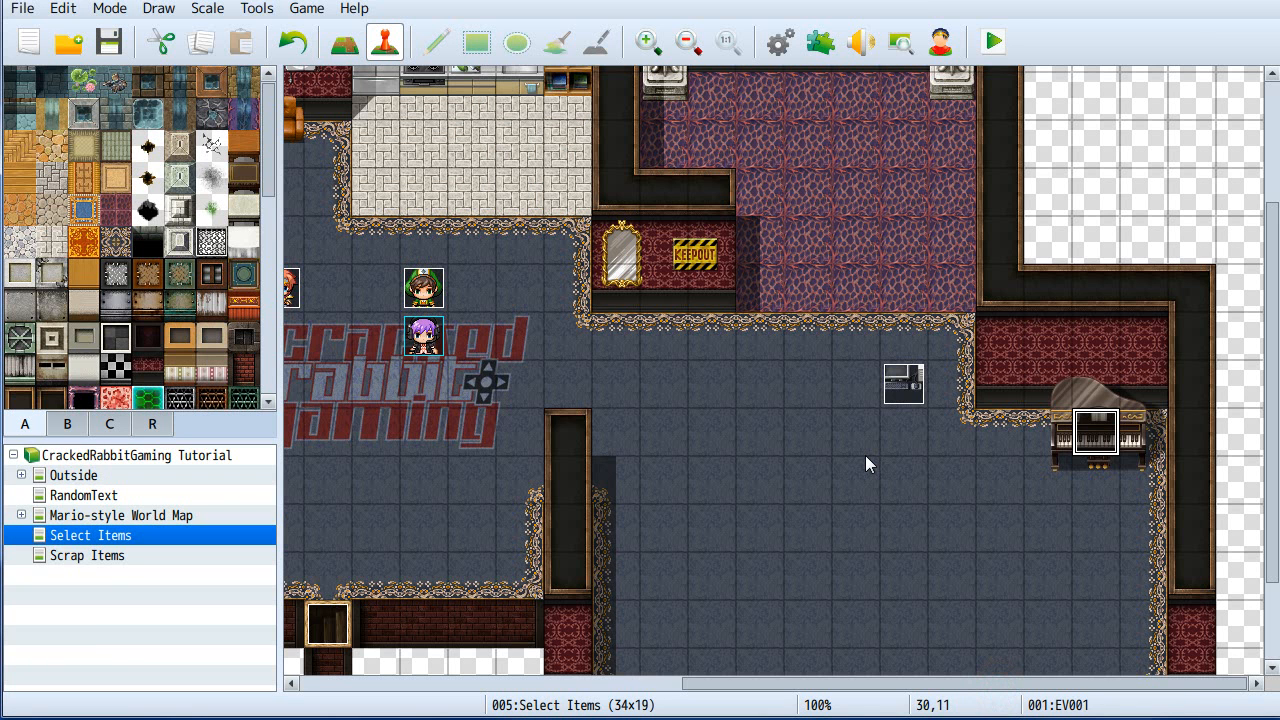
pyautogui.moveTo(890, 392)
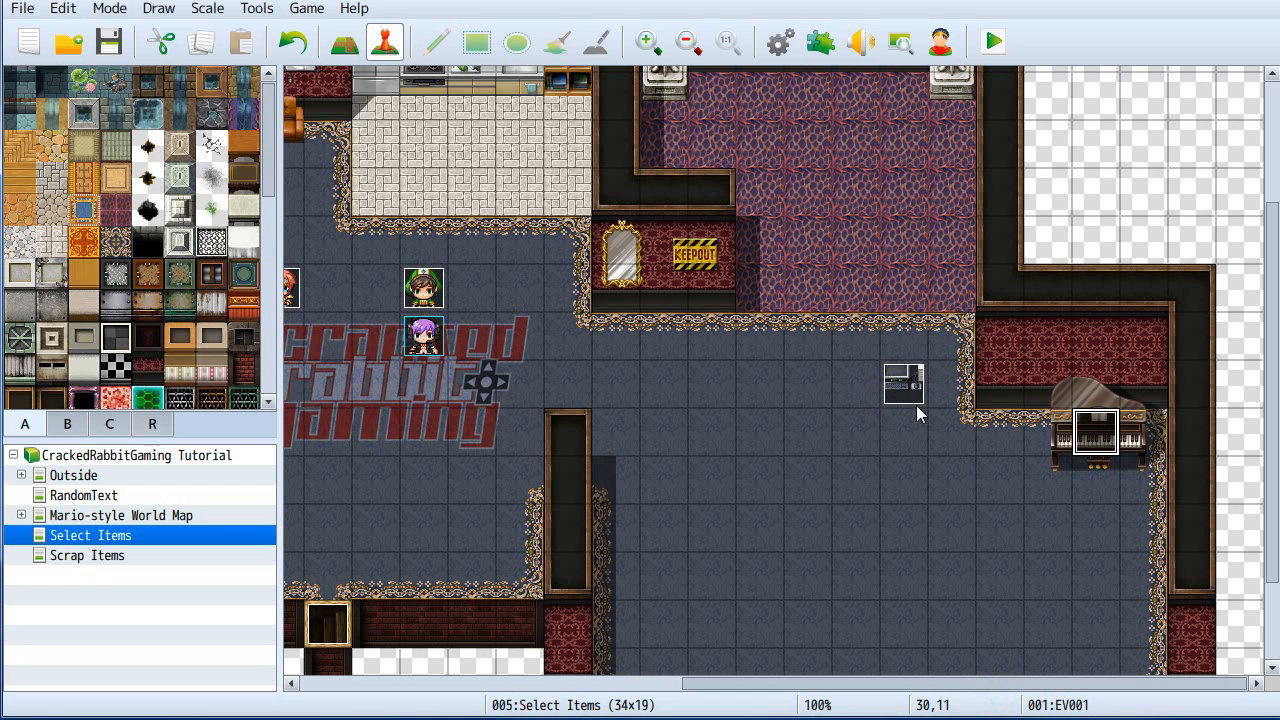
pyautogui.moveTo(910, 447)
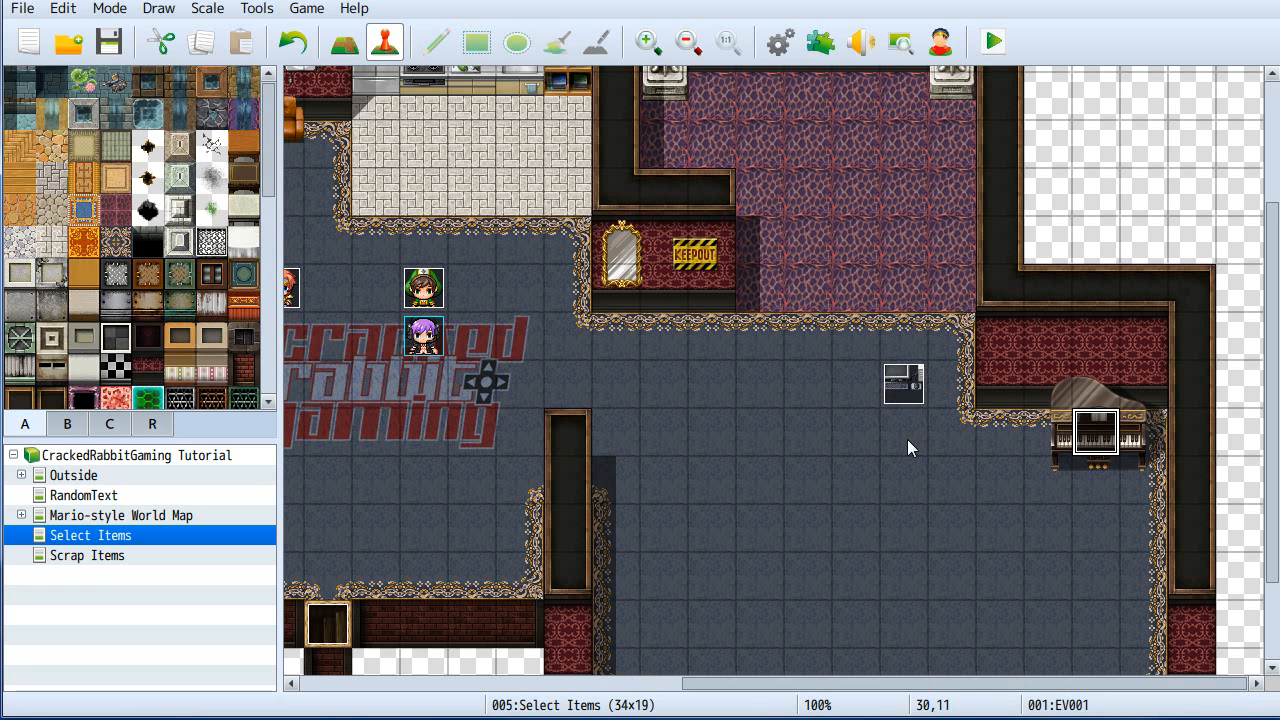
pyautogui.moveTo(858, 465)
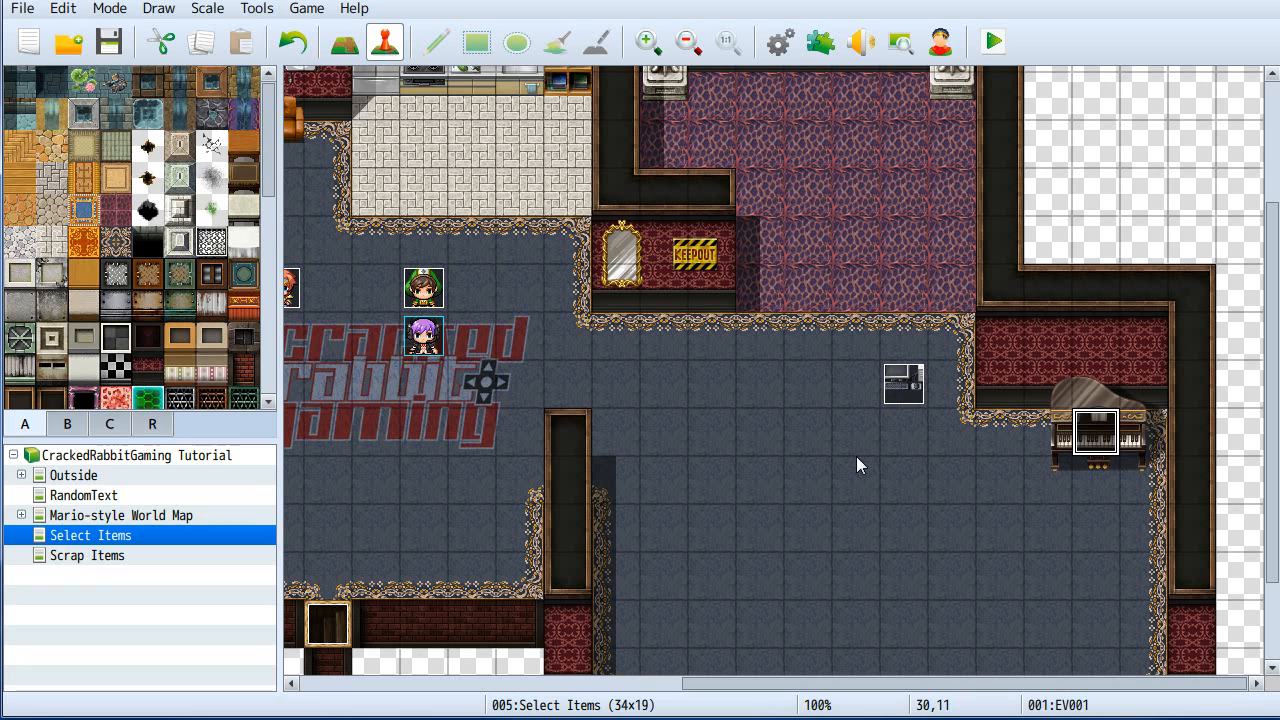
pyautogui.moveTo(957, 499)
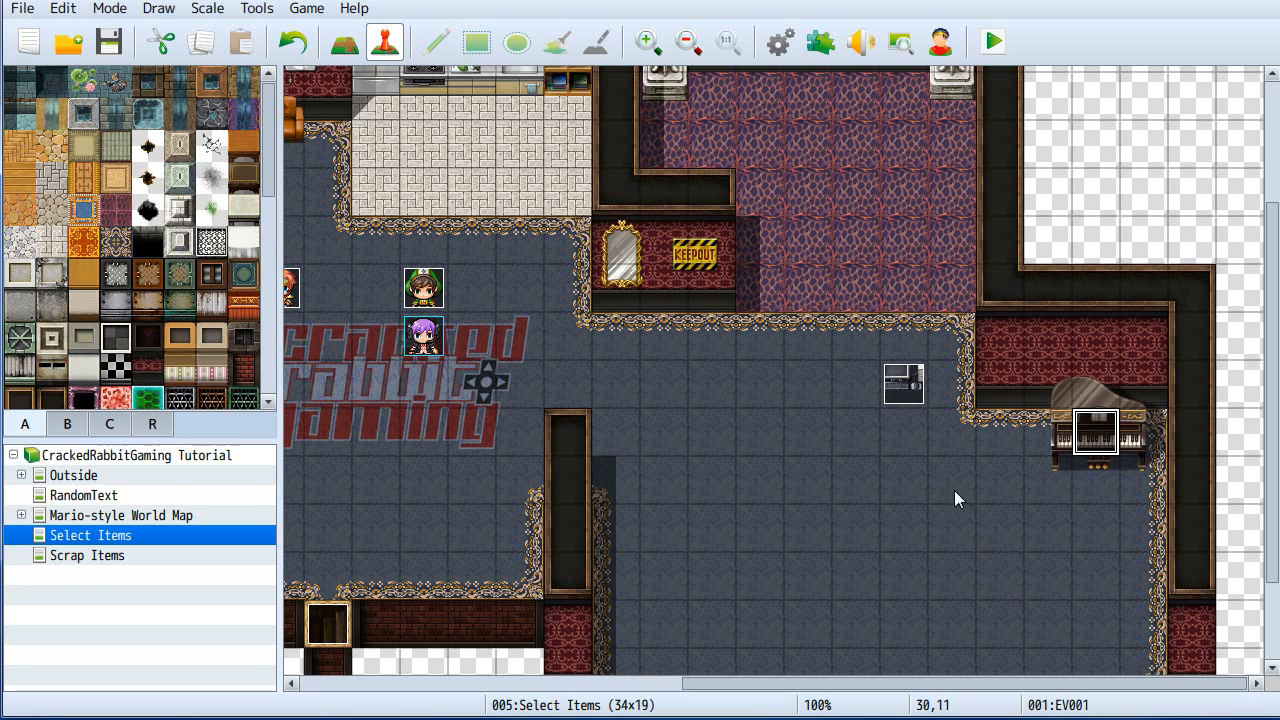
pyautogui.moveTo(976, 399)
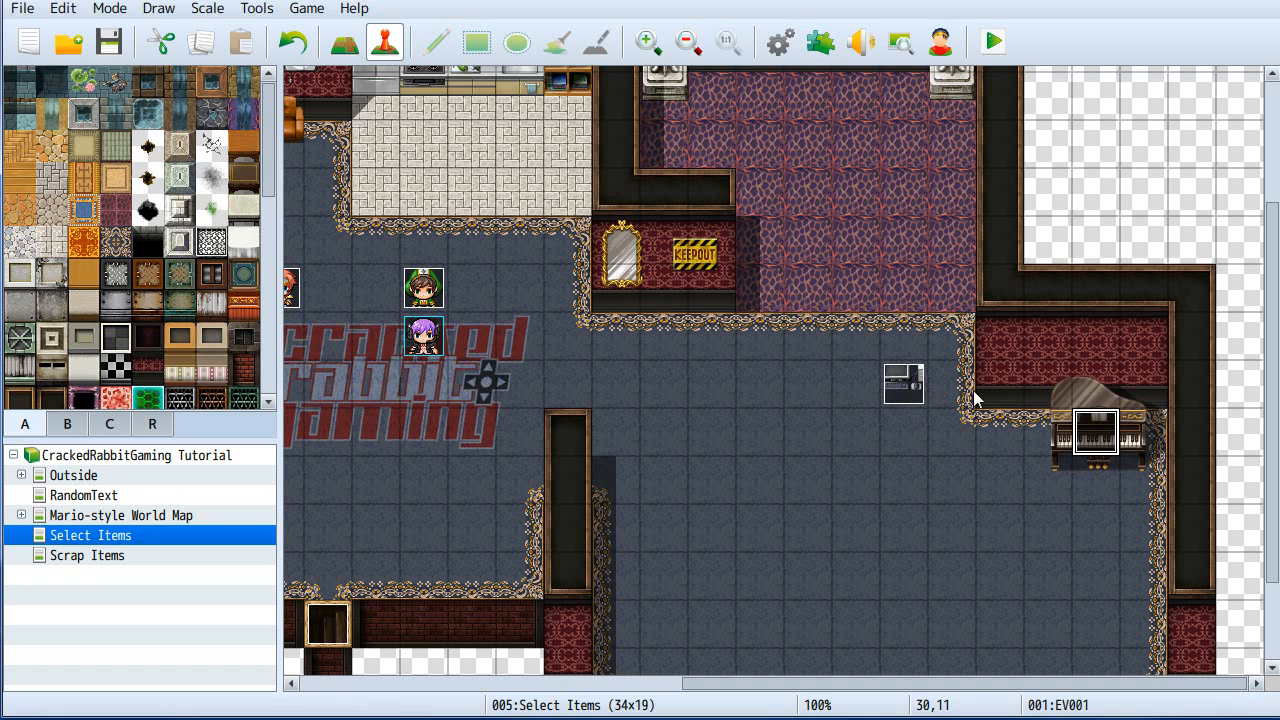
pyautogui.moveTo(1011, 464)
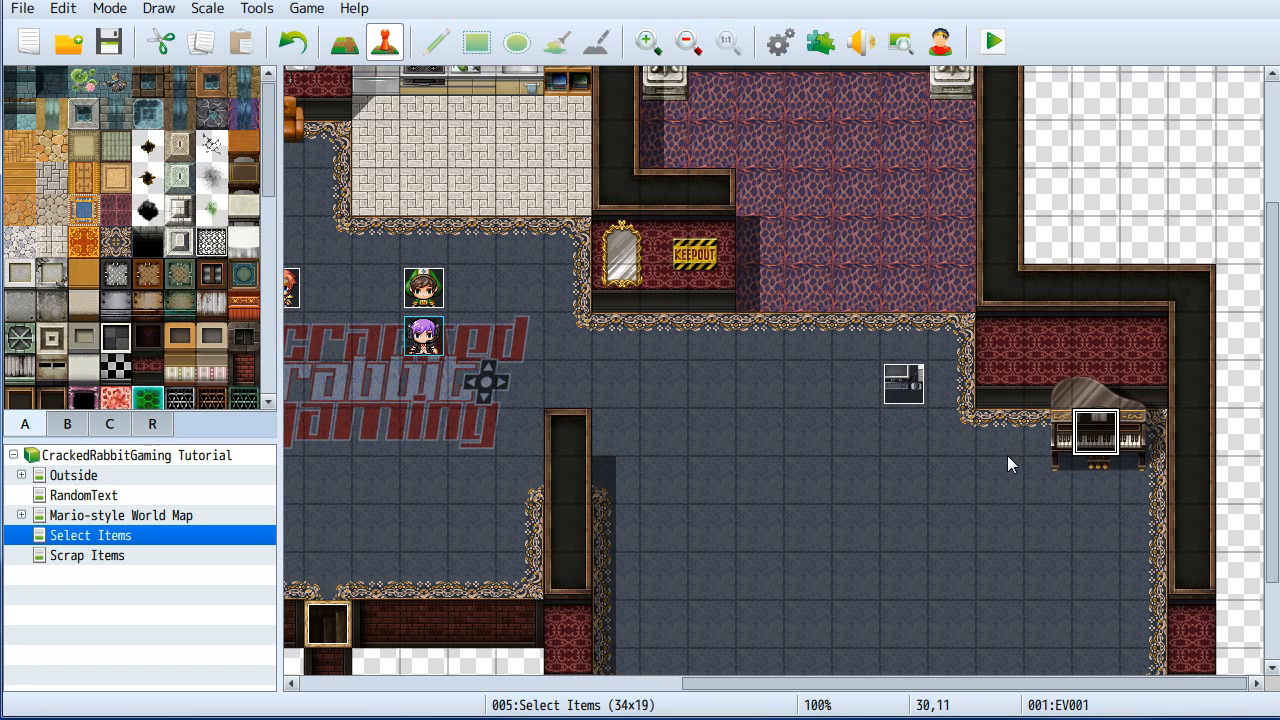
pyautogui.click(991, 41)
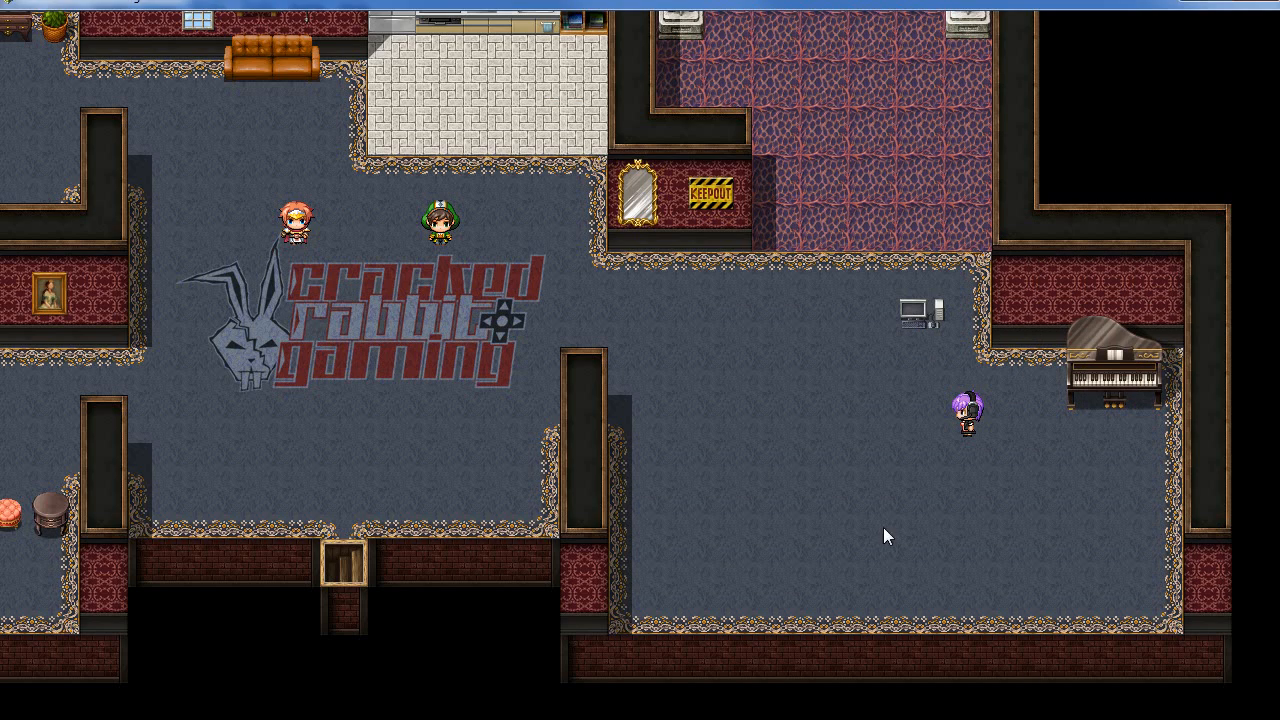
pyautogui.press('escape')
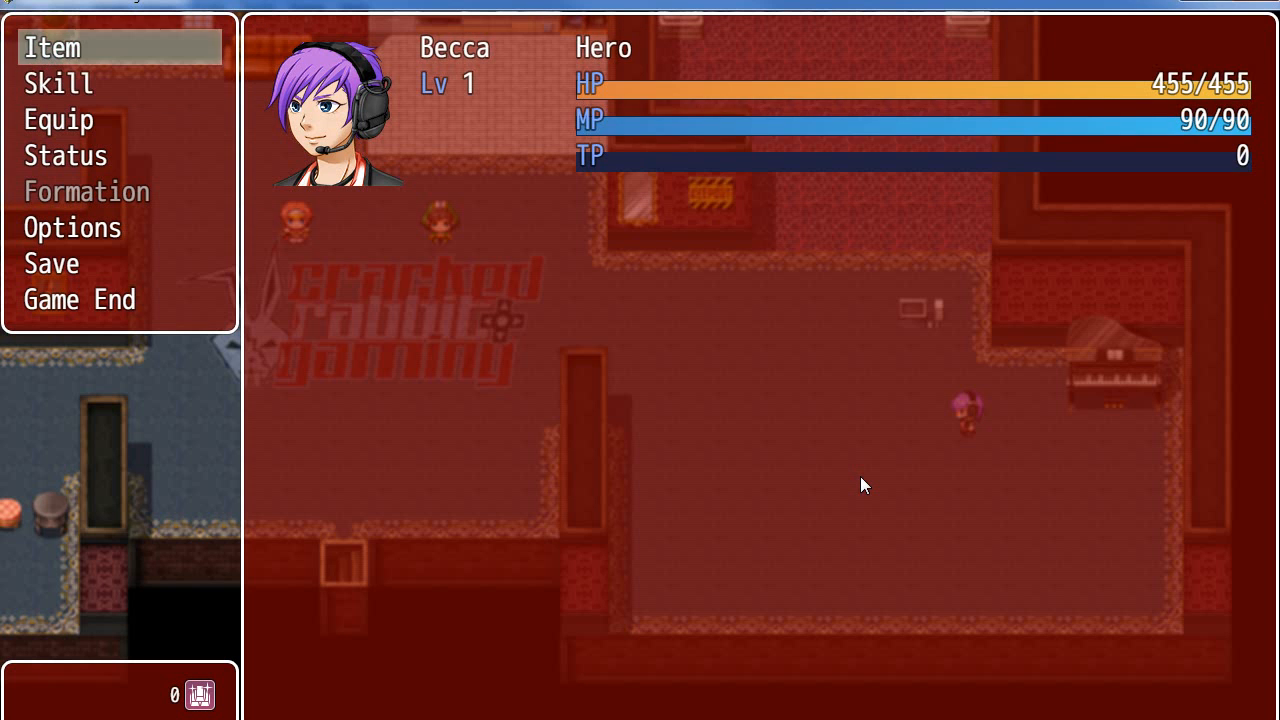
pyautogui.click(53, 47)
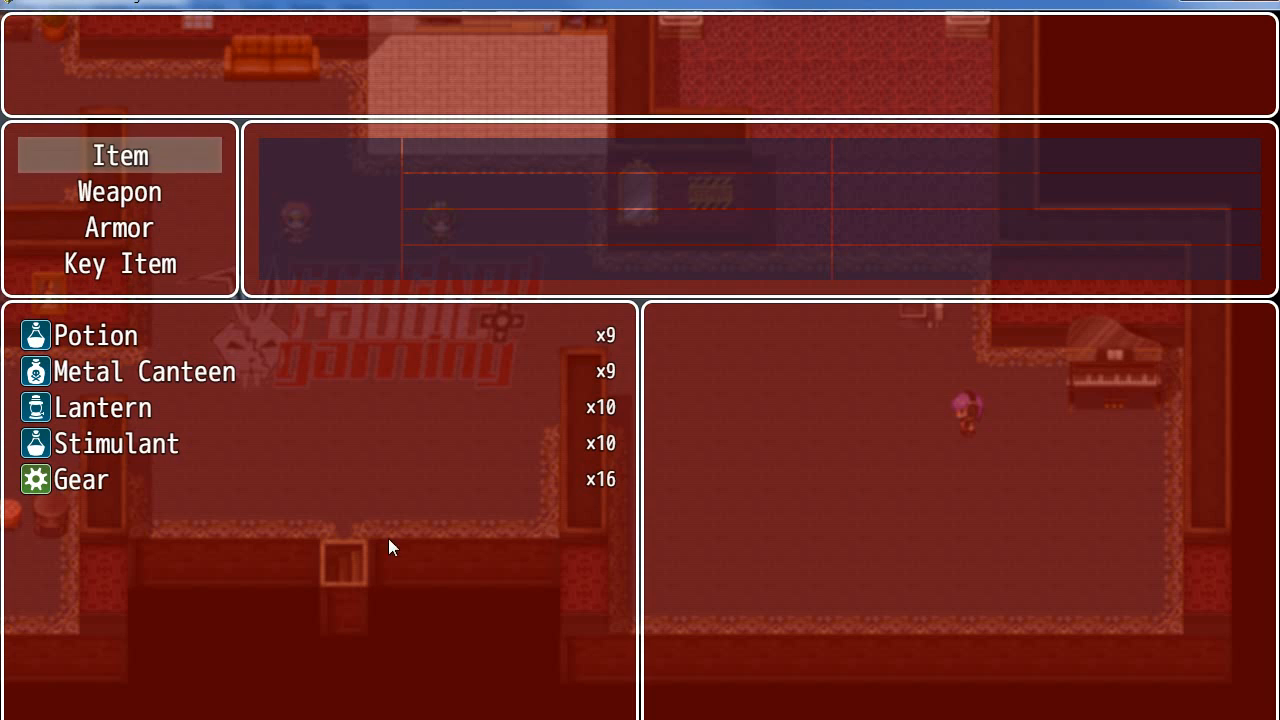
pyautogui.moveTo(453, 607)
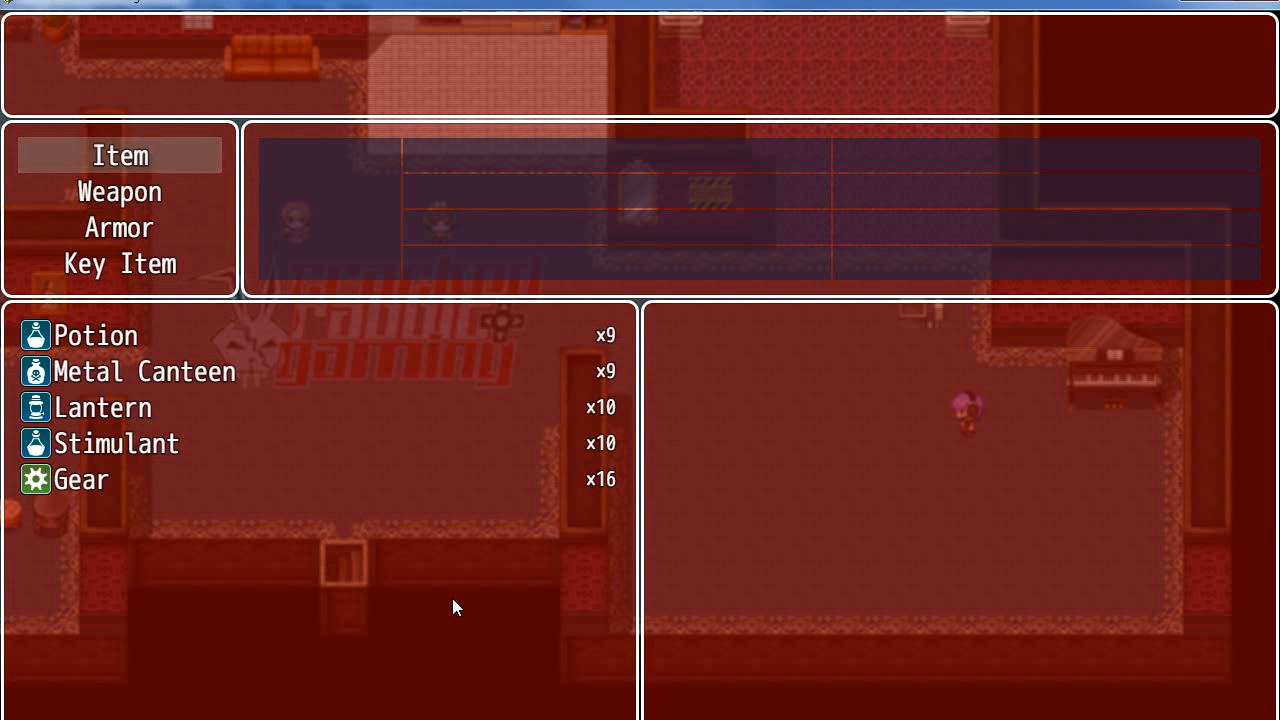
pyautogui.click(119, 227)
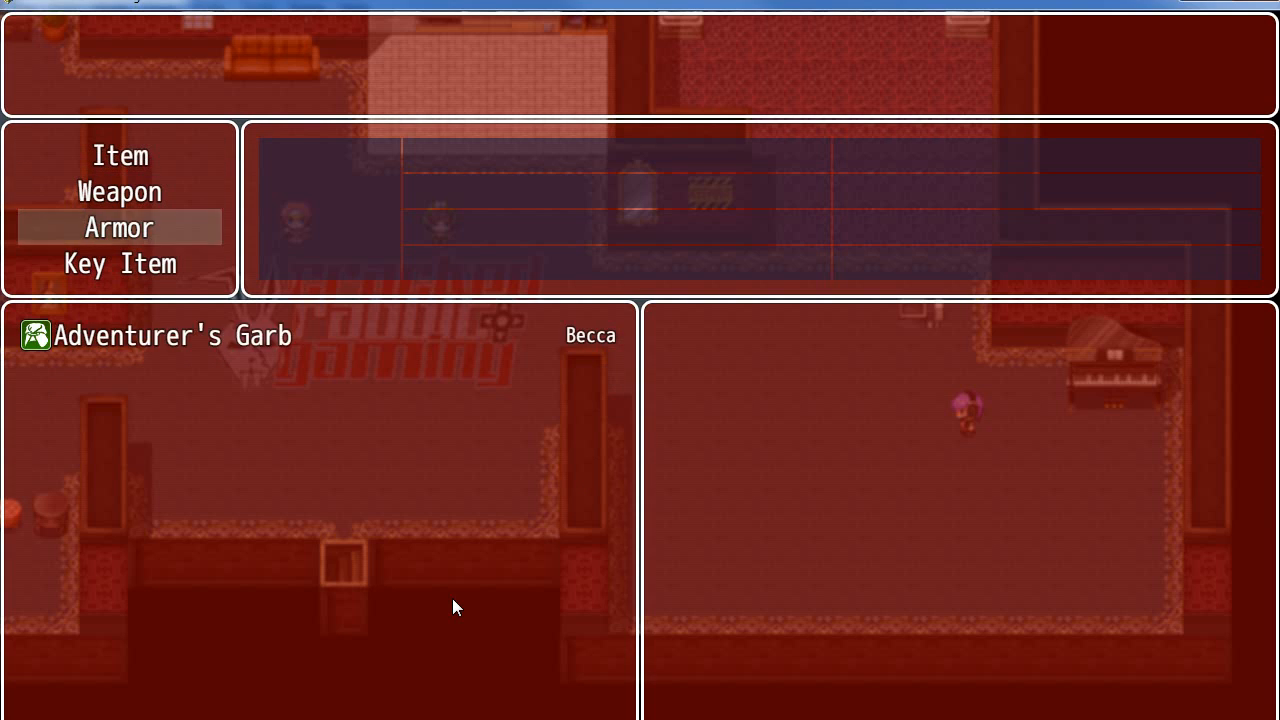
pyautogui.click(119, 263)
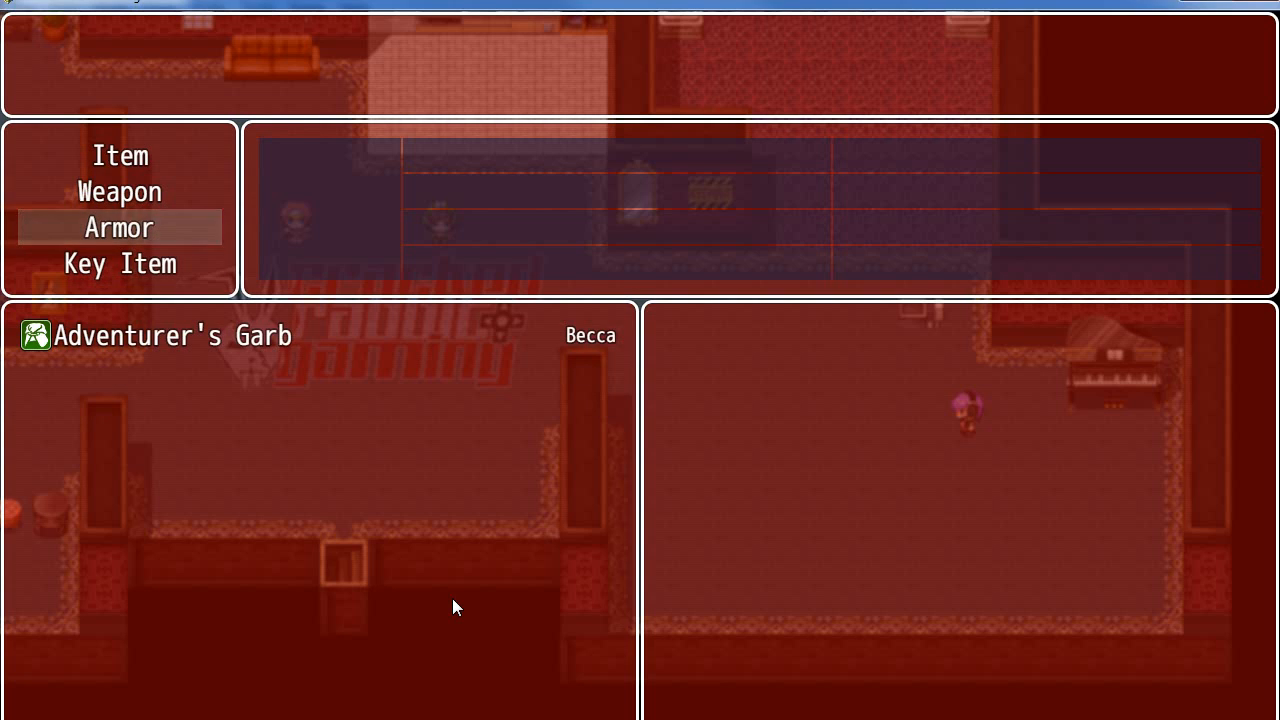
pyautogui.click(119, 263)
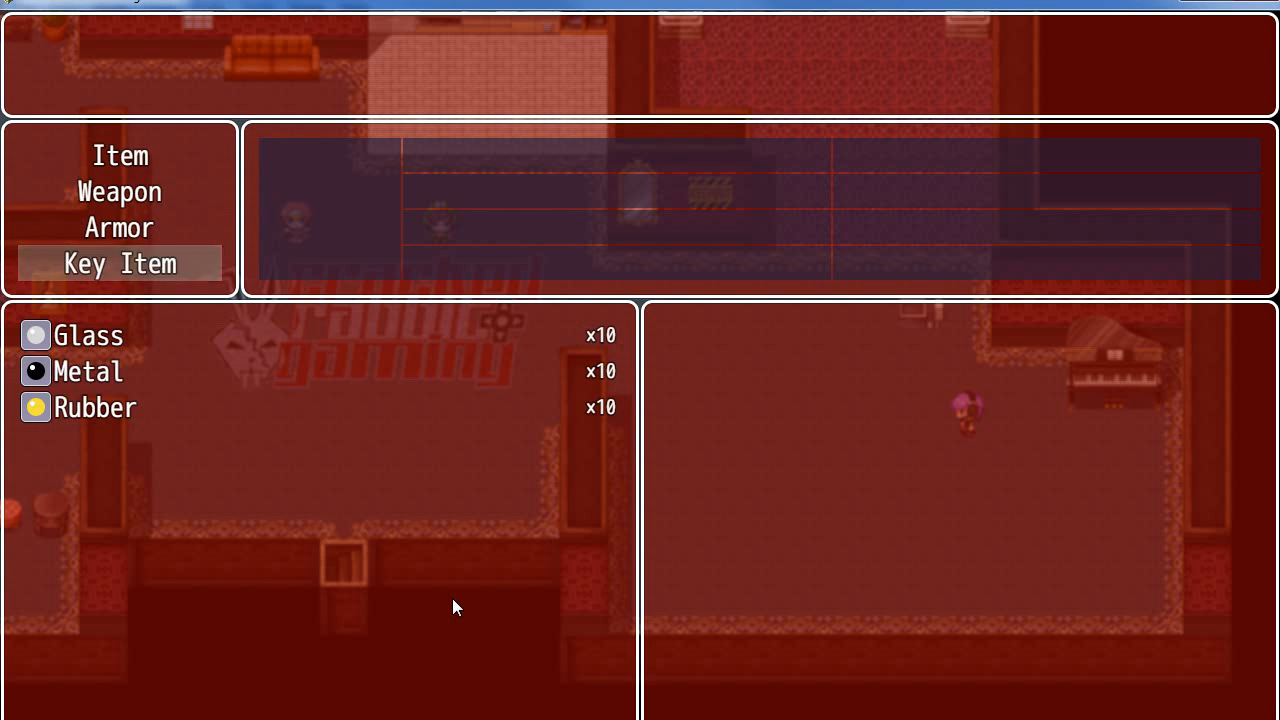
pyautogui.moveTo(399, 489)
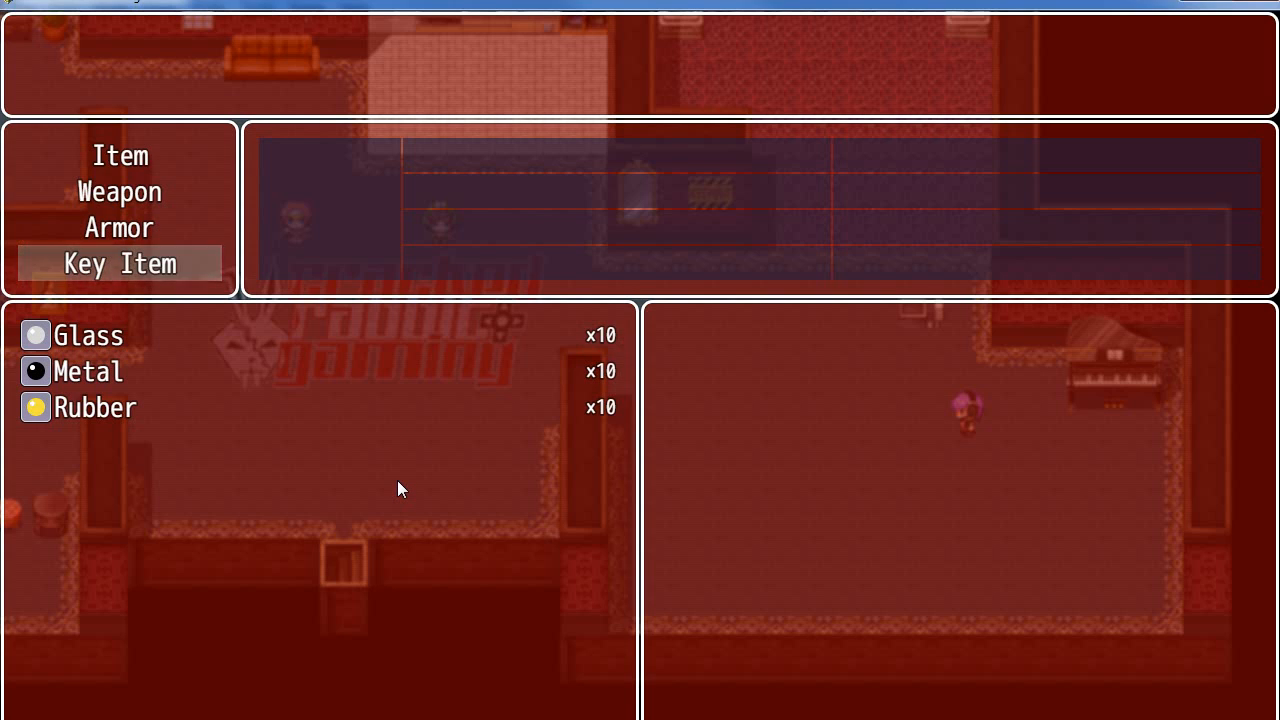
pyautogui.moveTo(229, 392)
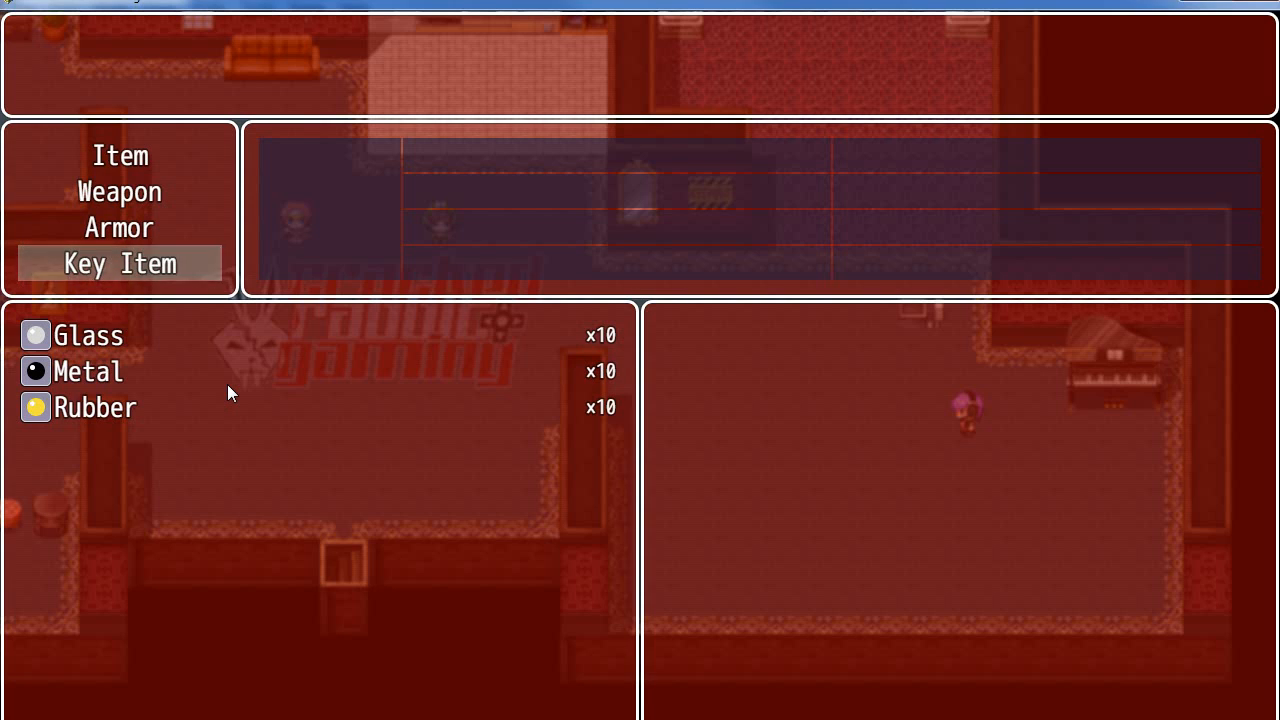
pyautogui.moveTo(320, 382)
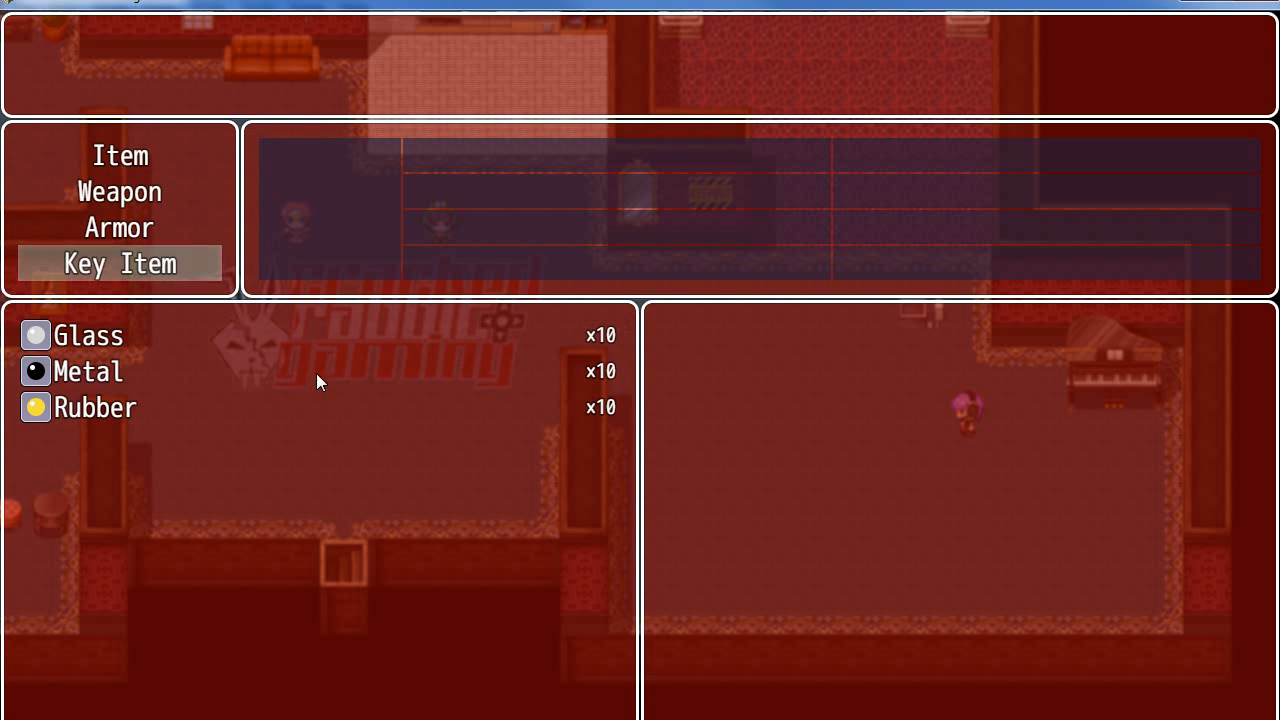
pyautogui.moveTo(430, 614)
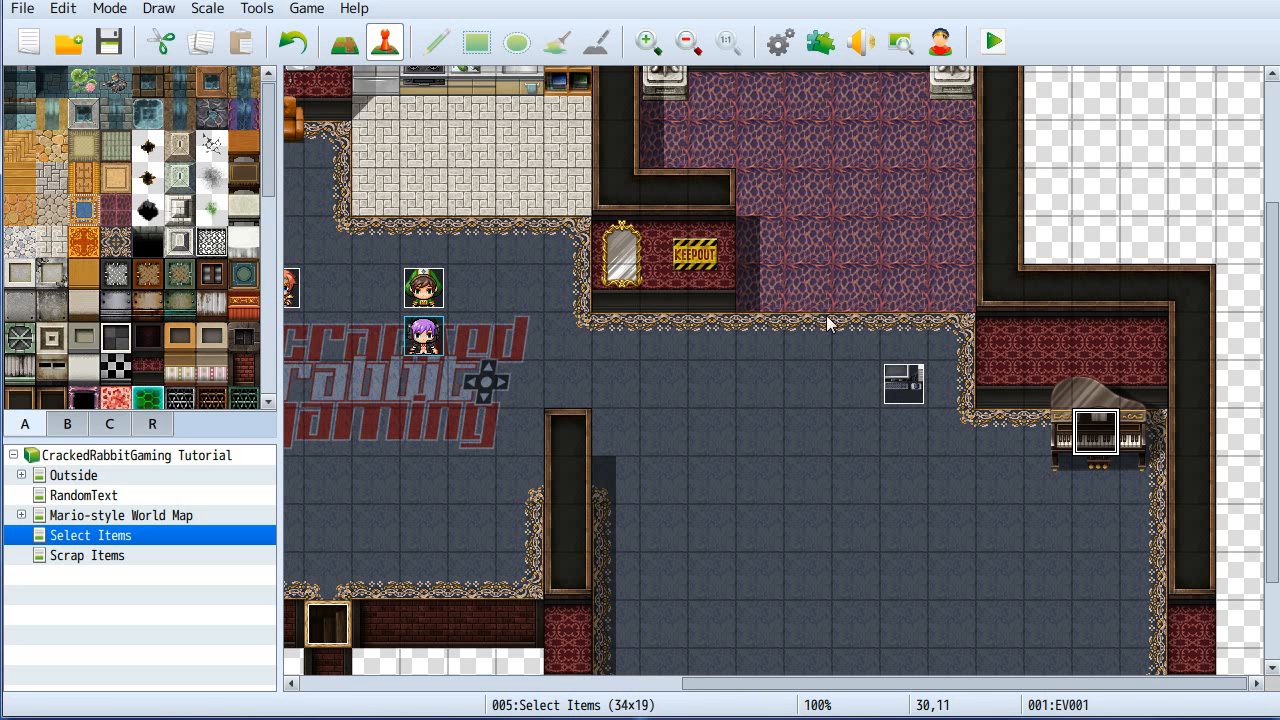
pyautogui.moveTo(668, 555)
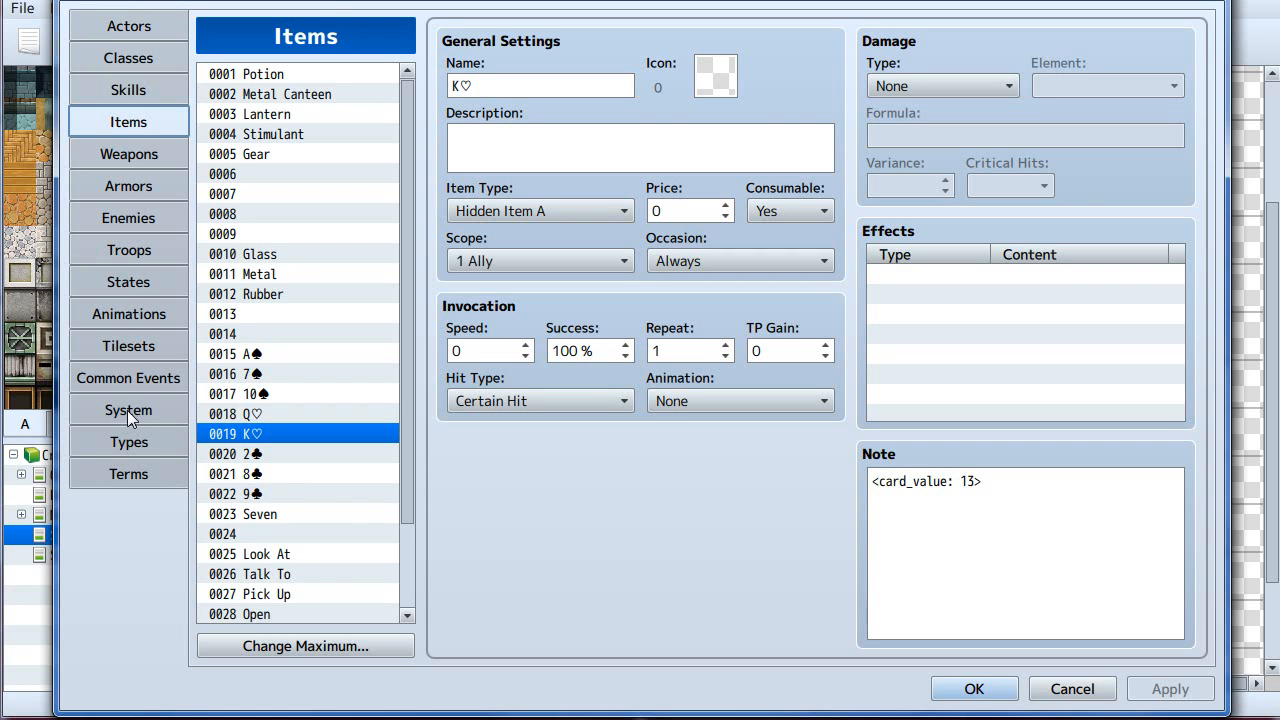
pyautogui.click(128, 442)
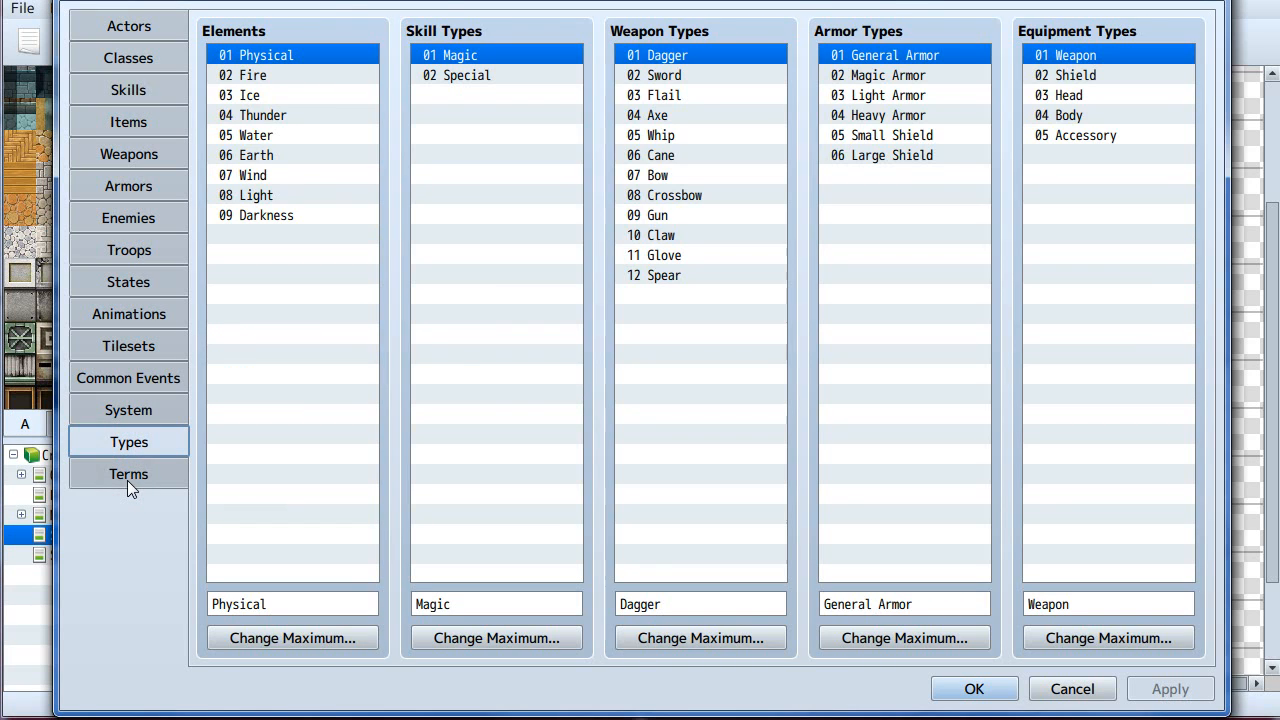
pyautogui.click(128, 473)
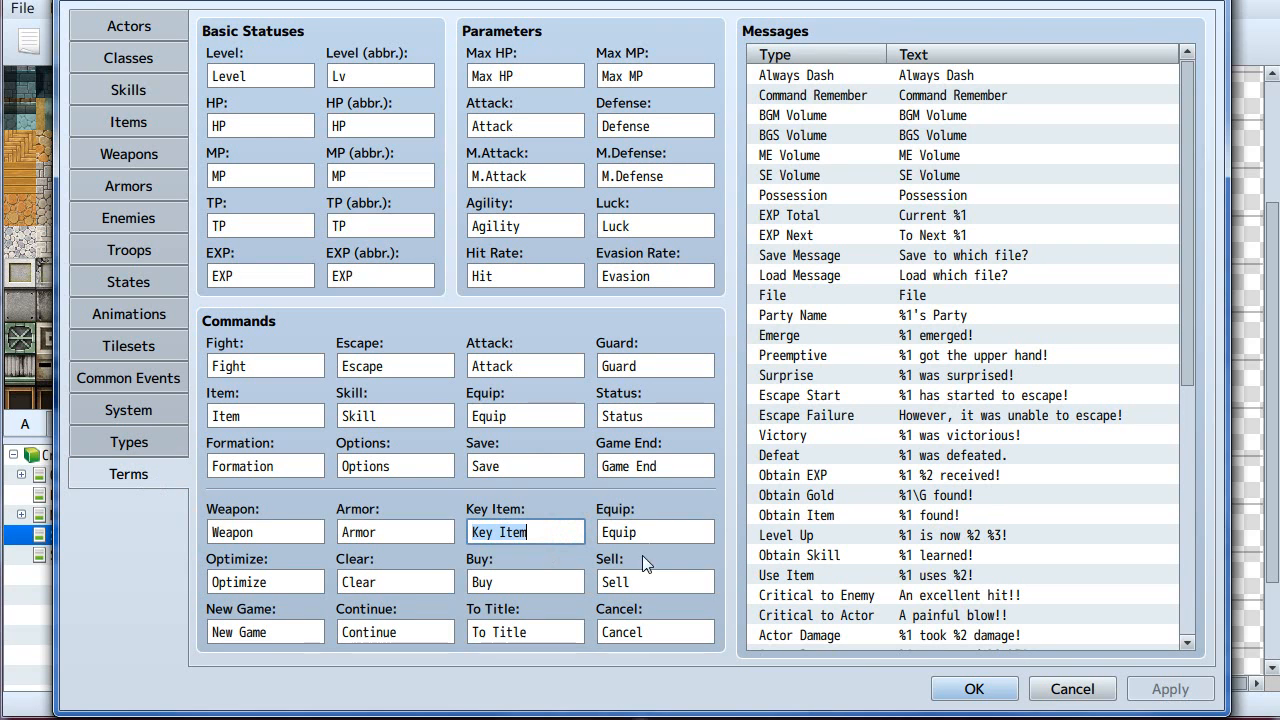
pyautogui.moveTo(520, 508)
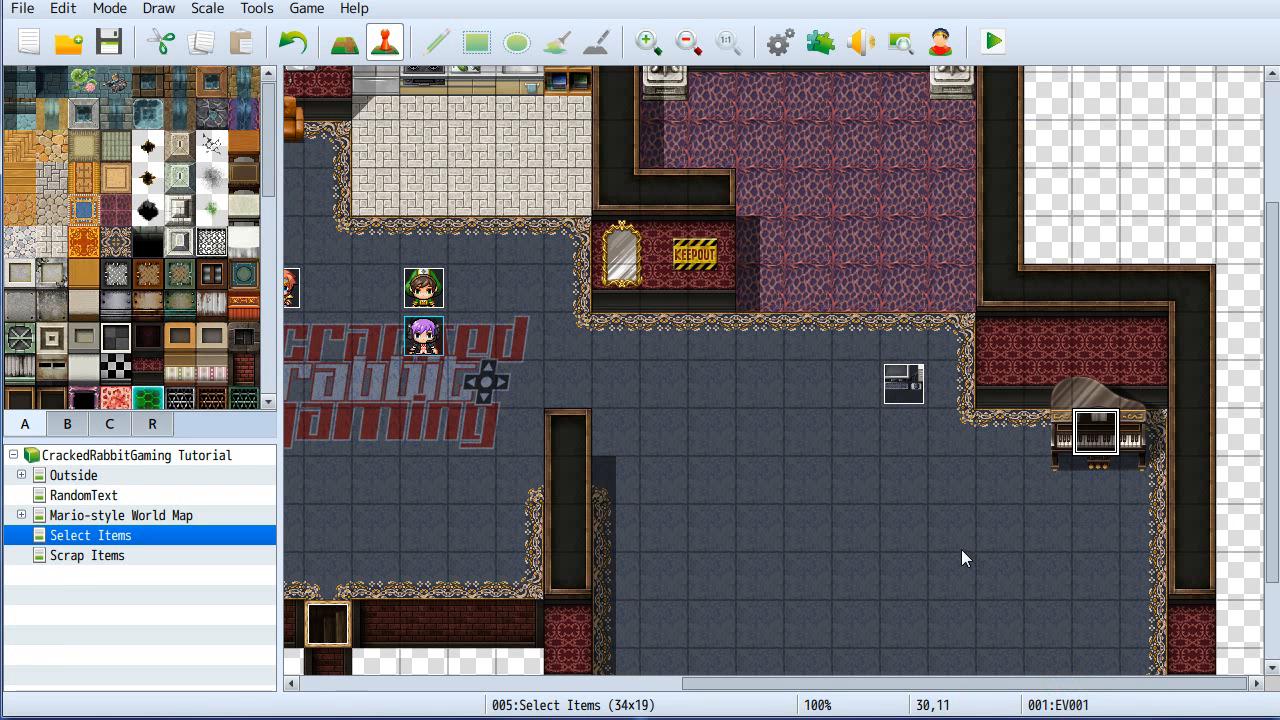
pyautogui.moveTo(951, 566)
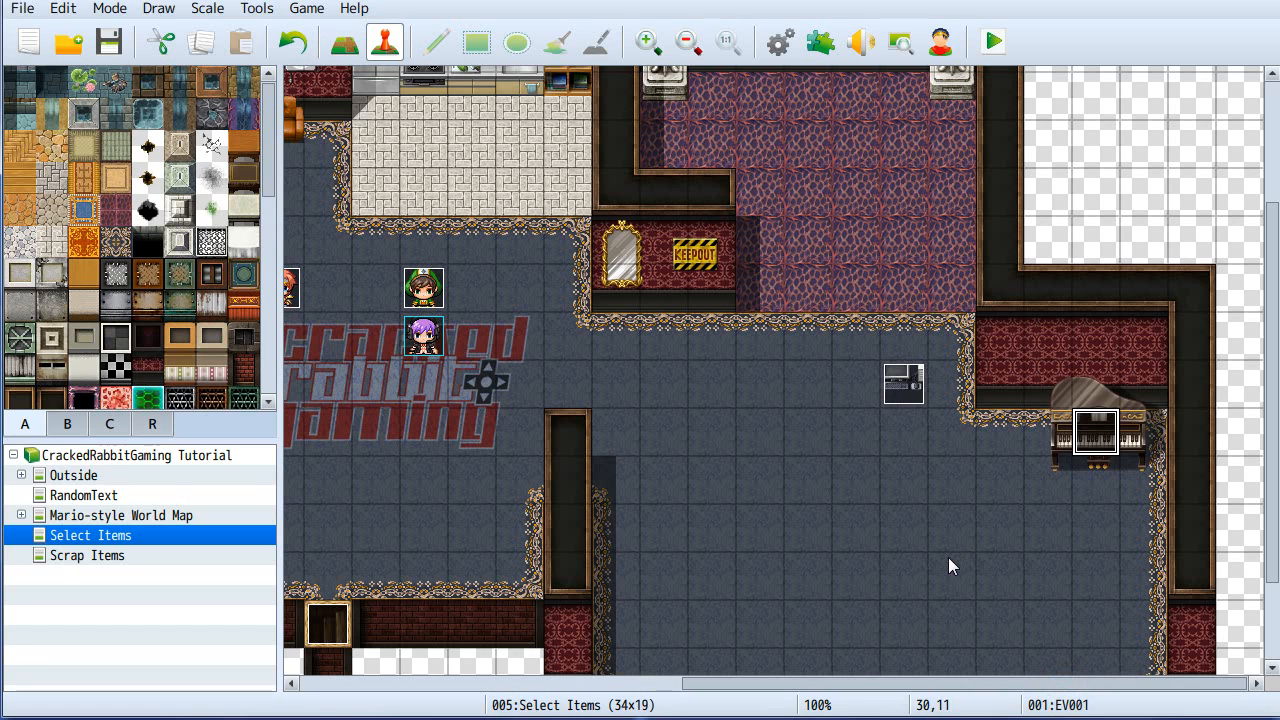